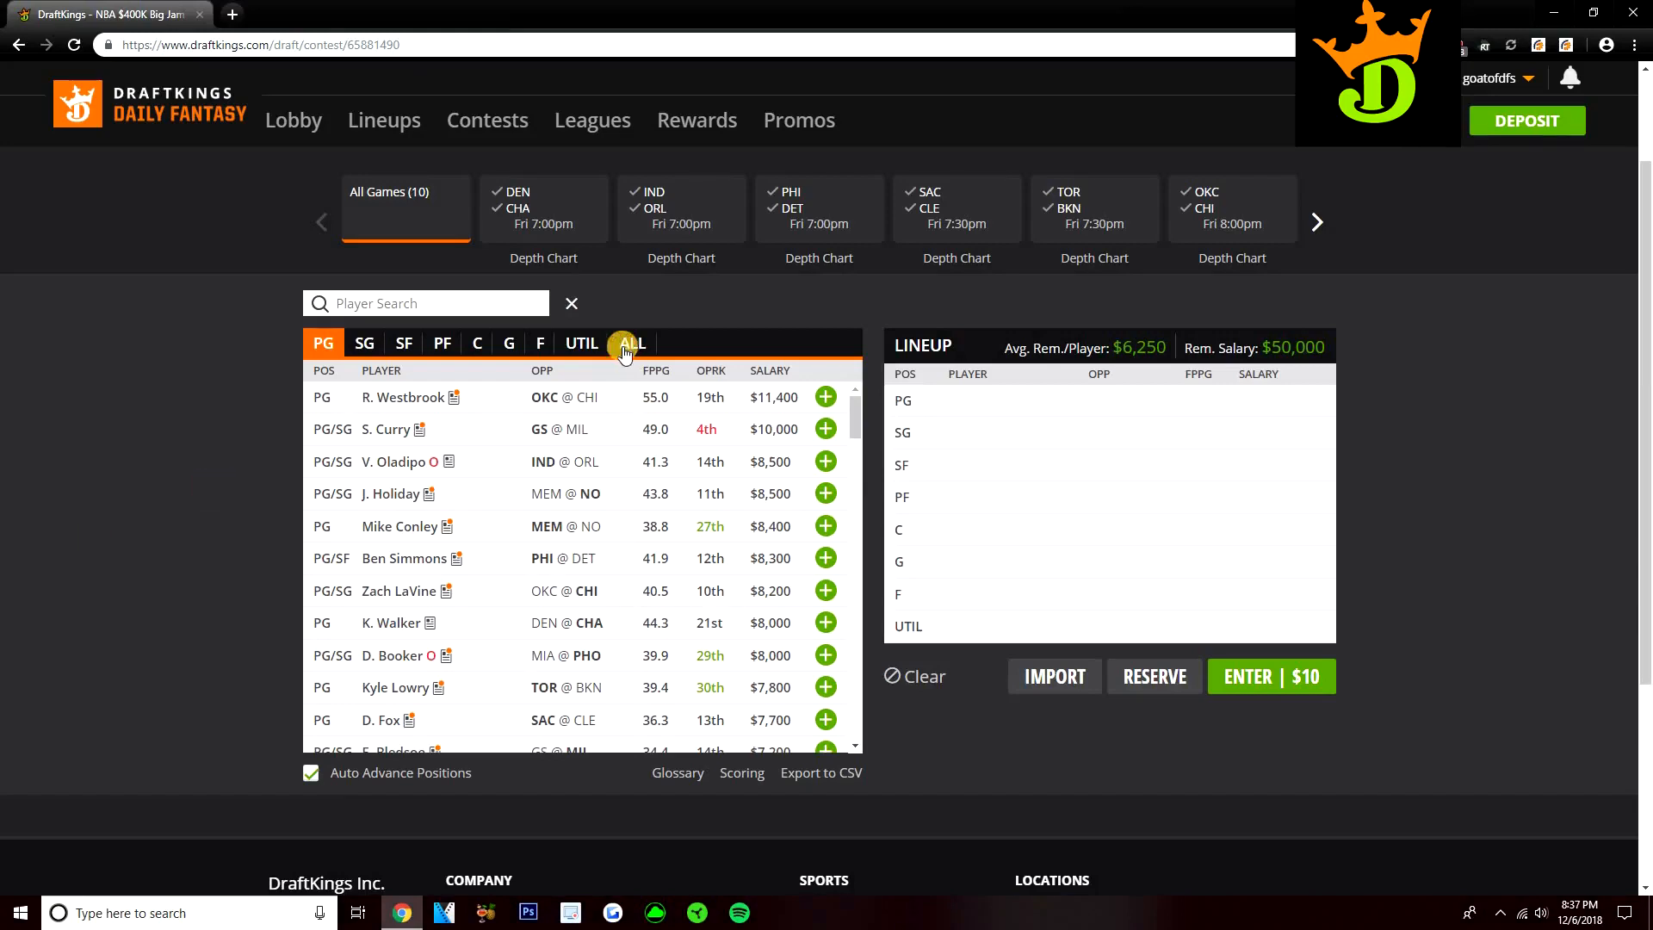
- Switch the player pool filter from point guards to ALL positions
{"action": "left_click", "coordinate": [630, 342]}
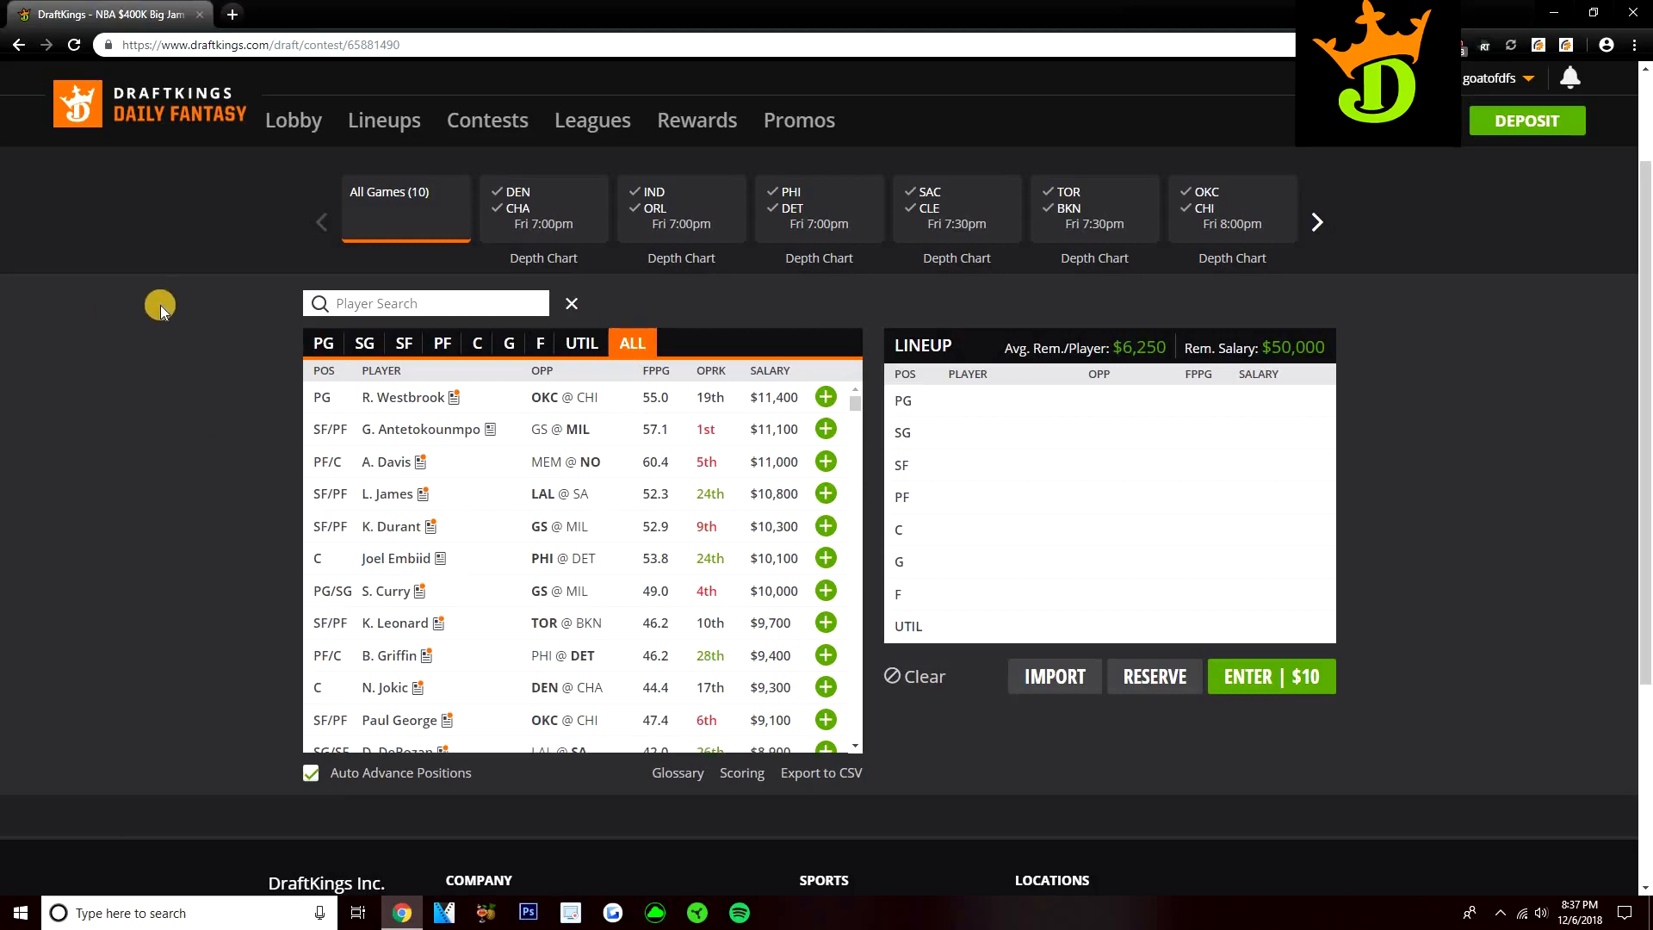
{"action": "mouse_move", "coordinate": [198, 310]}
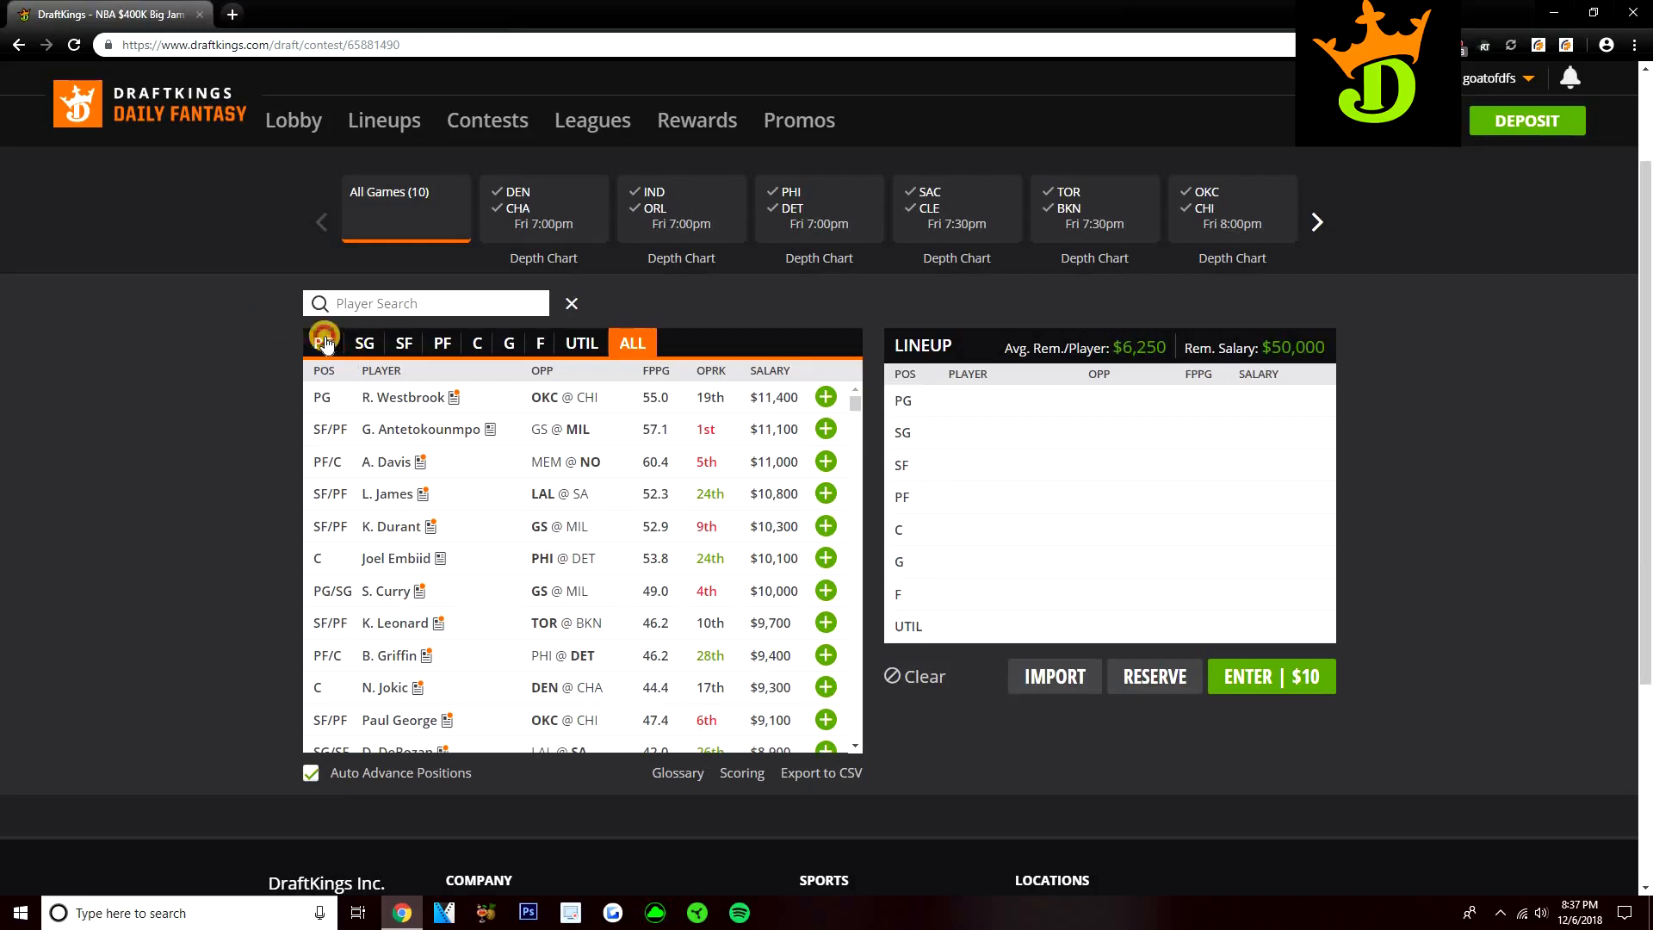
- Filter the pool to PG and browse down to the mid-salary point guards
{"action": "left_click", "coordinate": [324, 342]}
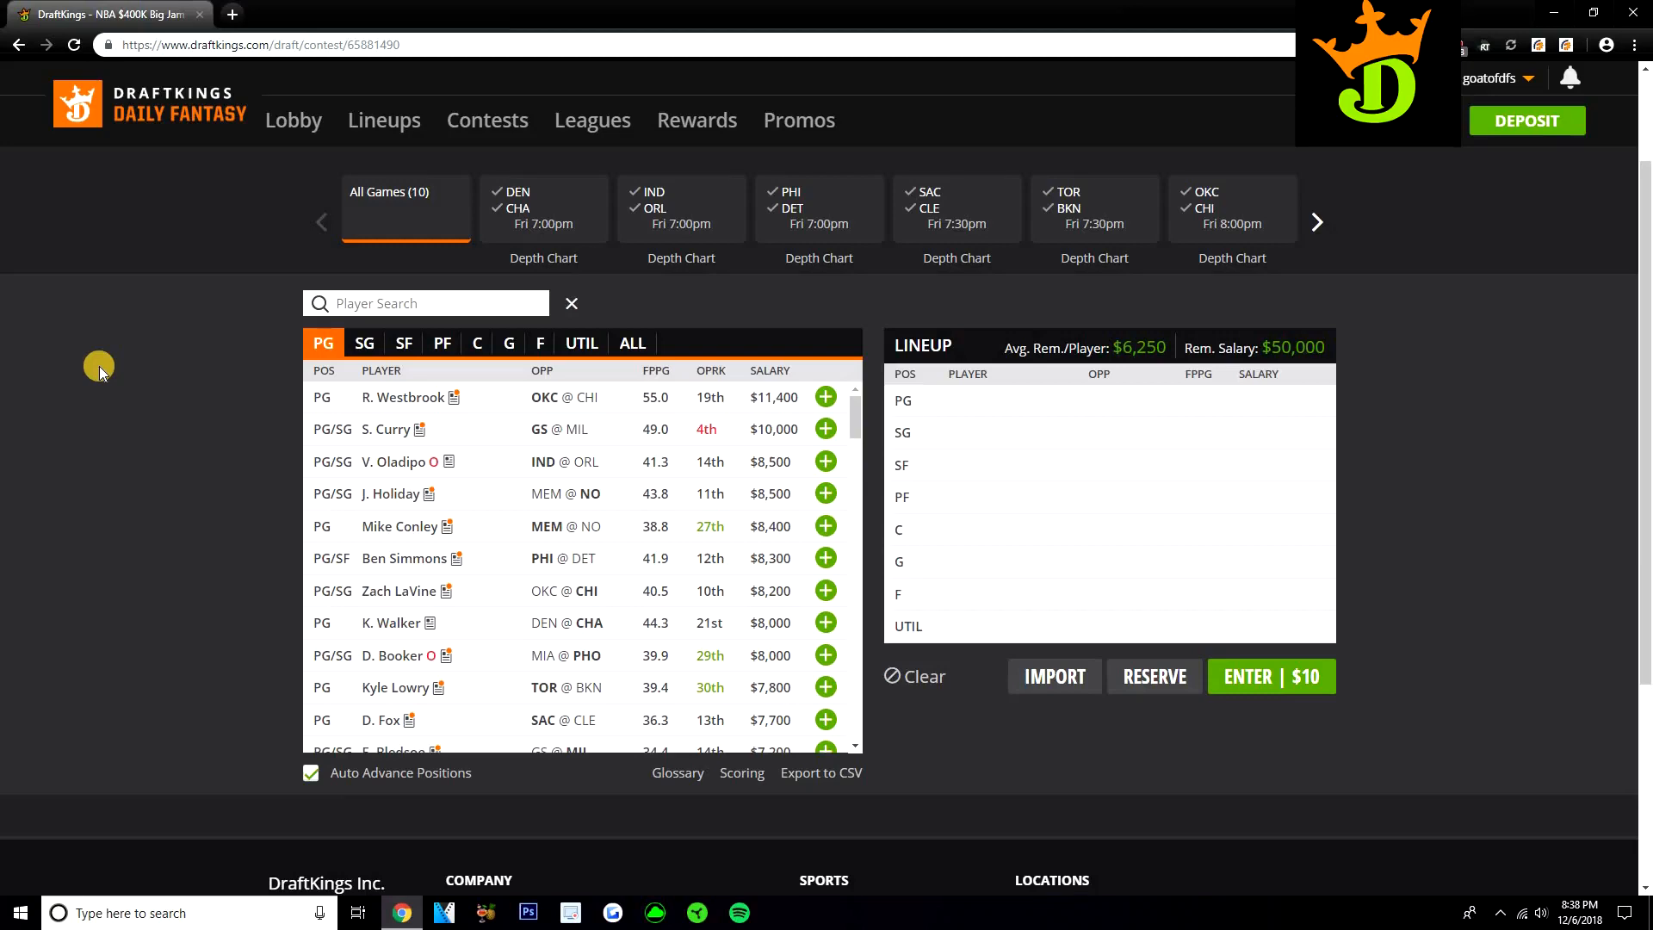
{"action": "mouse_move", "coordinate": [476, 474]}
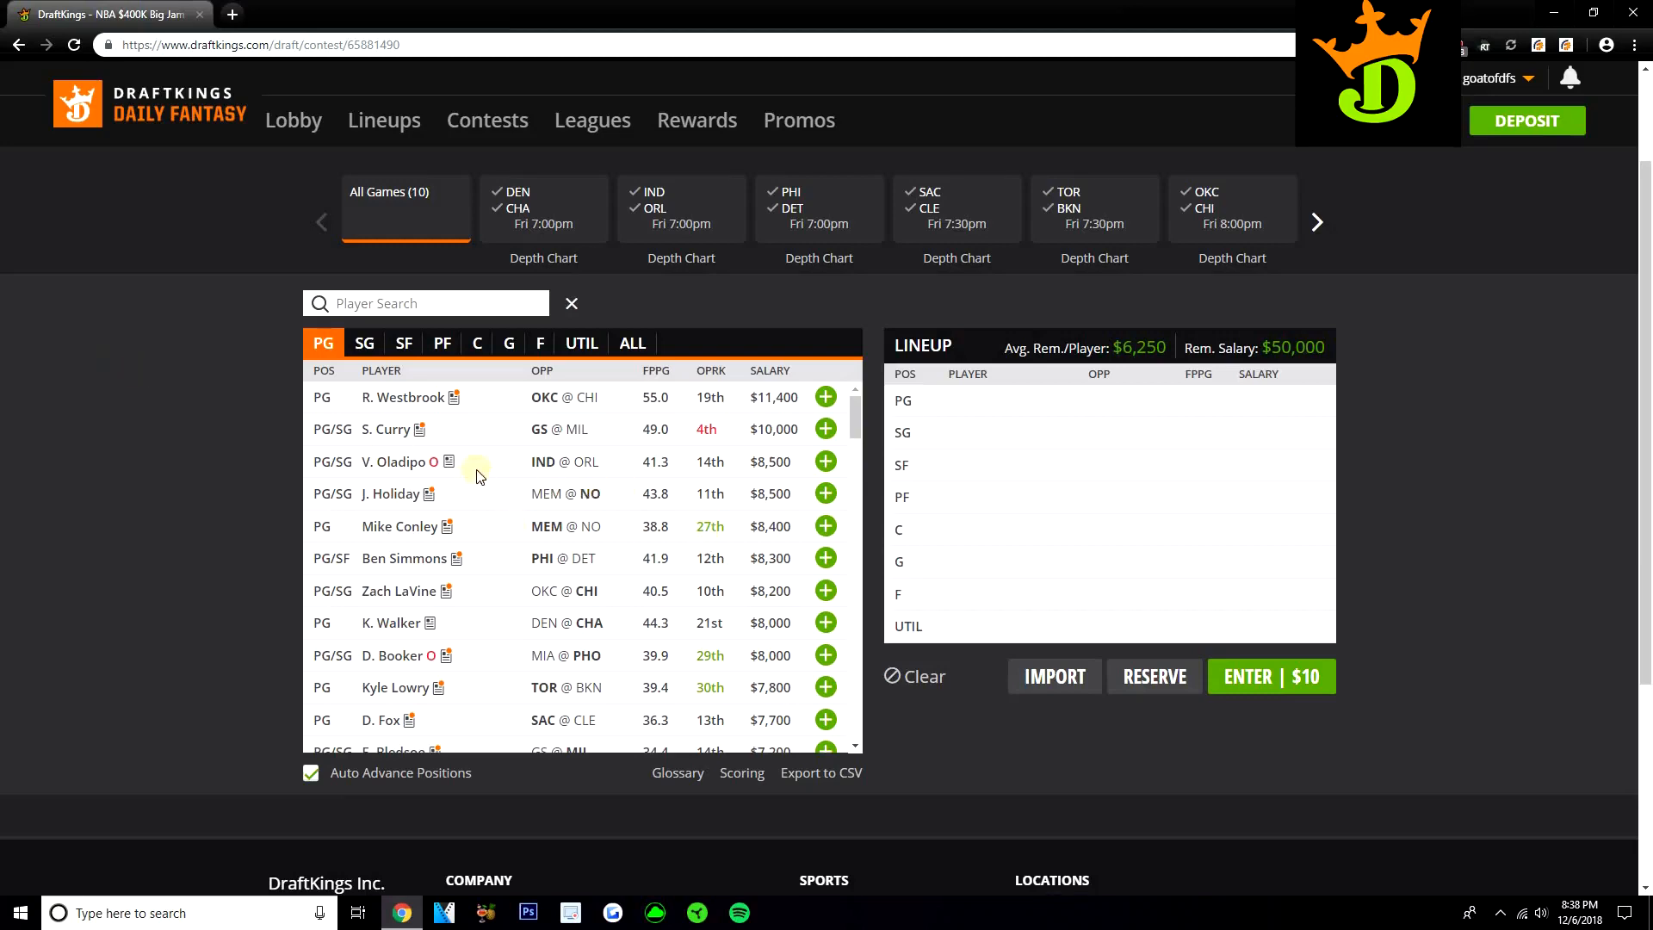
{"action": "scroll", "scroll_direction": "down", "scroll_amount": 3}
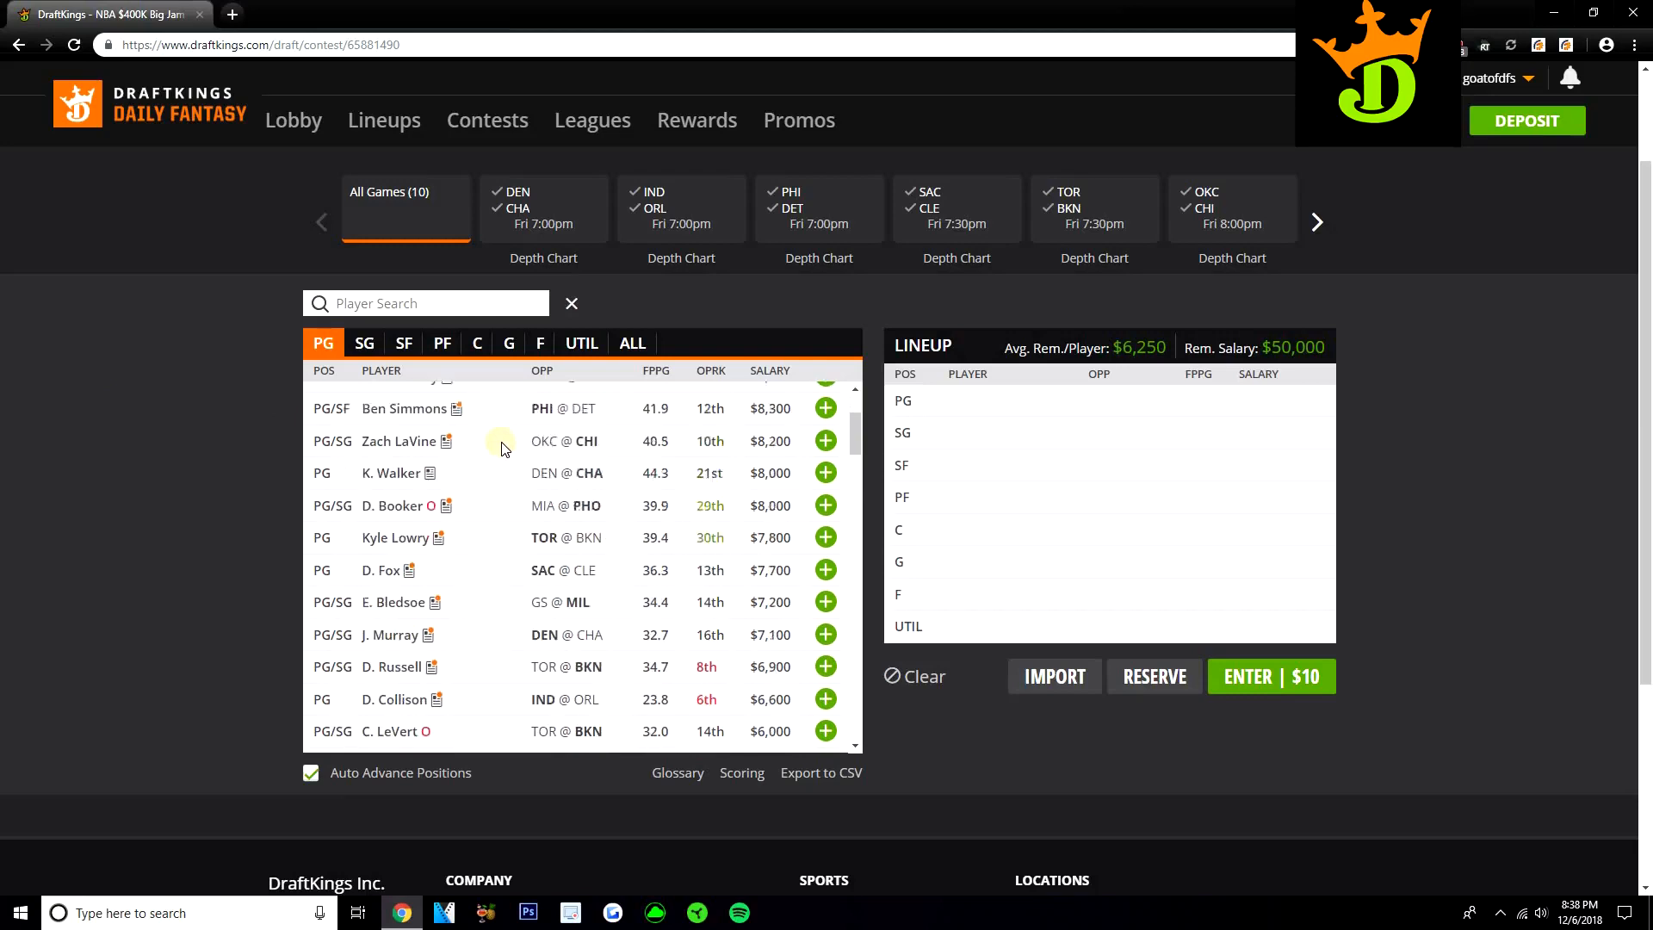
{"action": "scroll", "scroll_direction": "down", "scroll_amount": 3}
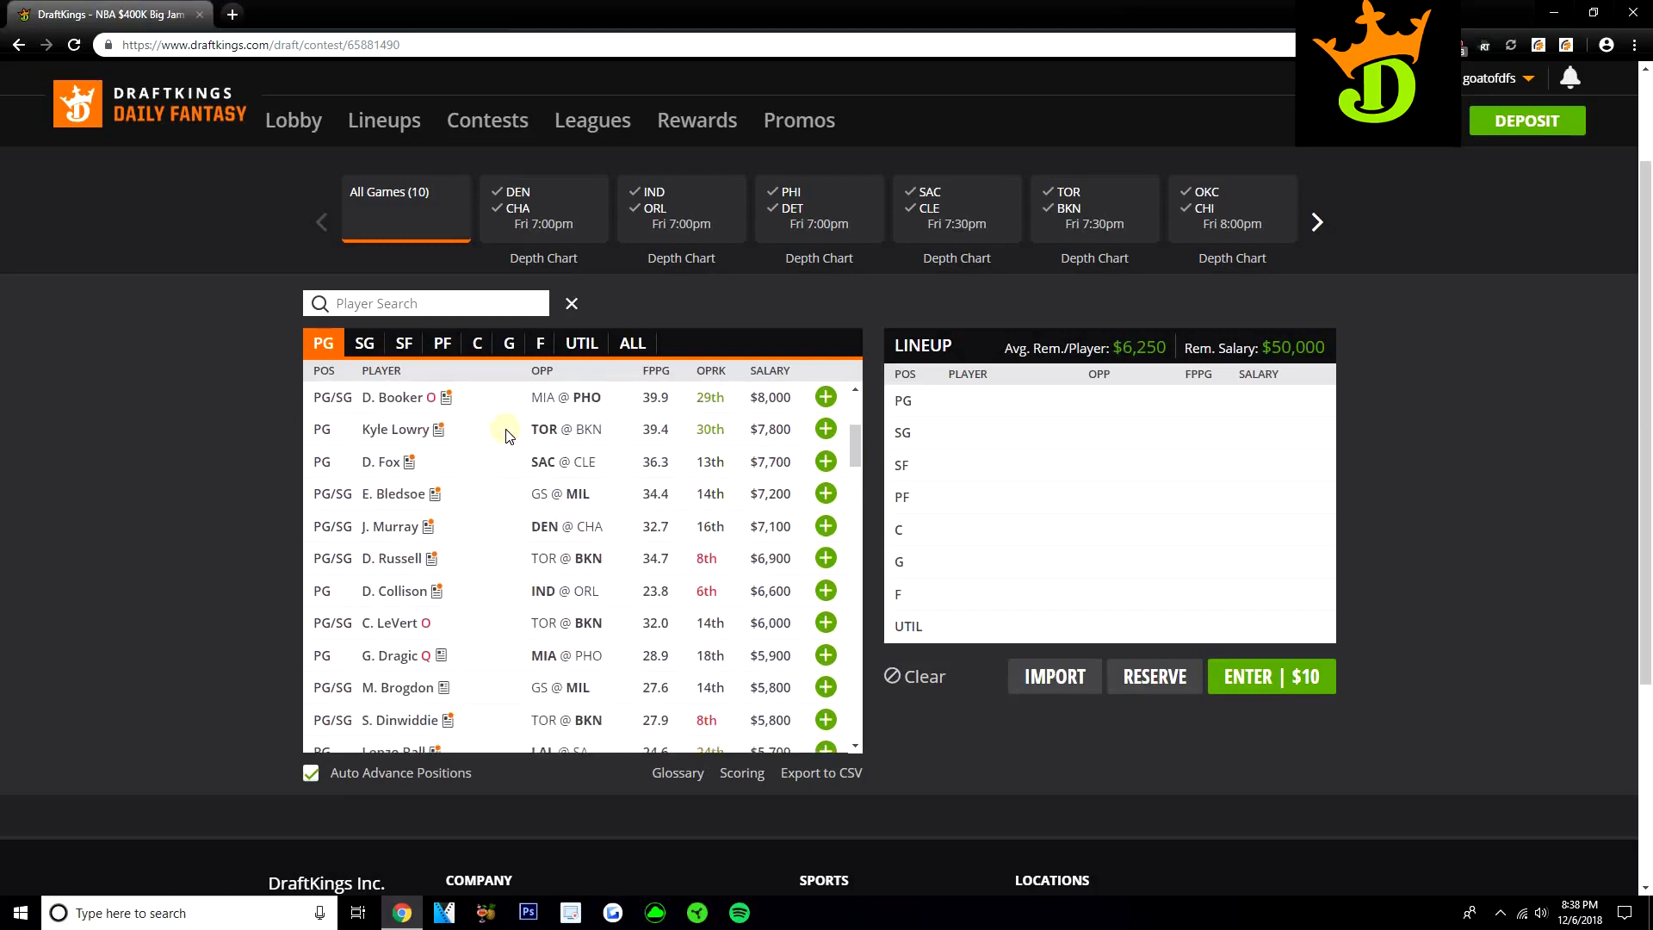
{"action": "scroll", "scroll_direction": "down", "scroll_amount": 3}
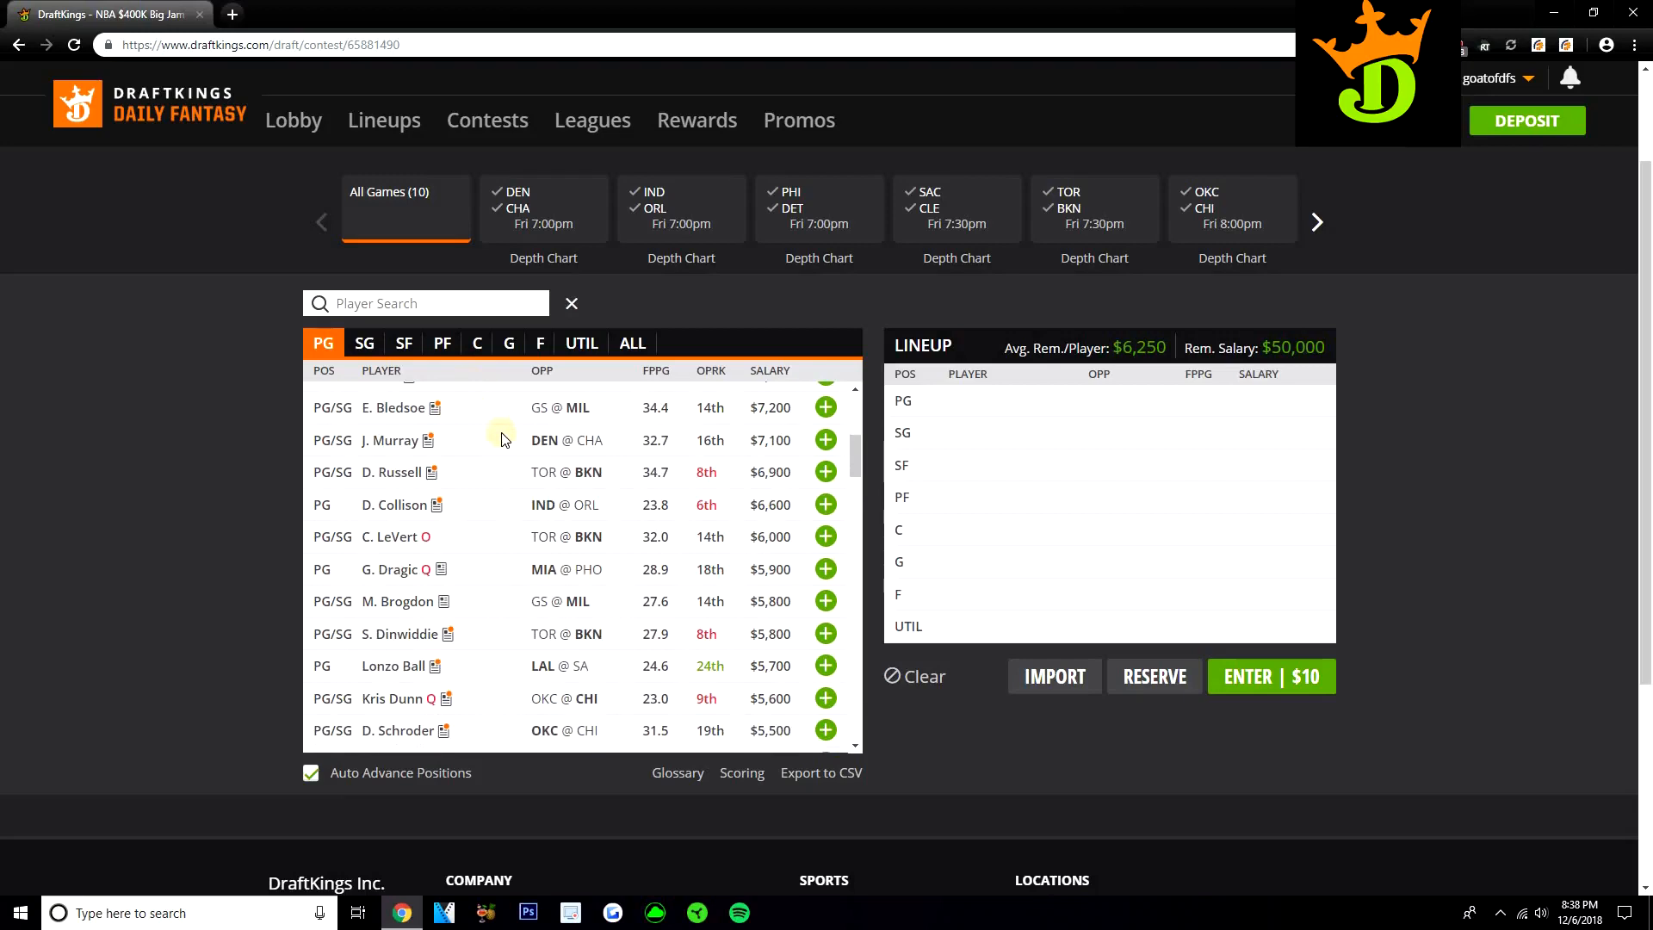
{"action": "scroll", "scroll_direction": "down", "scroll_amount": 3}
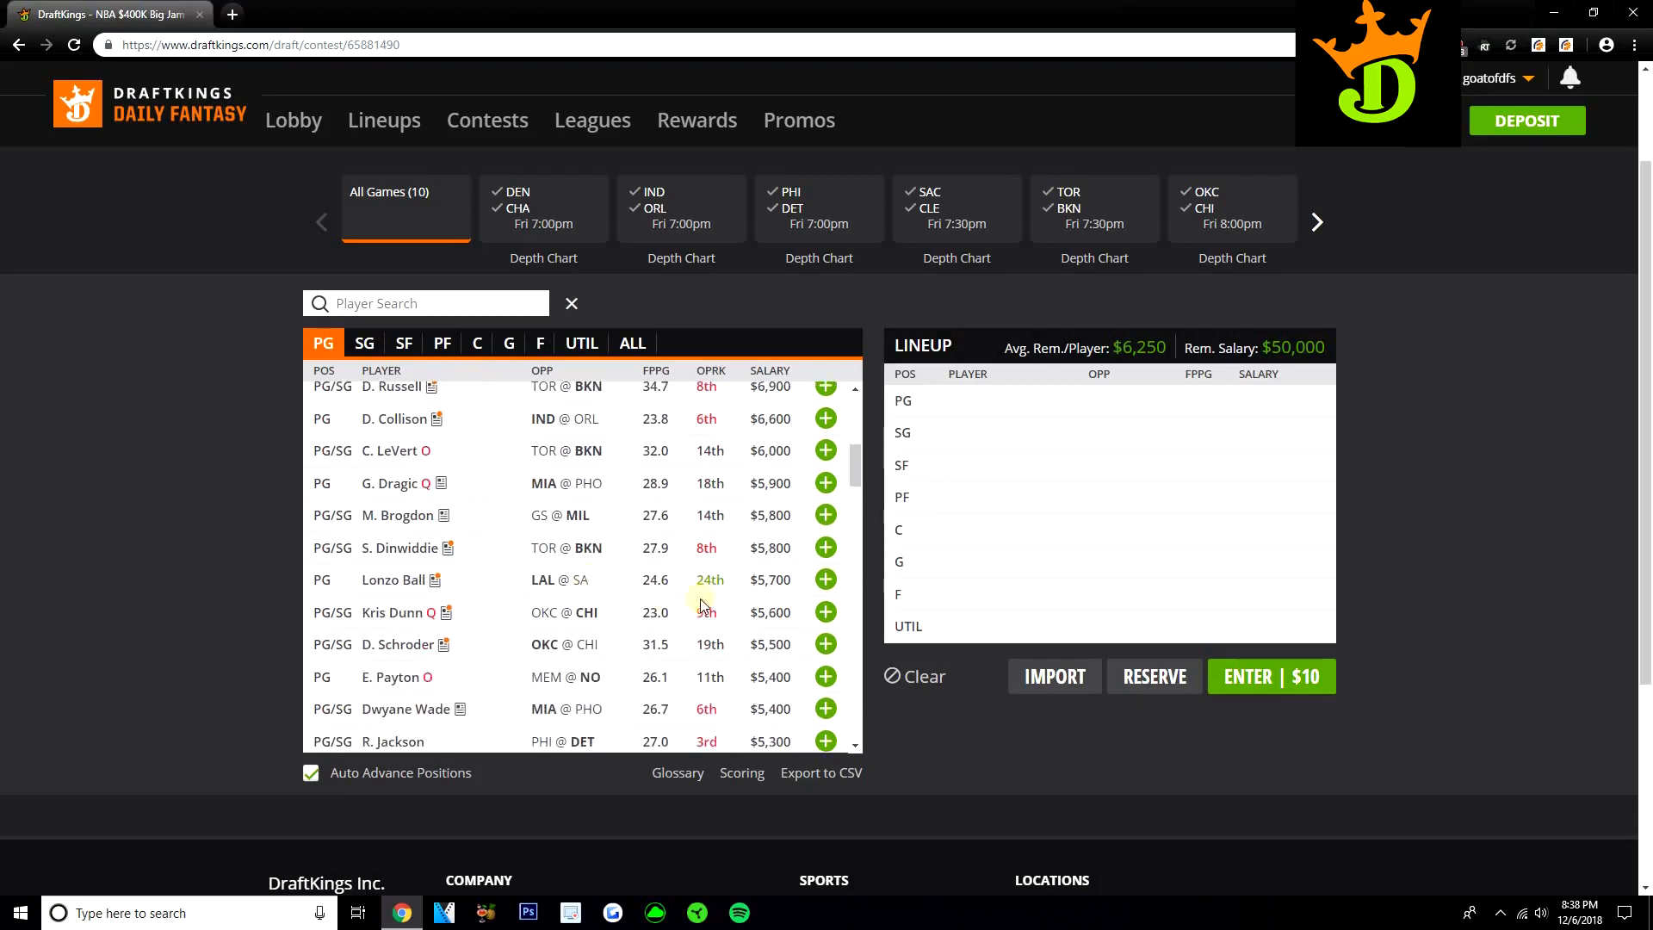
- Draft Lonzo Ball at PG for $5,700, then review his 10-game log and splits
{"action": "left_click", "coordinate": [826, 578]}
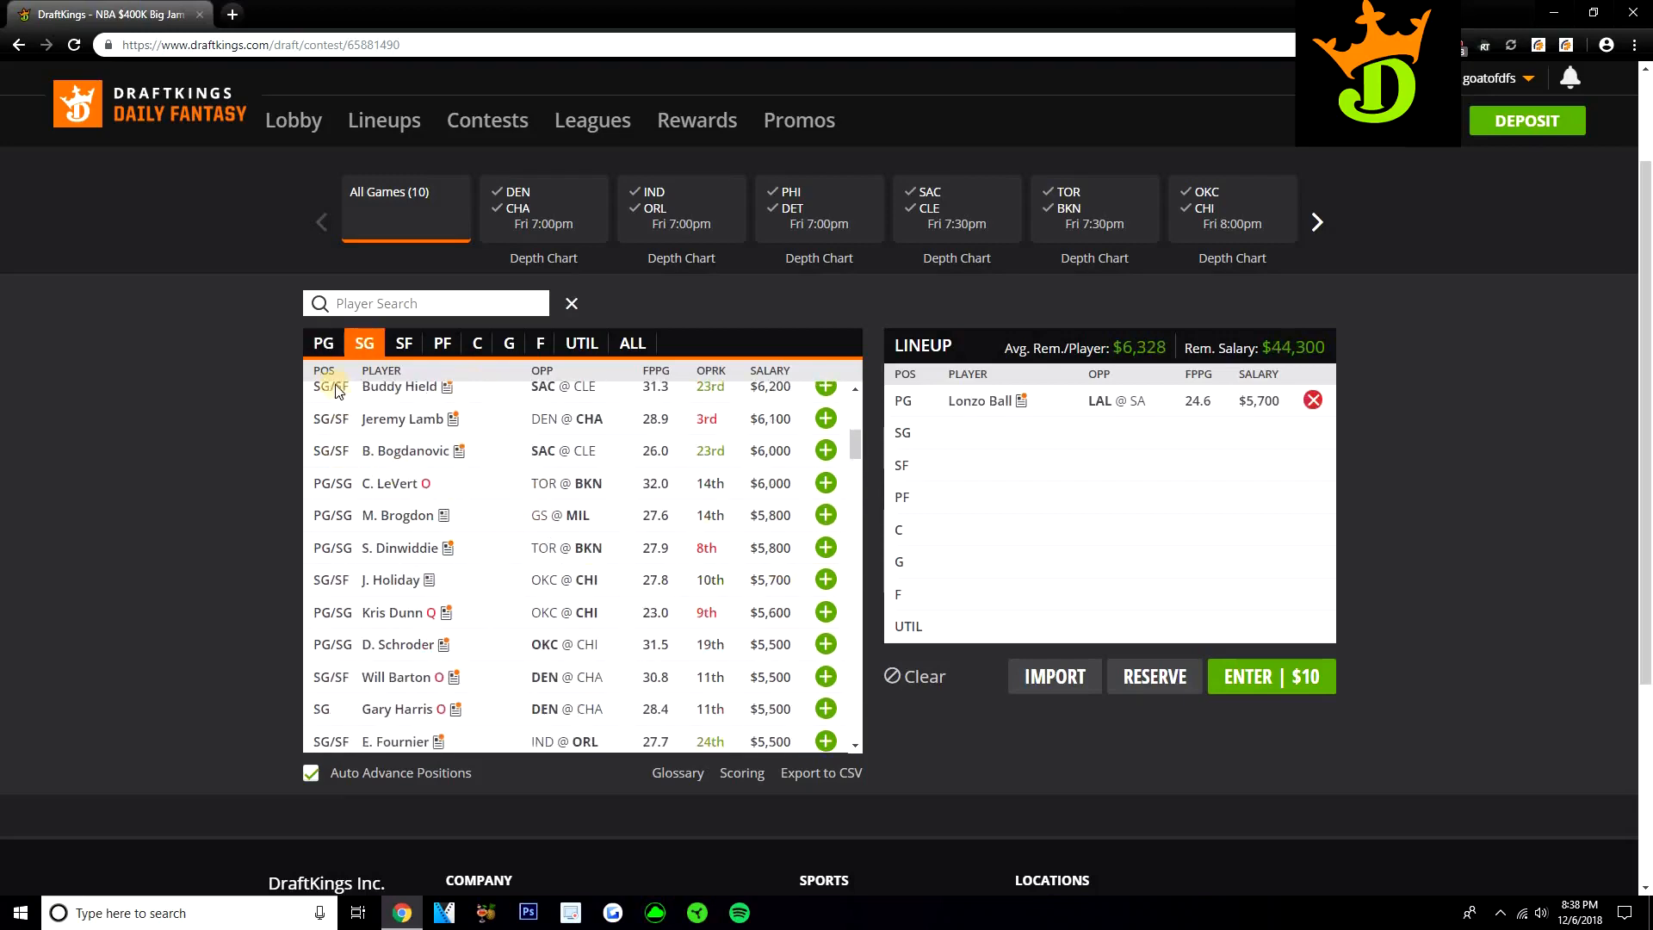
{"action": "left_click", "coordinate": [323, 342]}
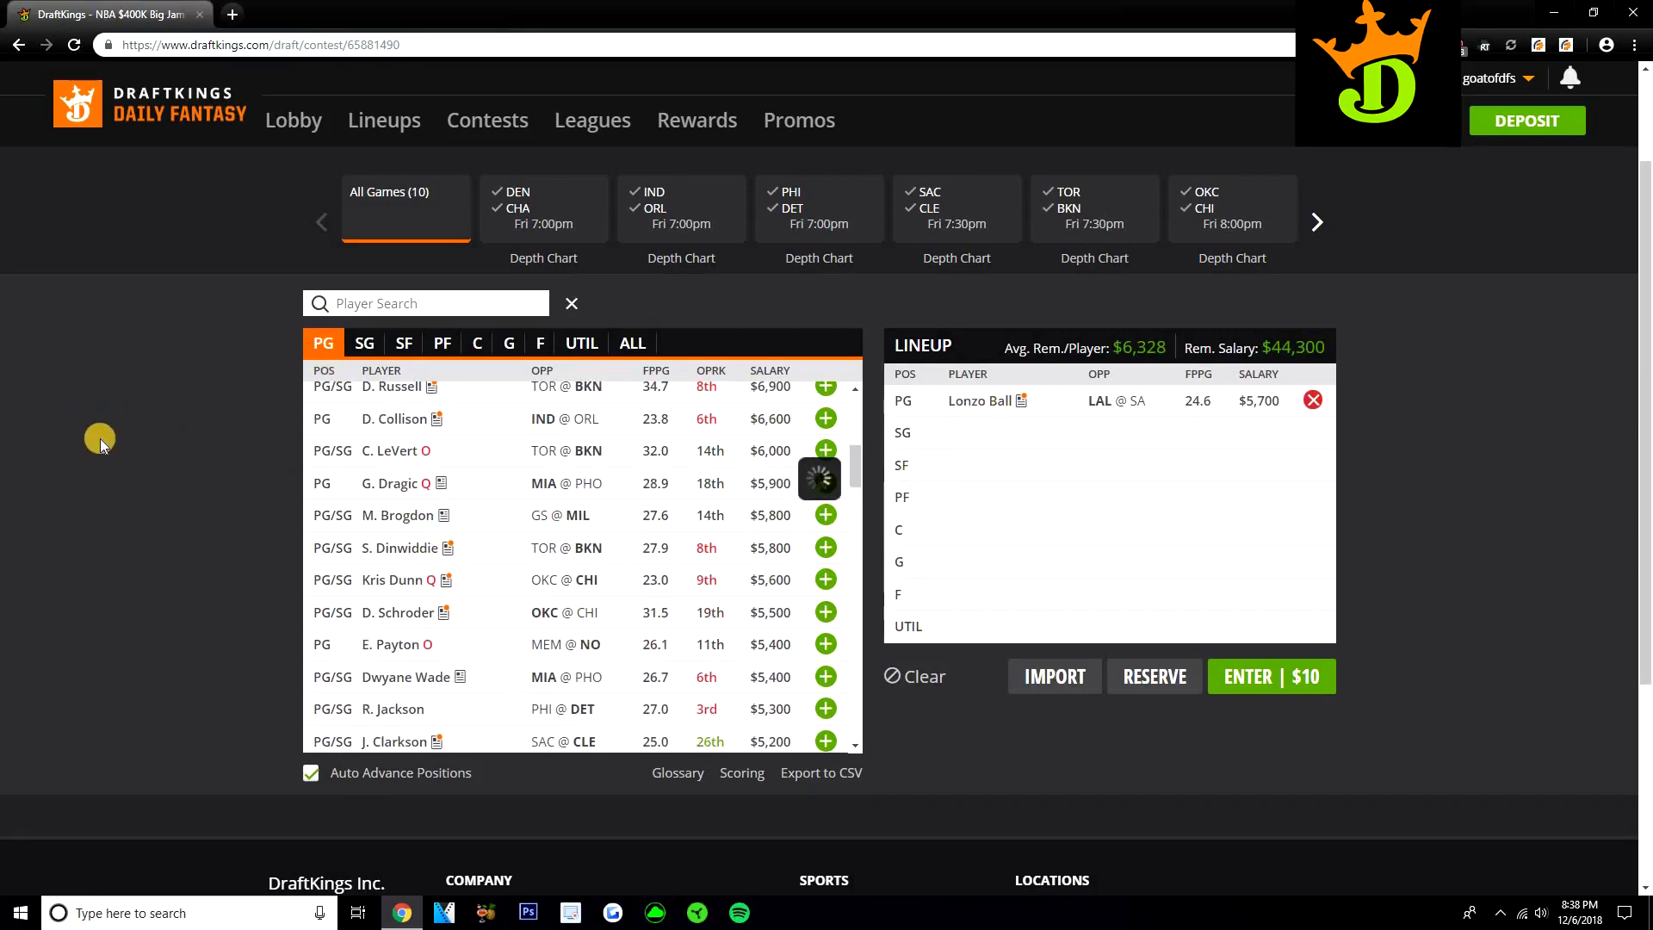
{"action": "left_click", "coordinate": [978, 401]}
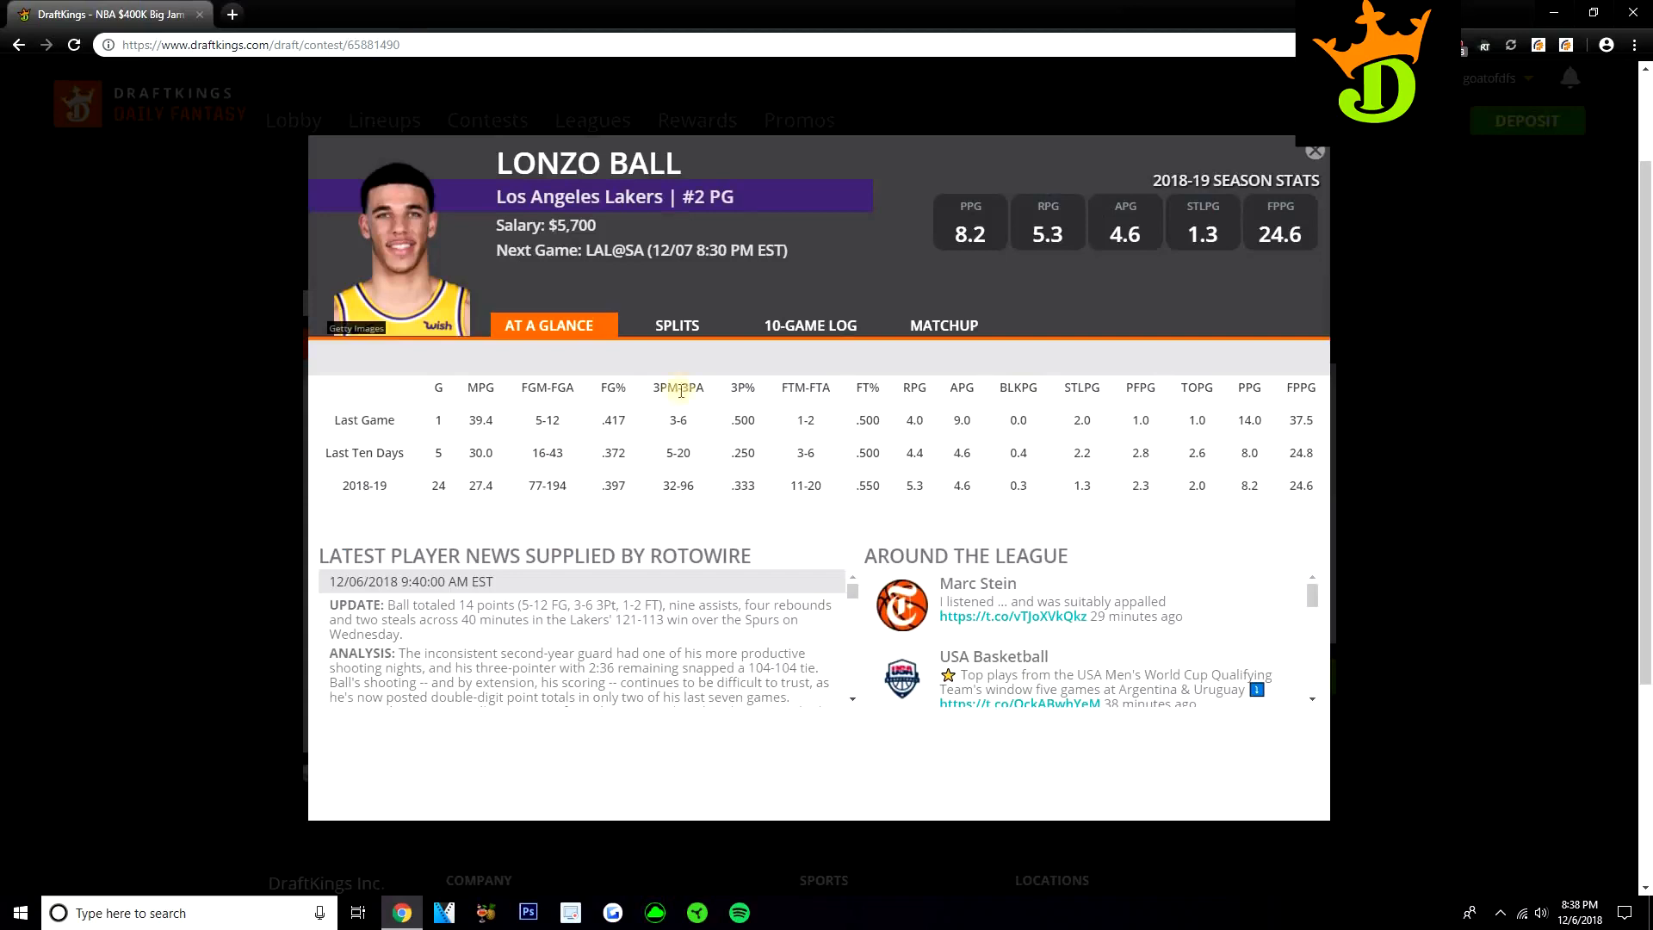
{"action": "left_click", "coordinate": [815, 324]}
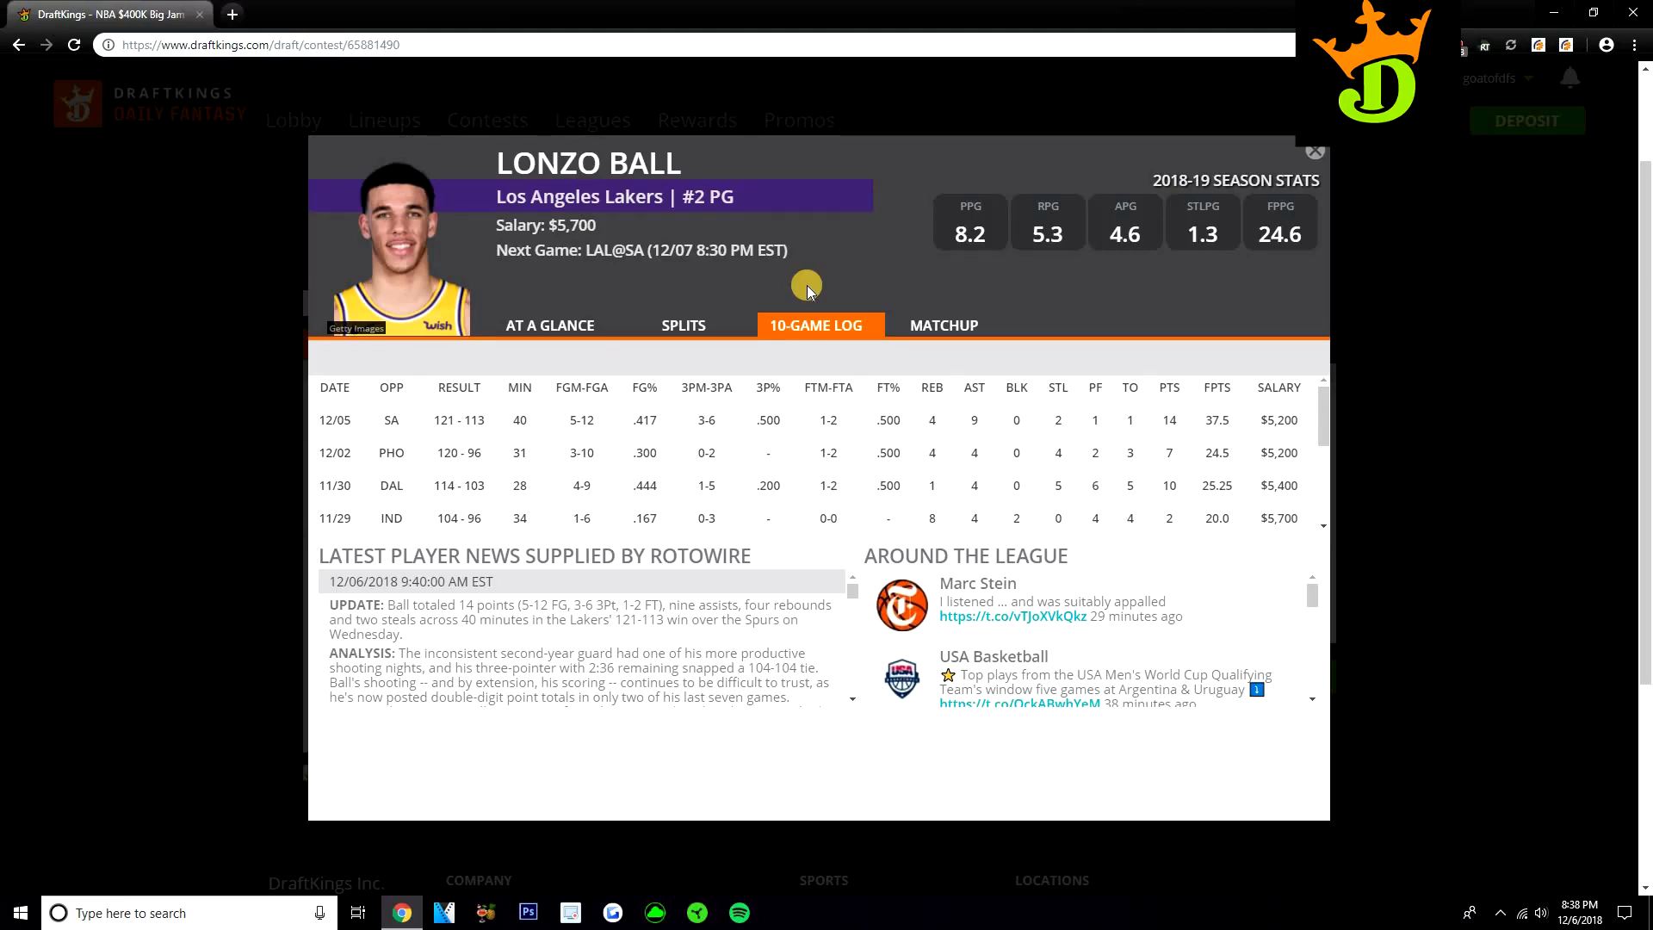
{"action": "mouse_move", "coordinate": [770, 304]}
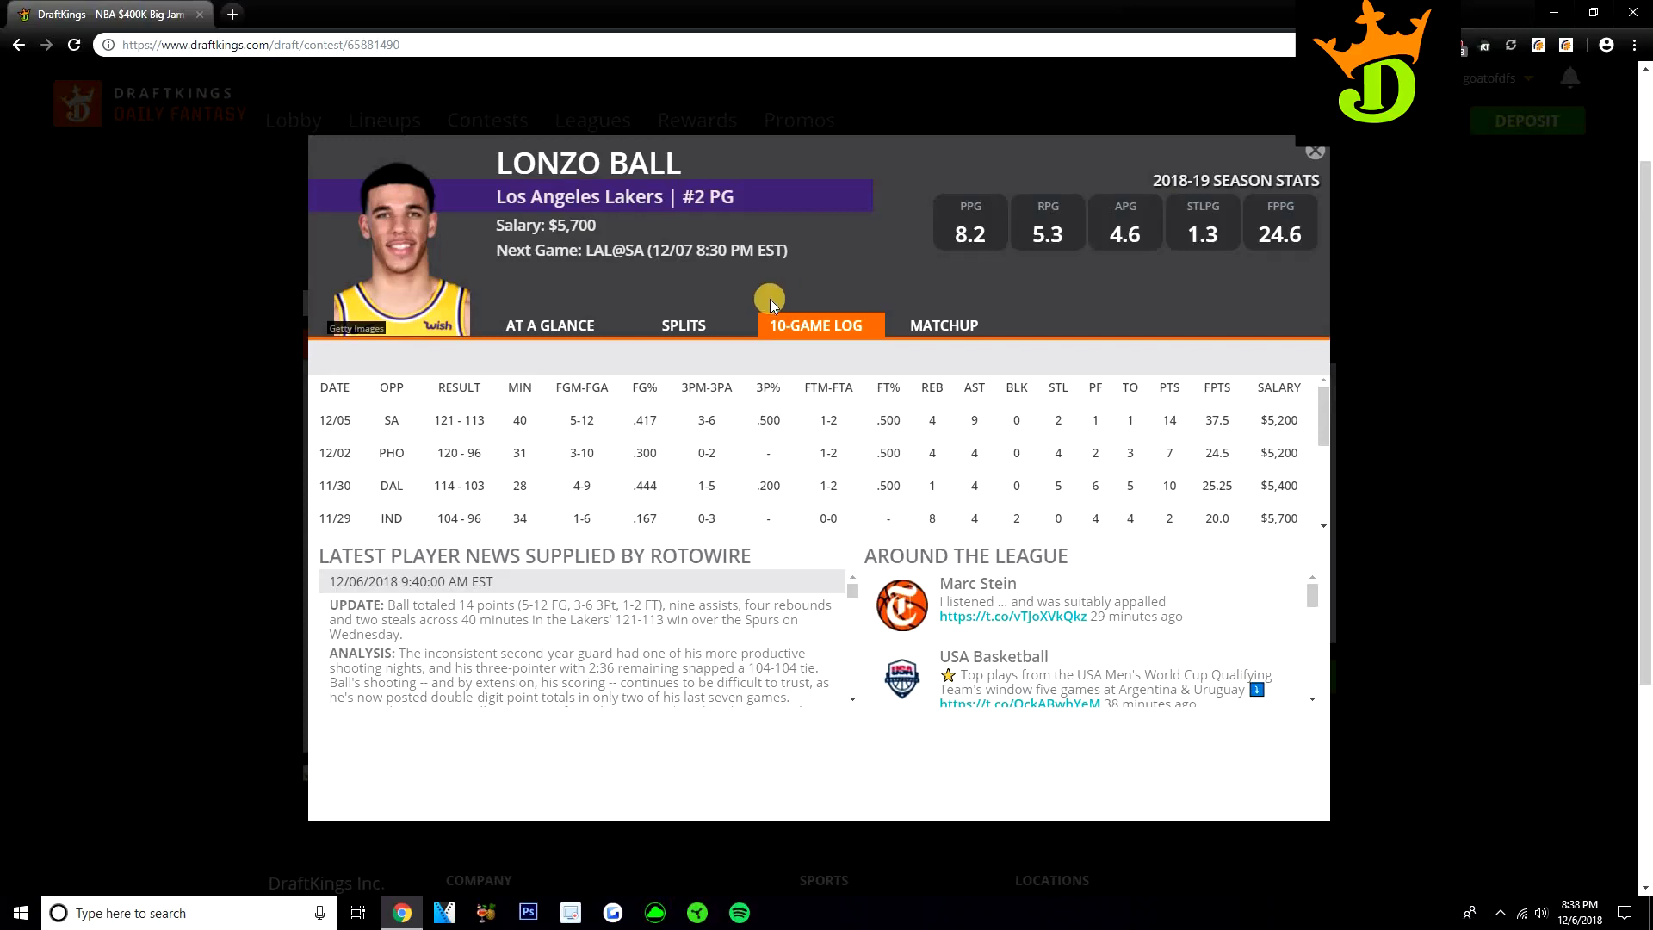
{"action": "left_click", "coordinate": [682, 324]}
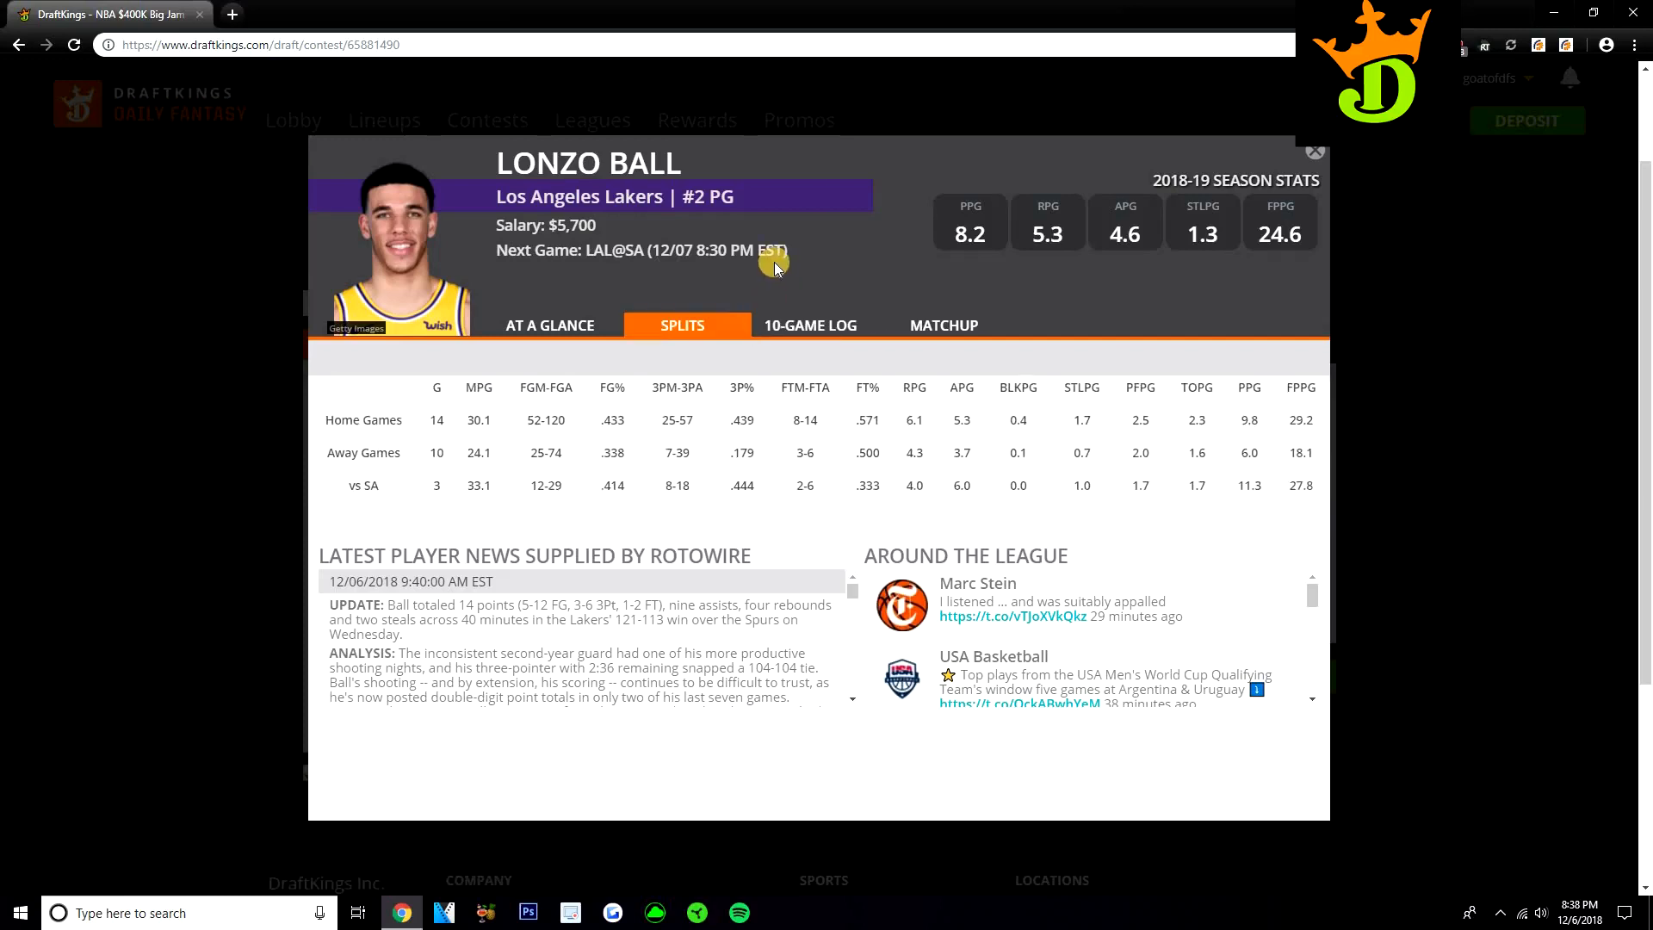
{"action": "mouse_move", "coordinate": [978, 184]}
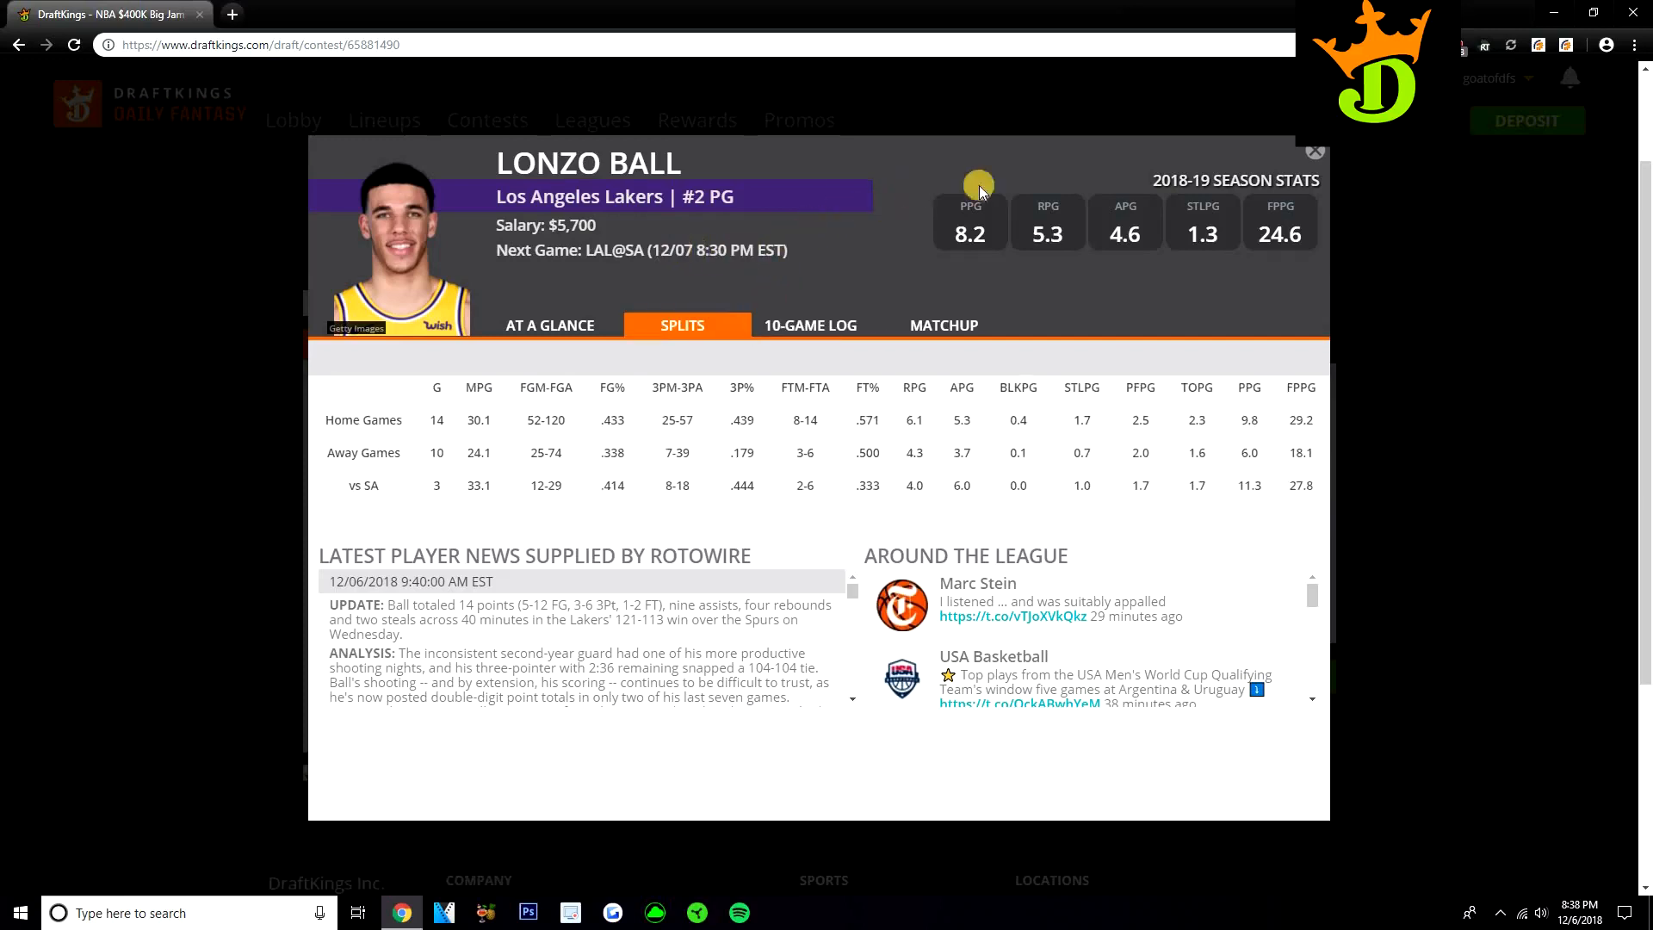
{"action": "left_click", "coordinate": [1314, 151]}
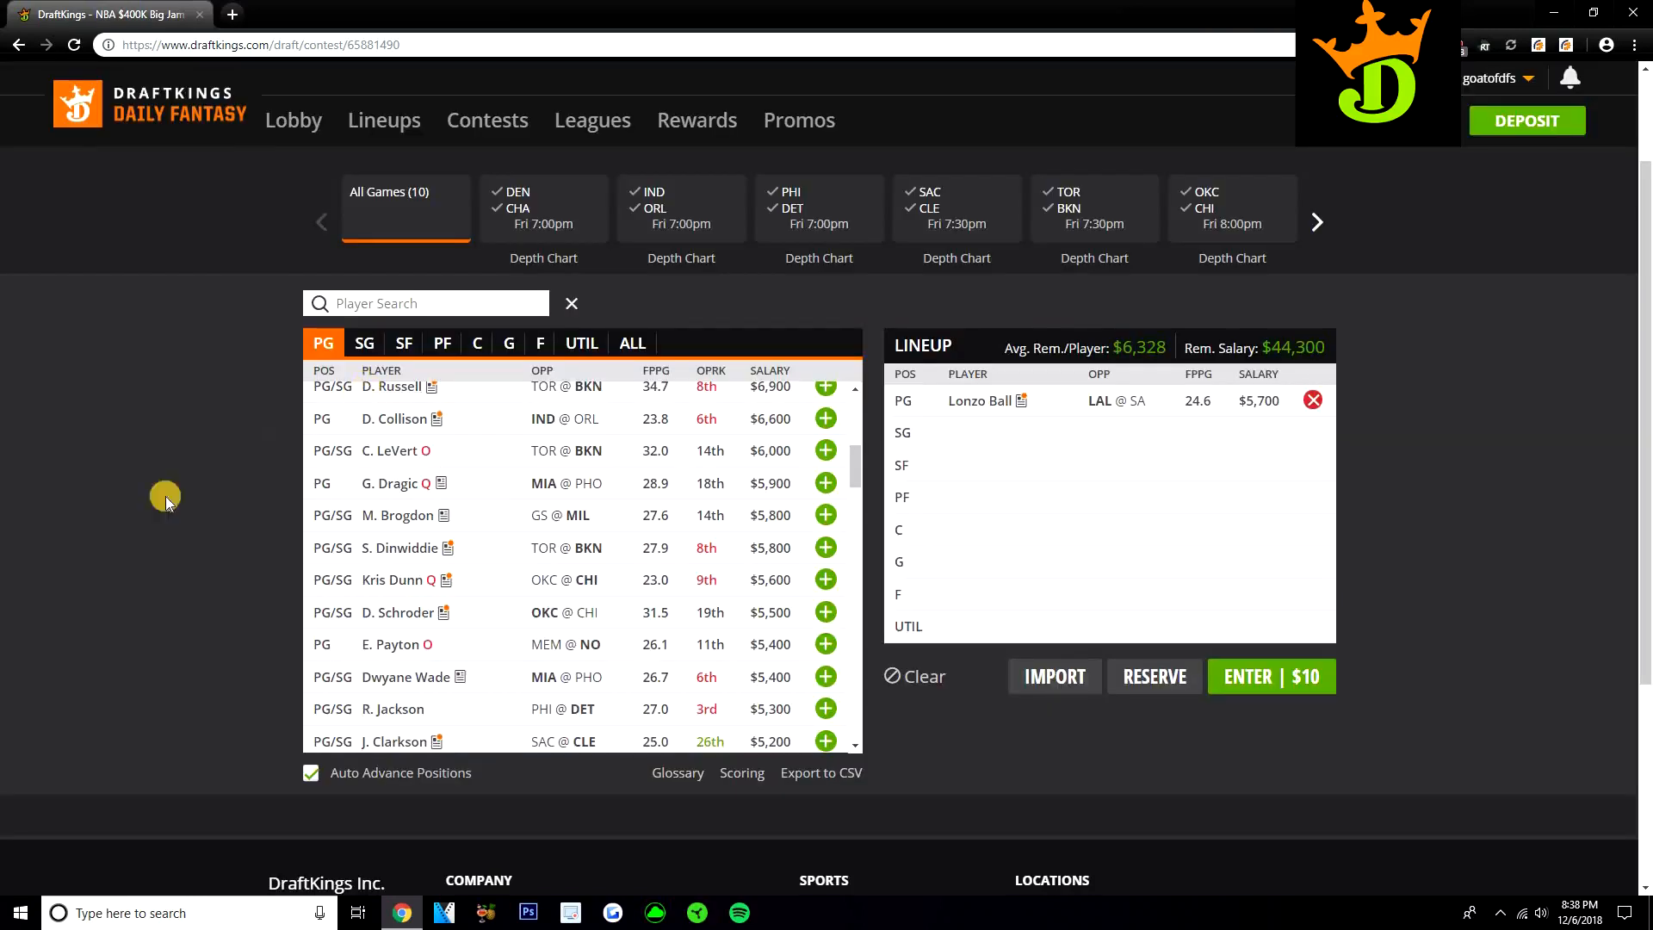
{"action": "mouse_move", "coordinate": [55, 511]}
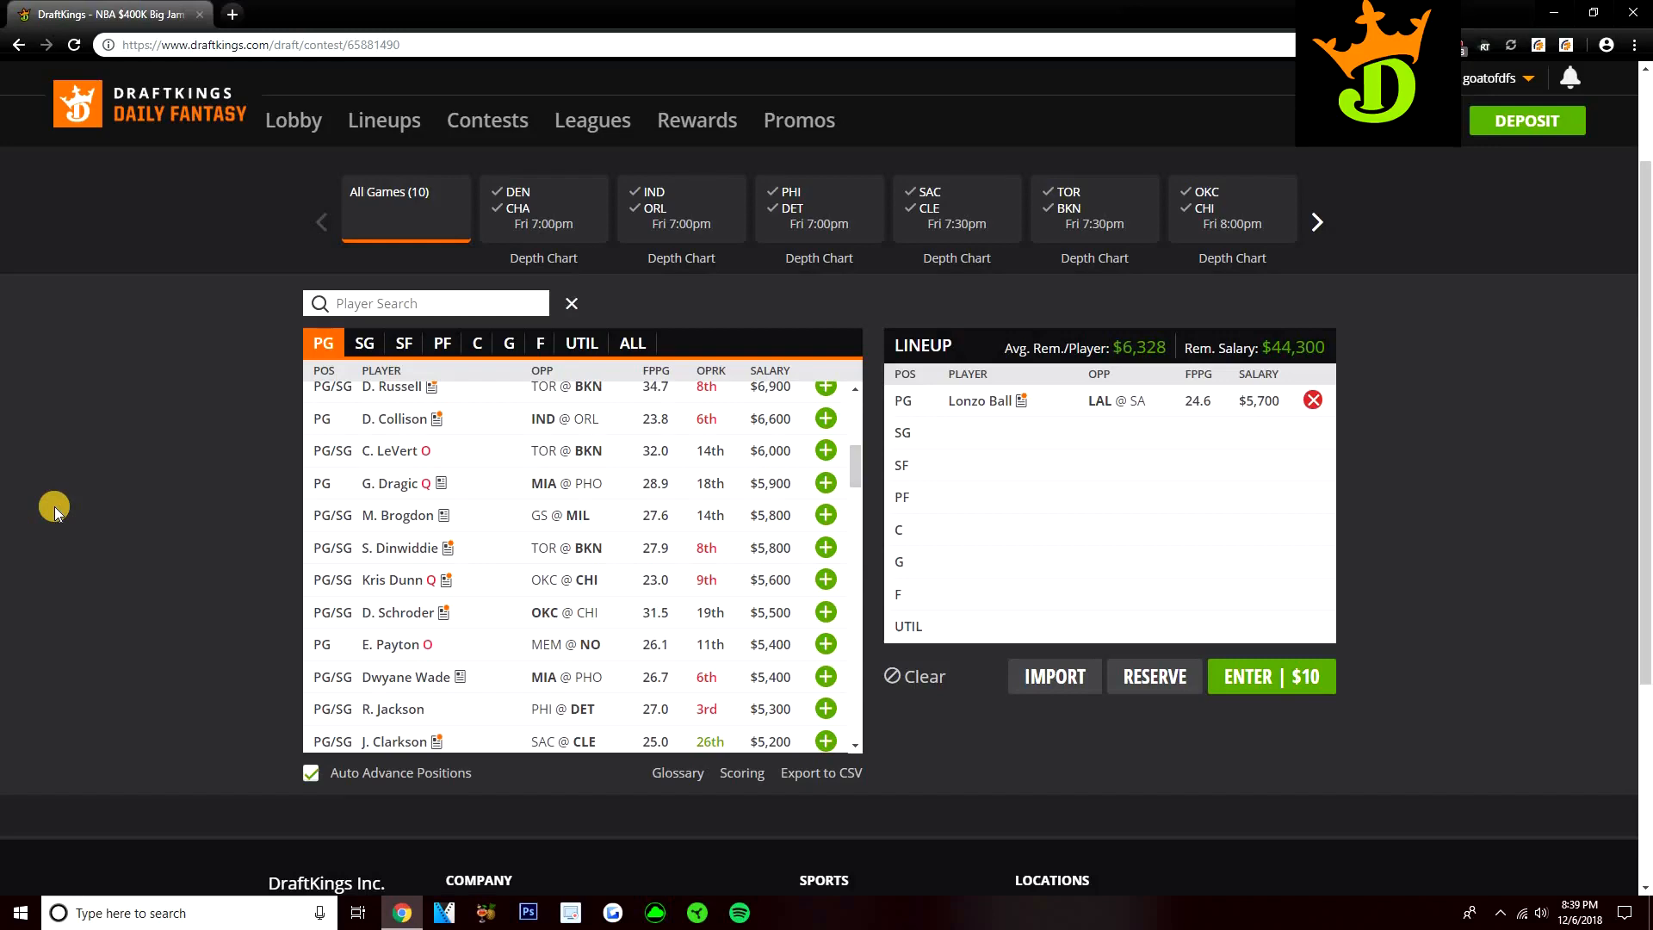
{"action": "mouse_move", "coordinate": [151, 469]}
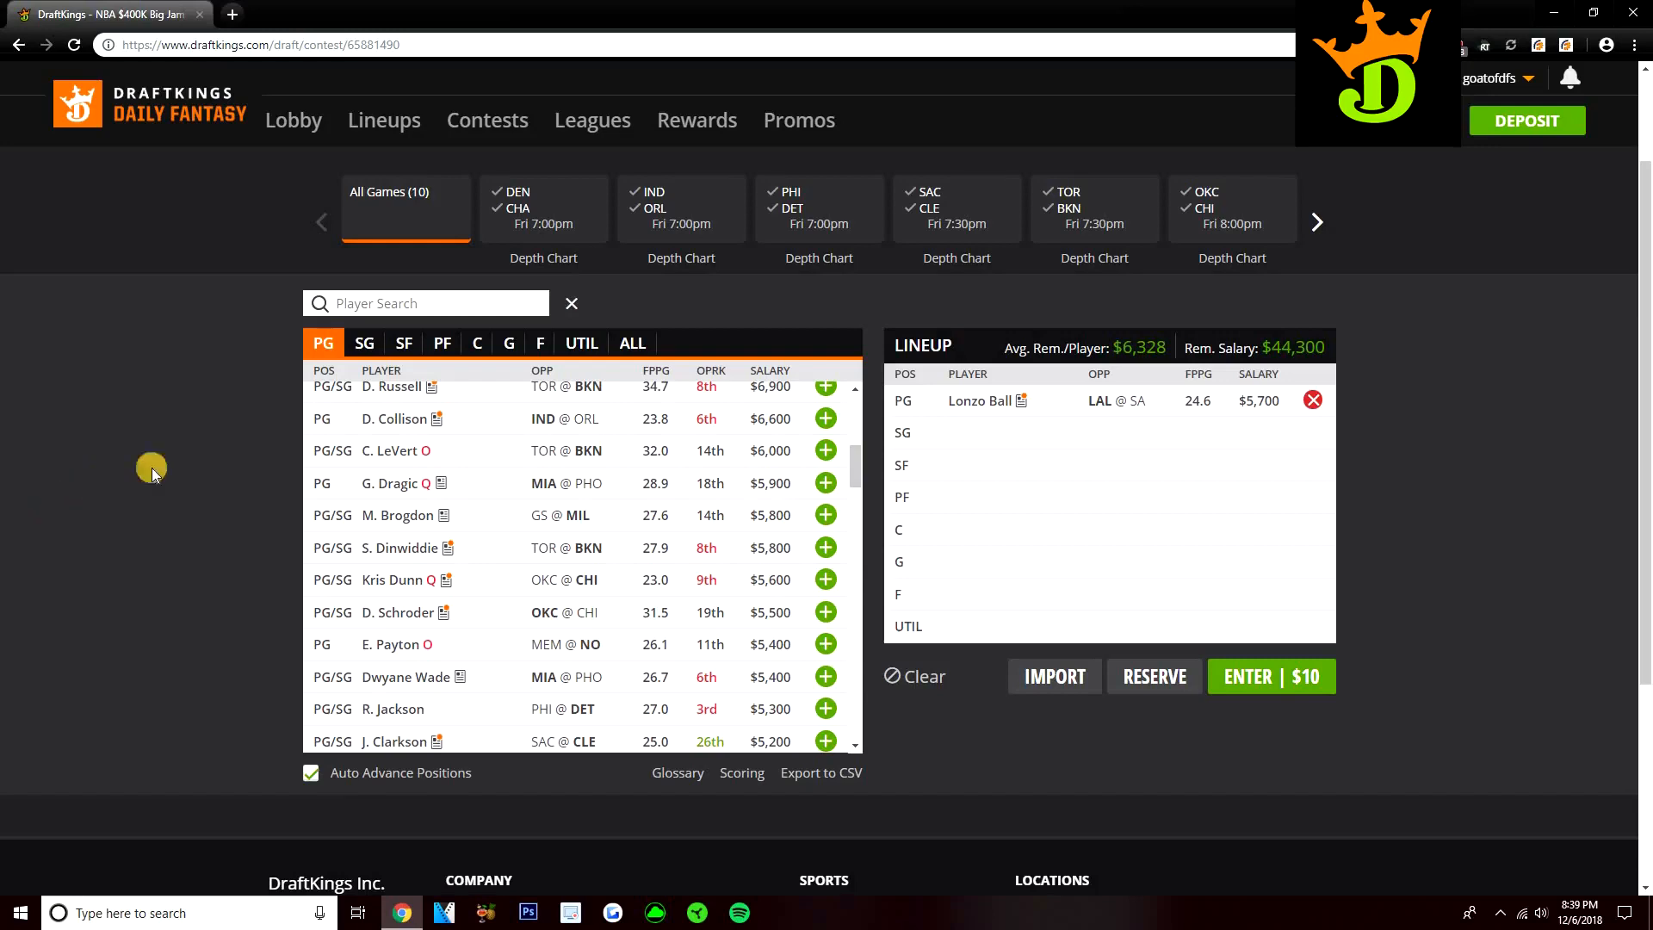
{"action": "mouse_move", "coordinate": [501, 511]}
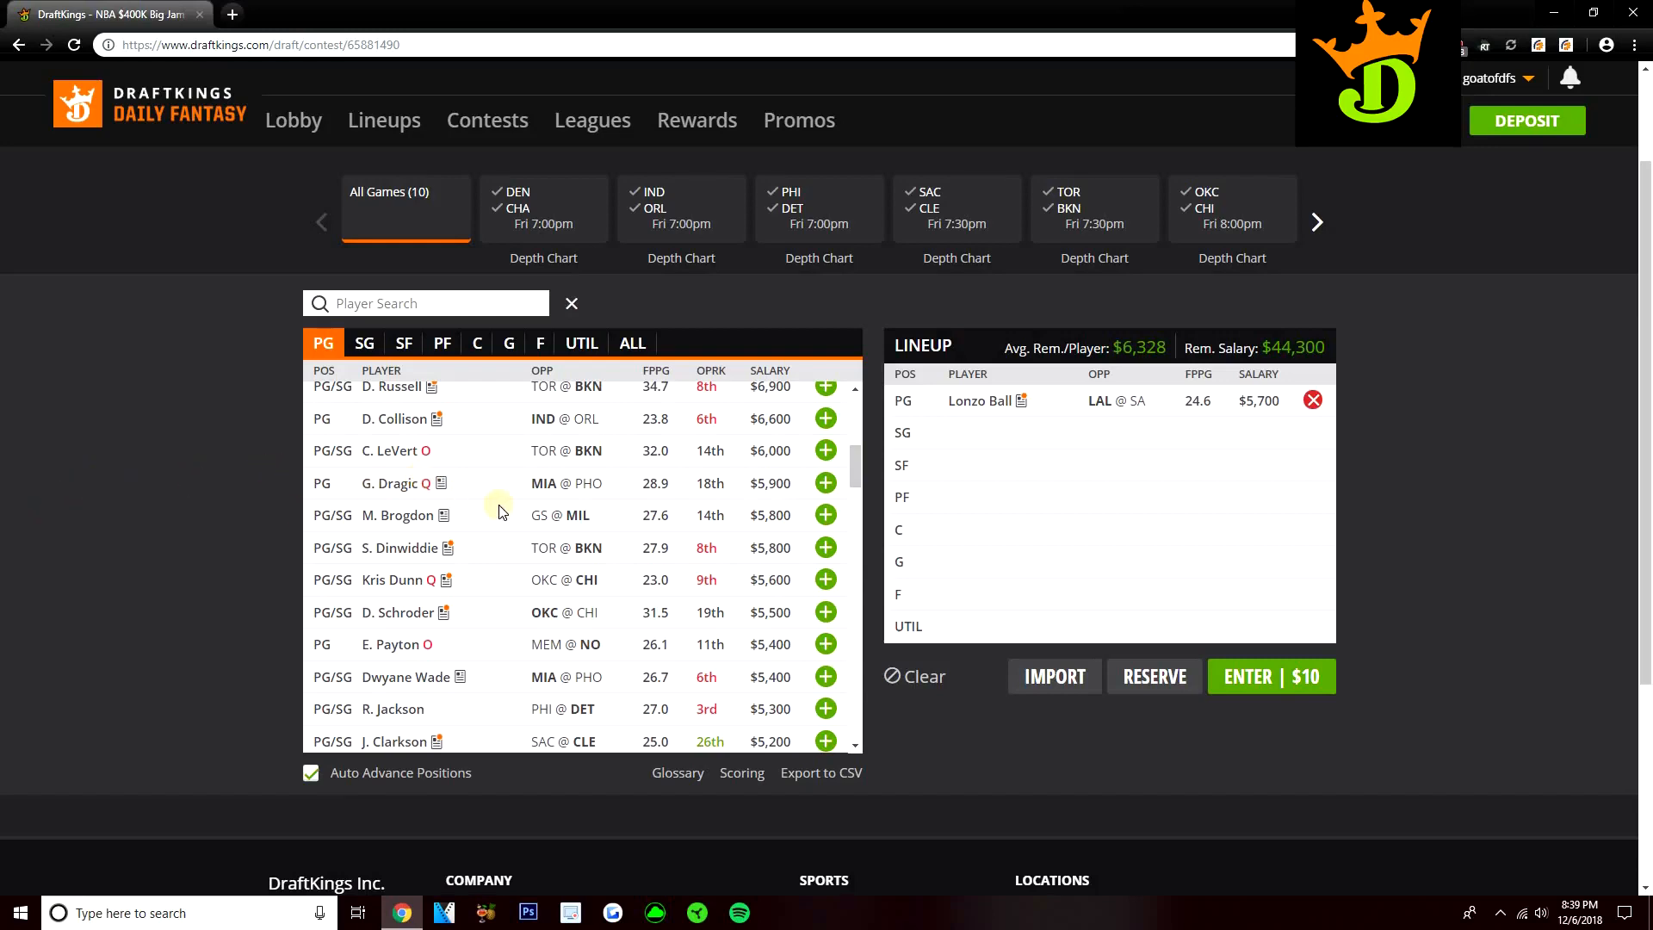
{"action": "scroll", "scroll_direction": "down", "scroll_amount": 3}
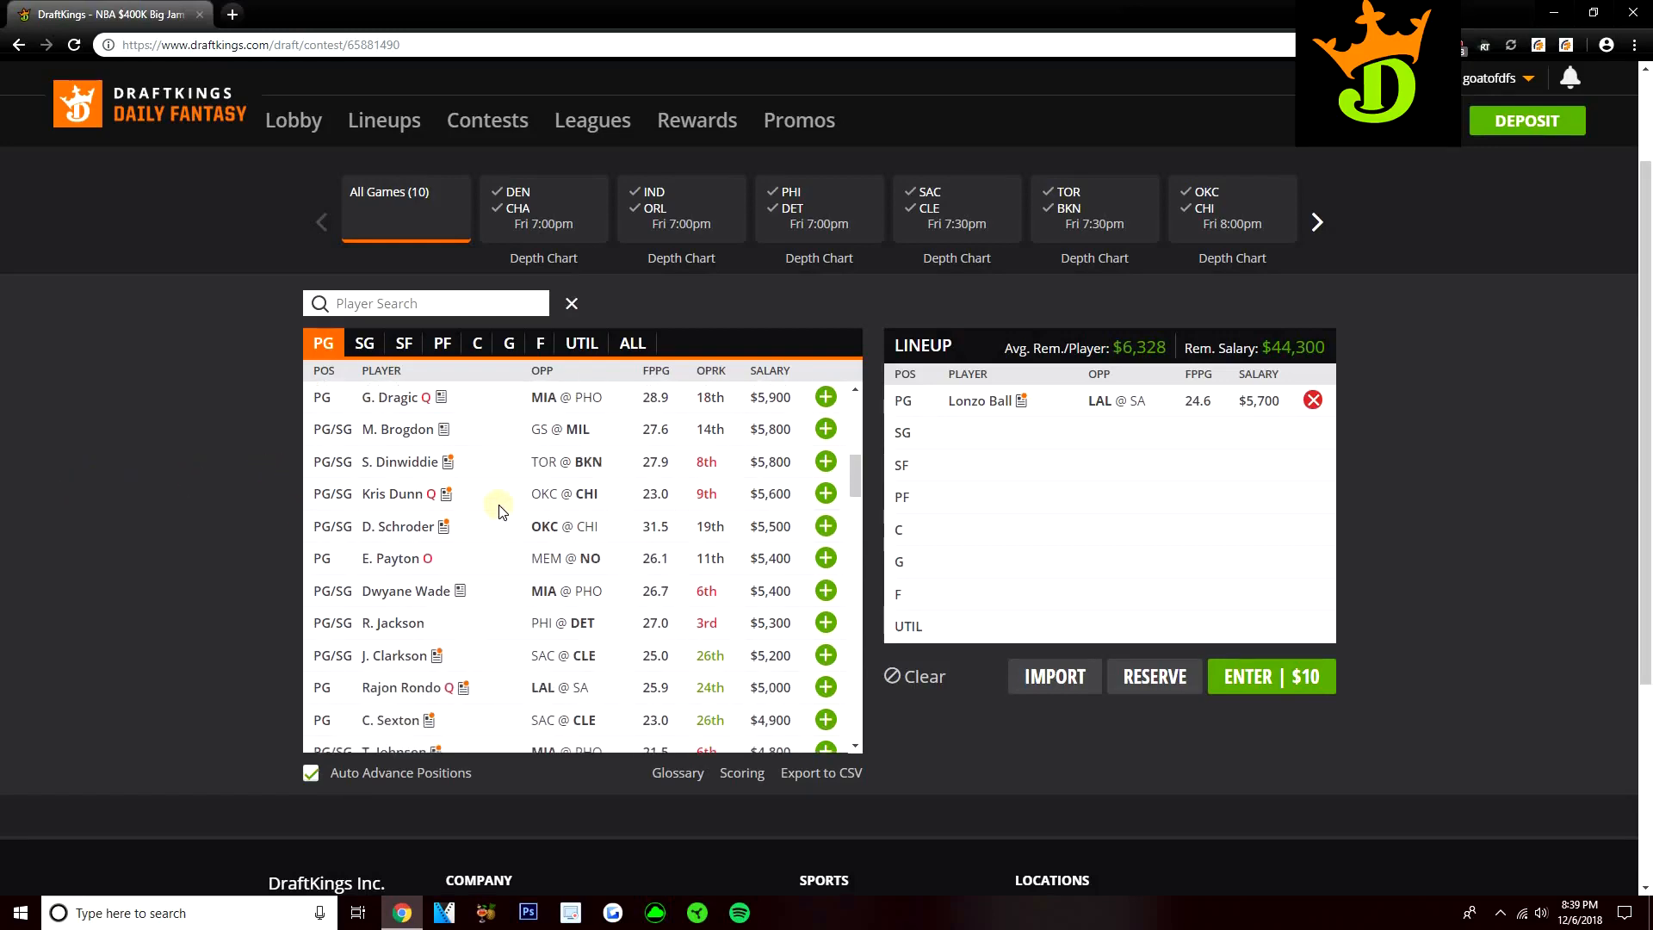
{"action": "scroll", "scroll_direction": "down", "scroll_amount": 3}
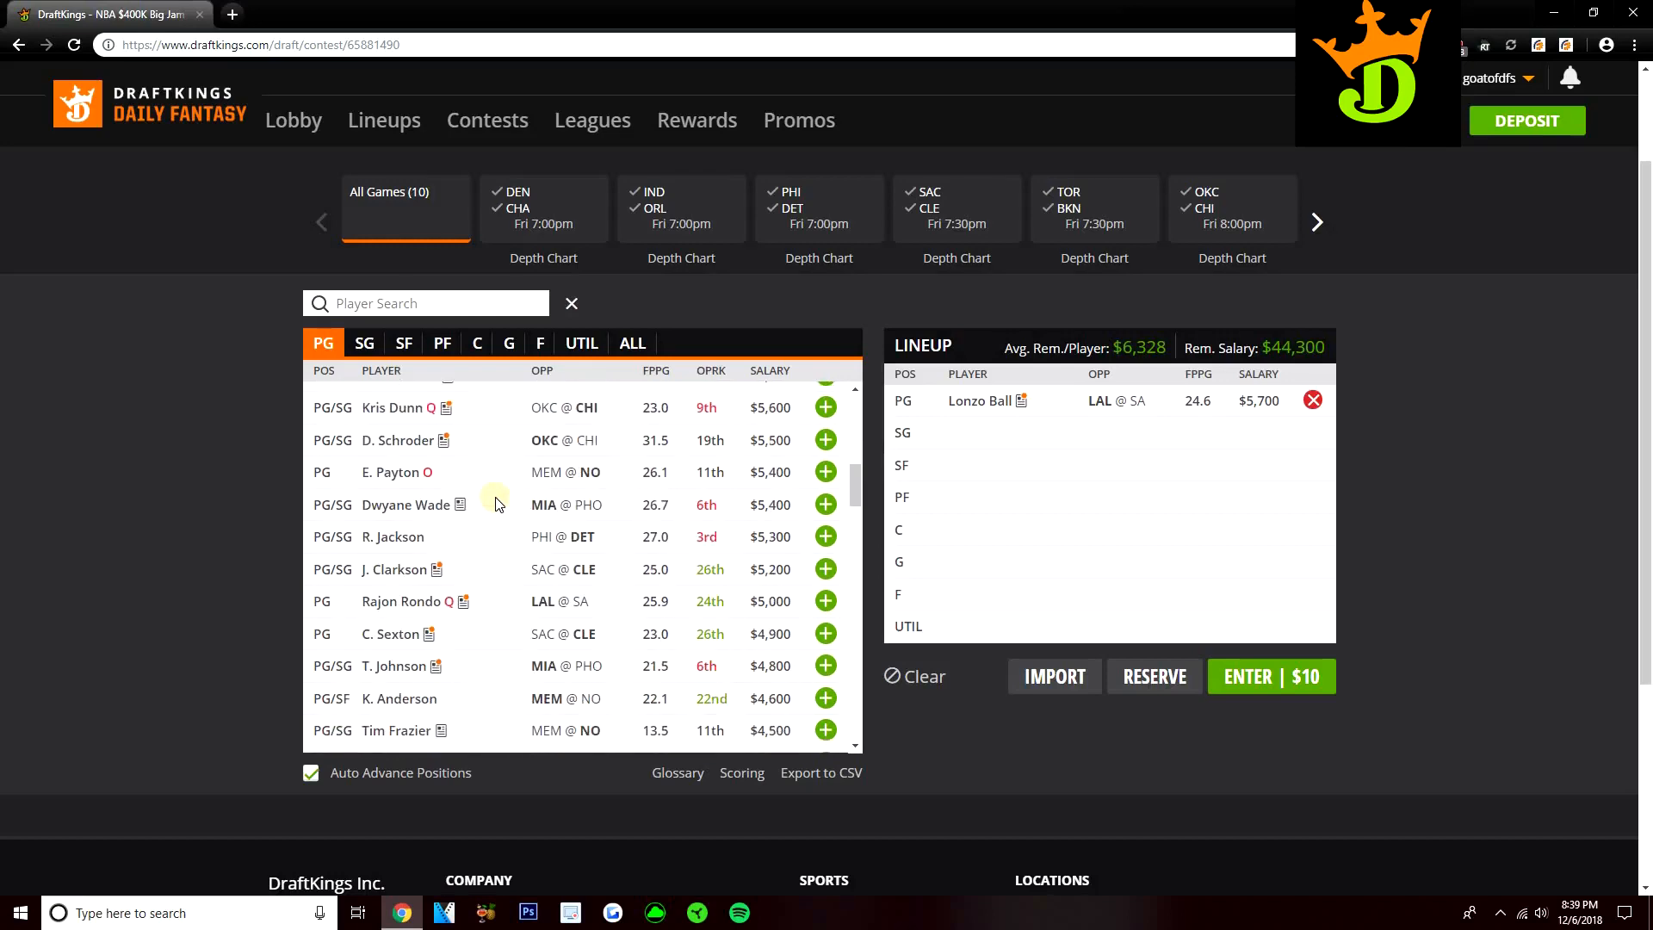
{"action": "mouse_move", "coordinate": [484, 496]}
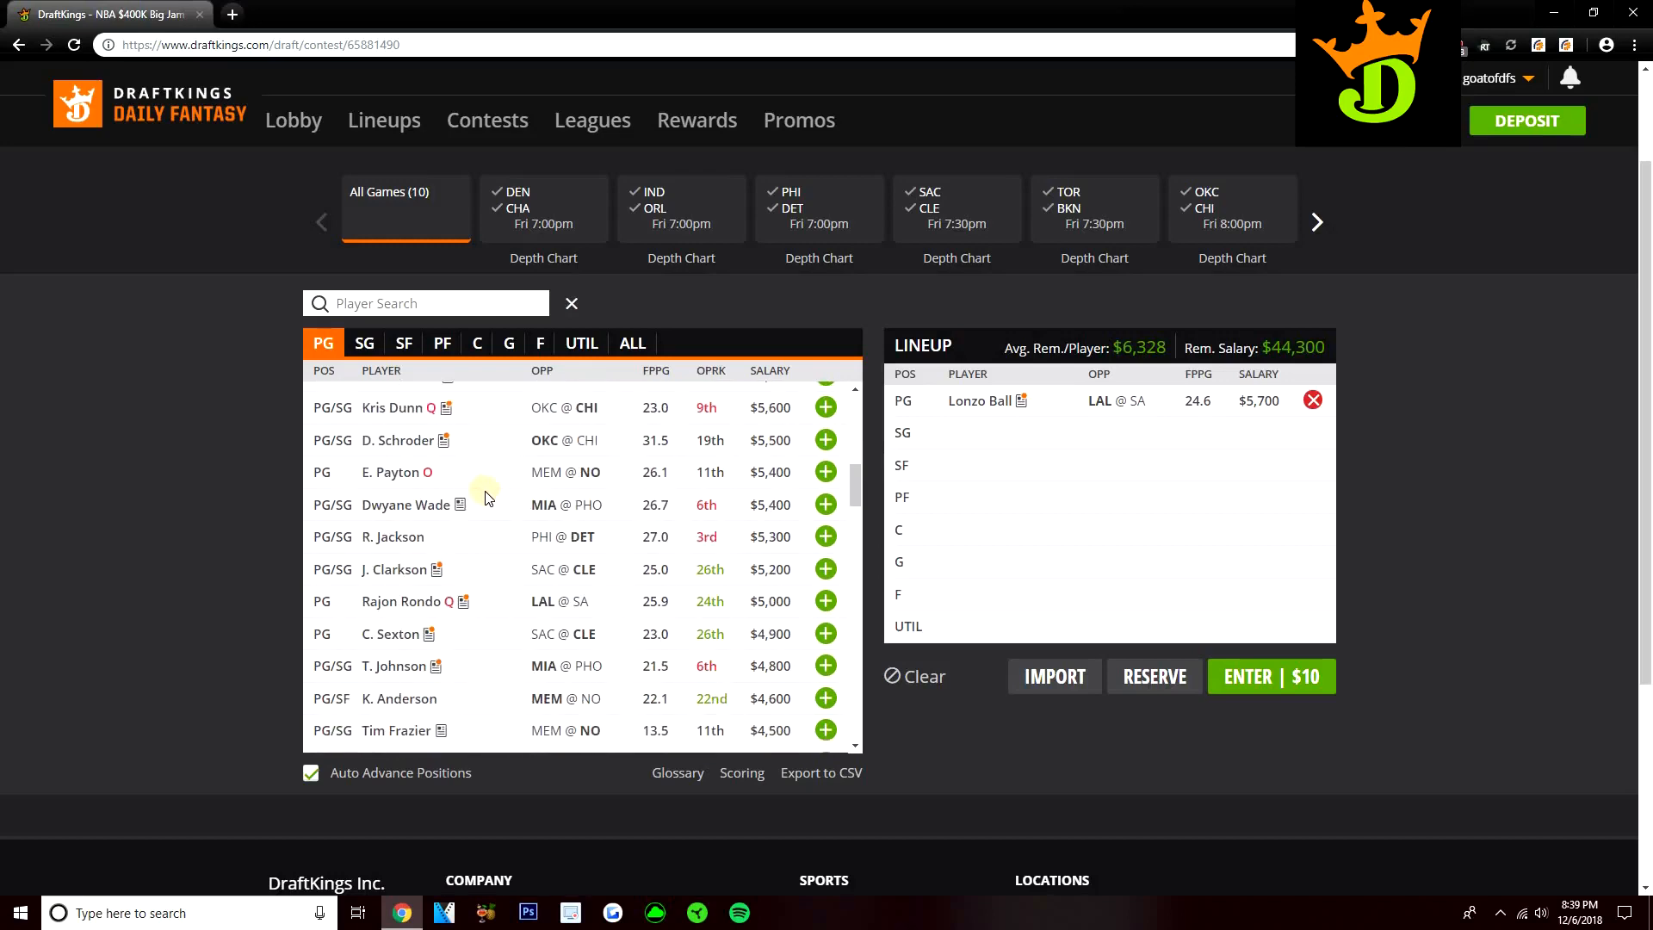
{"action": "mouse_move", "coordinate": [488, 484]}
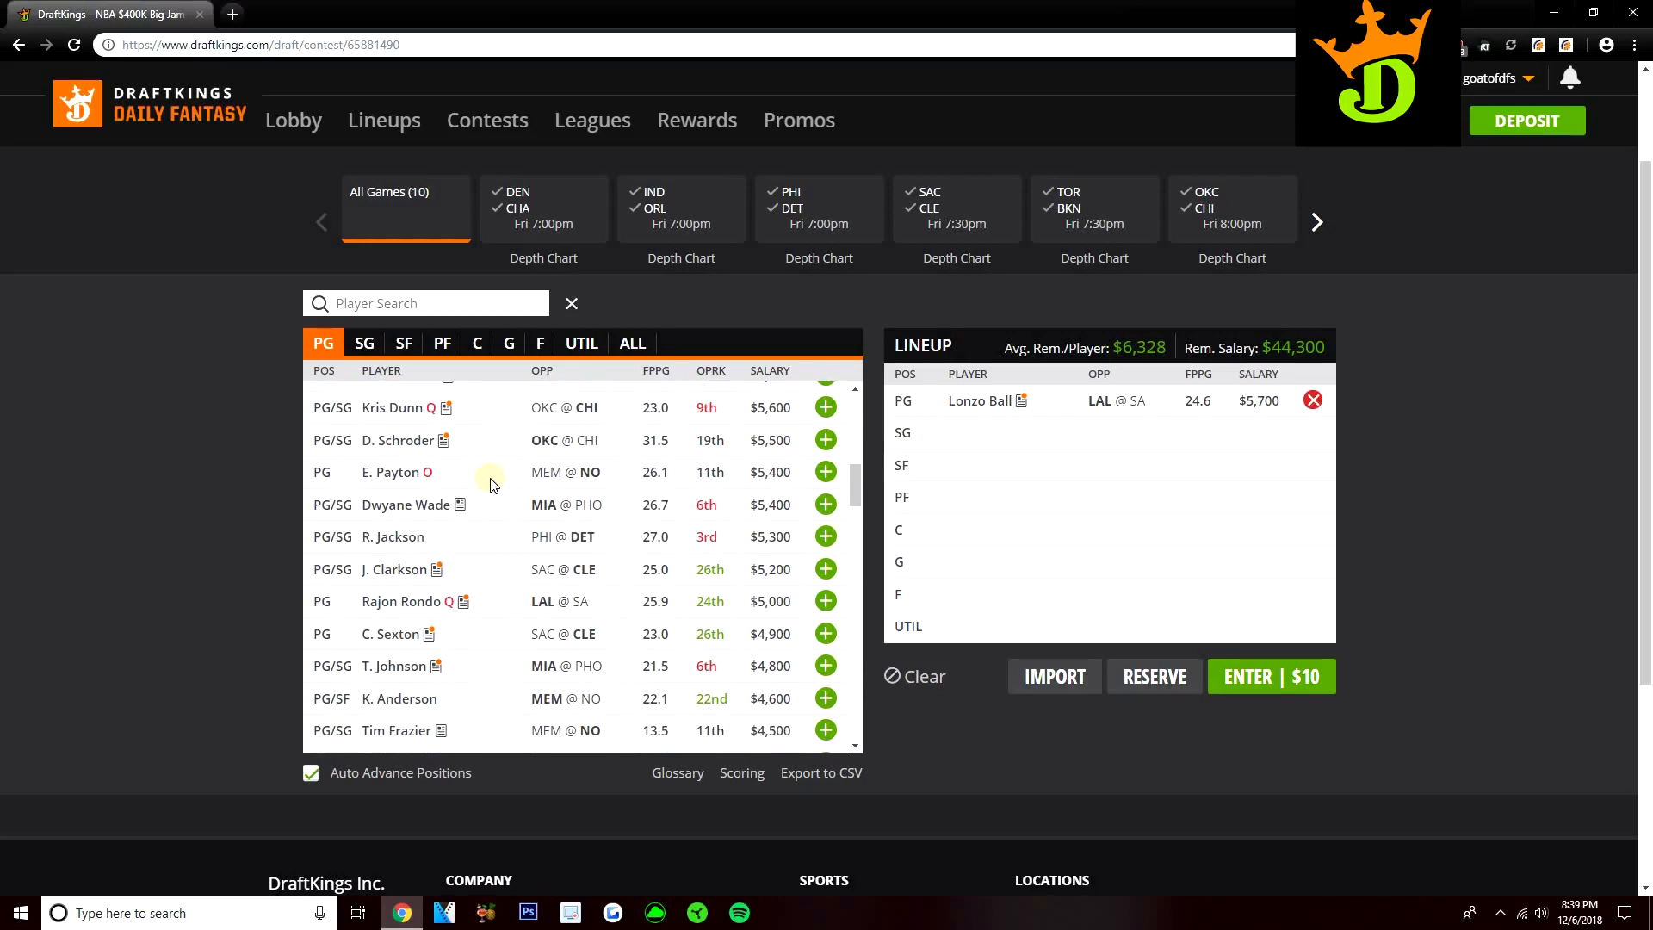
{"action": "mouse_move", "coordinate": [499, 507]}
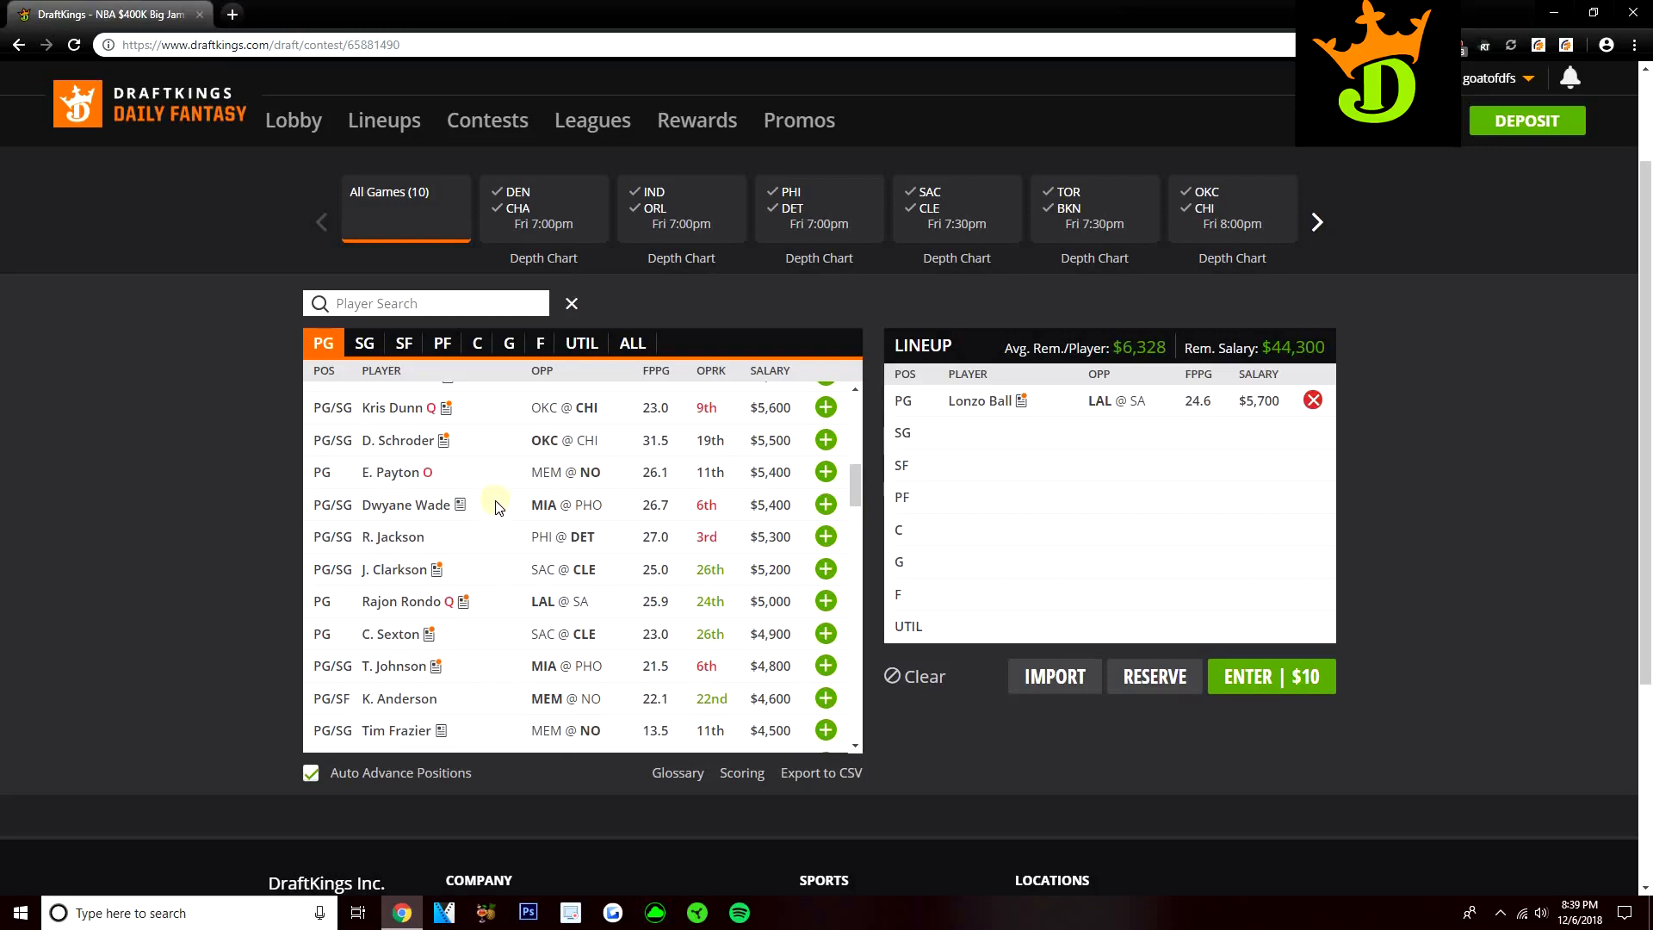
{"action": "mouse_move", "coordinate": [509, 496]}
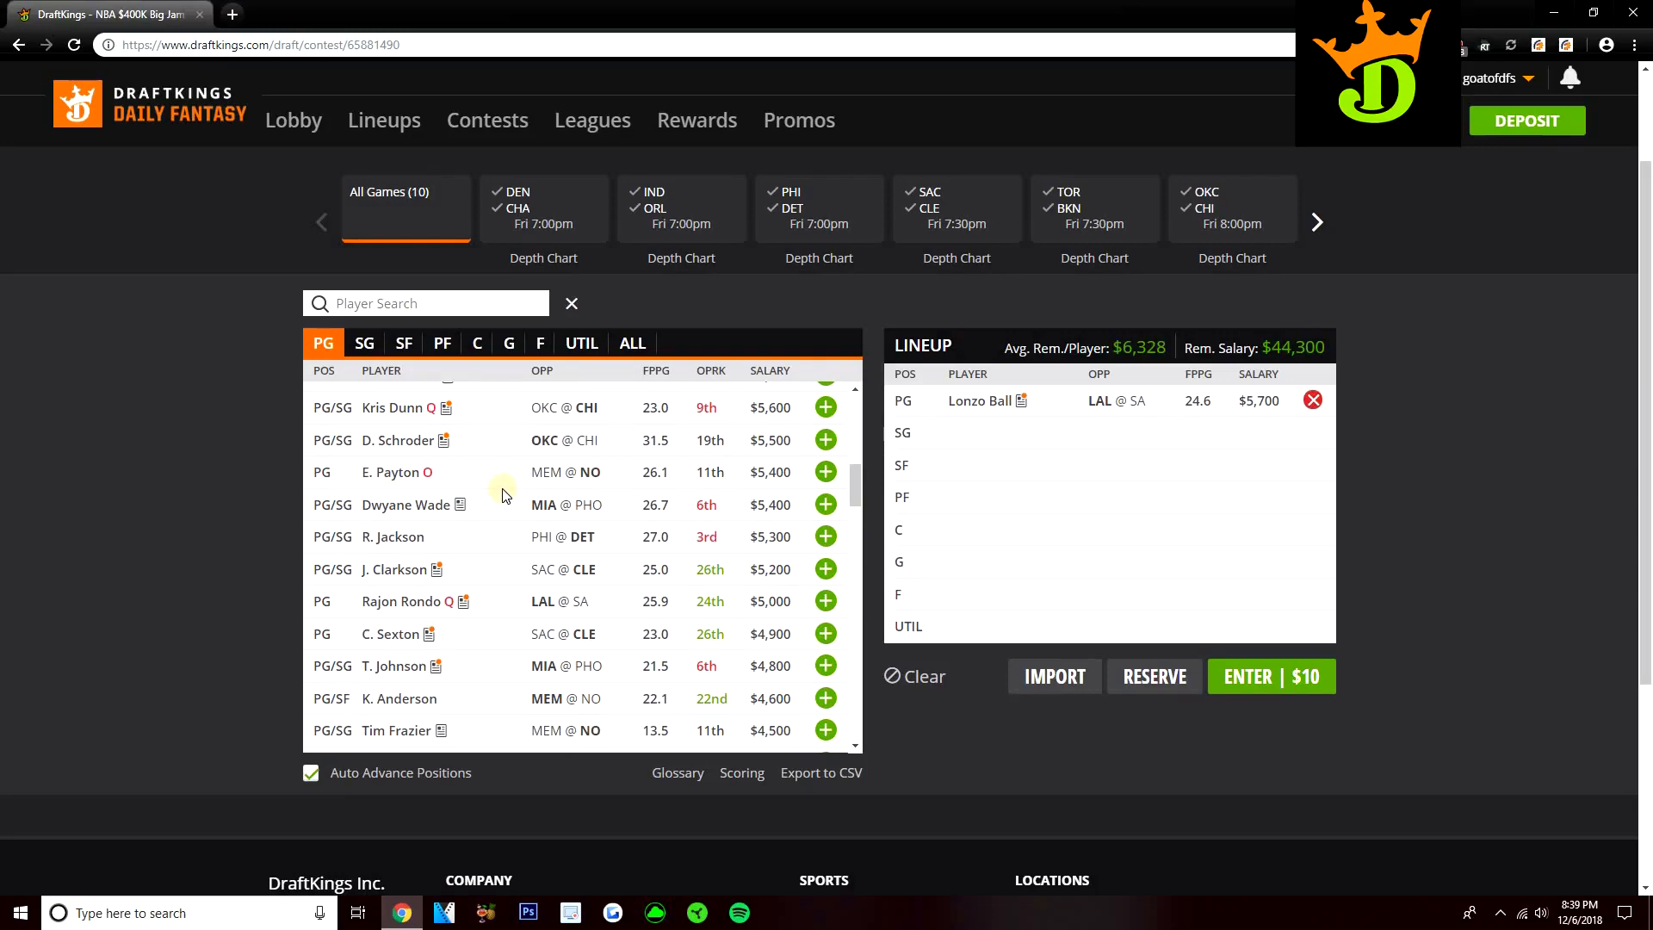
{"action": "scroll", "scroll_direction": "down", "scroll_amount": 3}
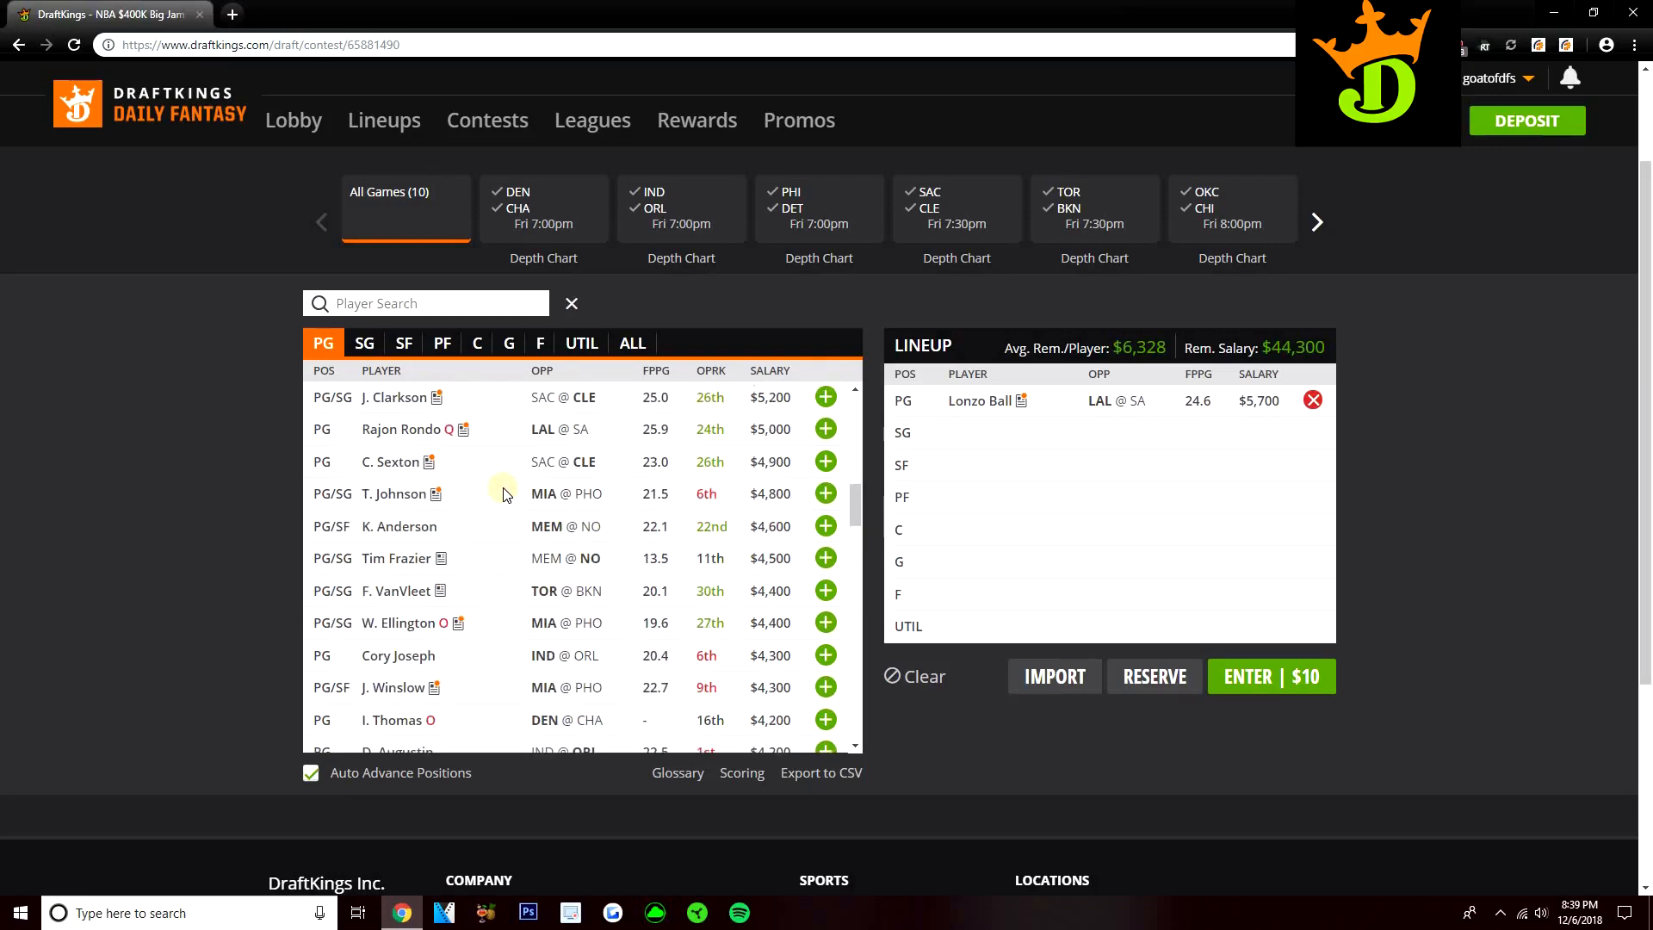
{"action": "scroll", "scroll_direction": "down", "scroll_amount": 3}
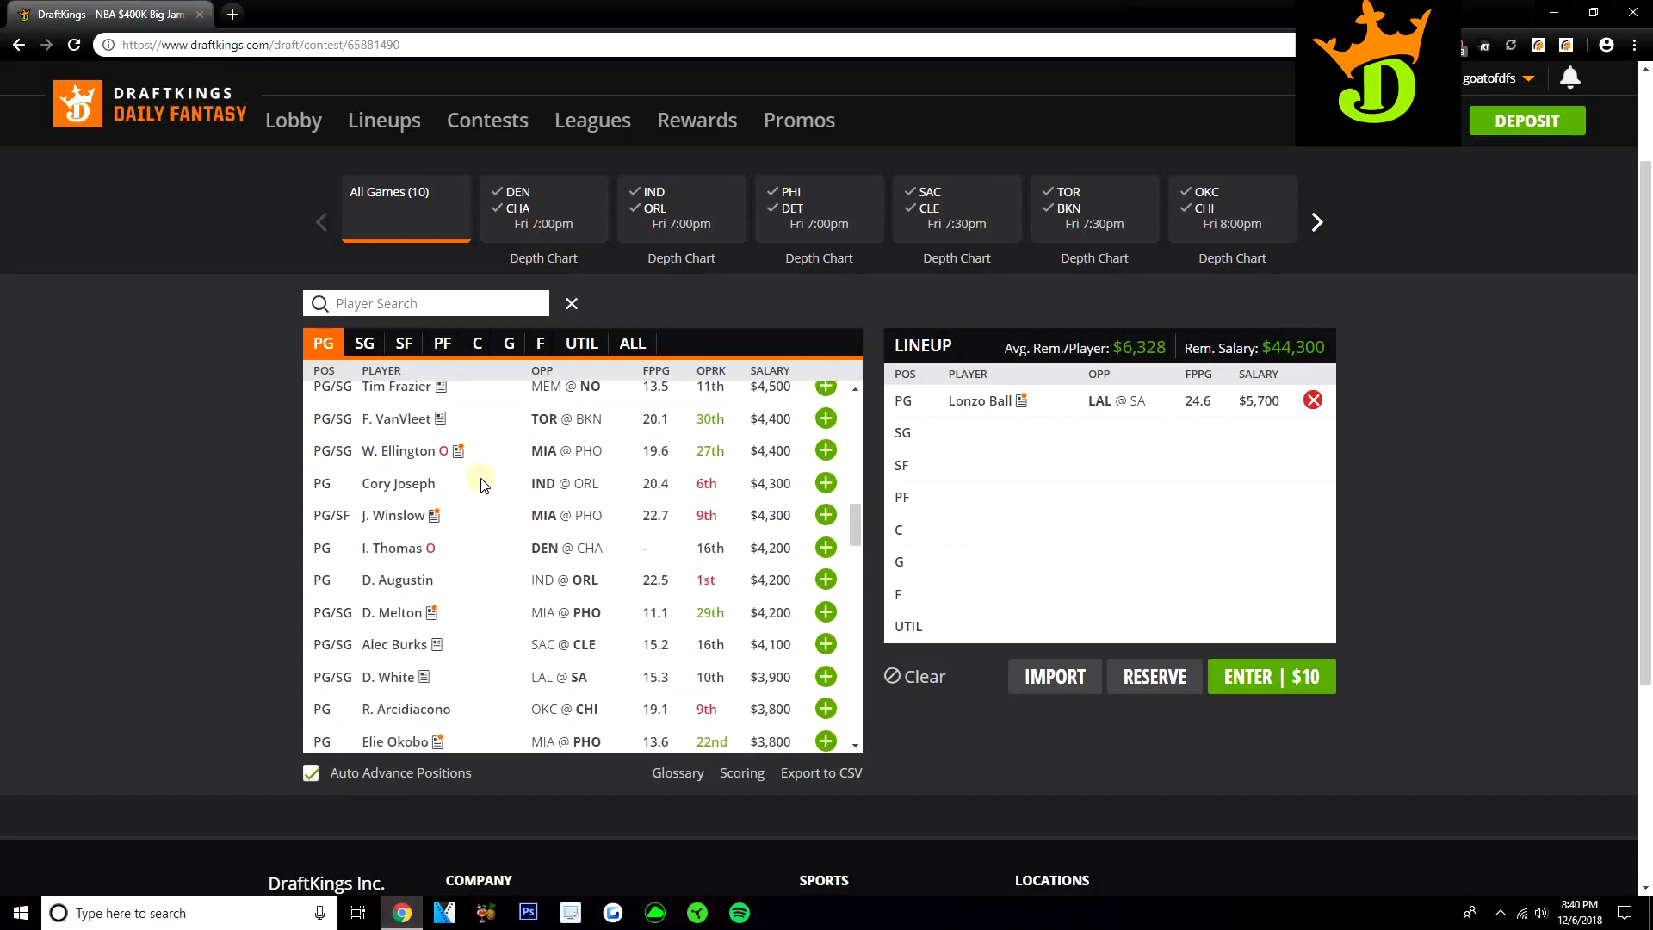
{"action": "mouse_move", "coordinate": [503, 498]}
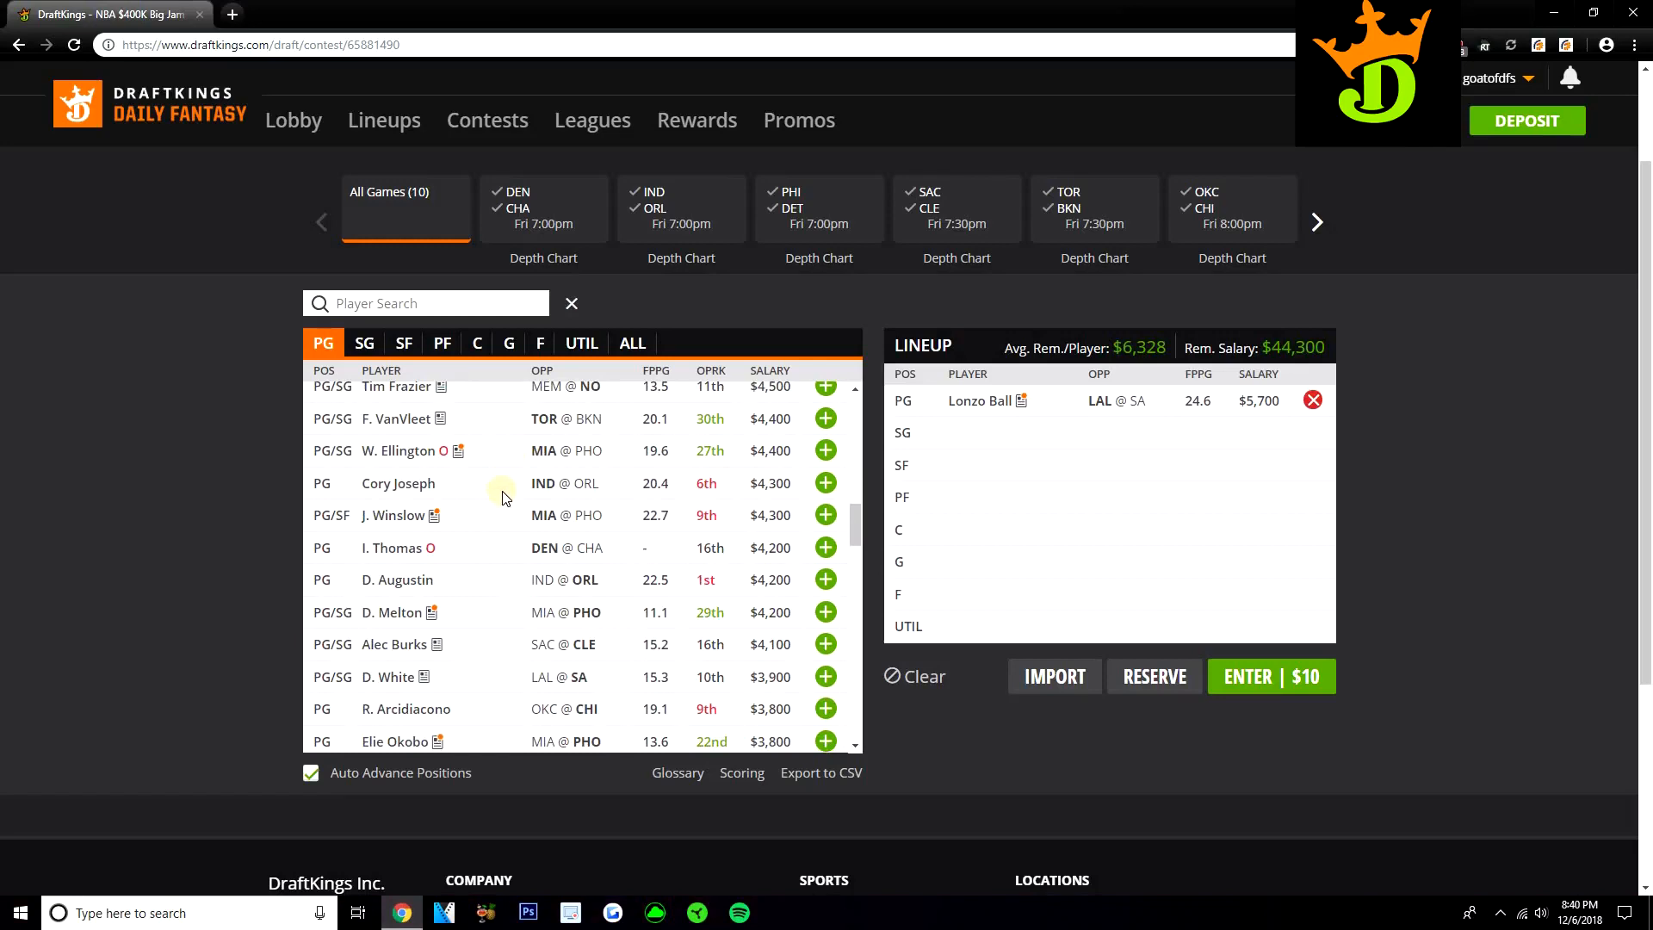
{"action": "mouse_move", "coordinate": [487, 511]}
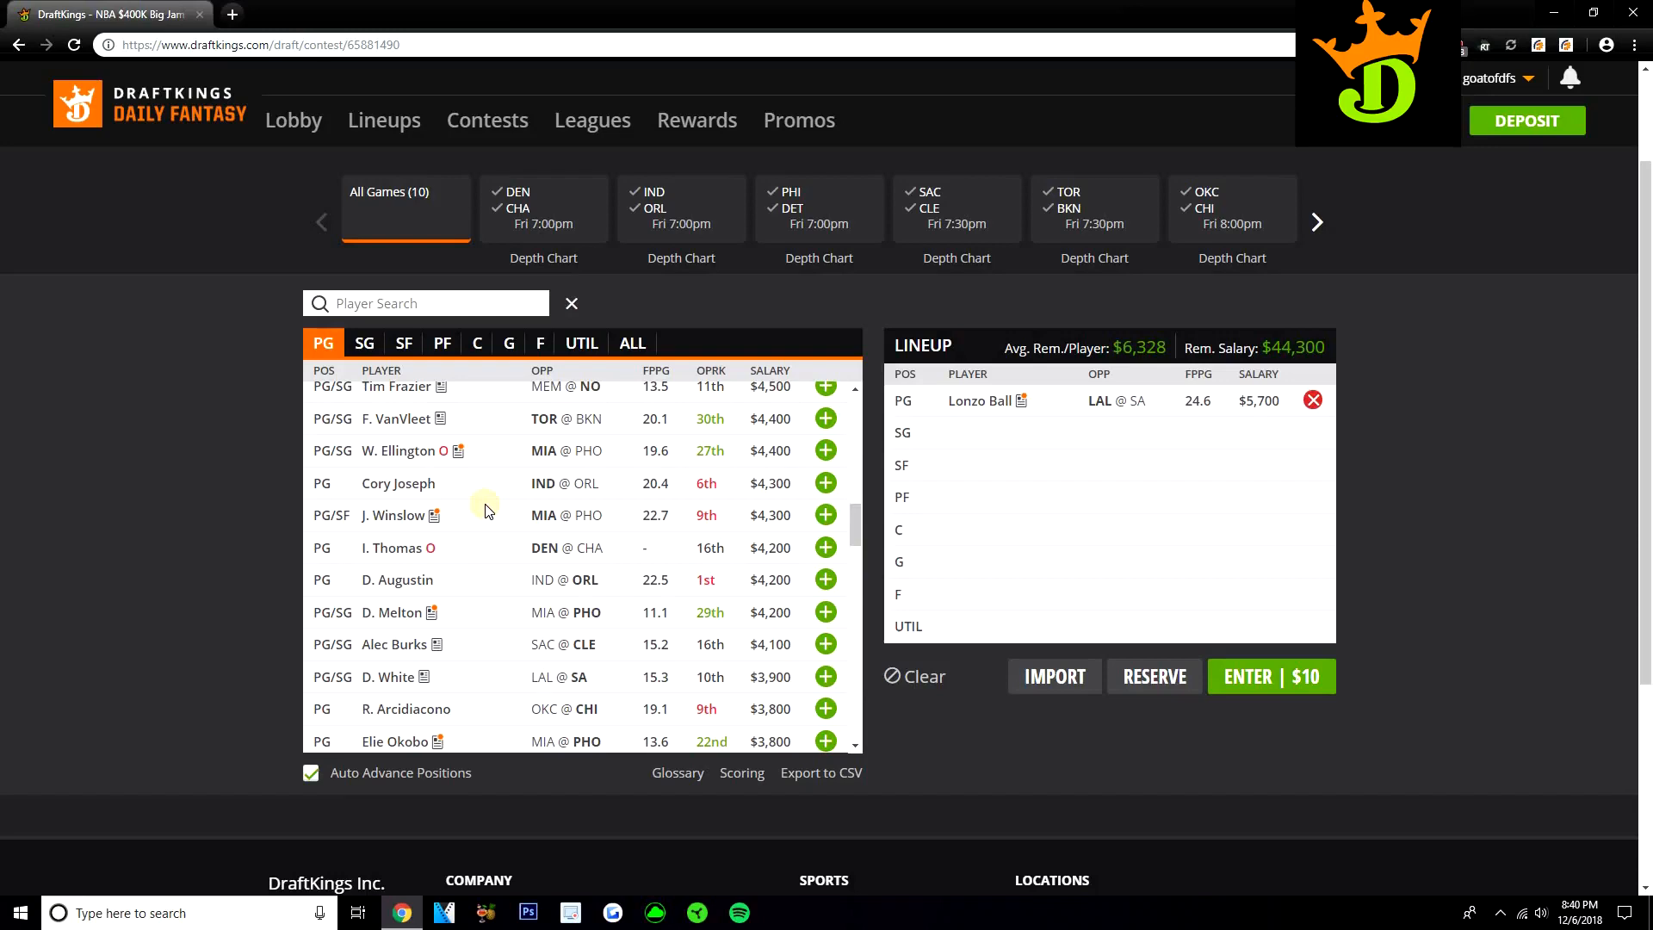
{"action": "scroll", "scroll_direction": "down", "scroll_amount": 3}
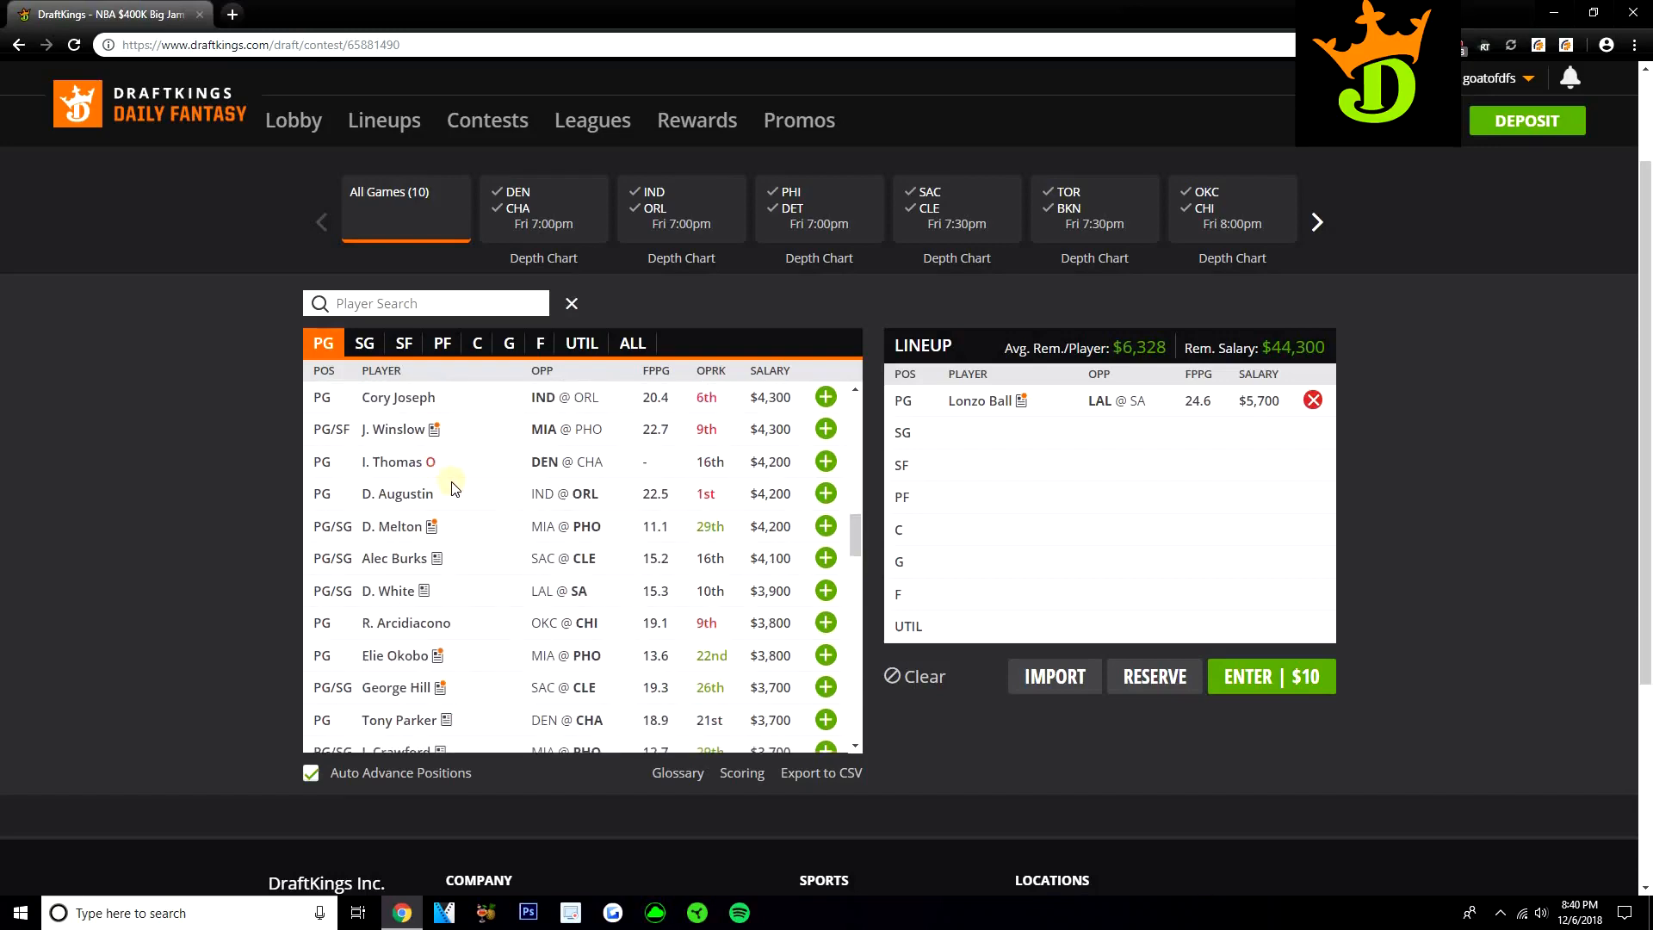
{"action": "mouse_move", "coordinate": [461, 483]}
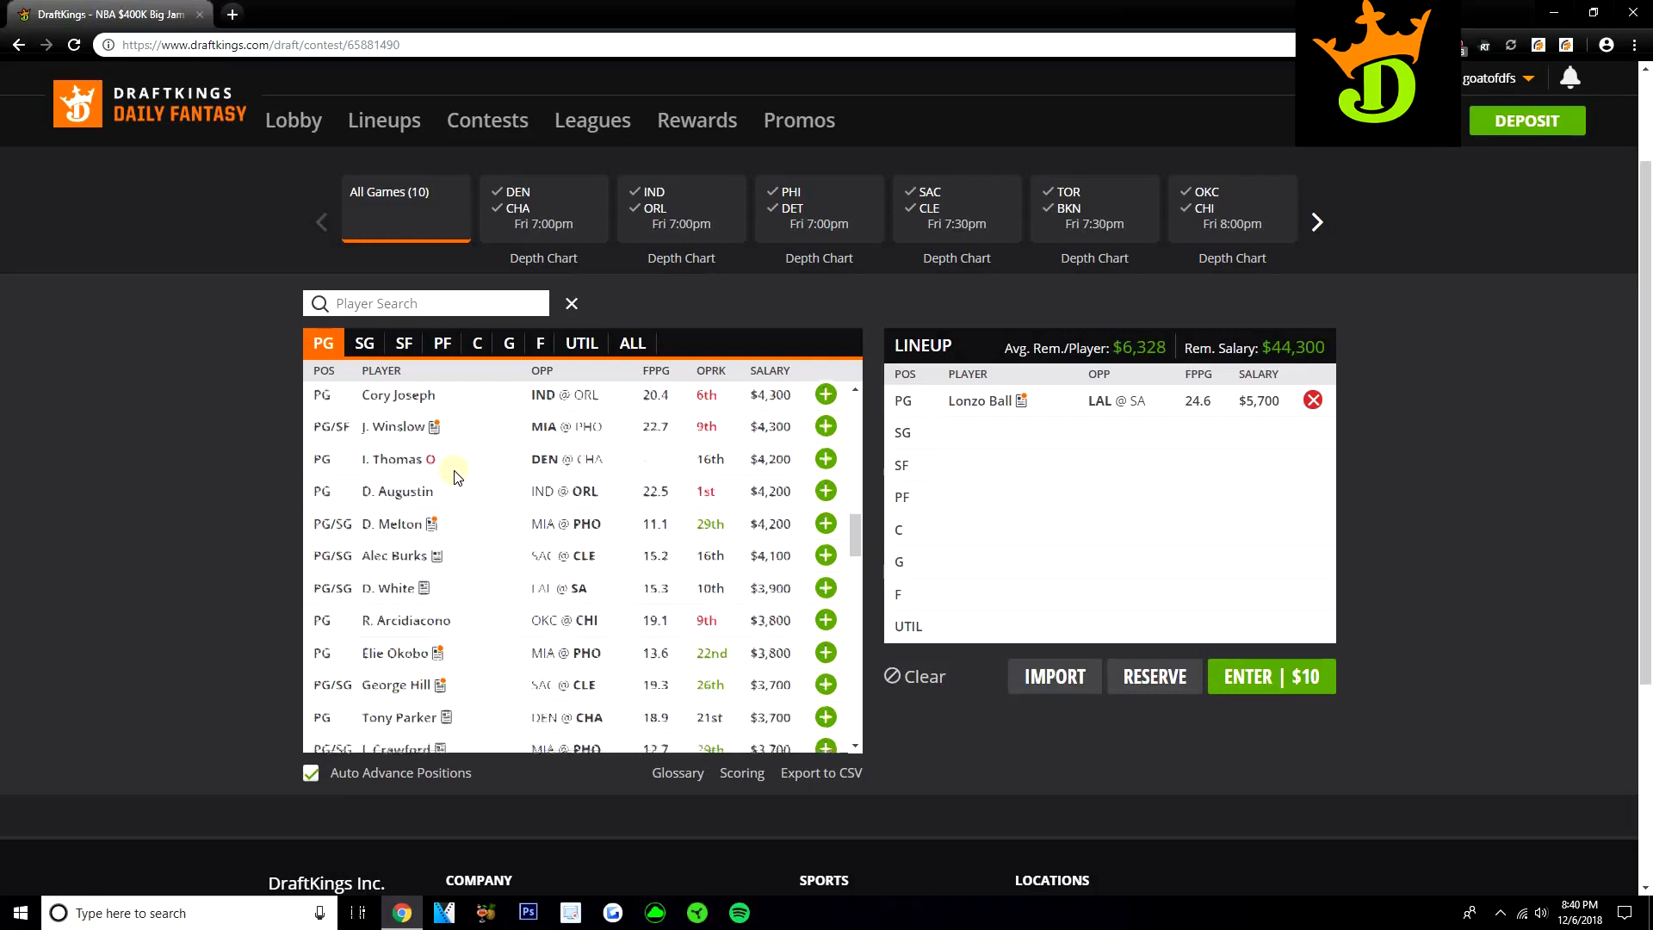
{"action": "scroll", "scroll_direction": "up", "scroll_amount": 3}
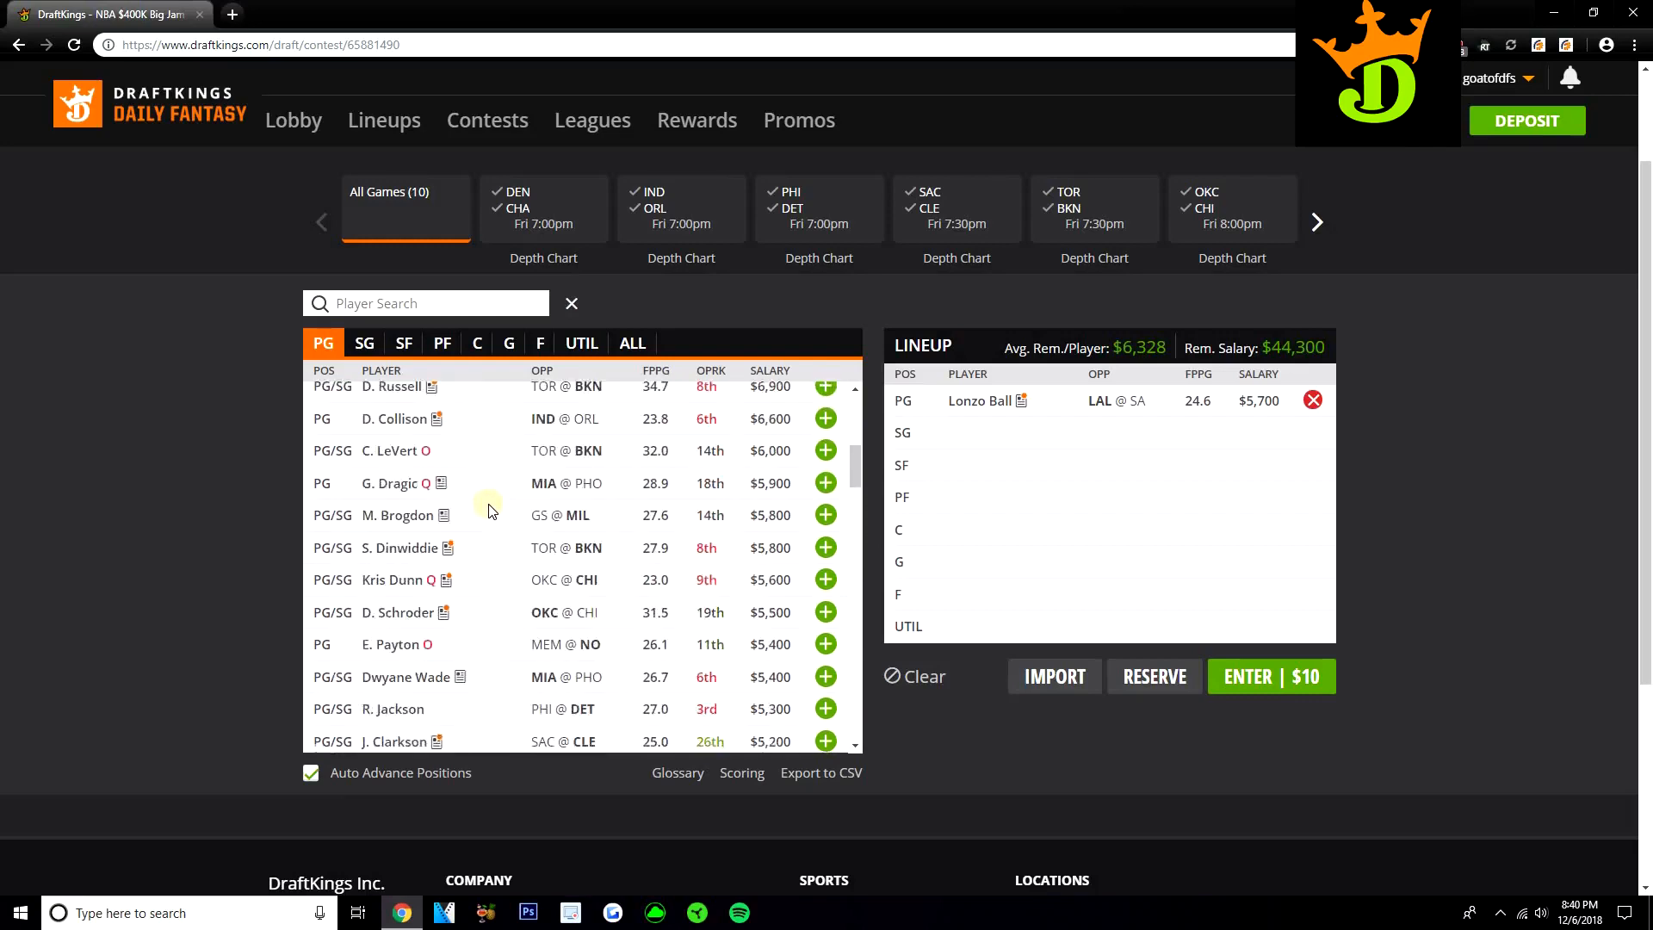
- Browse the SG pool, then limit it to PHI @ DET guards ($3,000–$5,300)
{"action": "left_click", "coordinate": [363, 342]}
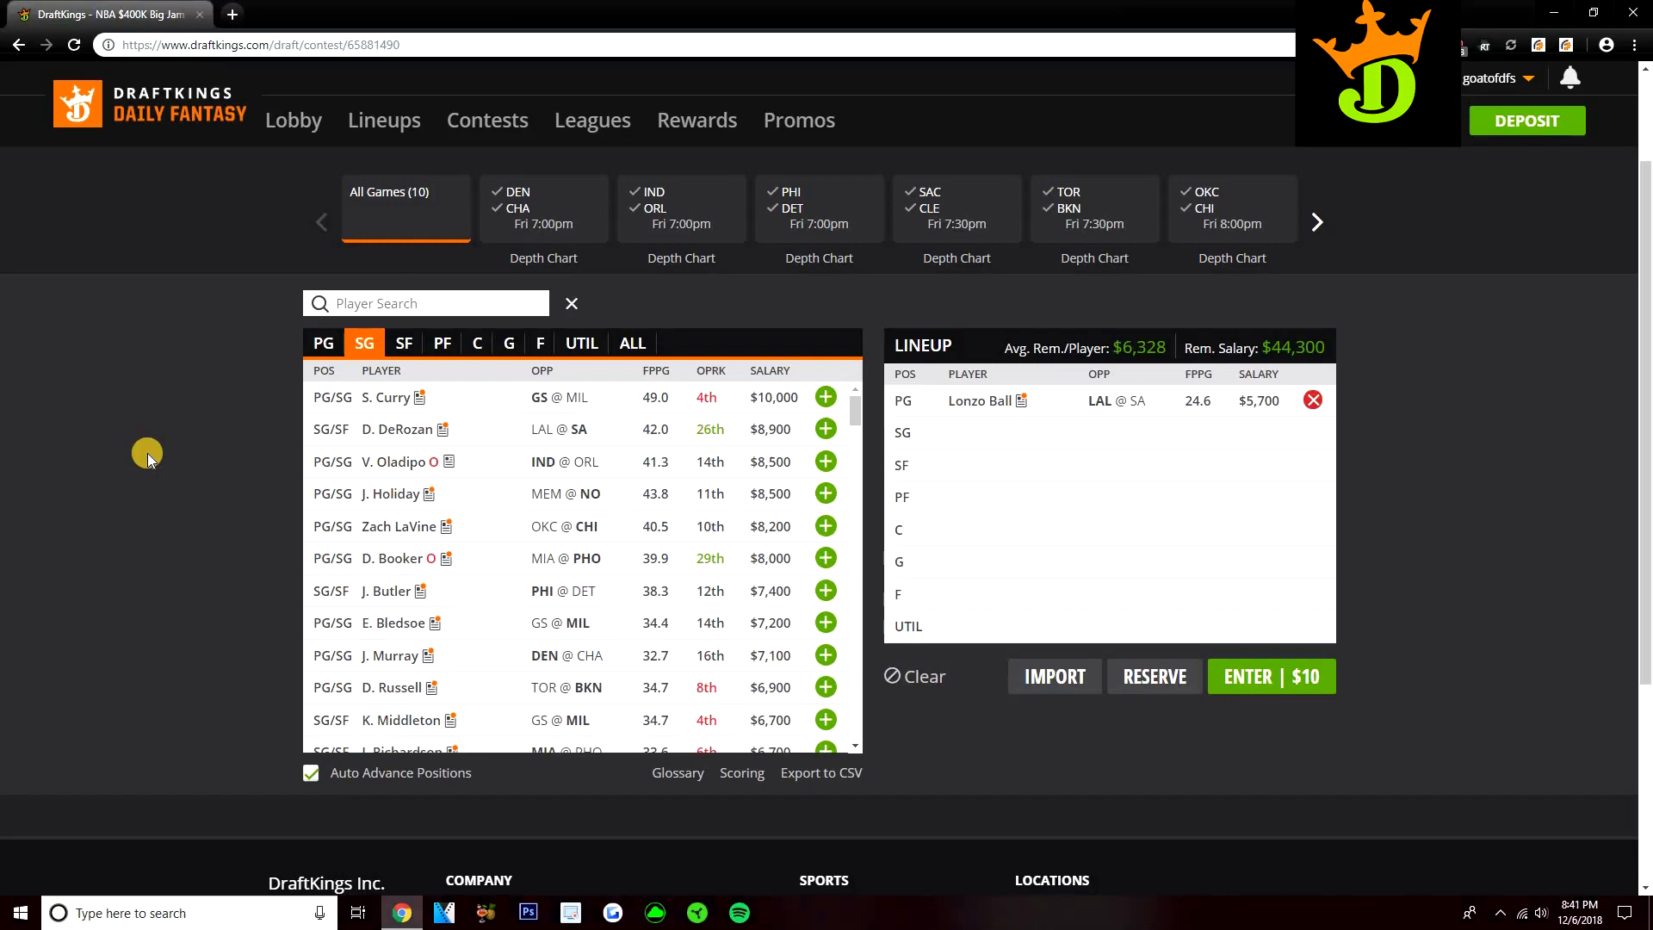
{"action": "mouse_move", "coordinate": [482, 447]}
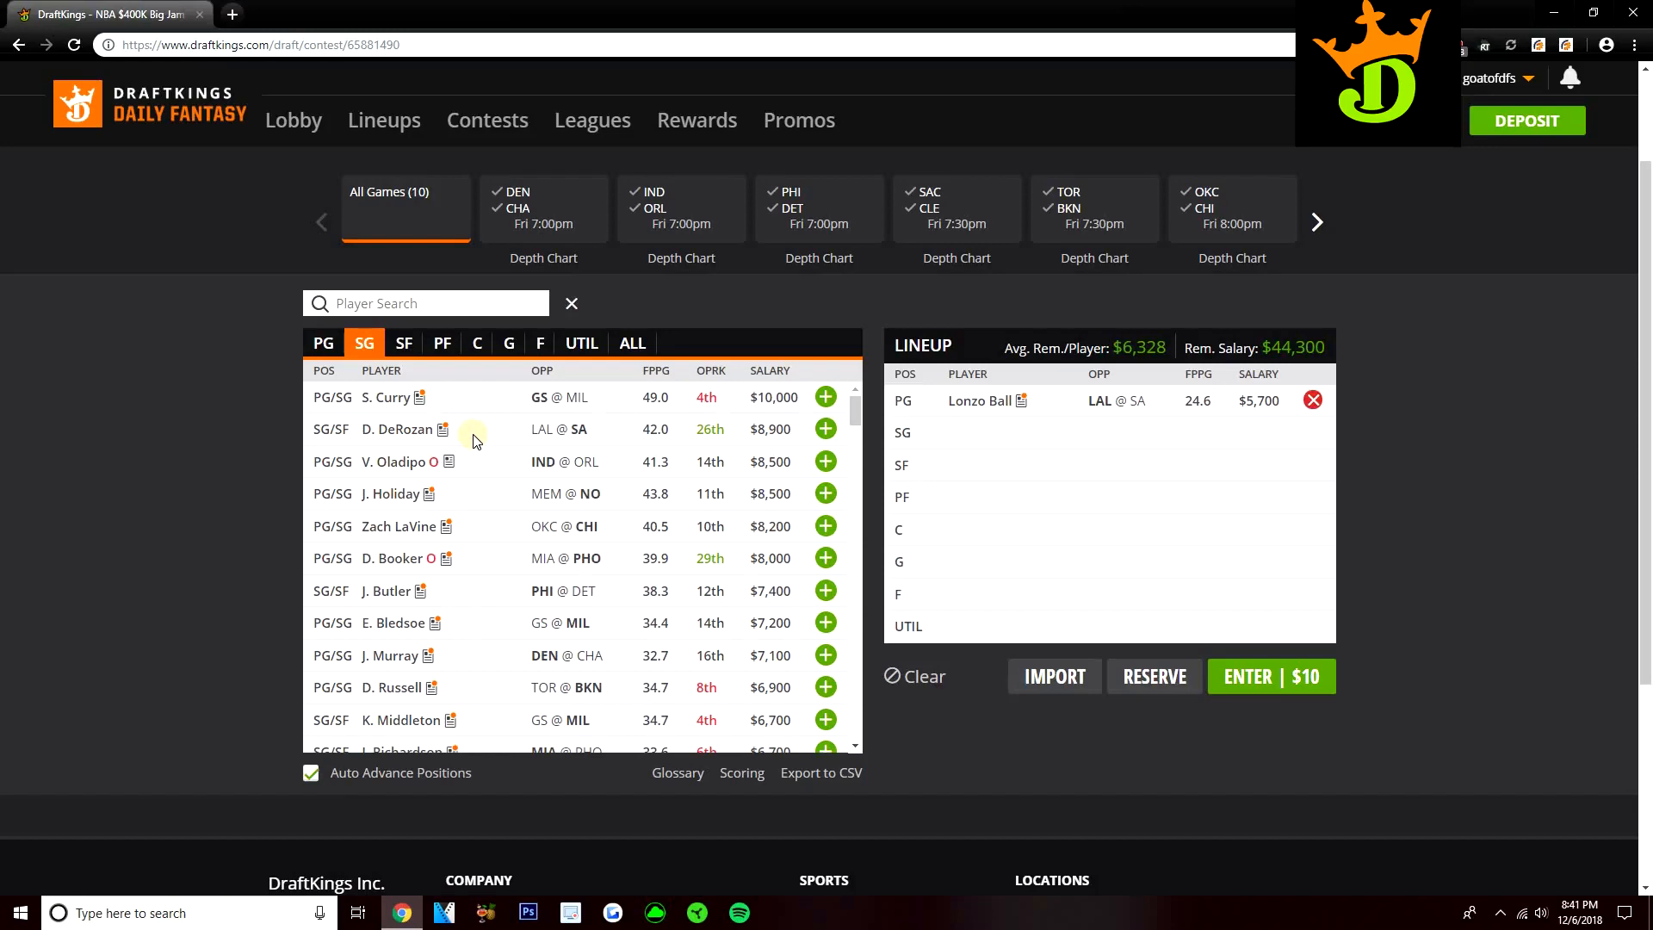
{"action": "scroll", "scroll_direction": "down", "scroll_amount": 3}
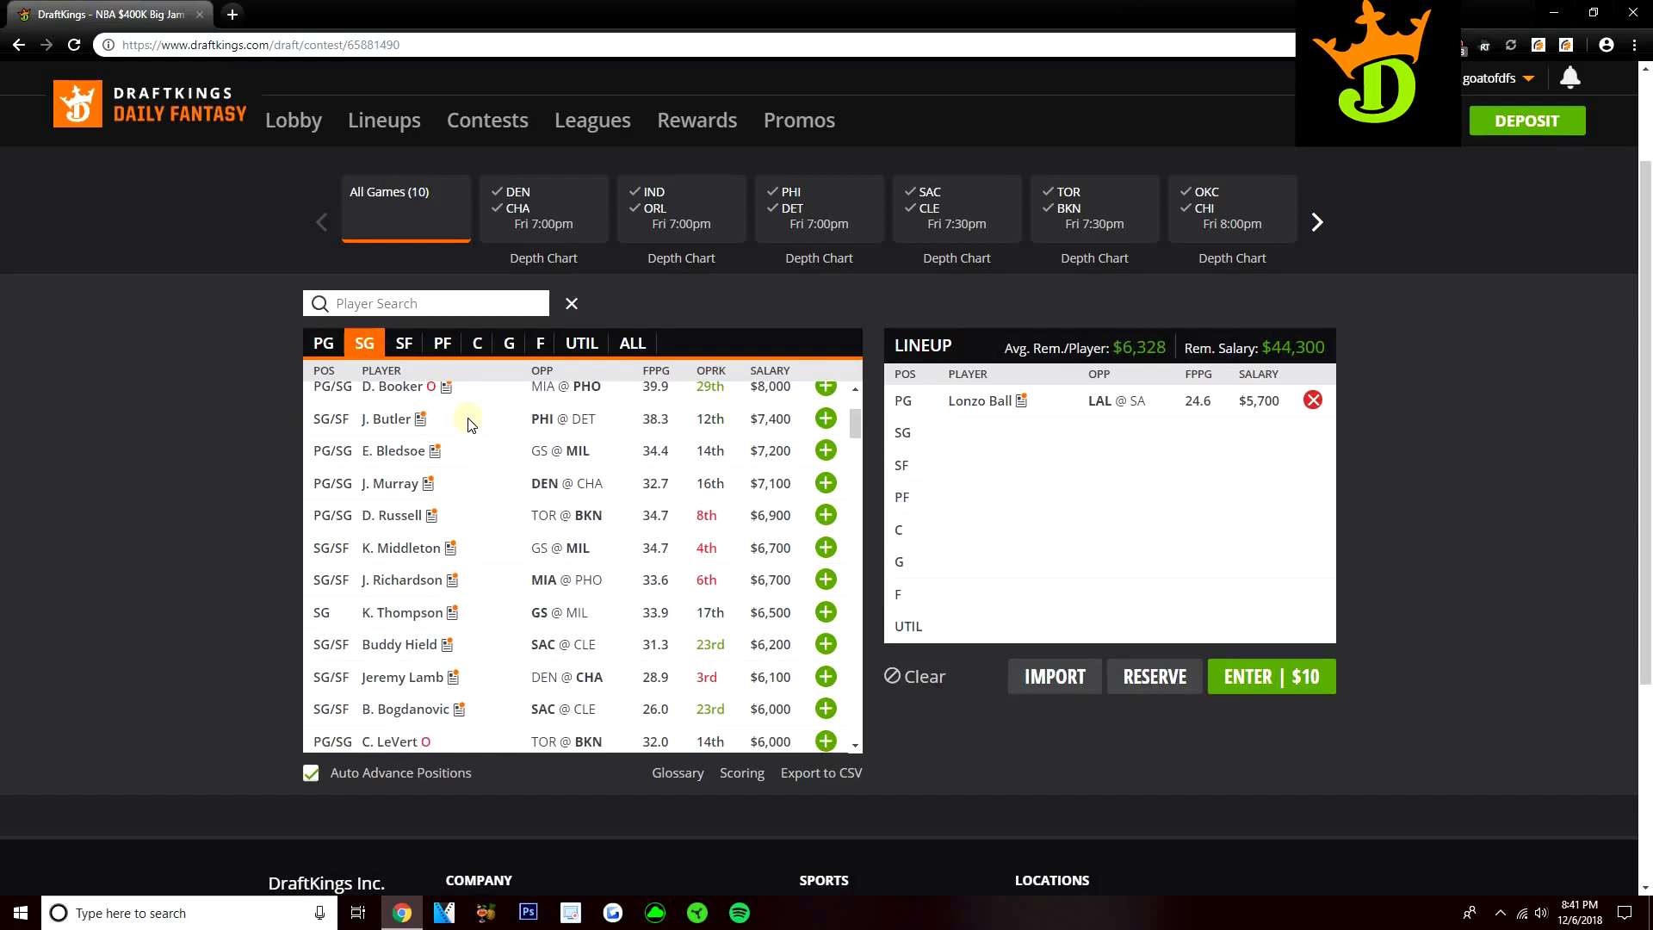
{"action": "scroll", "scroll_direction": "down", "scroll_amount": 3}
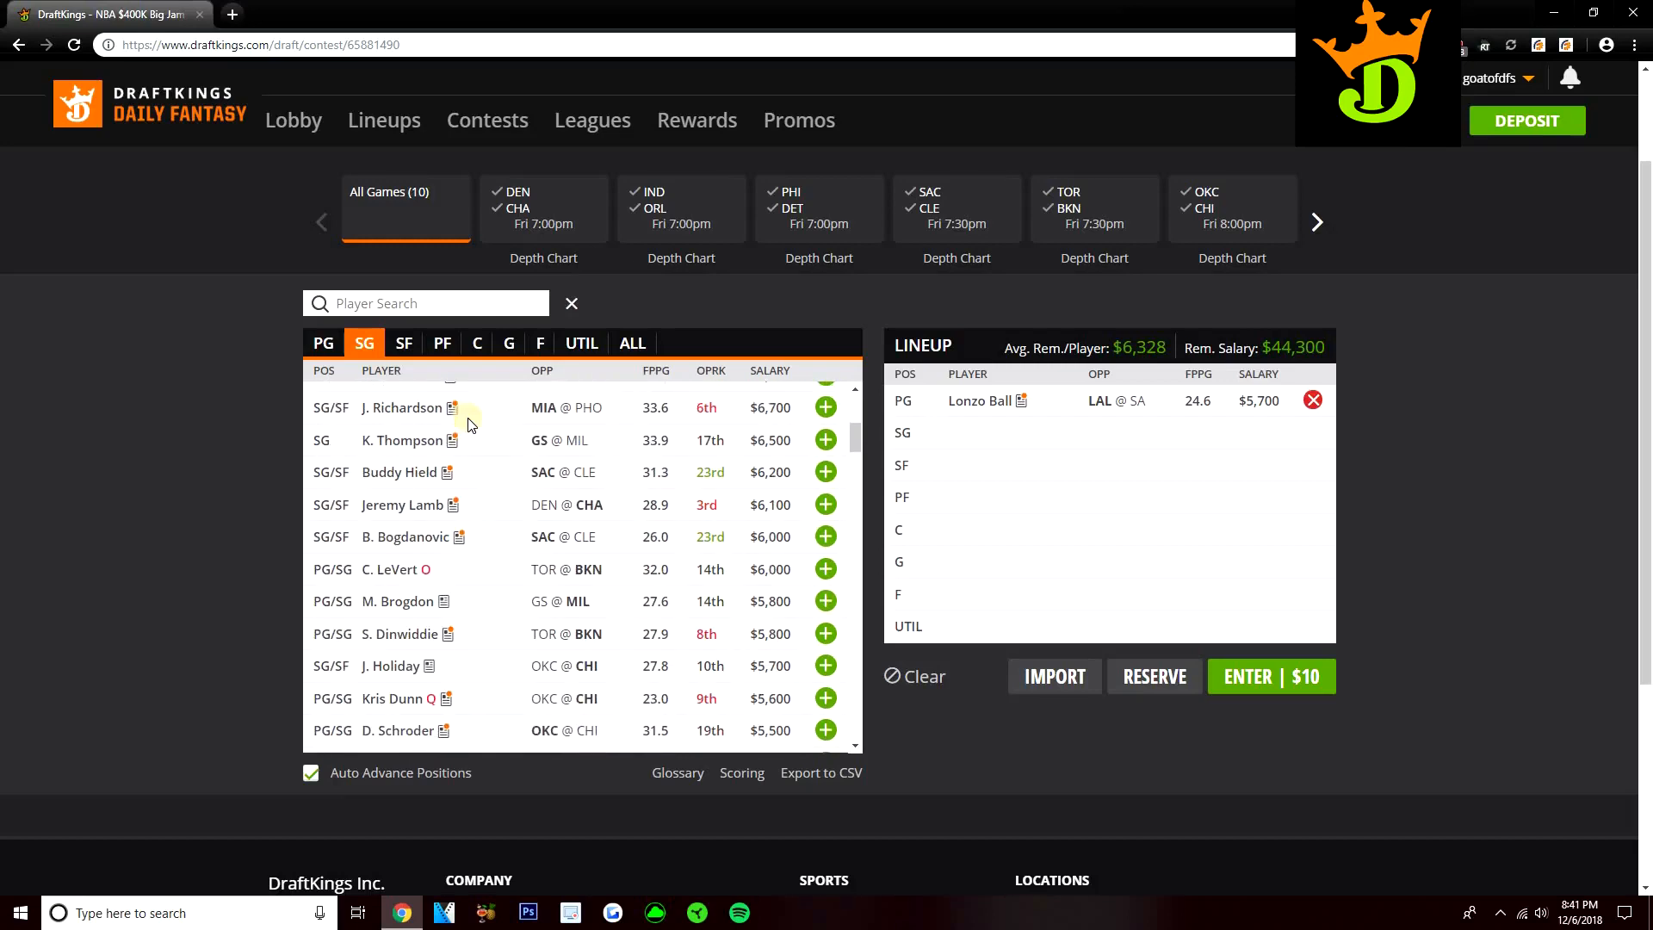
{"action": "scroll", "scroll_direction": "down", "scroll_amount": 3}
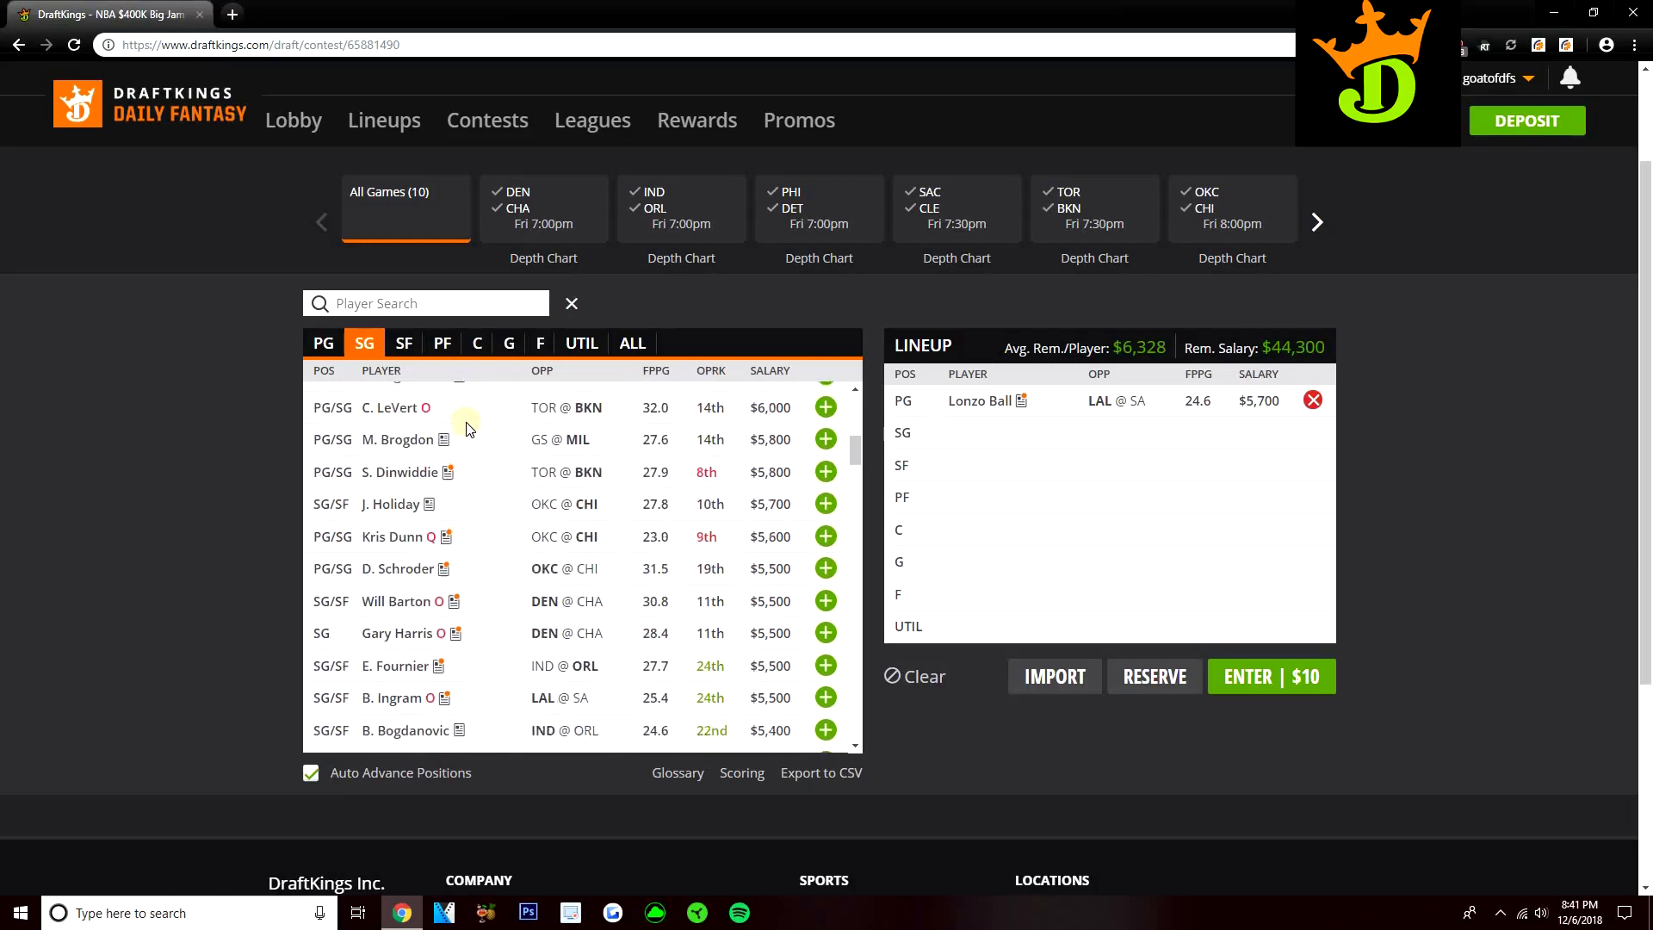
{"action": "scroll", "scroll_direction": "down", "scroll_amount": 3}
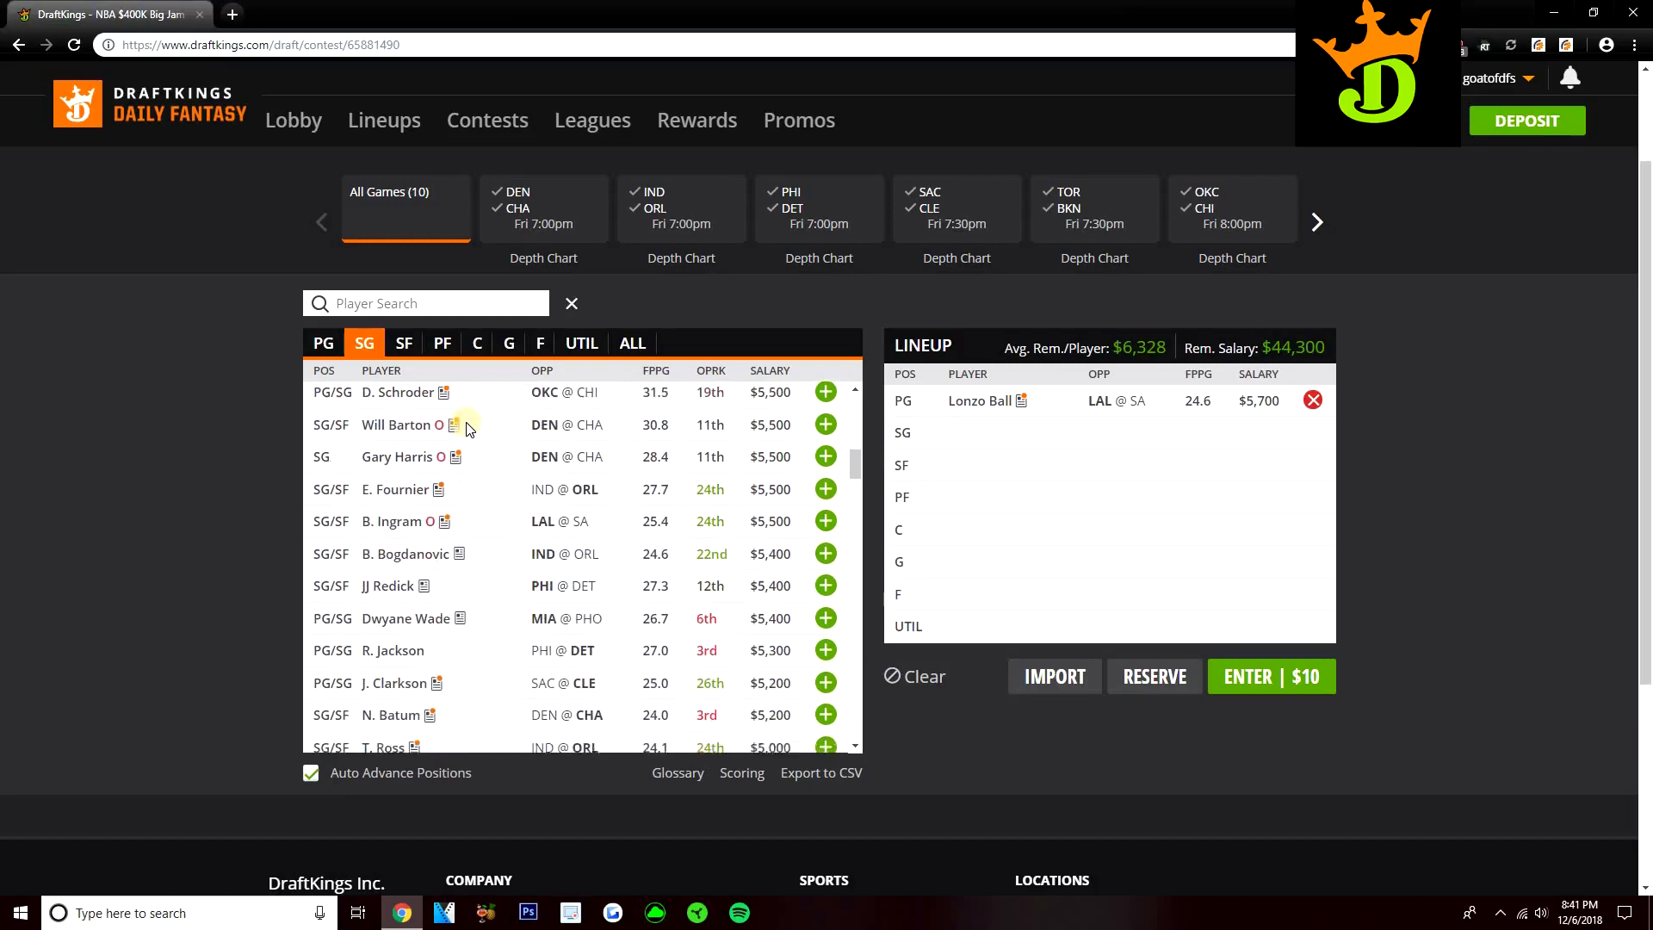
{"action": "scroll", "scroll_direction": "up", "scroll_amount": 3}
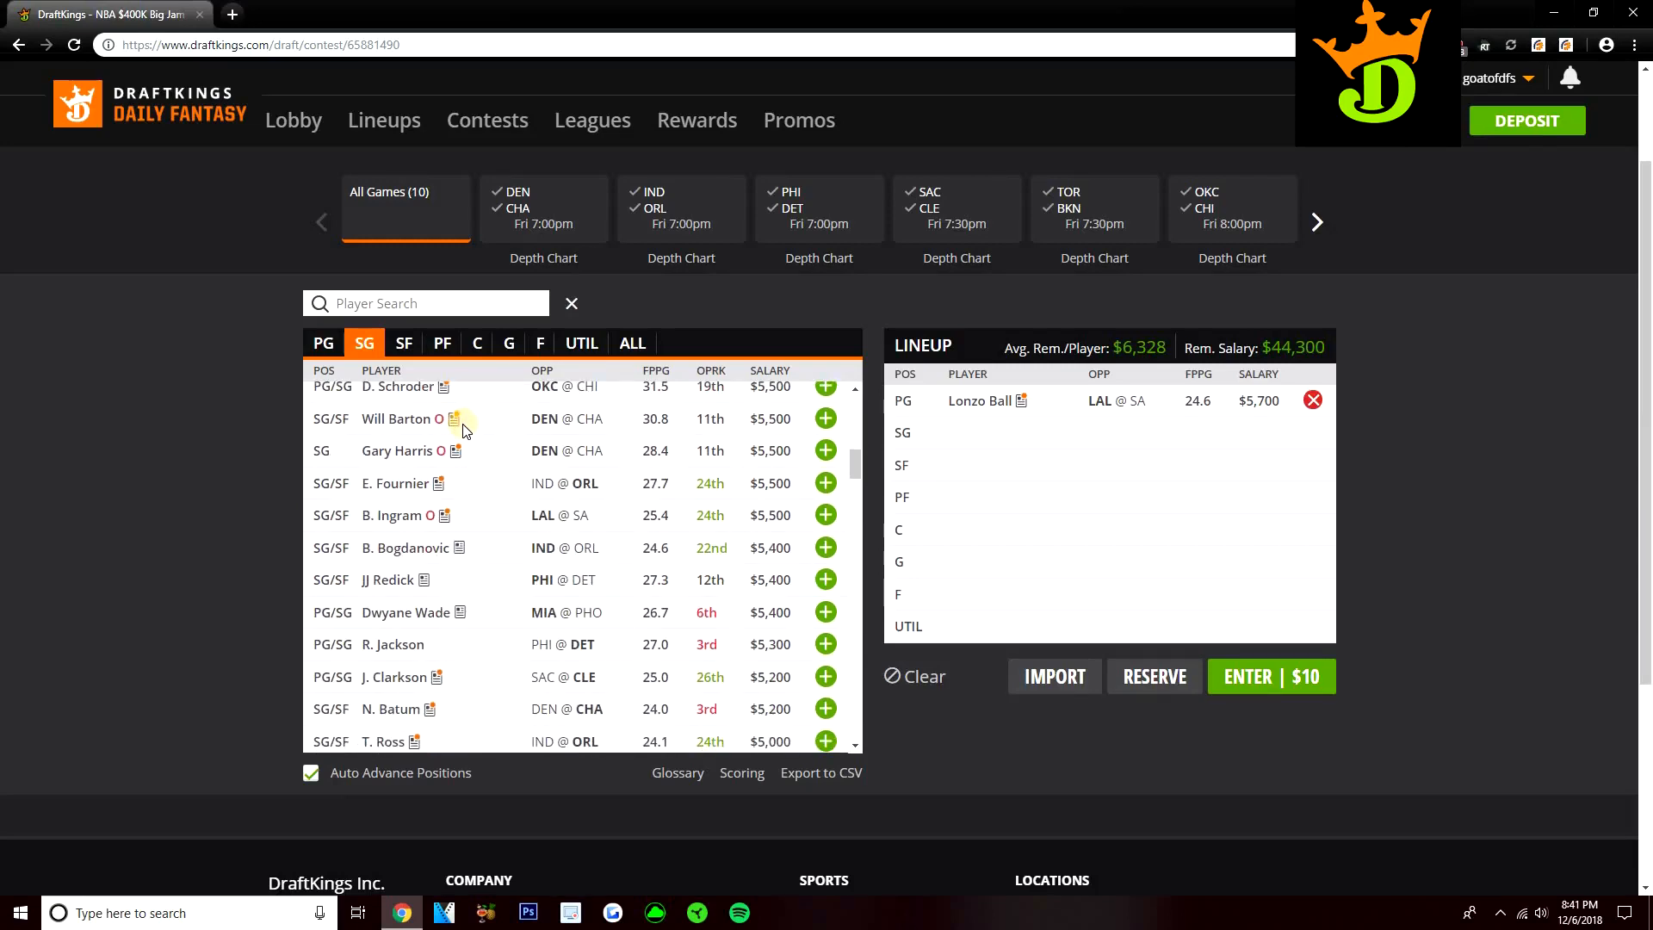
{"action": "scroll", "scroll_direction": "down", "scroll_amount": 3}
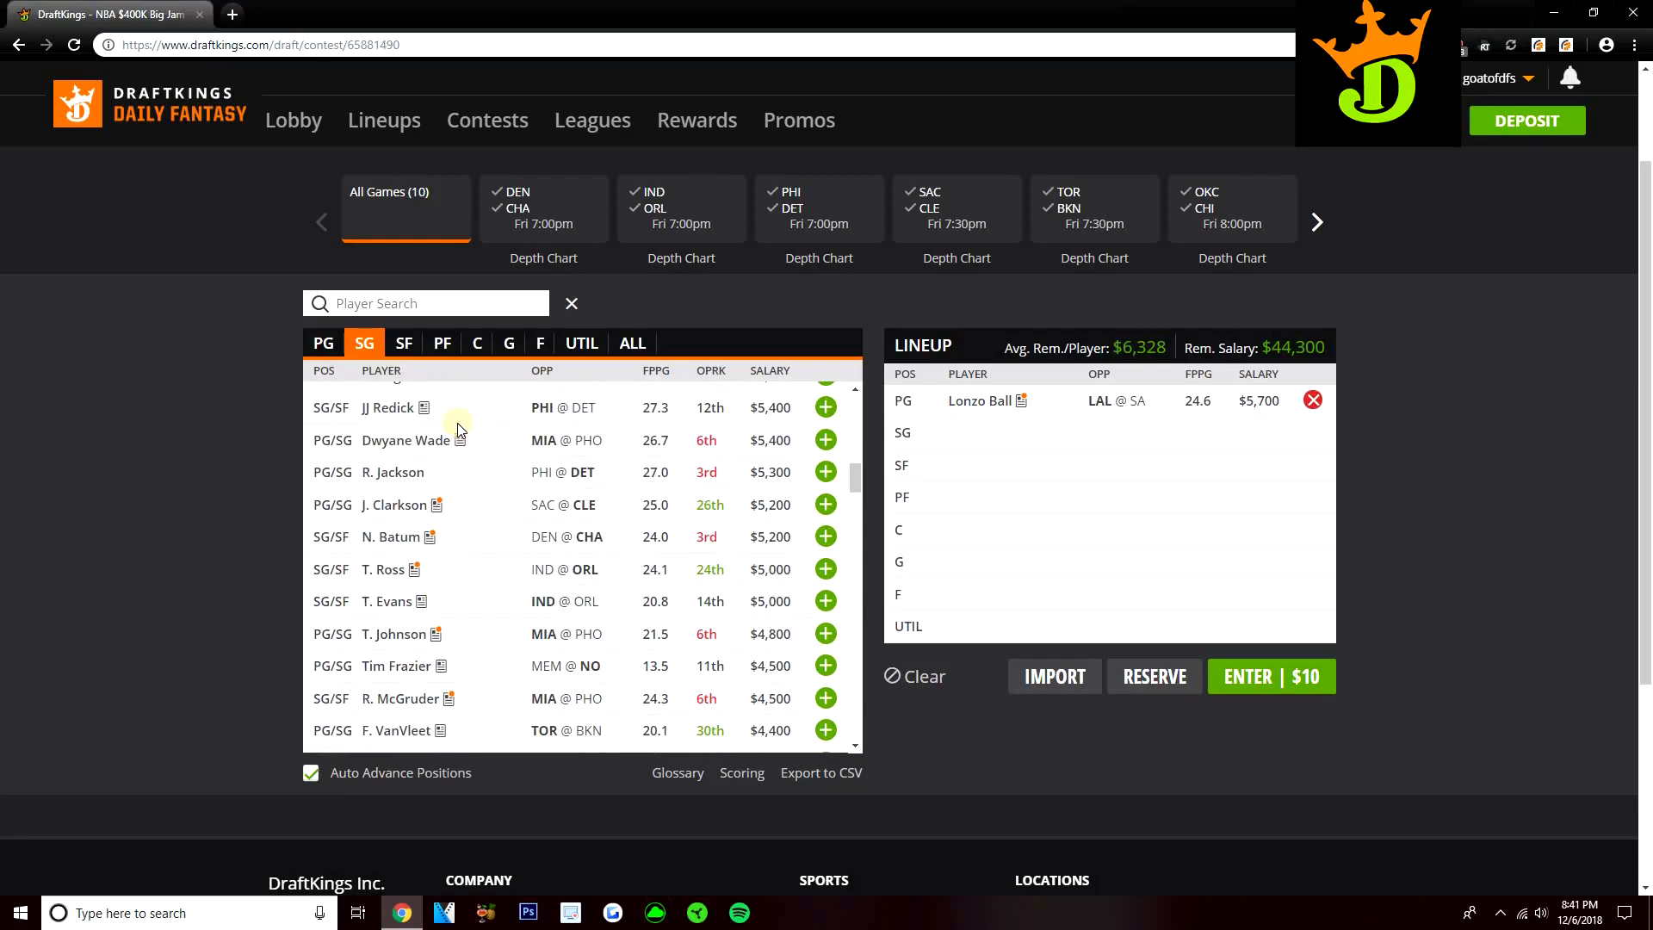
{"action": "mouse_move", "coordinate": [545, 244]}
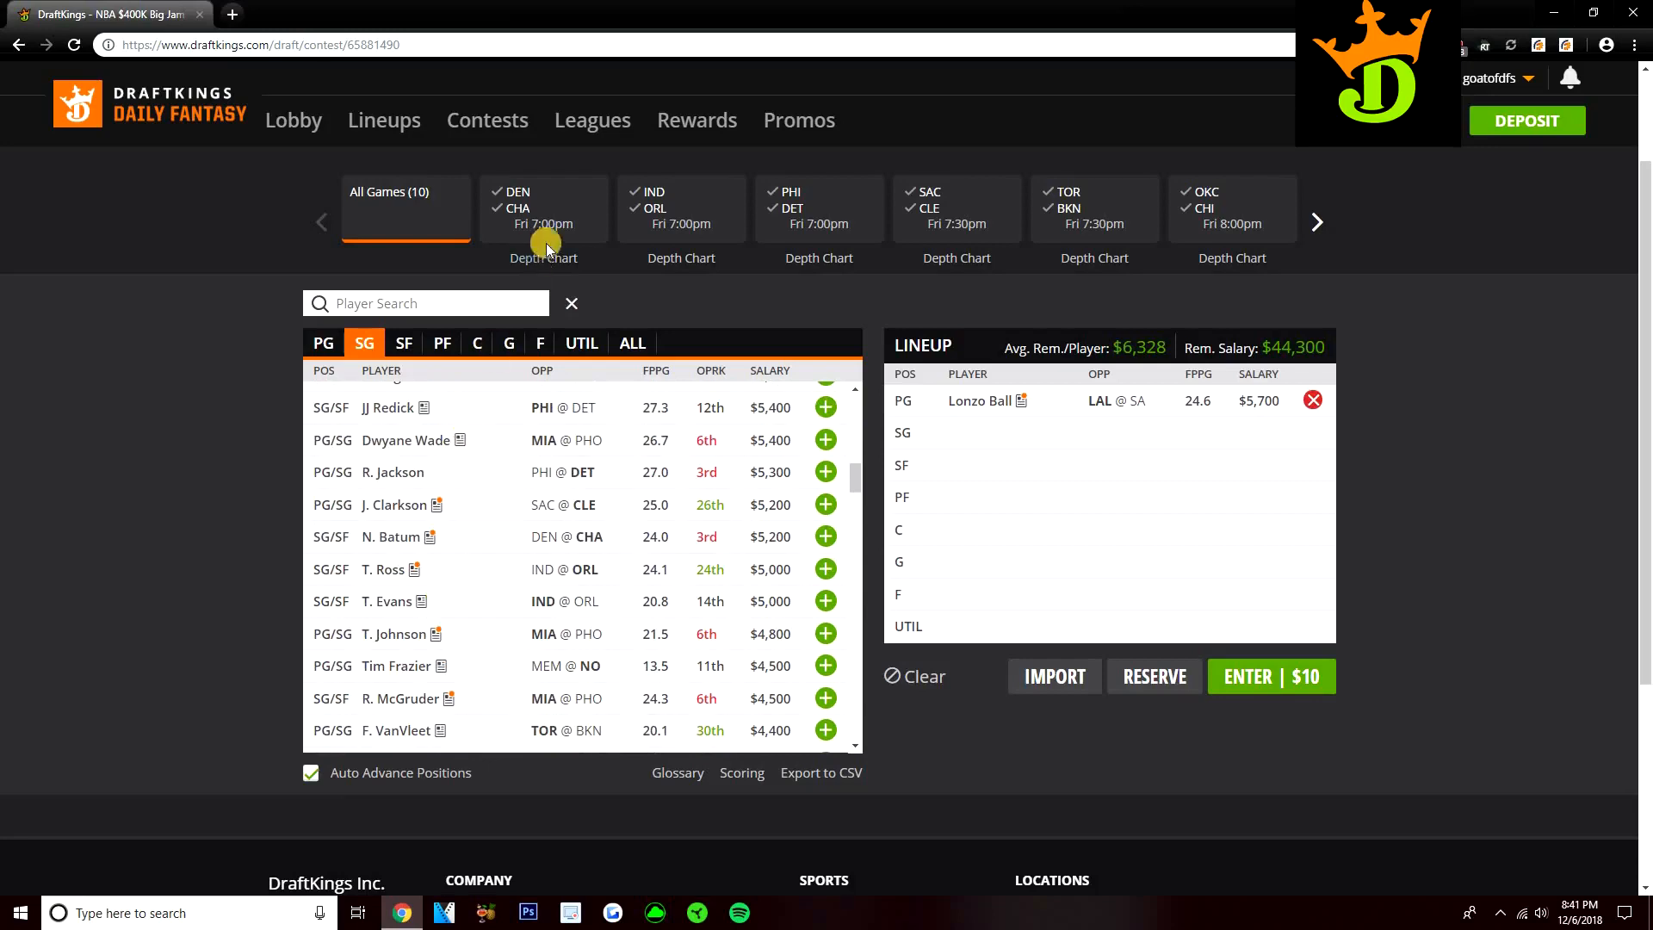
{"action": "left_click", "coordinate": [818, 208]}
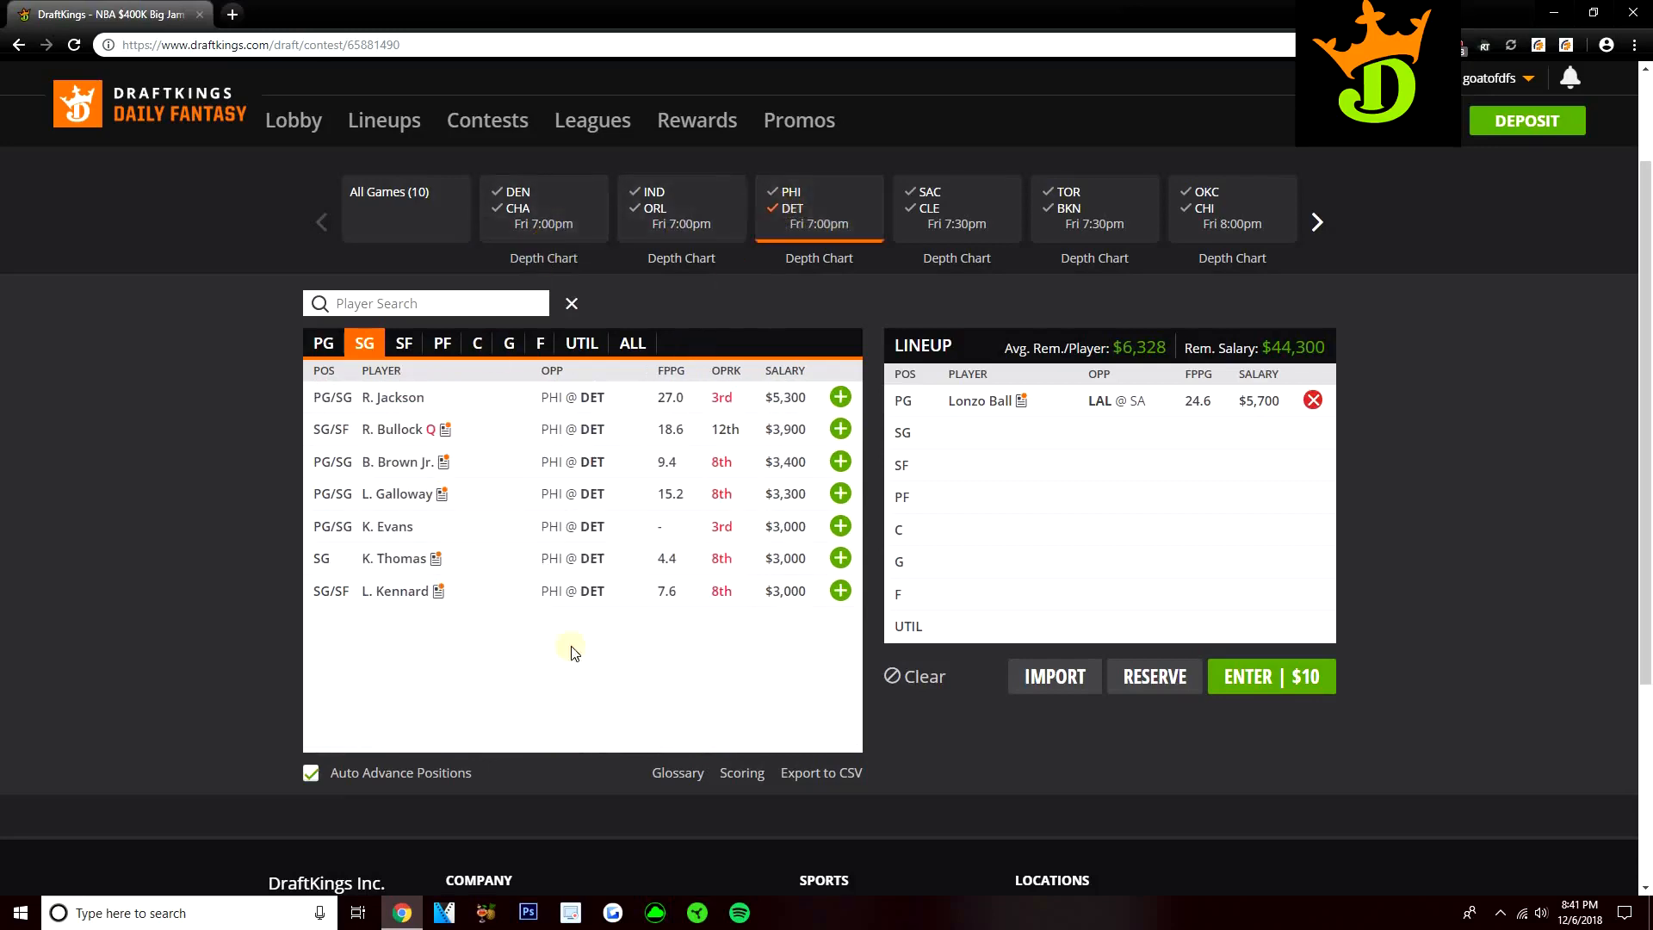
- Browse all PHI @ DET positions, topped by B. Griffin at $9,400
{"action": "left_click", "coordinate": [631, 343]}
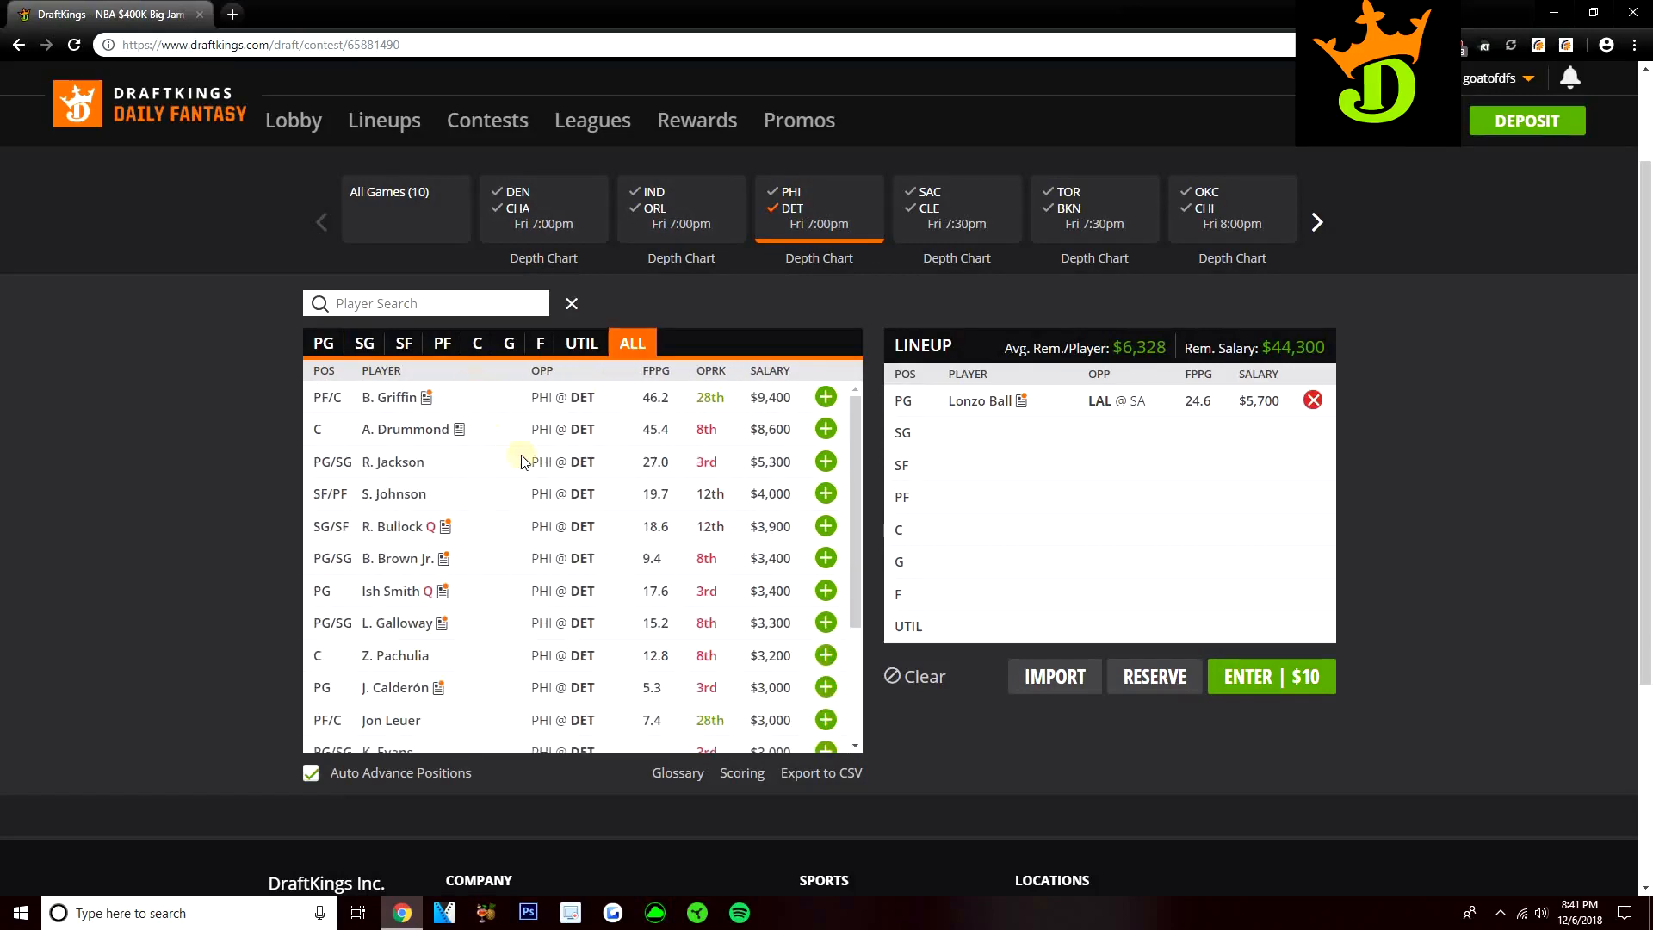
{"action": "mouse_move", "coordinate": [479, 517]}
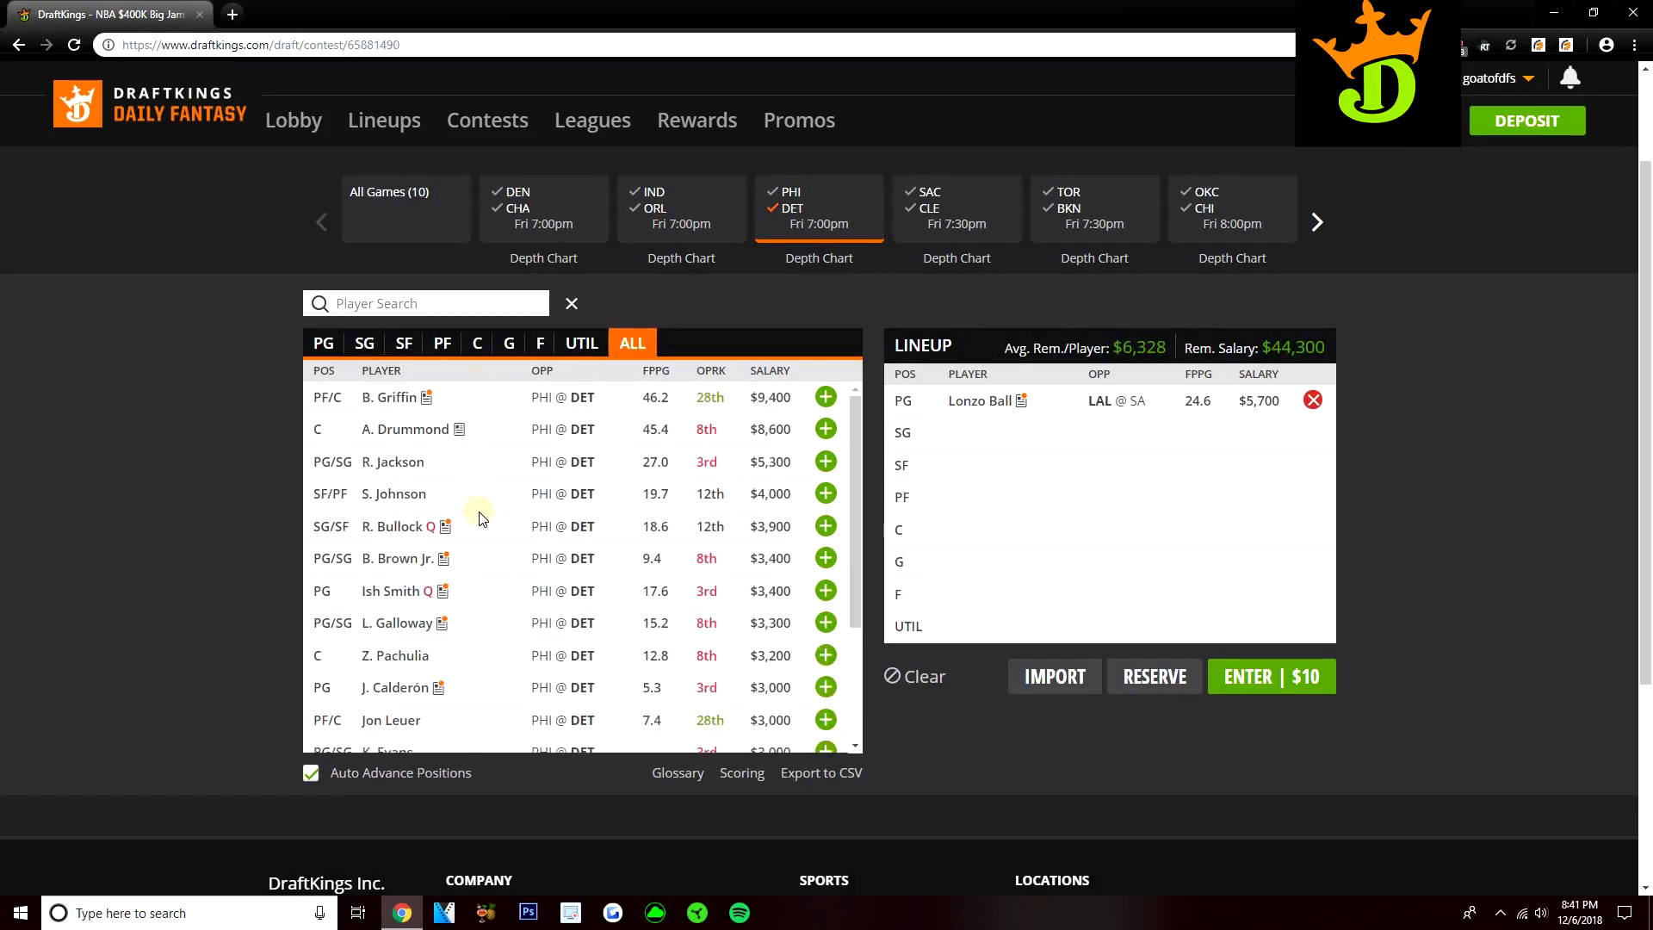
{"action": "mouse_move", "coordinate": [411, 504]}
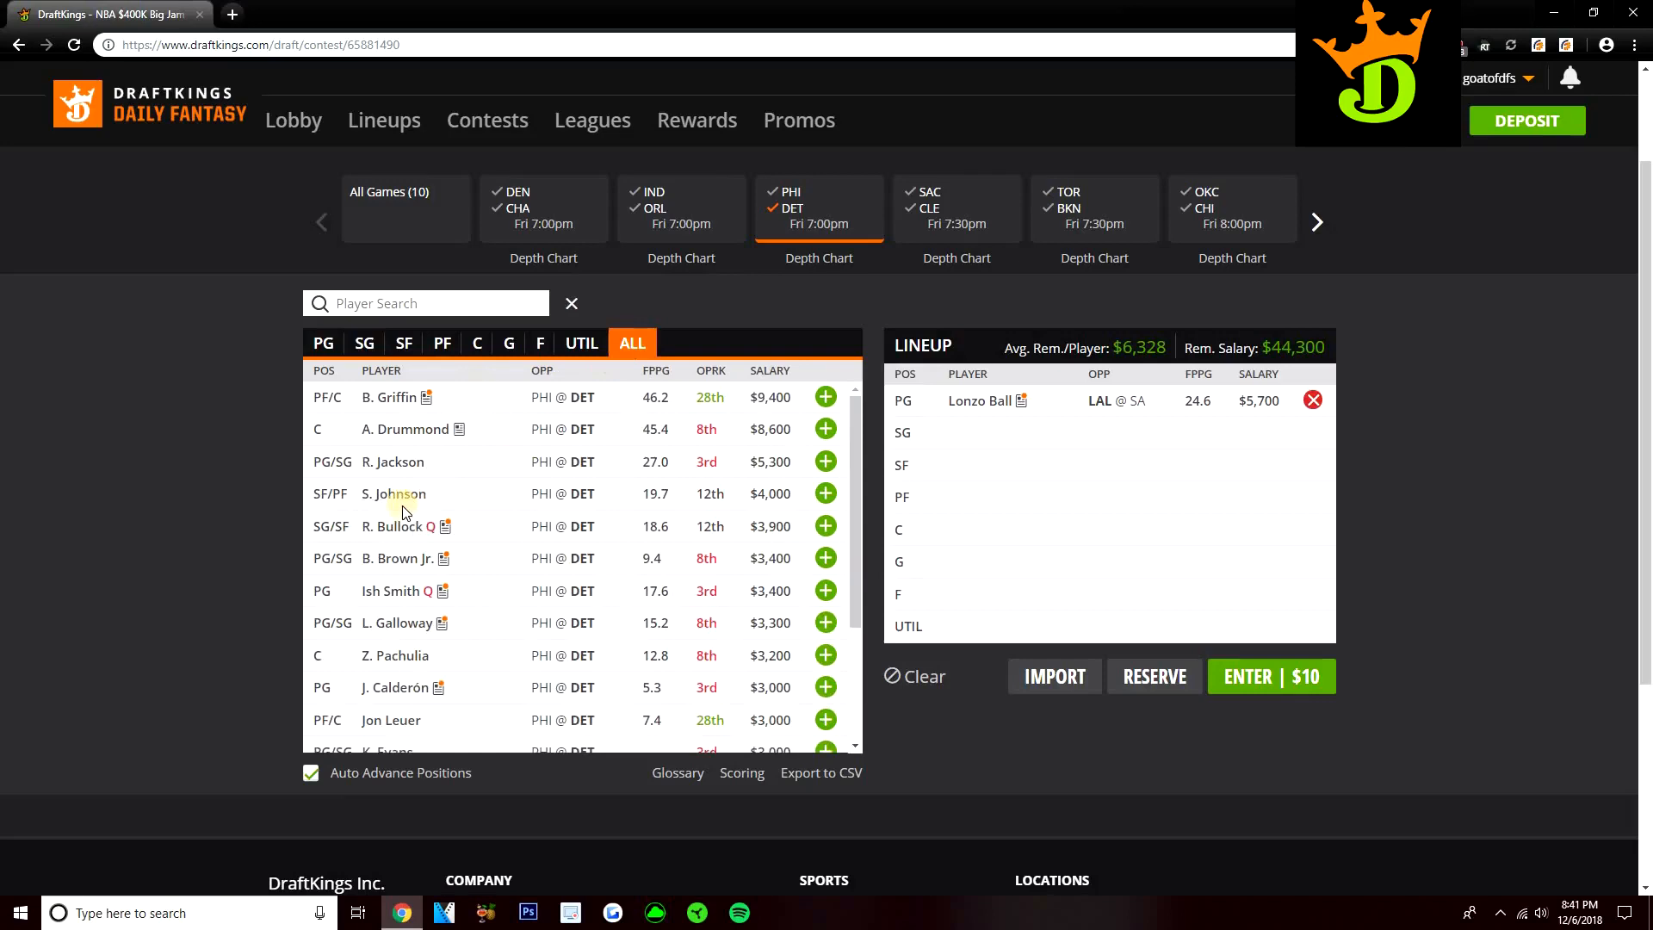
{"action": "mouse_move", "coordinate": [485, 483]}
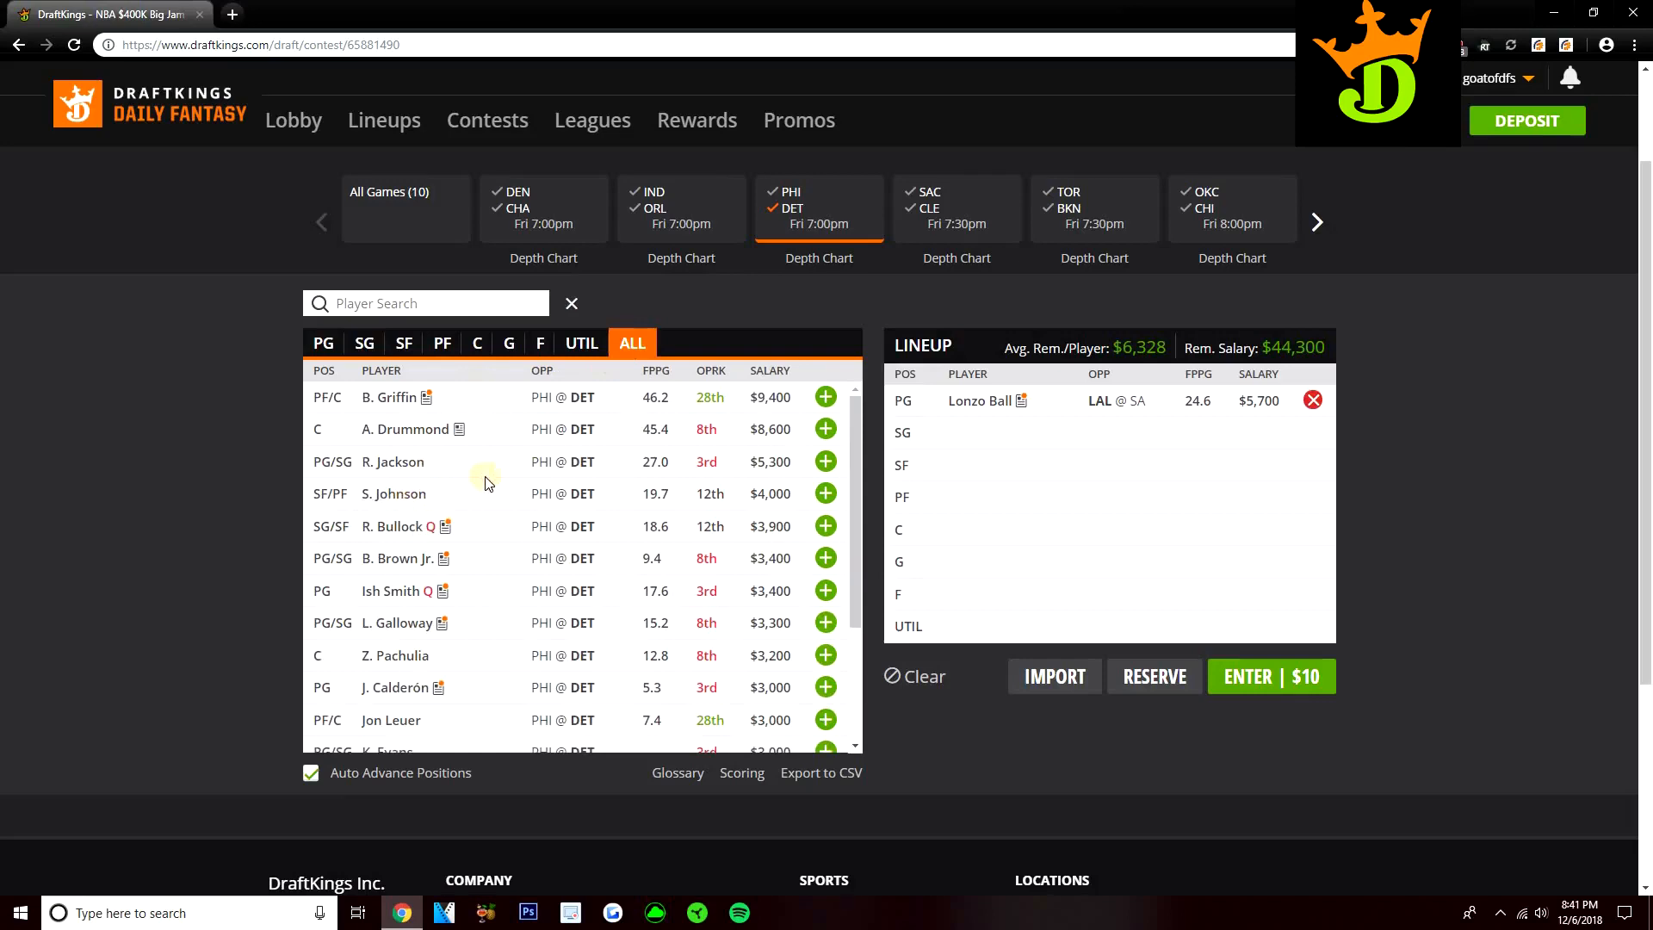
{"action": "scroll", "scroll_direction": "down", "scroll_amount": 3}
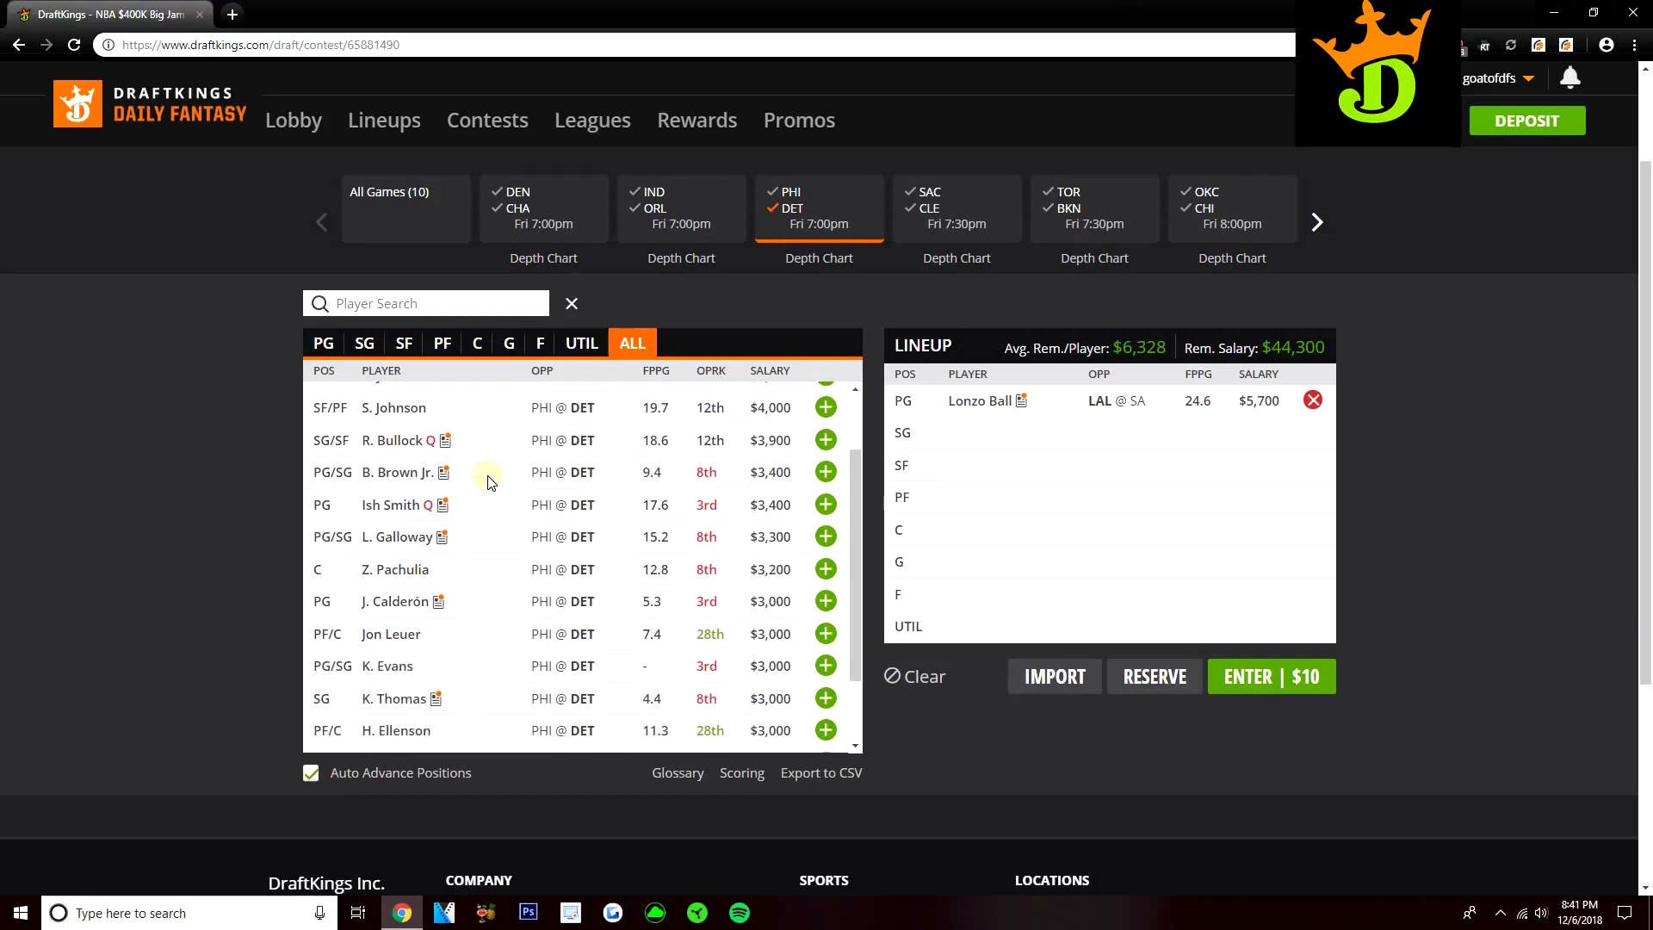
{"action": "mouse_move", "coordinate": [466, 541]}
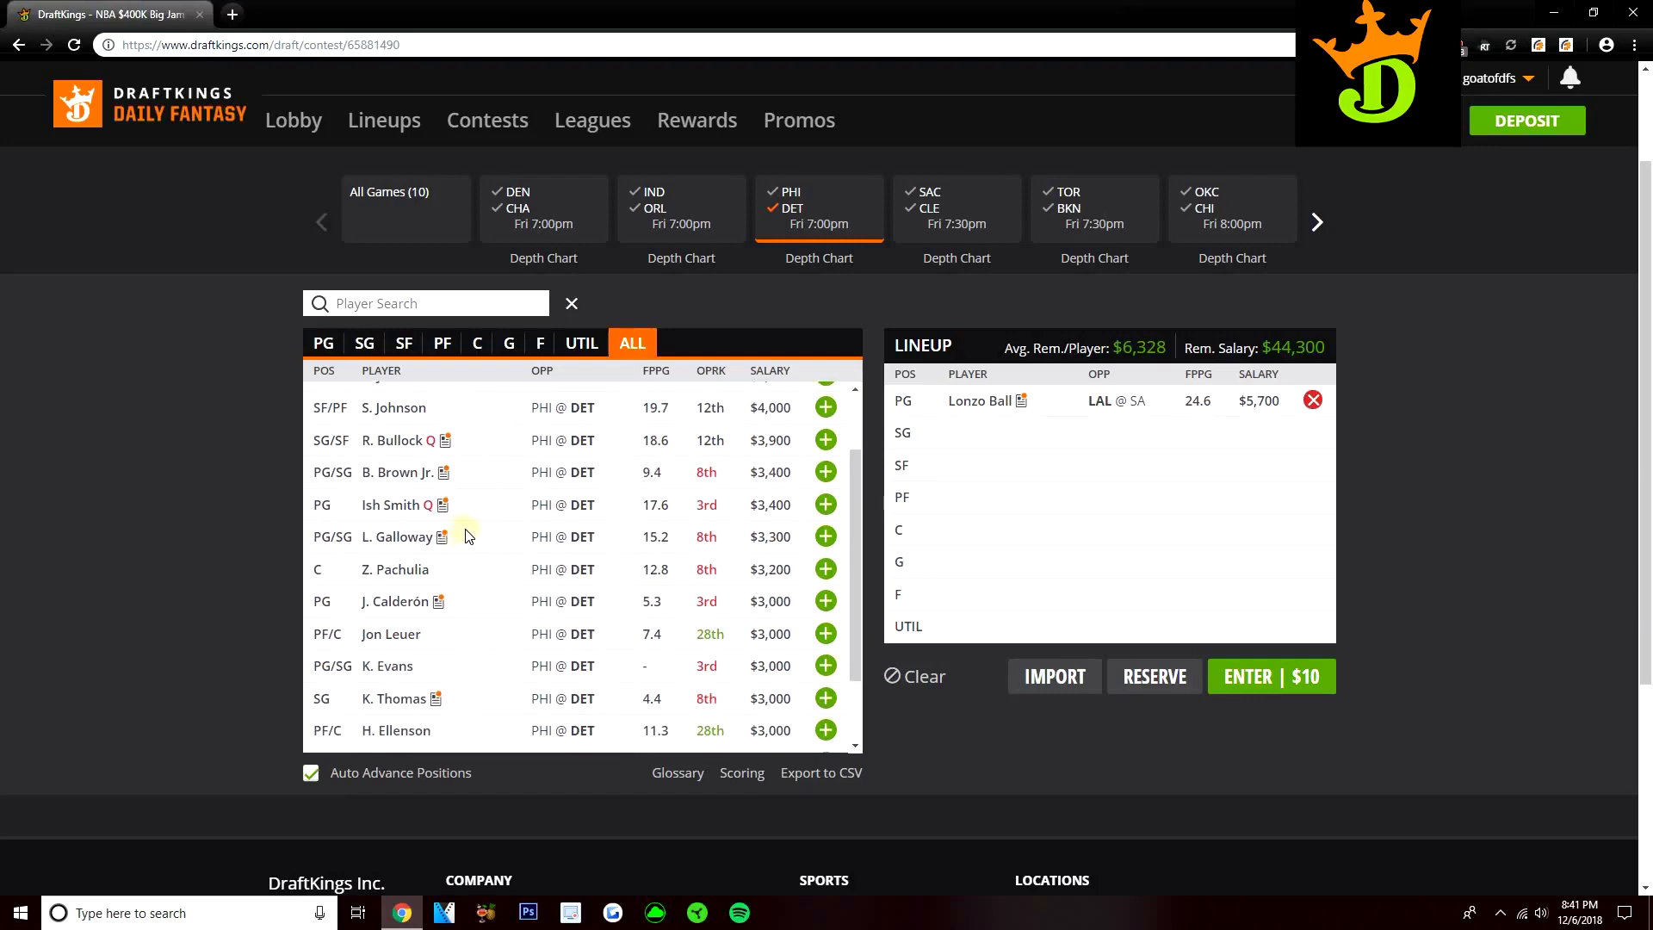
{"action": "mouse_move", "coordinate": [399, 536]}
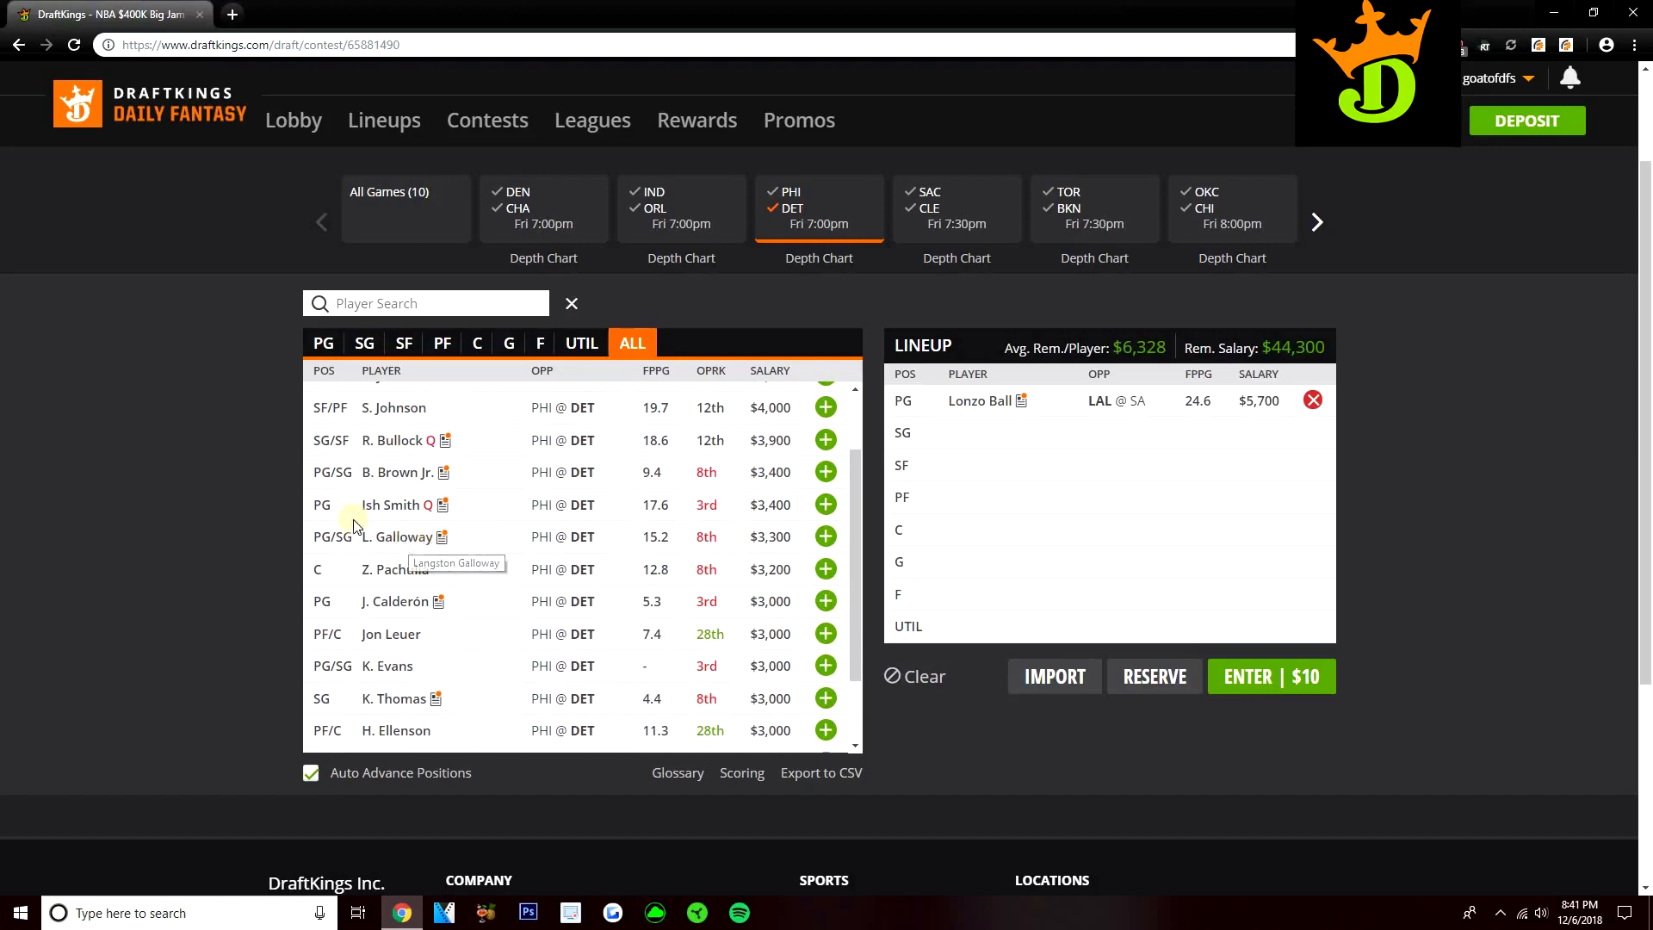
{"action": "mouse_move", "coordinate": [488, 548]}
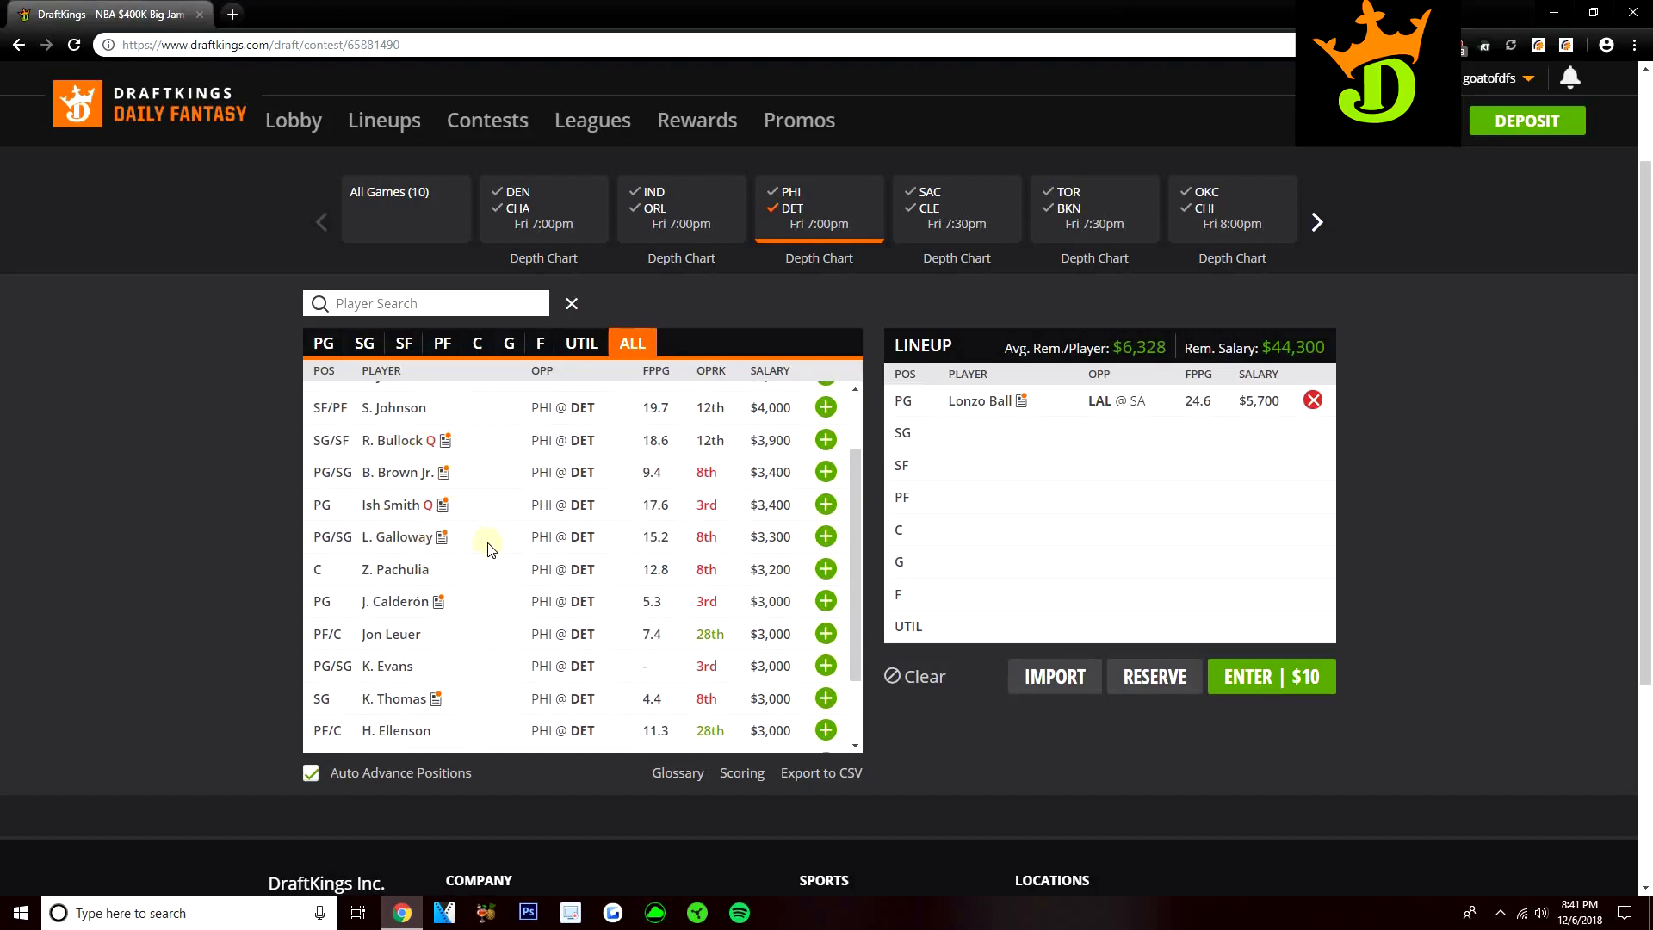
{"action": "left_click", "coordinate": [826, 471]}
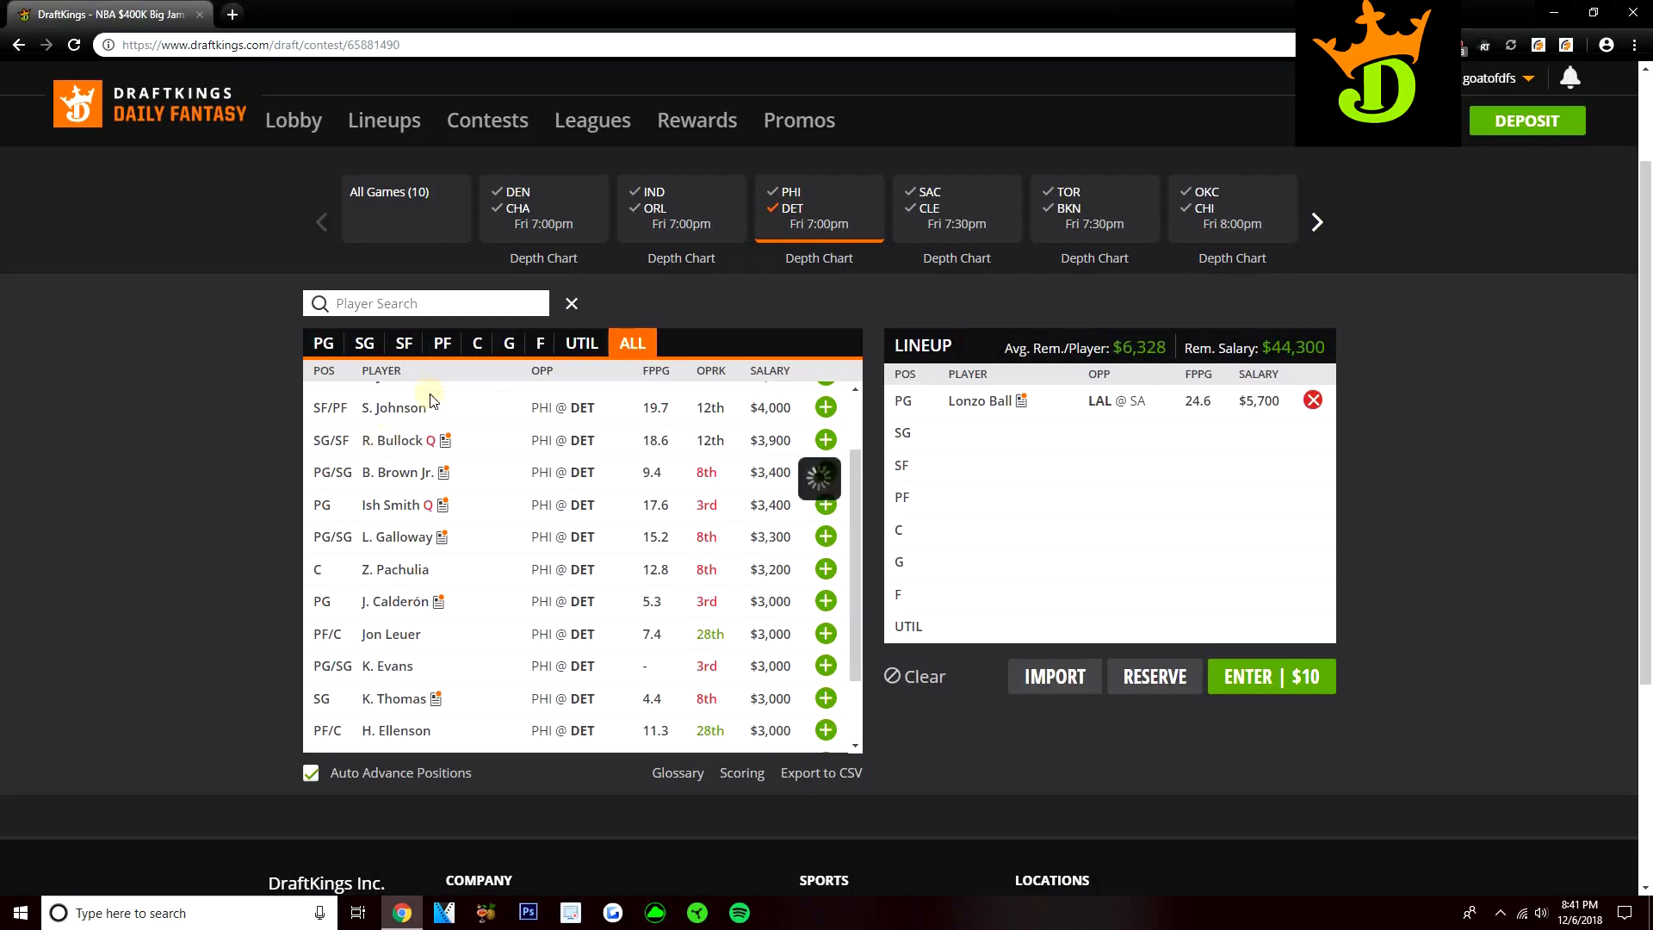
{"action": "mouse_move", "coordinate": [480, 394]}
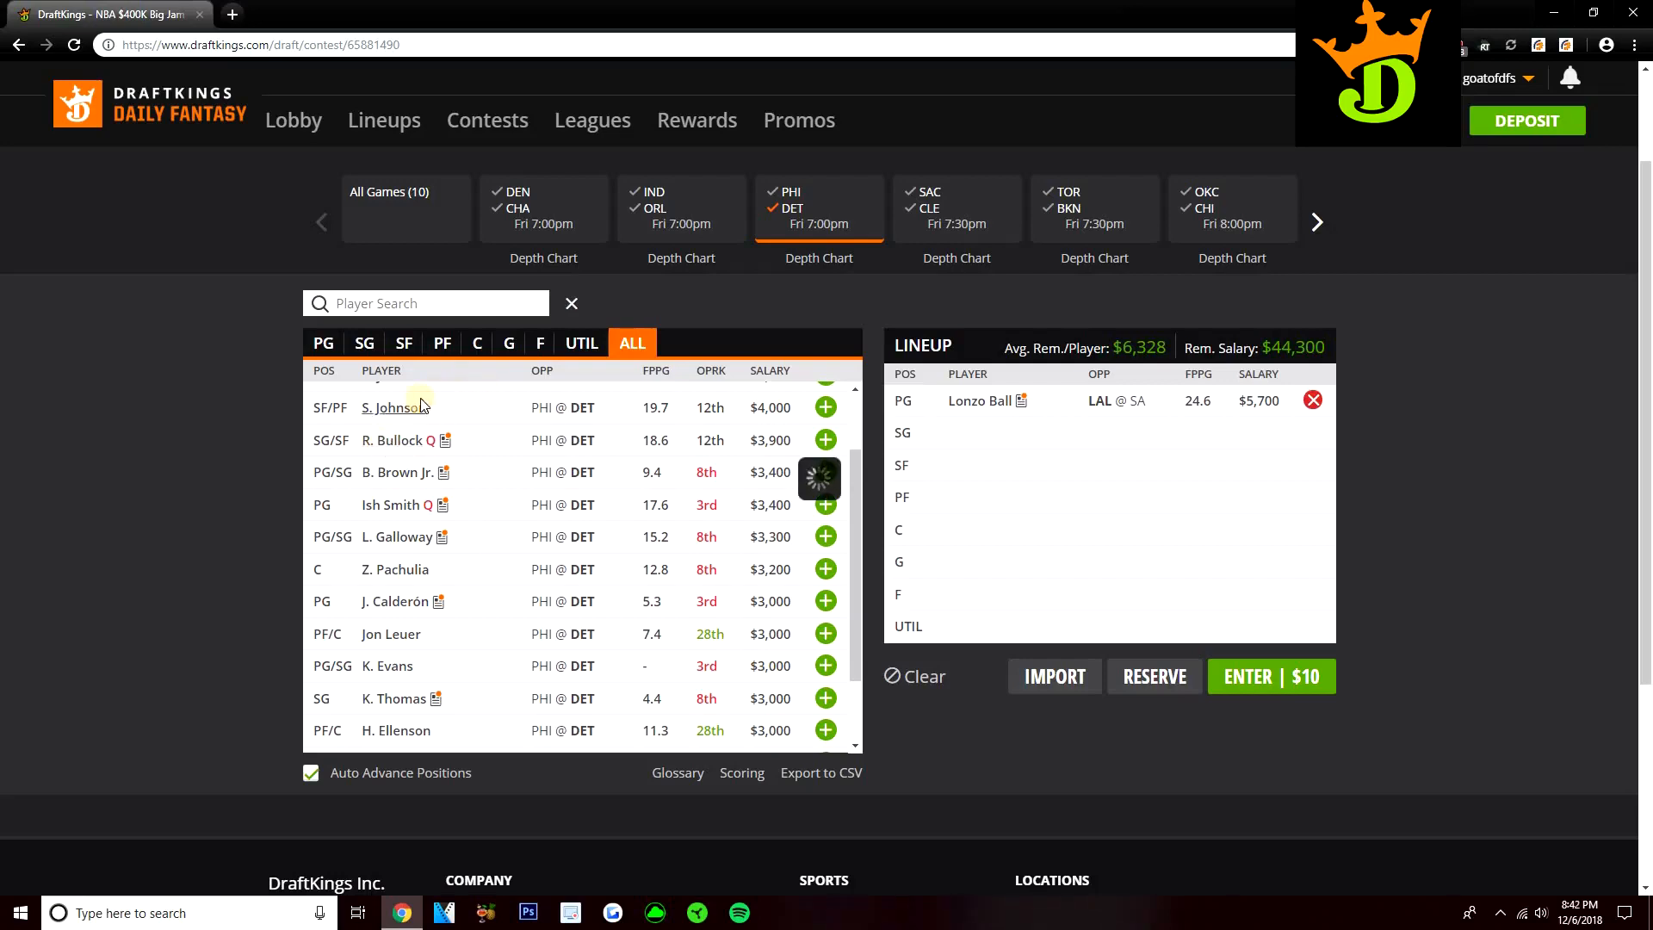
{"action": "mouse_move", "coordinate": [390, 440]}
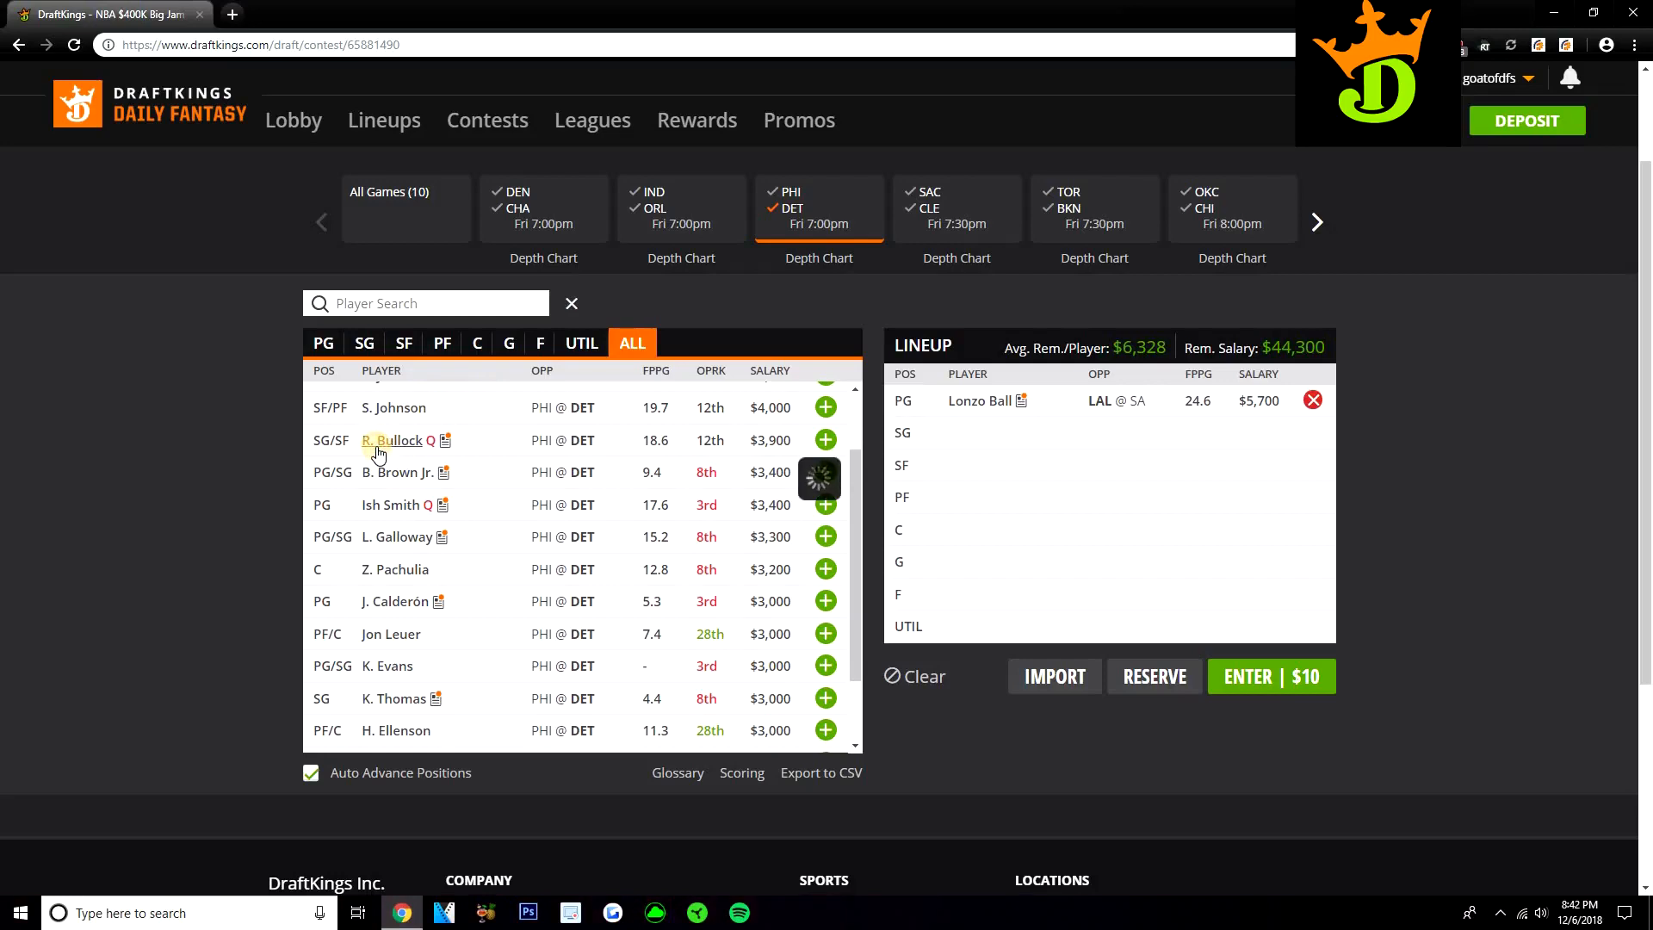
{"action": "scroll", "scroll_direction": "up", "scroll_amount": 3}
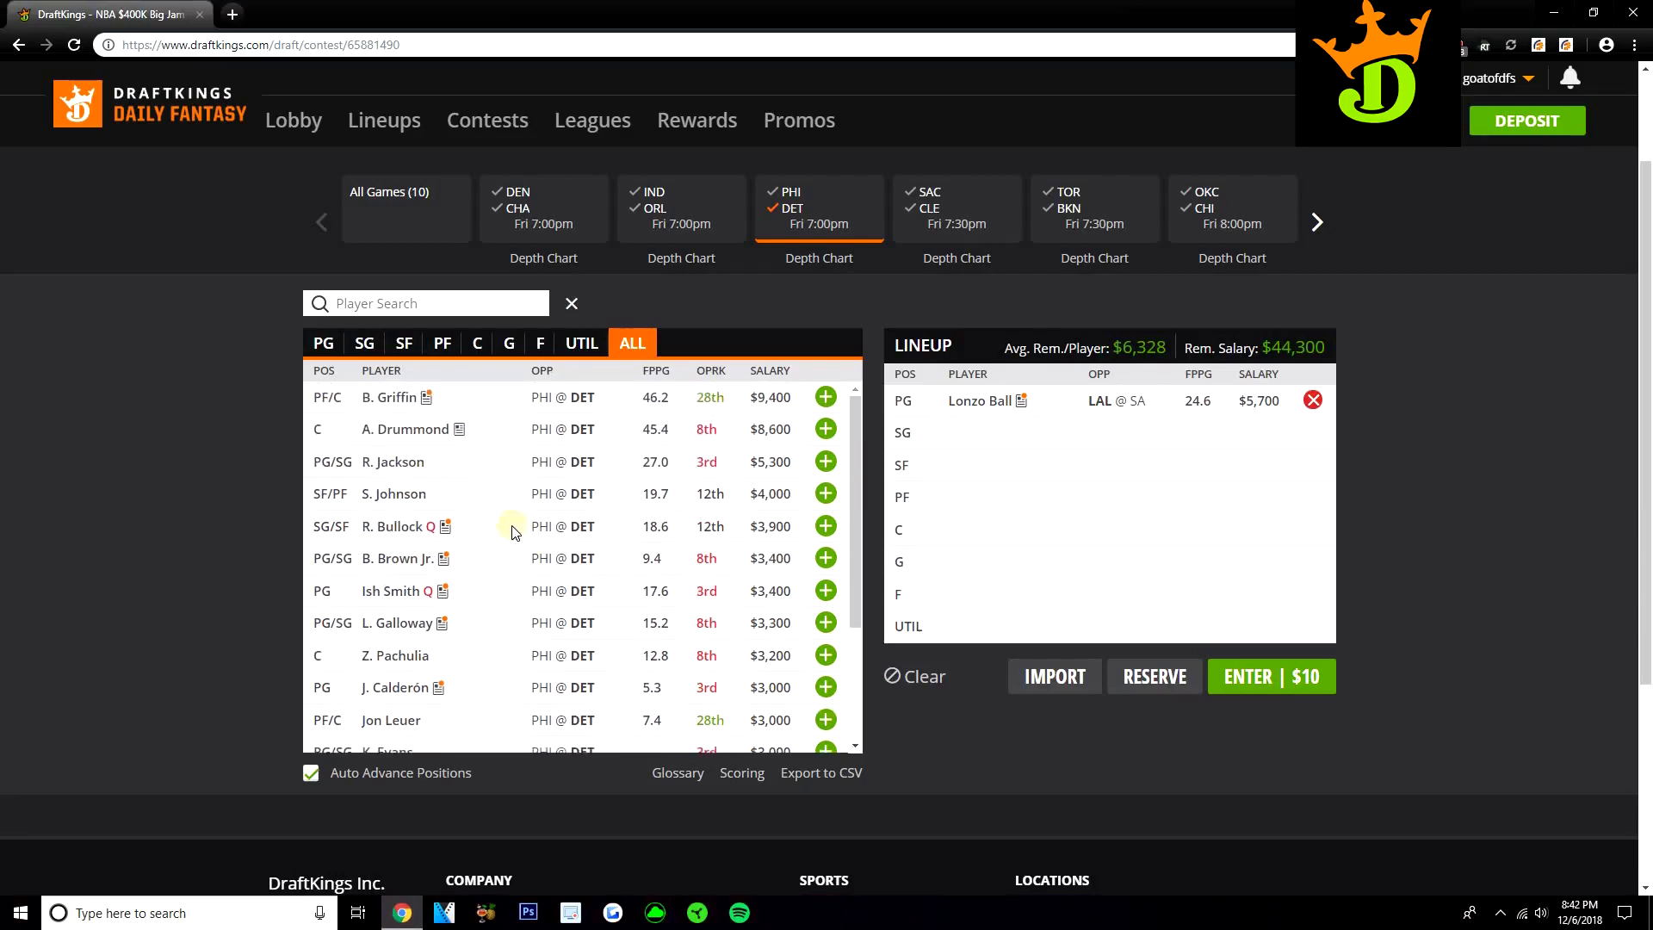
{"action": "mouse_move", "coordinate": [419, 224]}
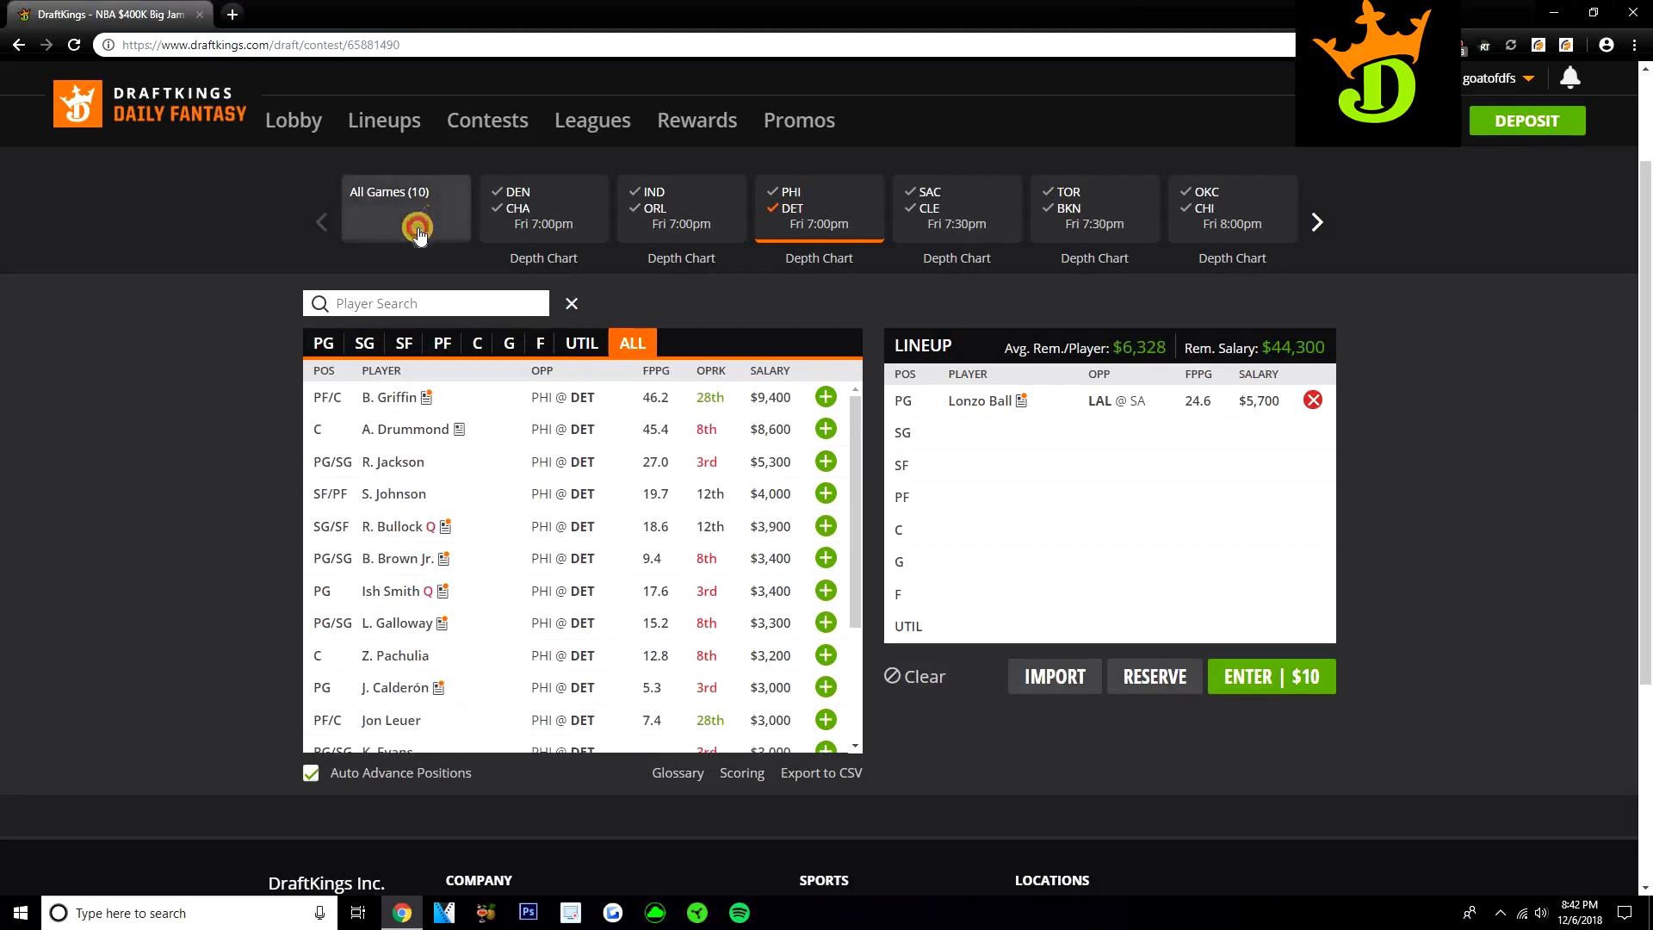
{"action": "left_click", "coordinate": [363, 343]}
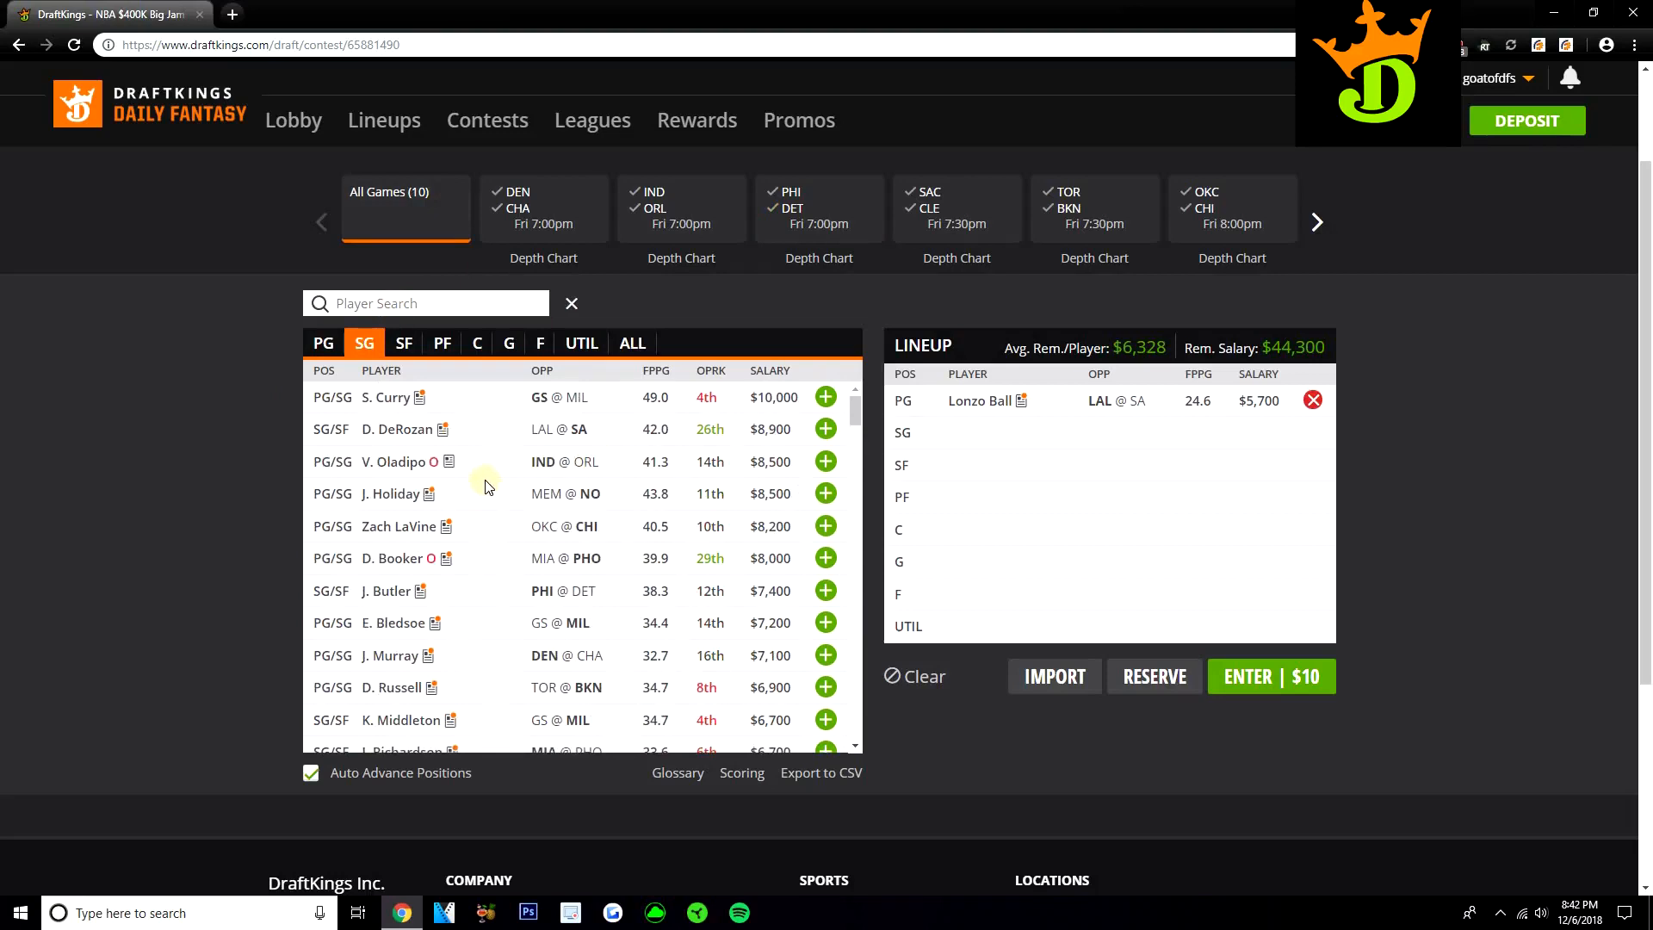
{"action": "scroll", "scroll_direction": "down", "scroll_amount": 3}
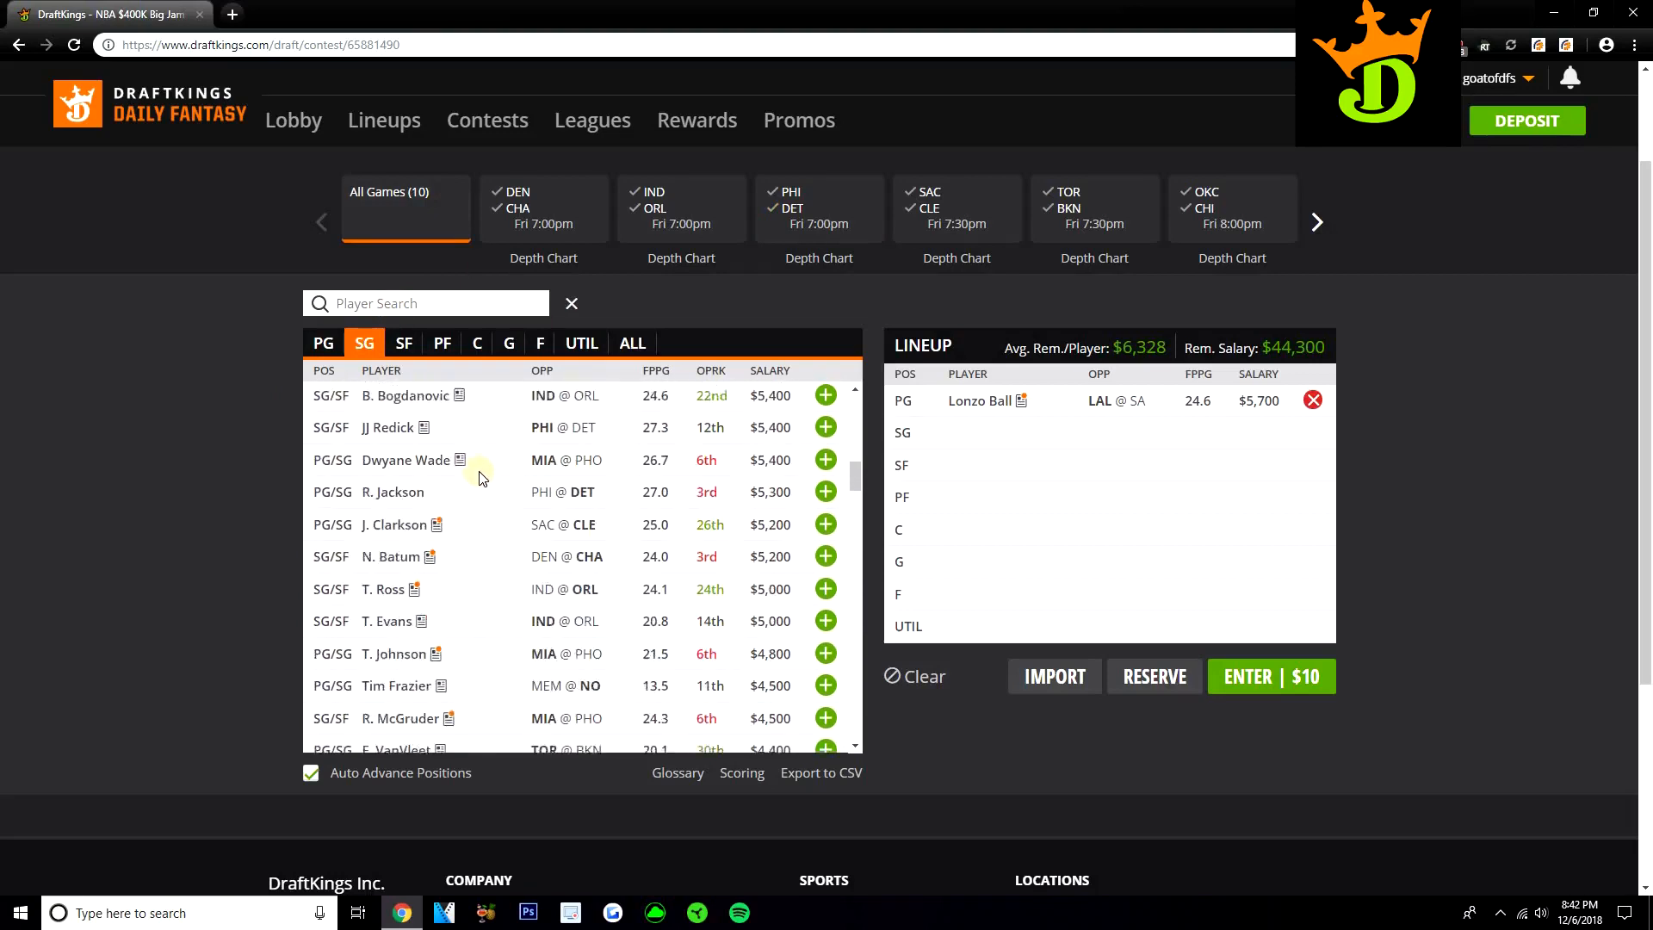
{"action": "scroll", "scroll_direction": "down", "scroll_amount": 3}
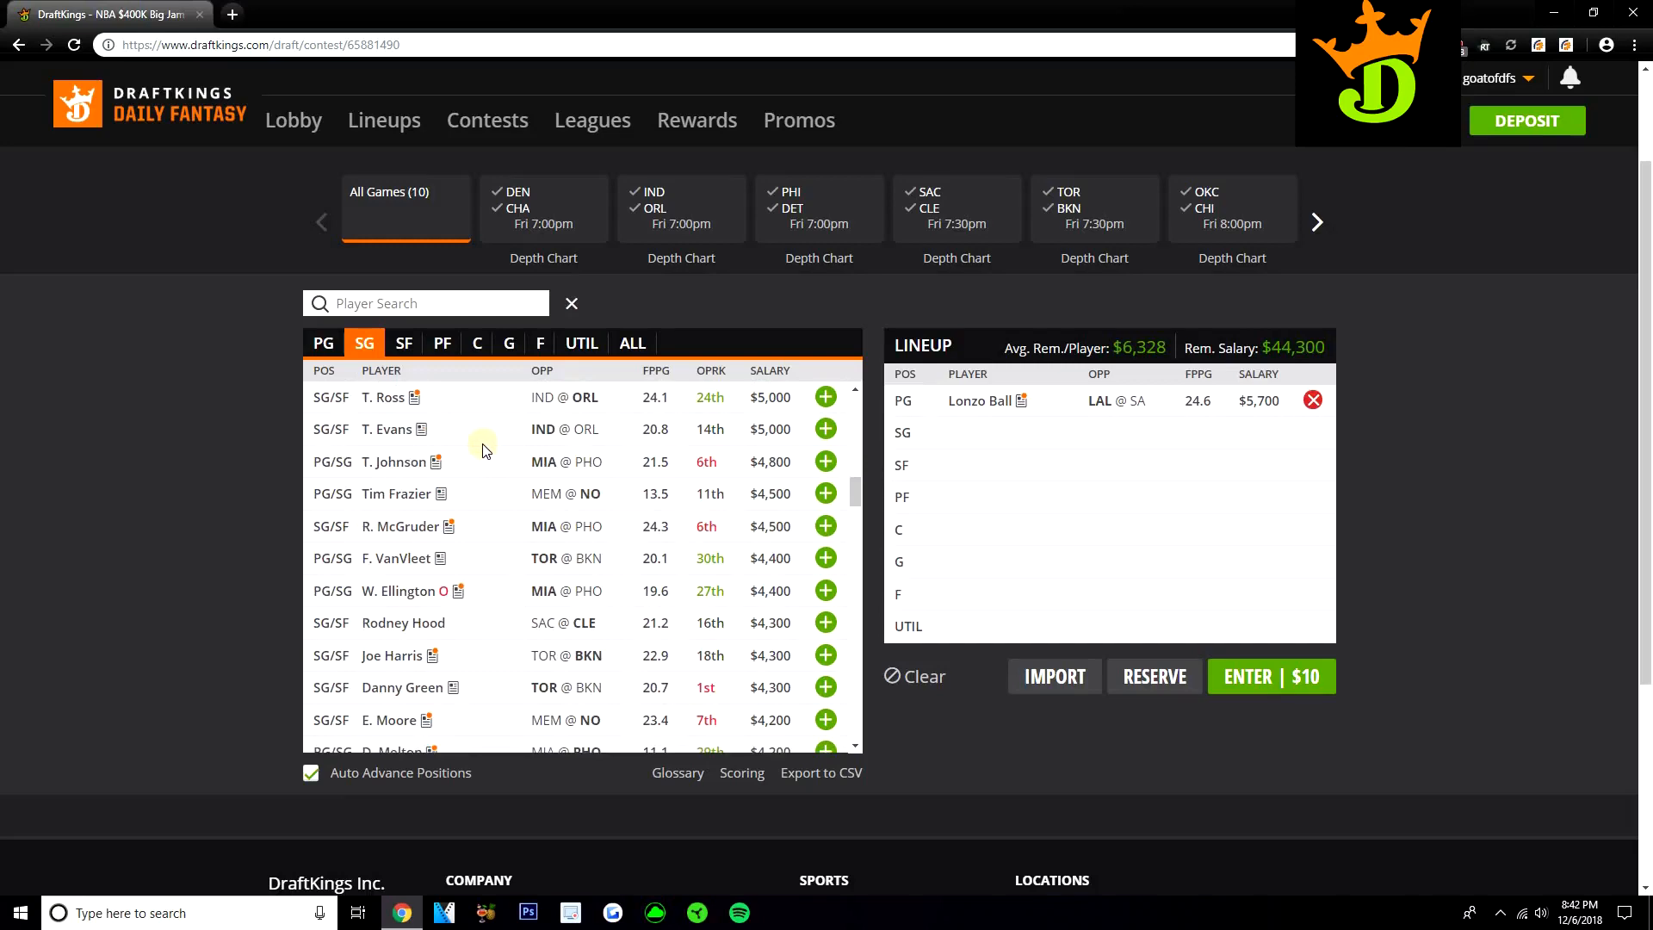
{"action": "mouse_move", "coordinate": [476, 448]}
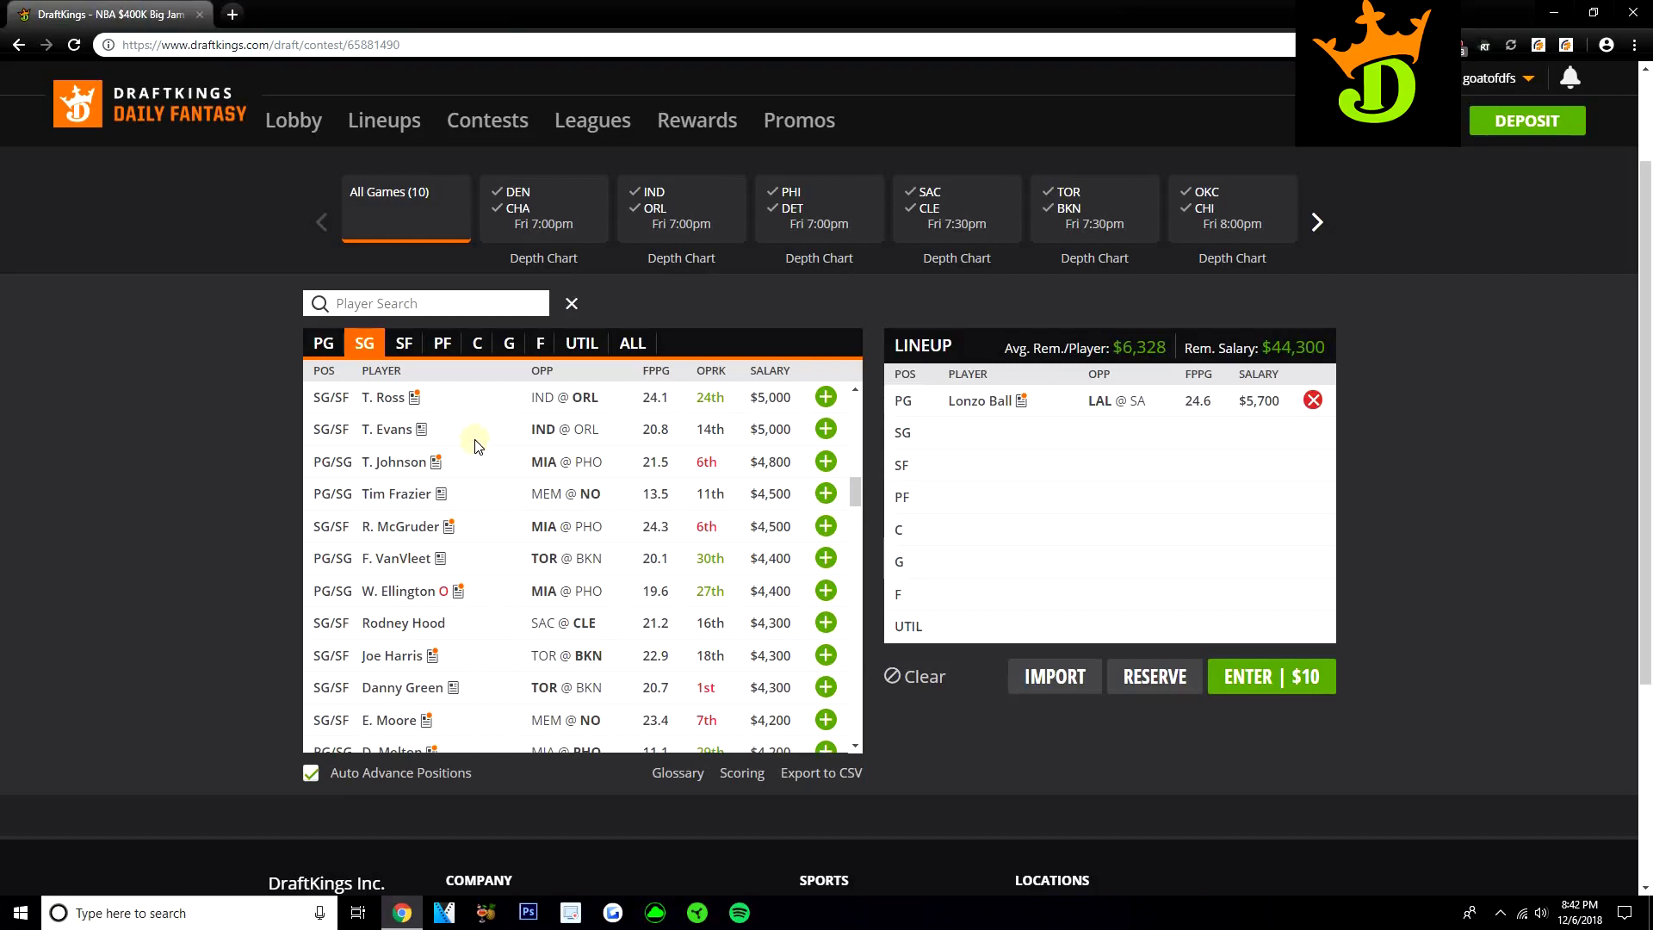
{"action": "scroll", "scroll_direction": "down", "scroll_amount": 3}
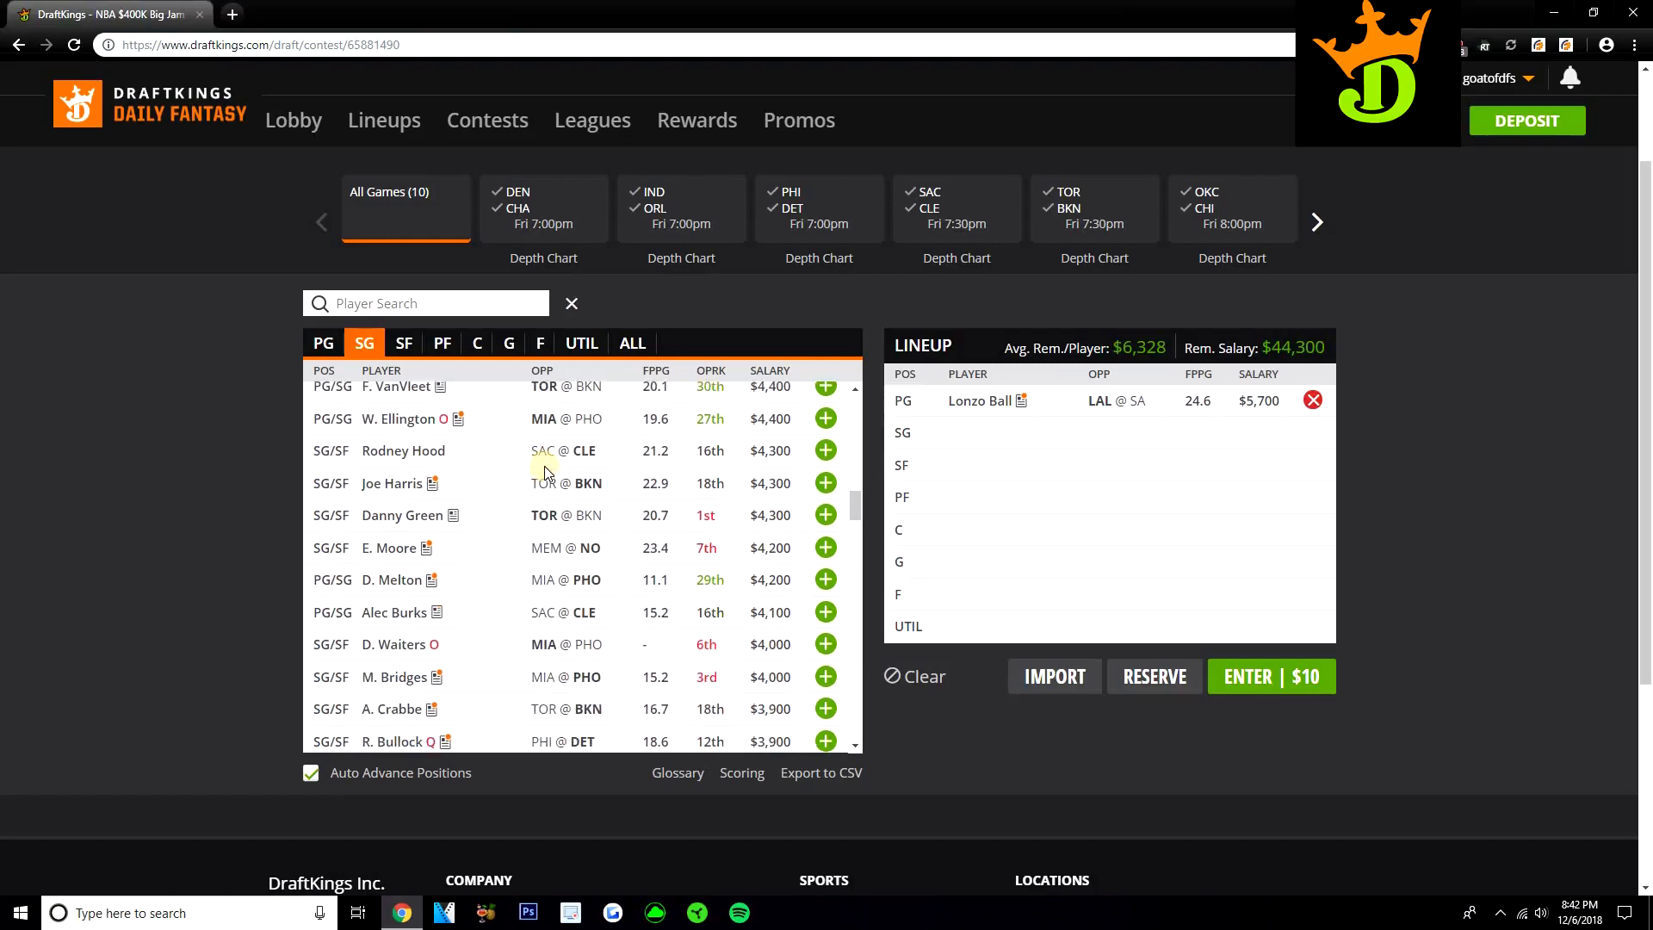
{"action": "scroll", "scroll_direction": "down", "scroll_amount": 3}
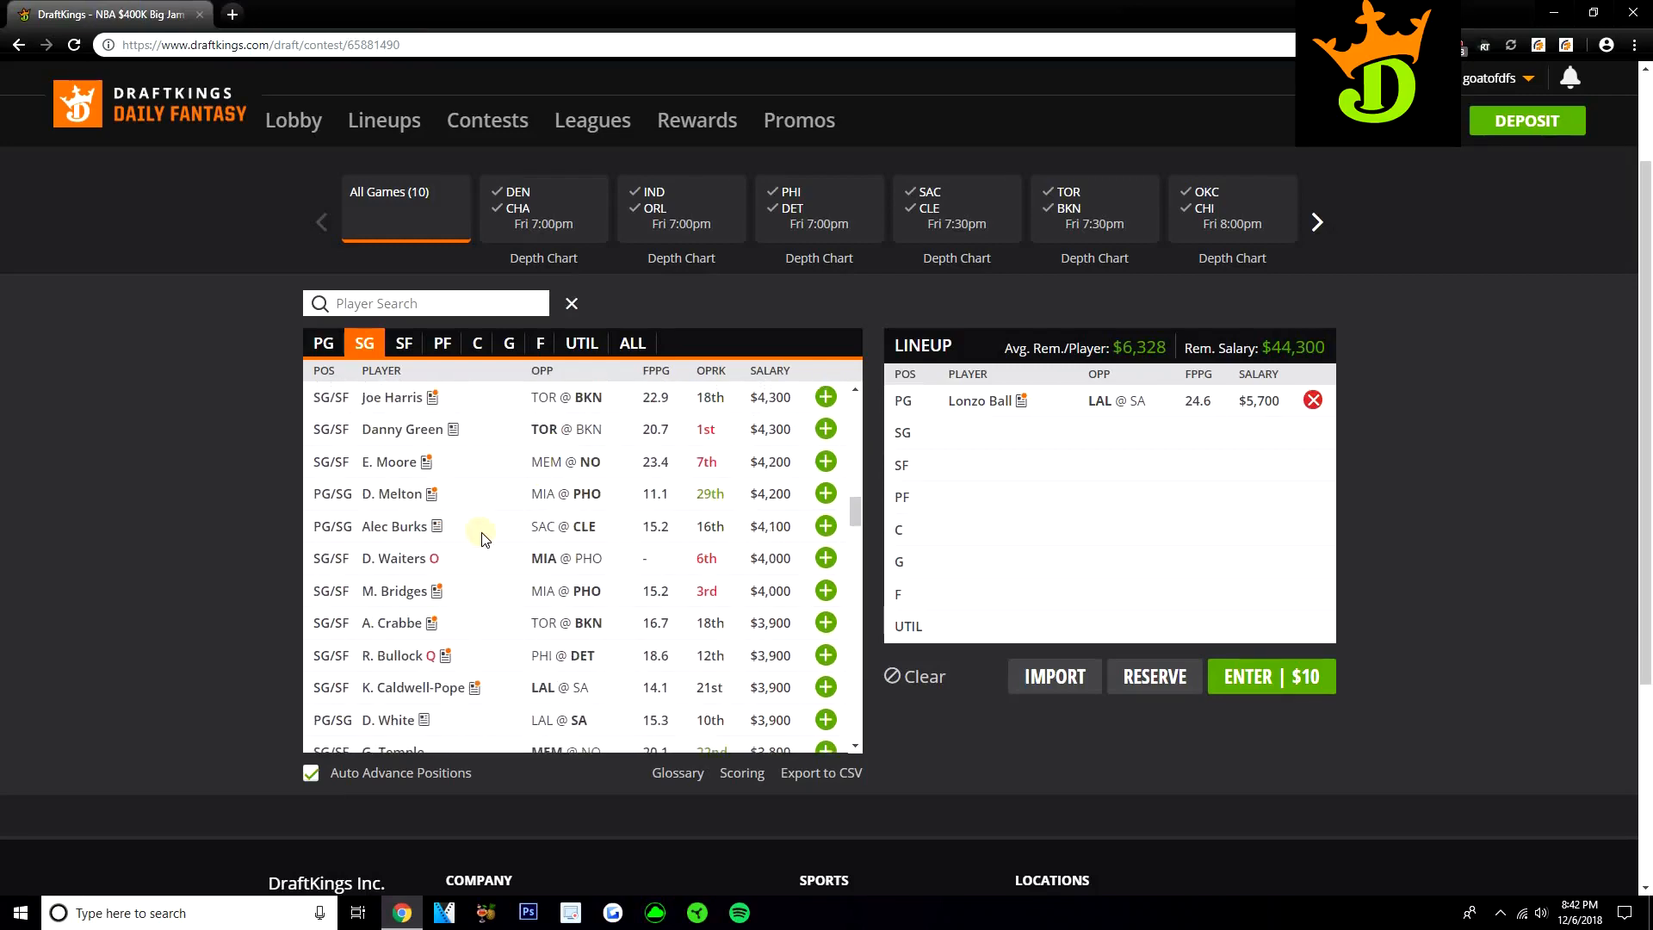
{"action": "scroll", "scroll_direction": "down", "scroll_amount": 3}
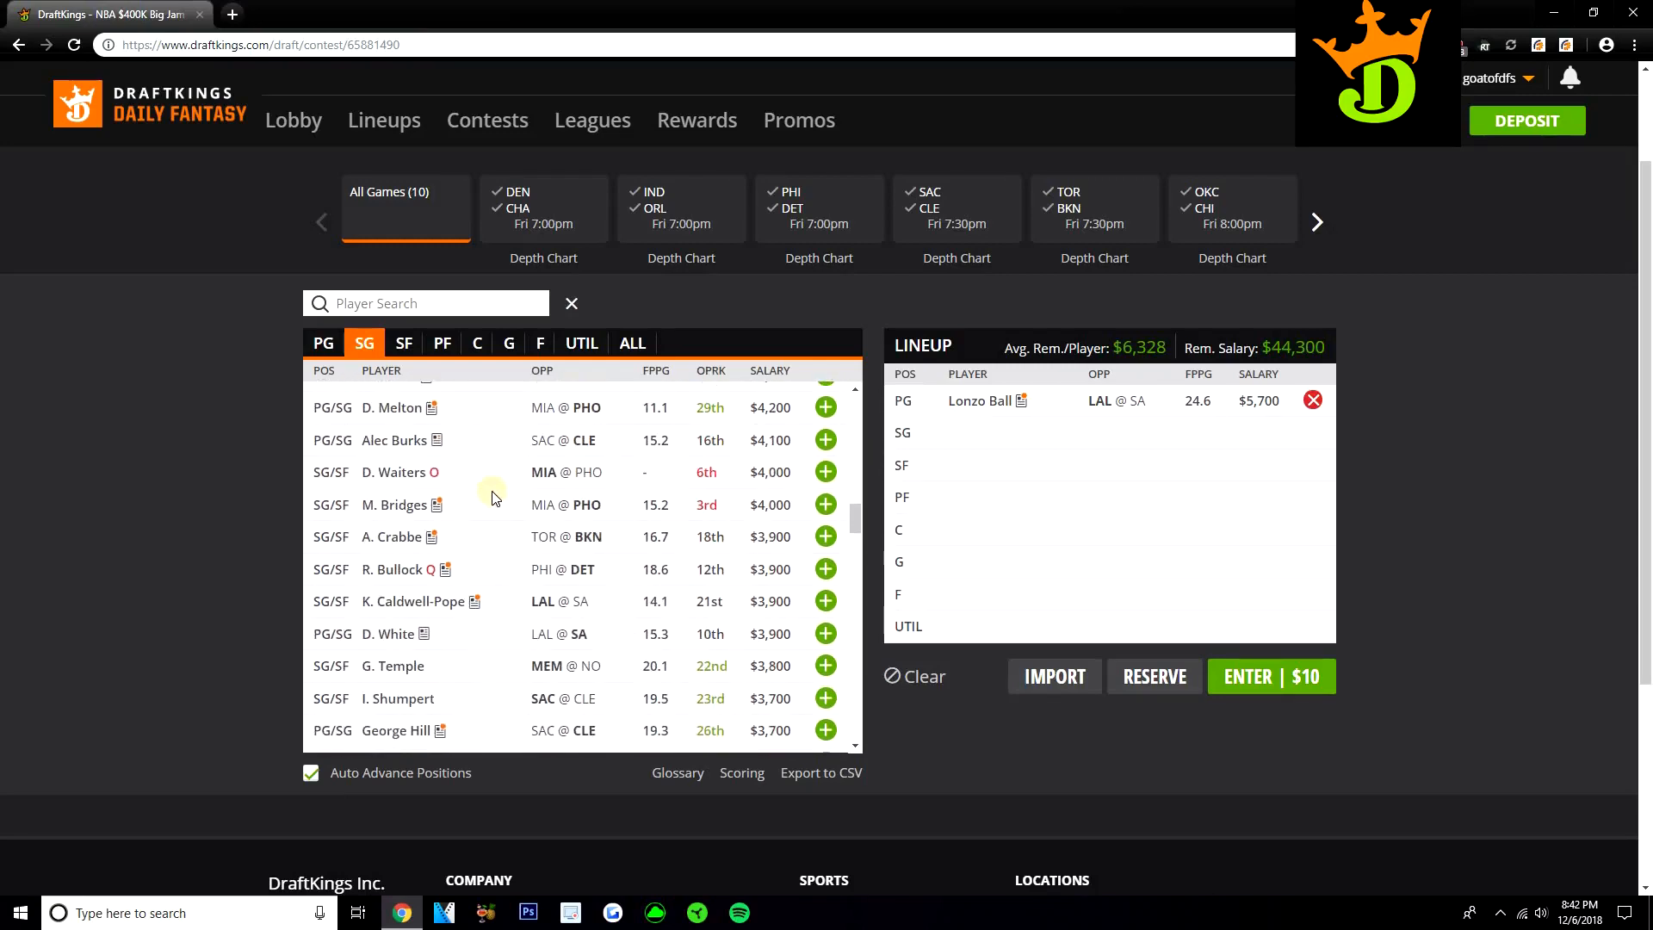
{"action": "scroll", "scroll_direction": "up", "scroll_amount": 3}
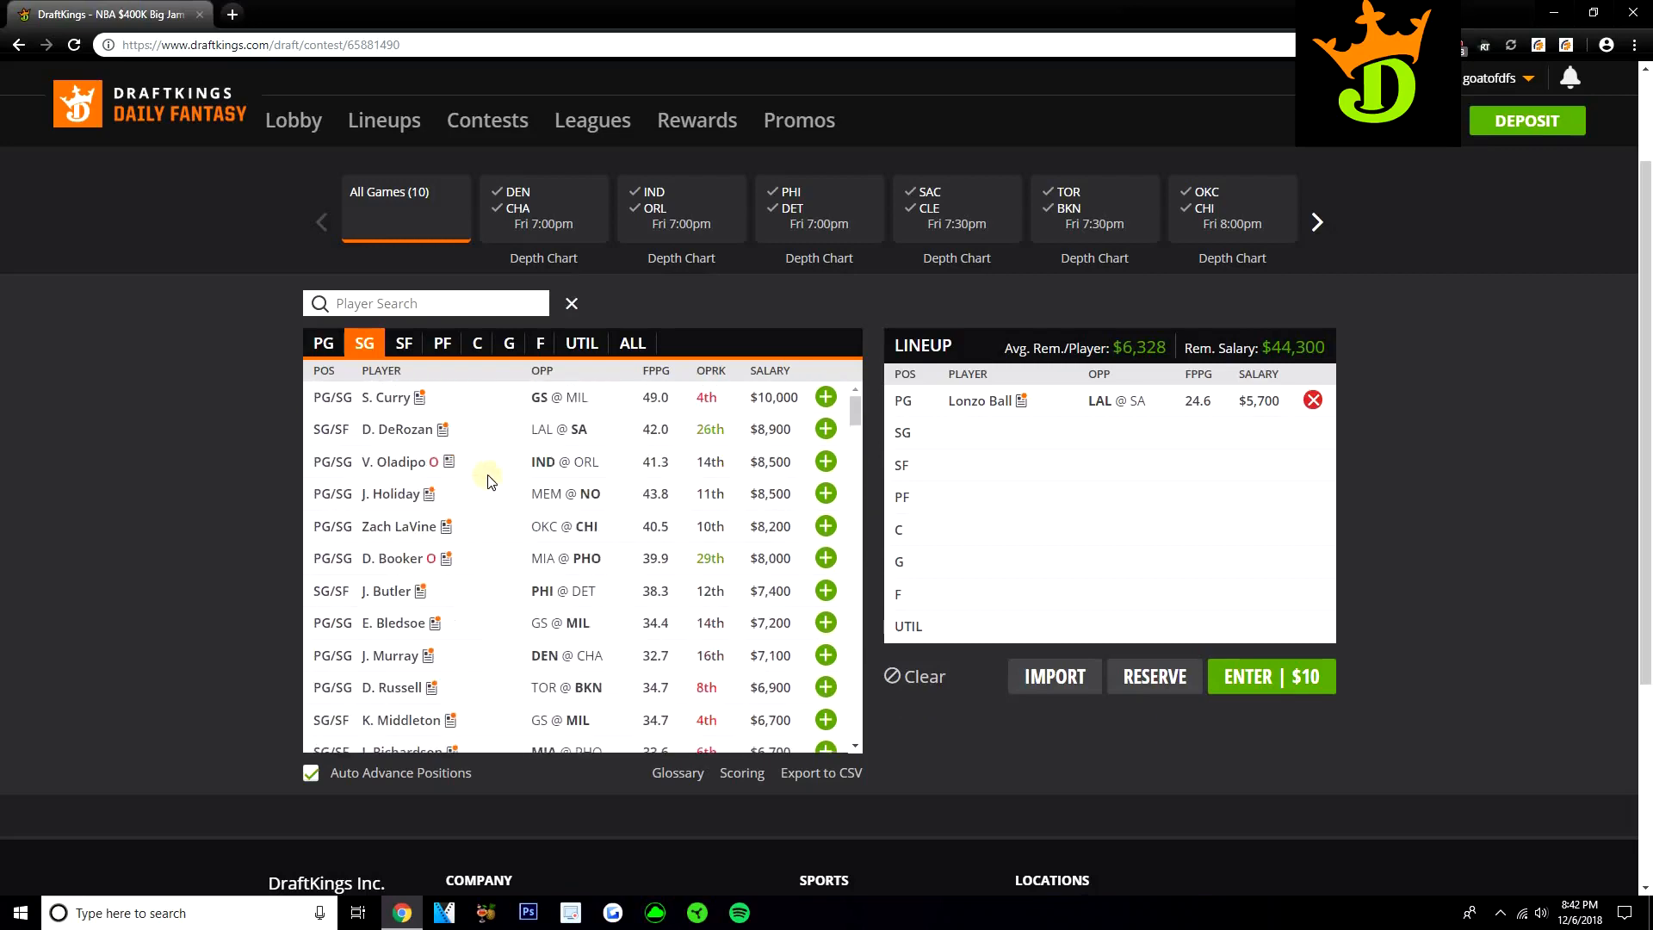
{"action": "left_click", "coordinate": [403, 342]}
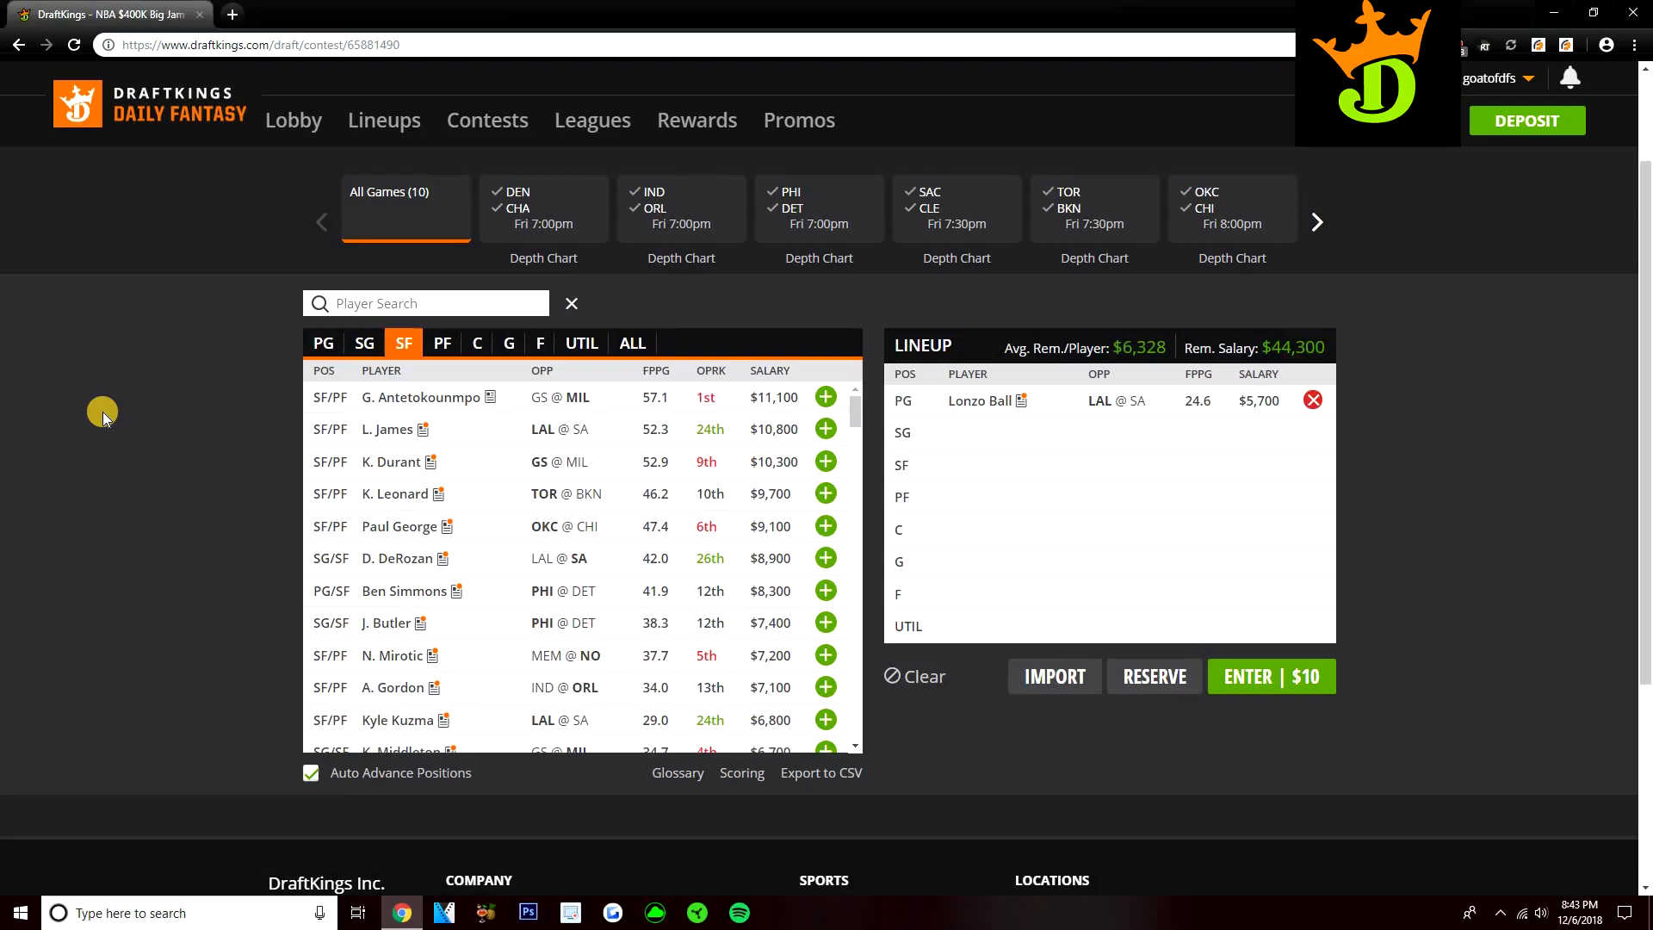
{"action": "mouse_move", "coordinate": [379, 470]}
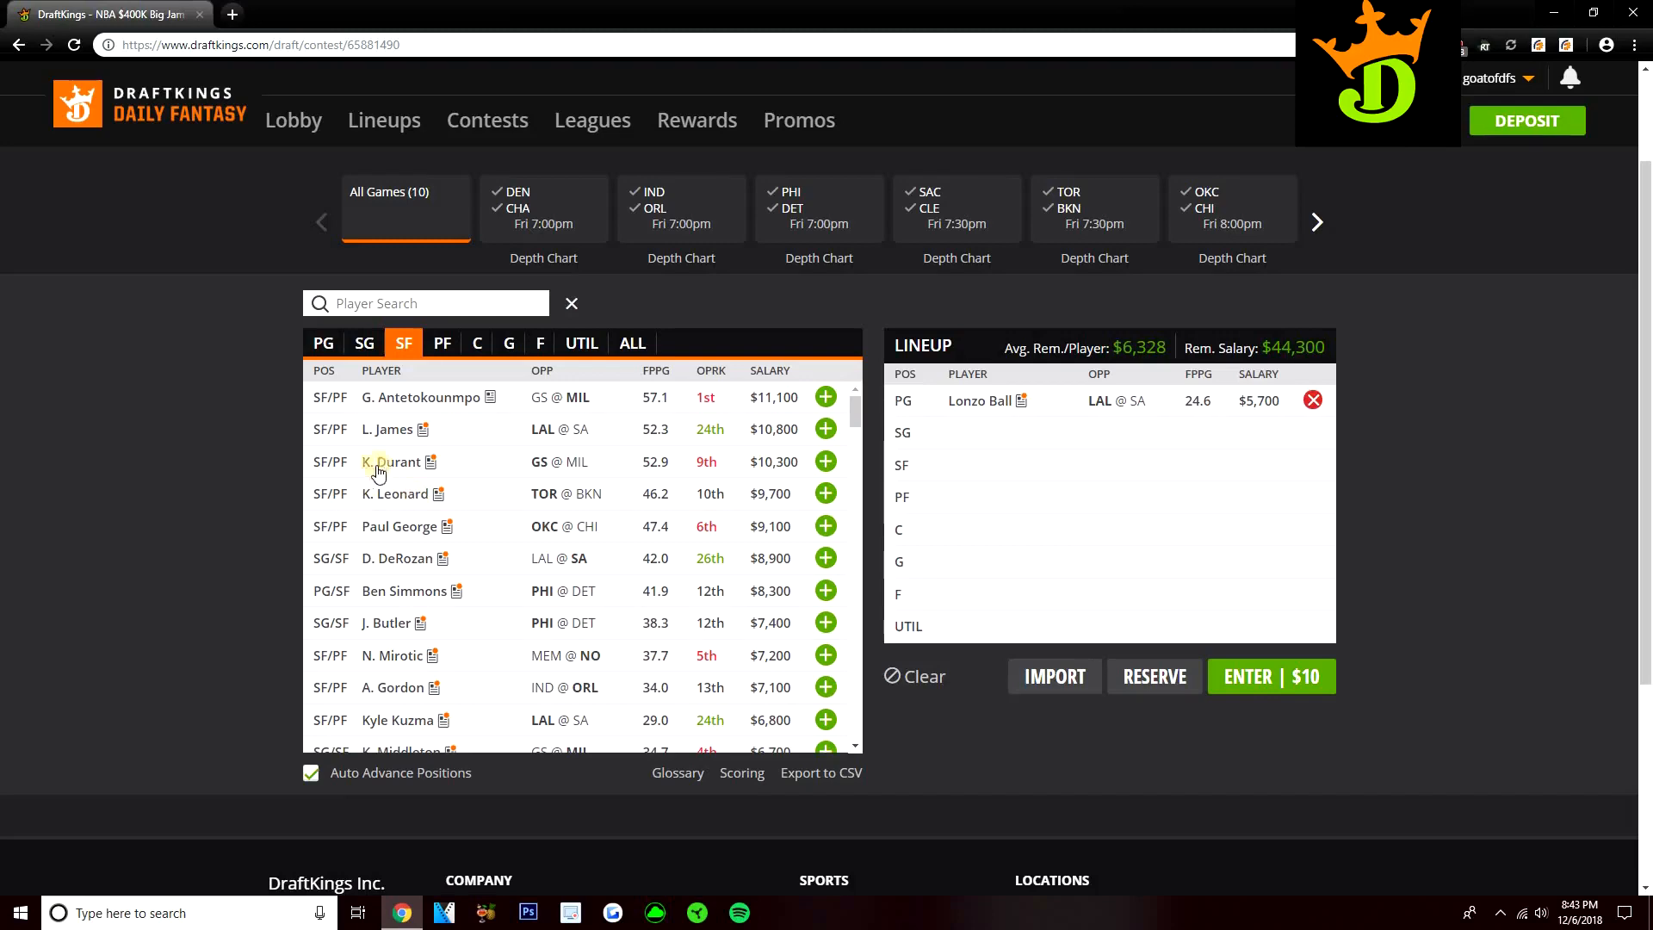
{"action": "mouse_move", "coordinate": [456, 473]}
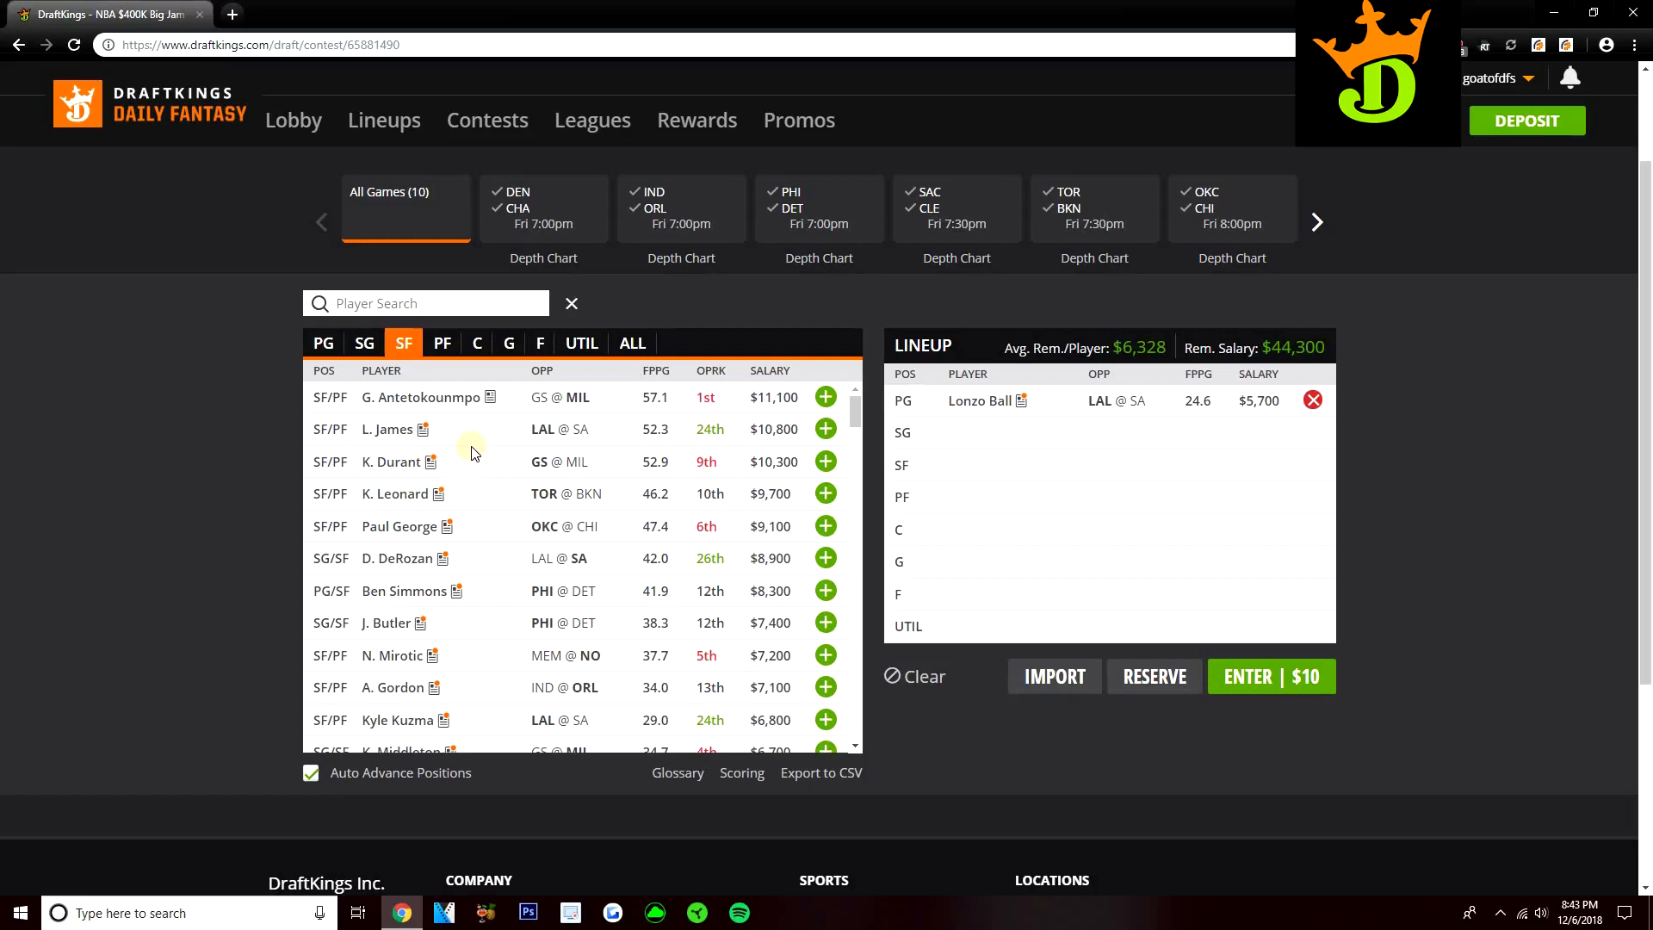
{"action": "scroll", "scroll_direction": "down", "scroll_amount": 3}
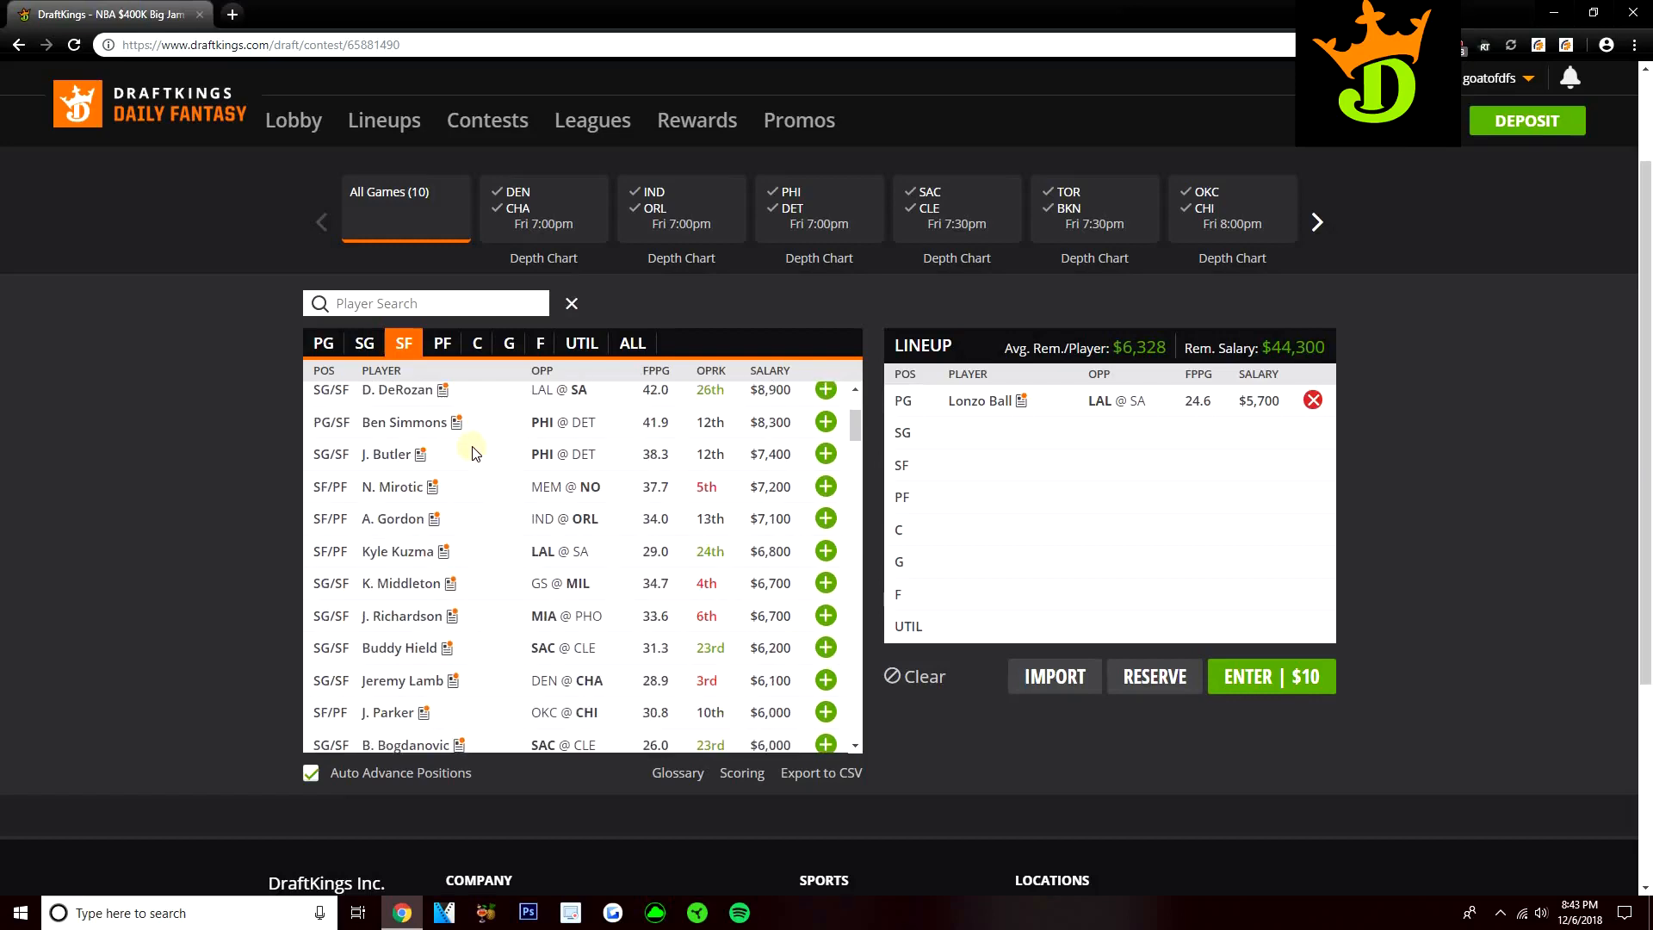
{"action": "scroll", "scroll_direction": "down", "scroll_amount": 3}
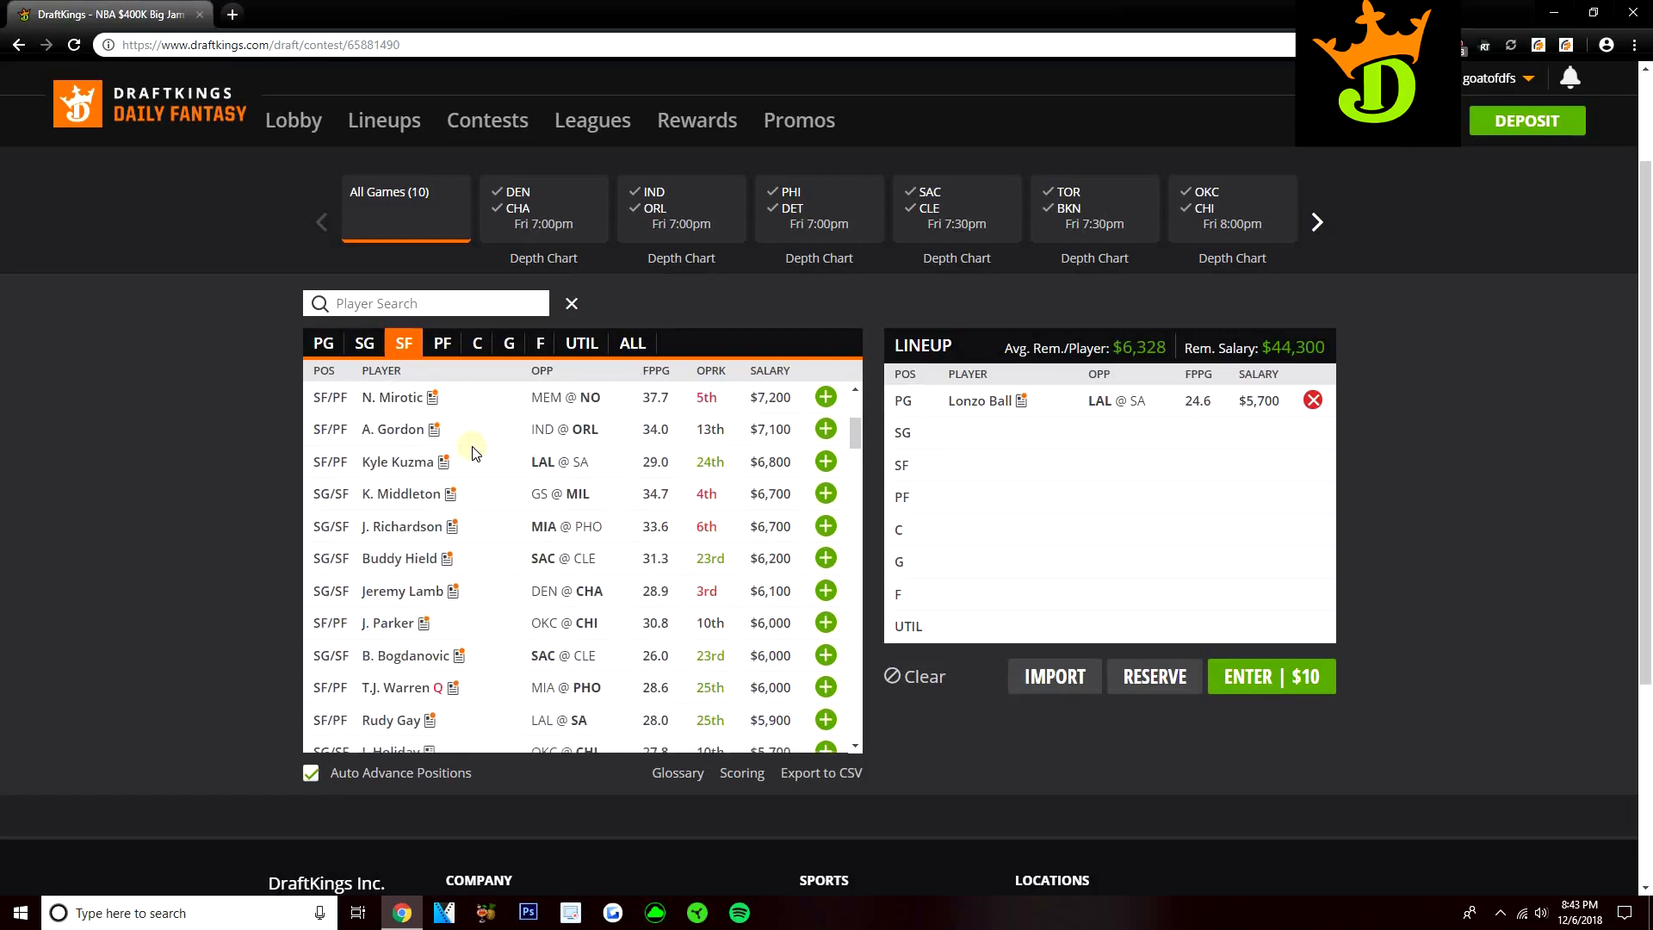
{"action": "scroll", "scroll_direction": "down", "scroll_amount": 3}
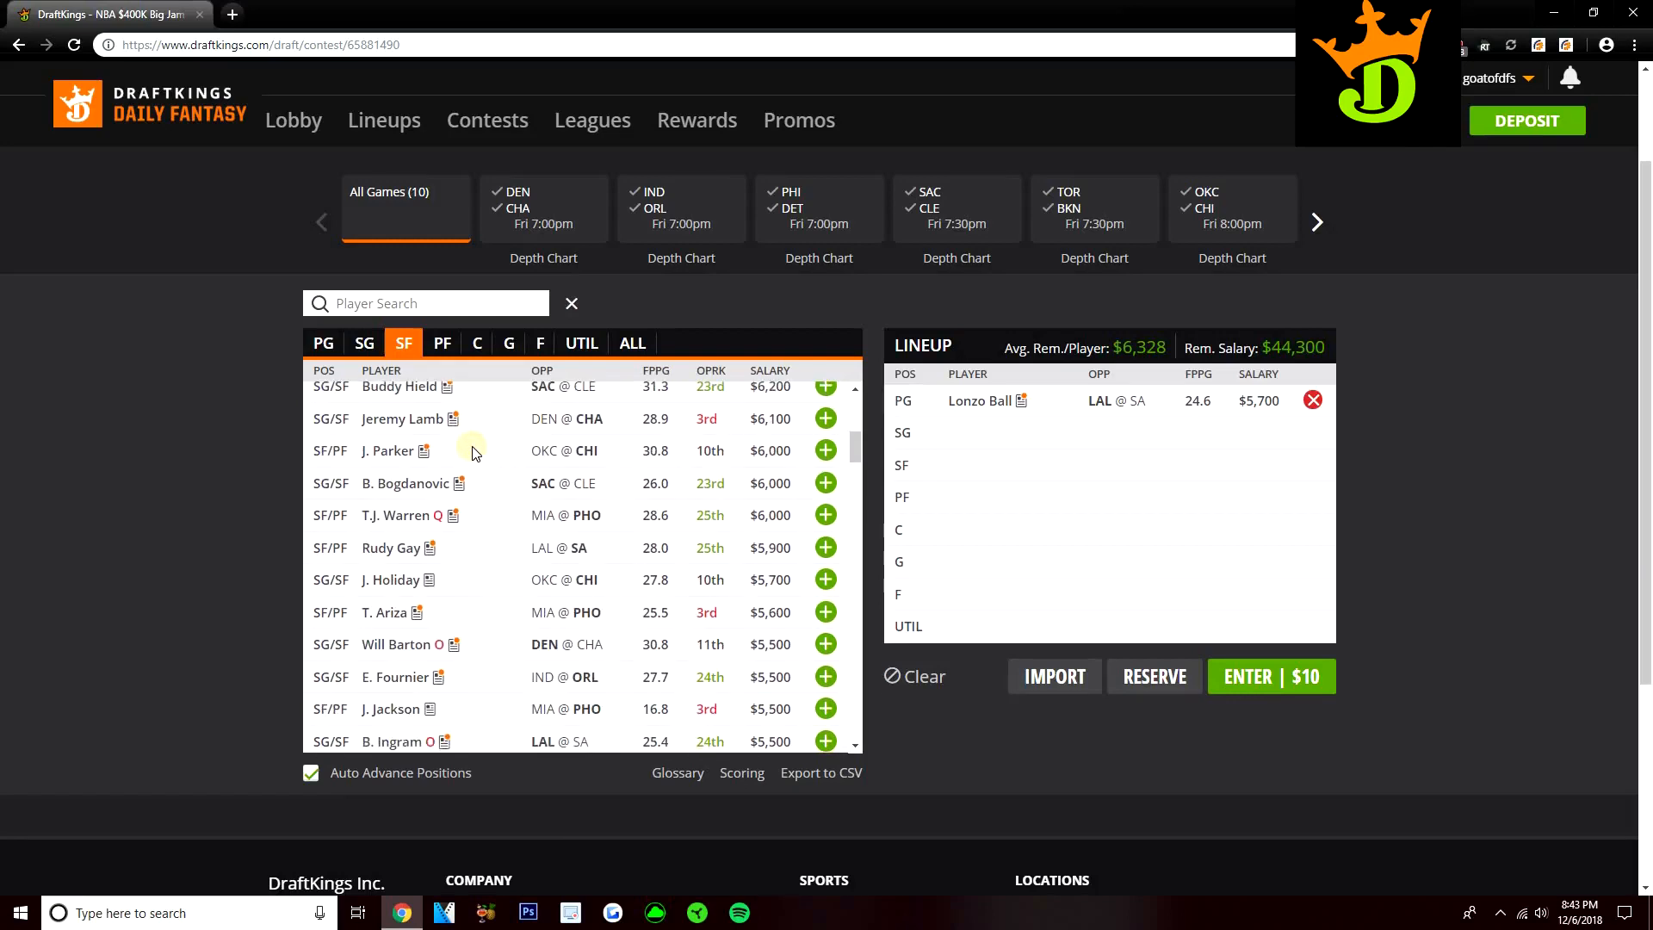
{"action": "scroll", "scroll_direction": "down", "scroll_amount": 3}
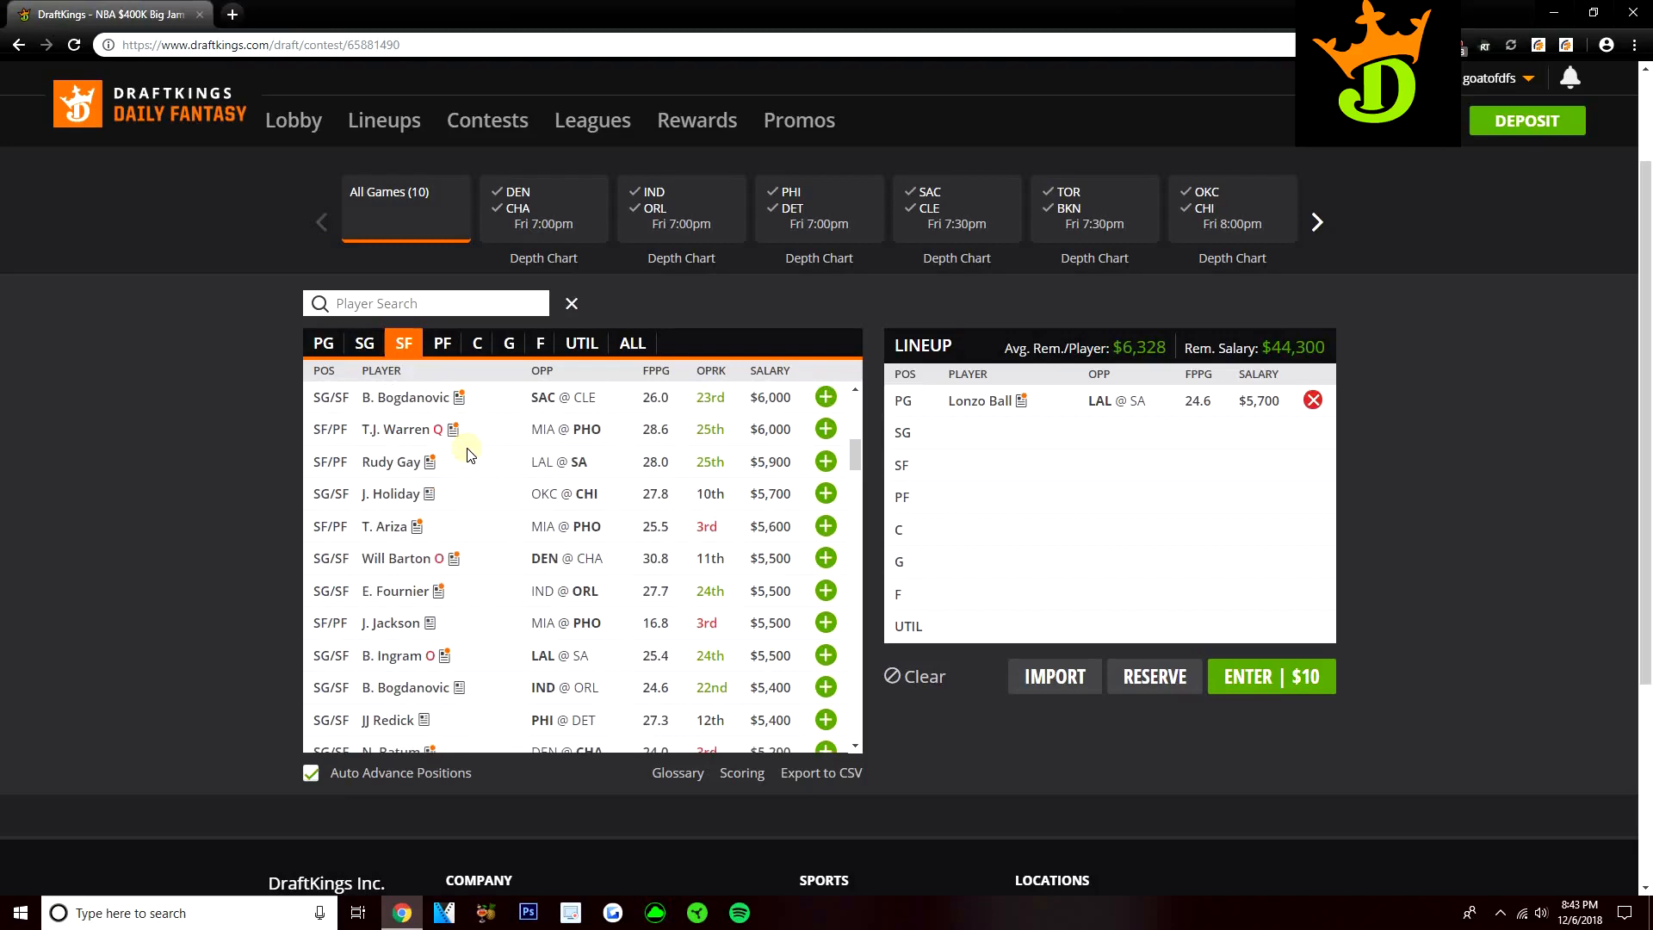
{"action": "scroll", "scroll_direction": "down", "scroll_amount": 3}
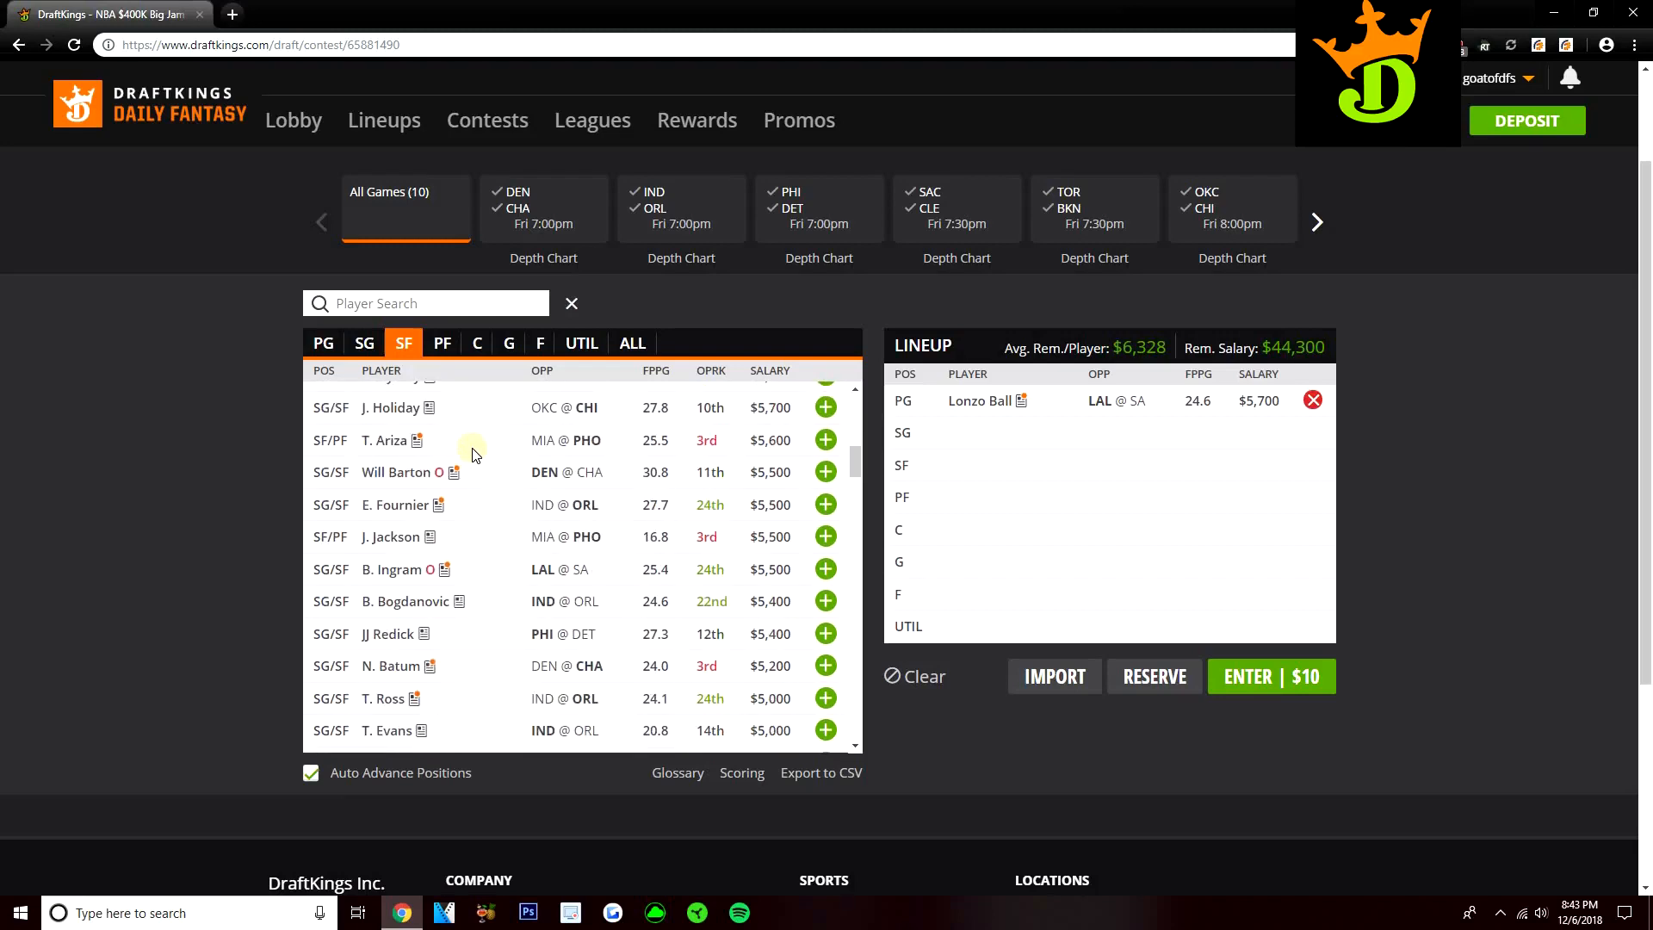
{"action": "mouse_move", "coordinate": [459, 492]}
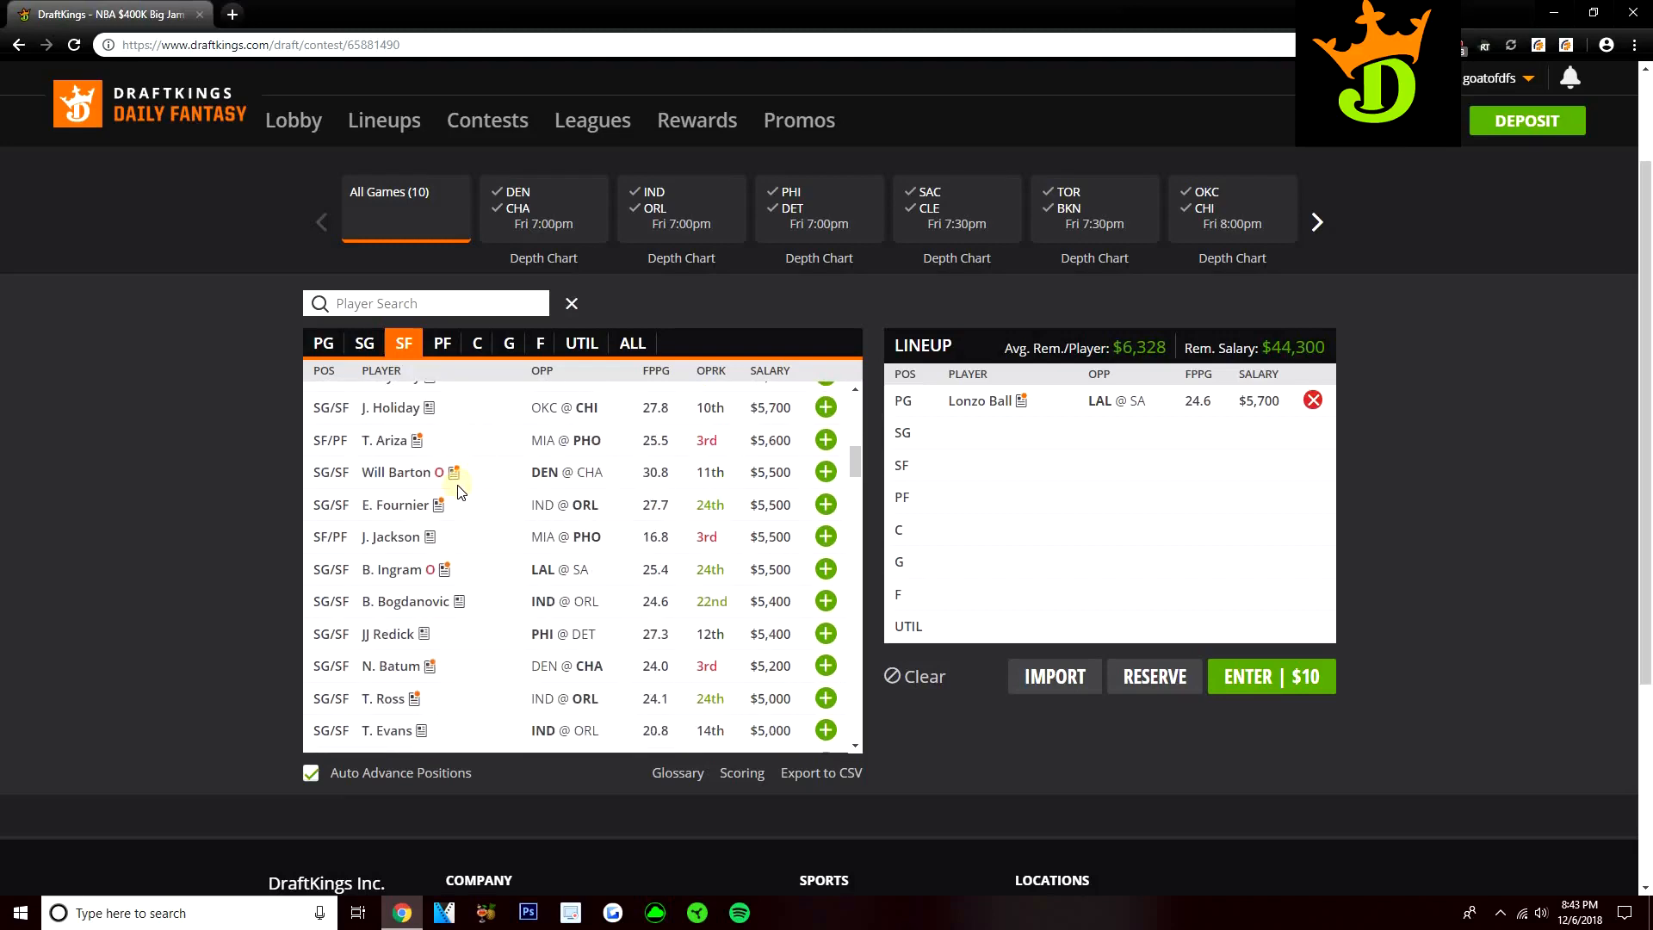
{"action": "mouse_move", "coordinate": [443, 473]}
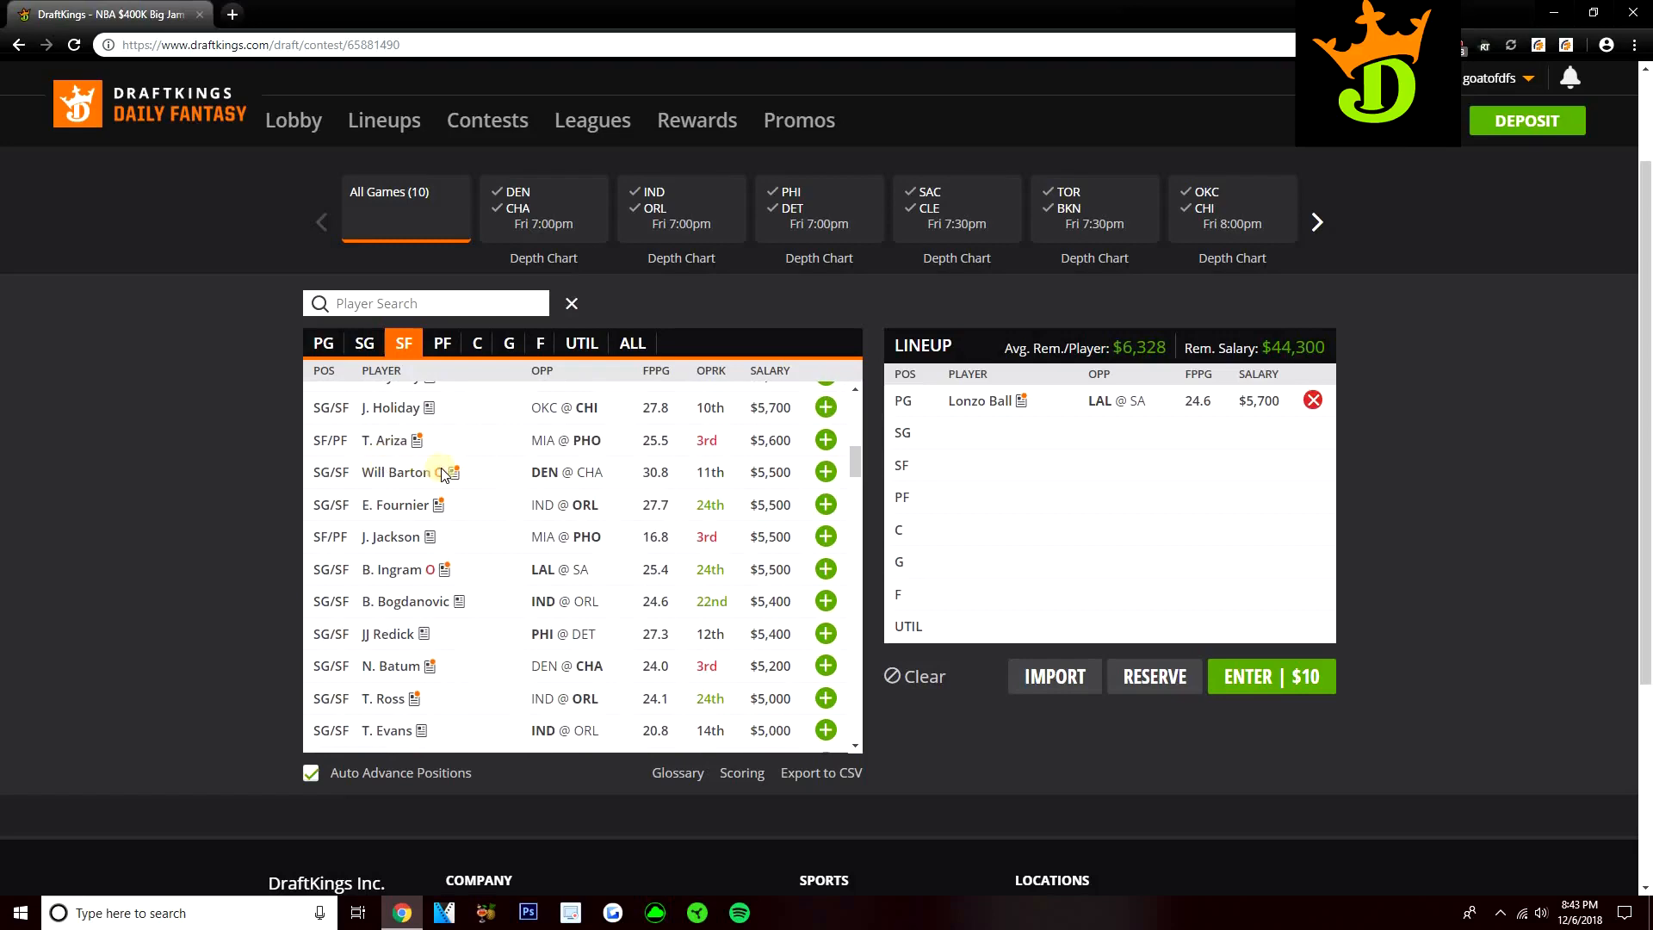
{"action": "mouse_move", "coordinate": [422, 525]}
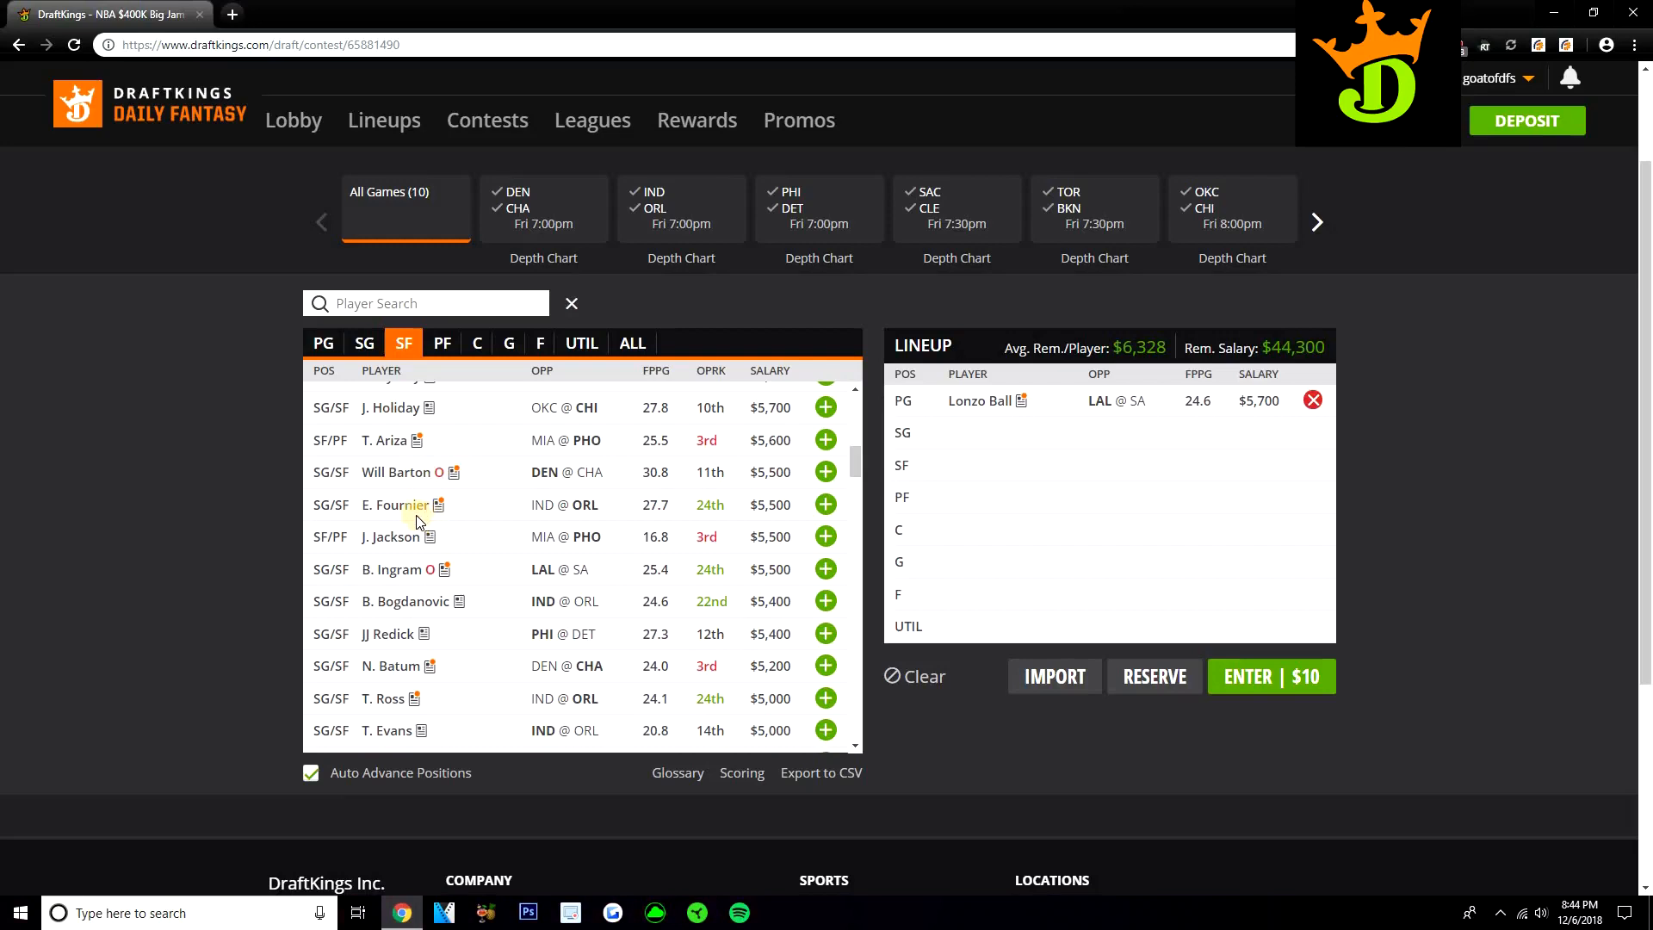
{"action": "mouse_move", "coordinate": [516, 501]}
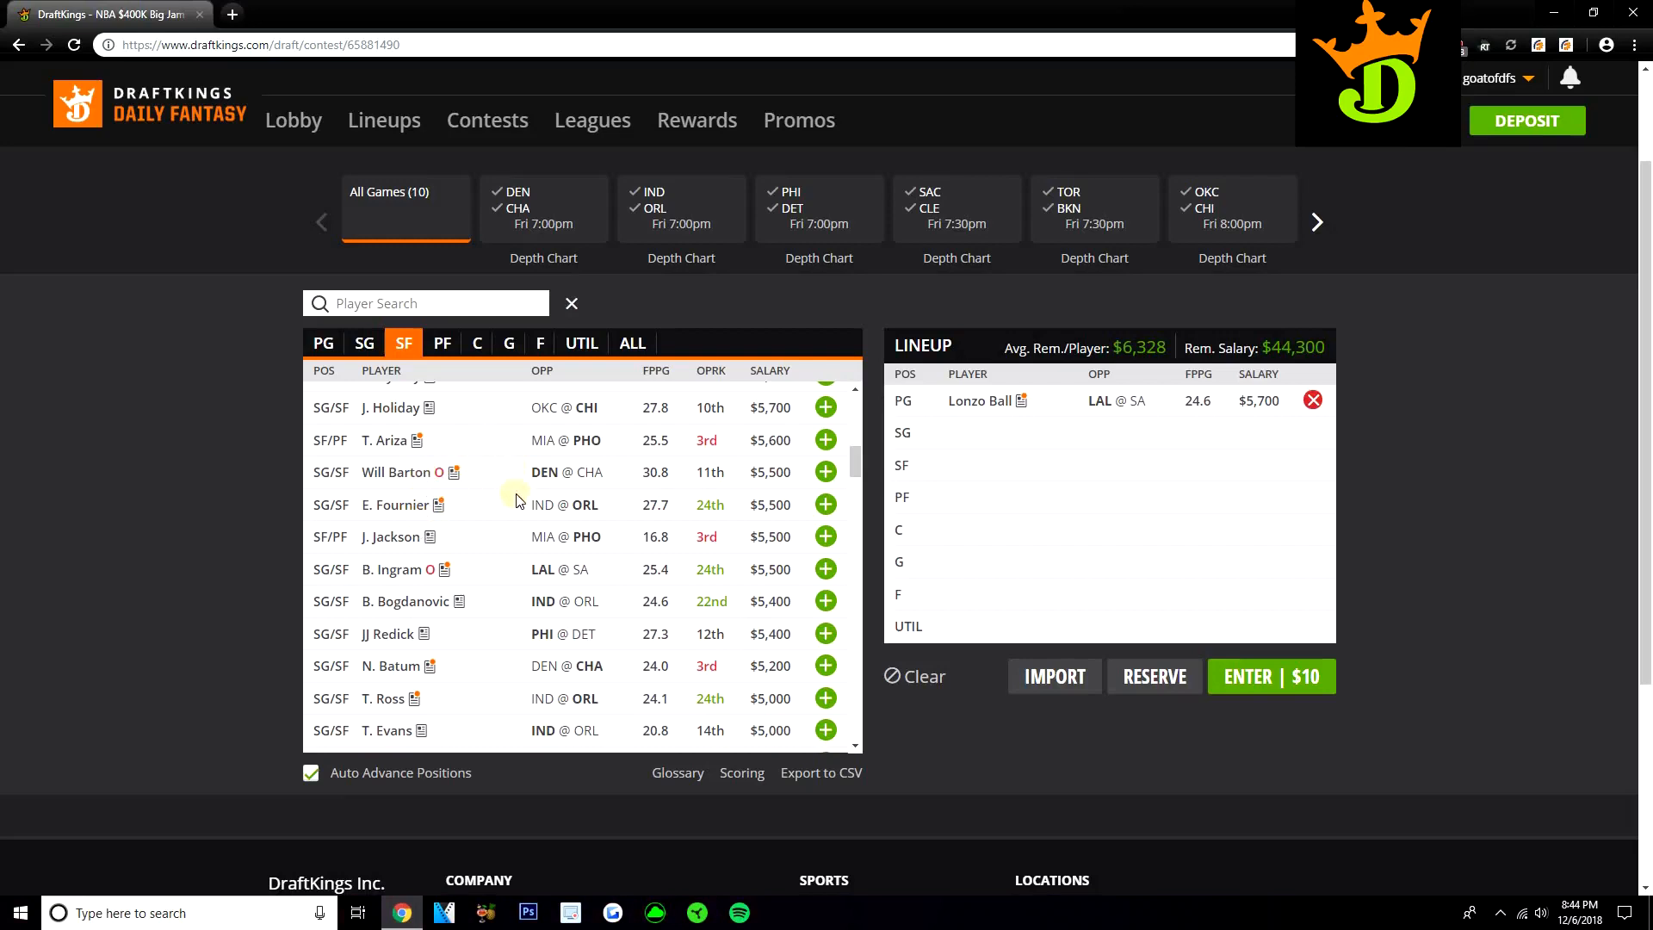
{"action": "scroll", "scroll_direction": "down", "scroll_amount": 3}
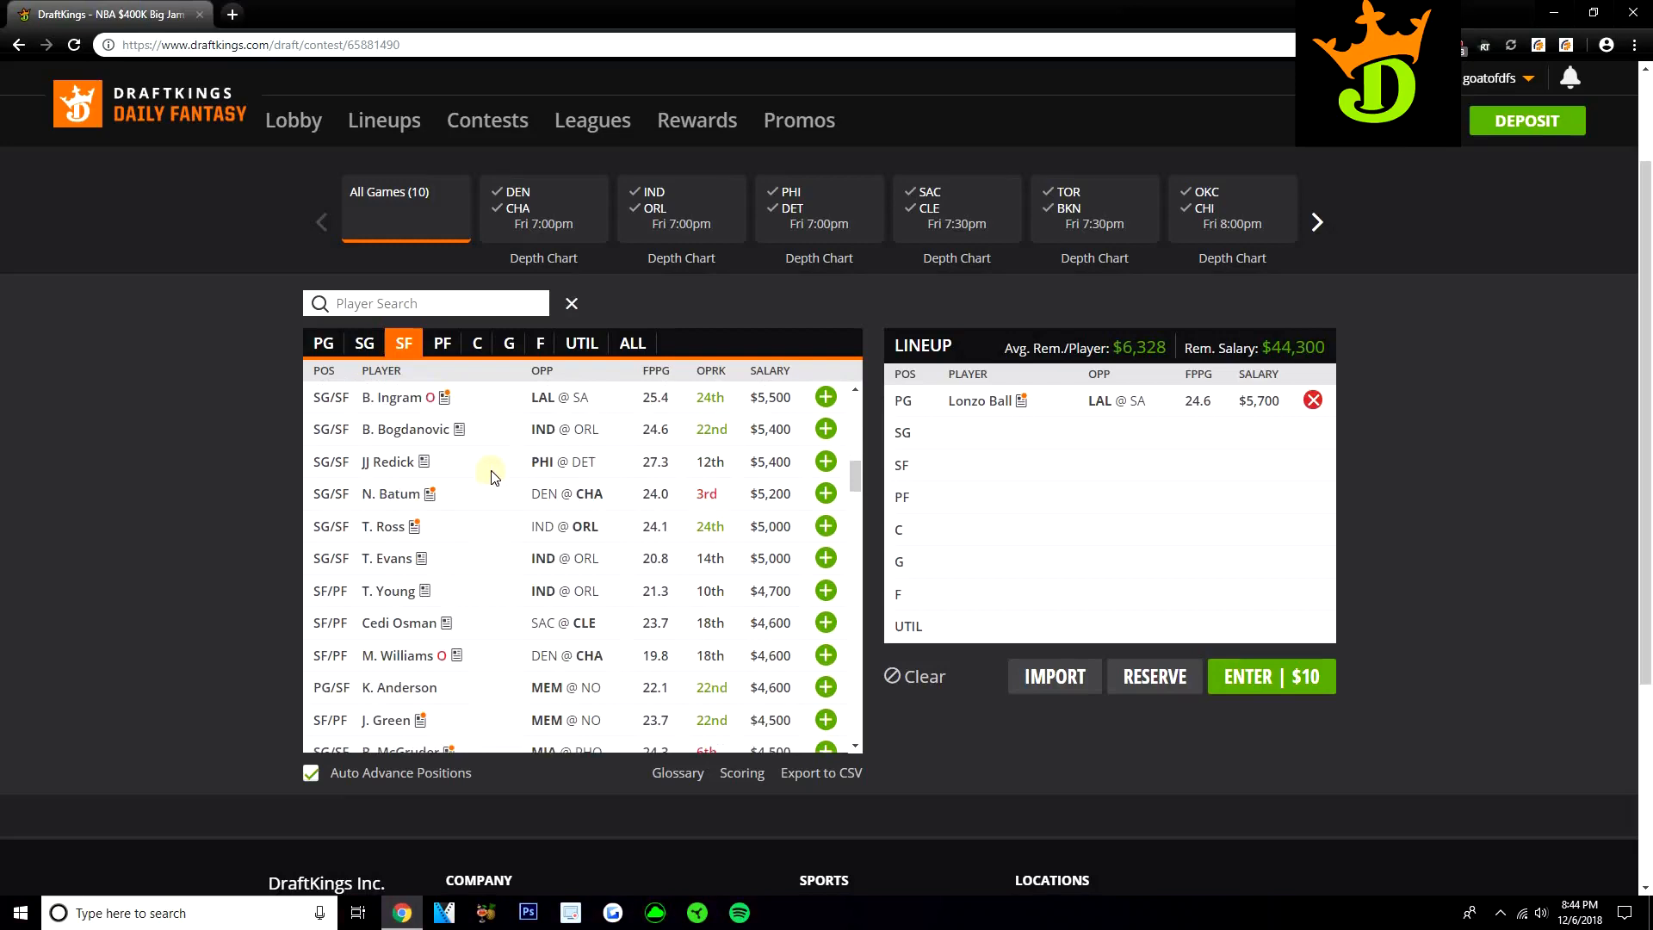
{"action": "scroll", "scroll_direction": "down", "scroll_amount": 3}
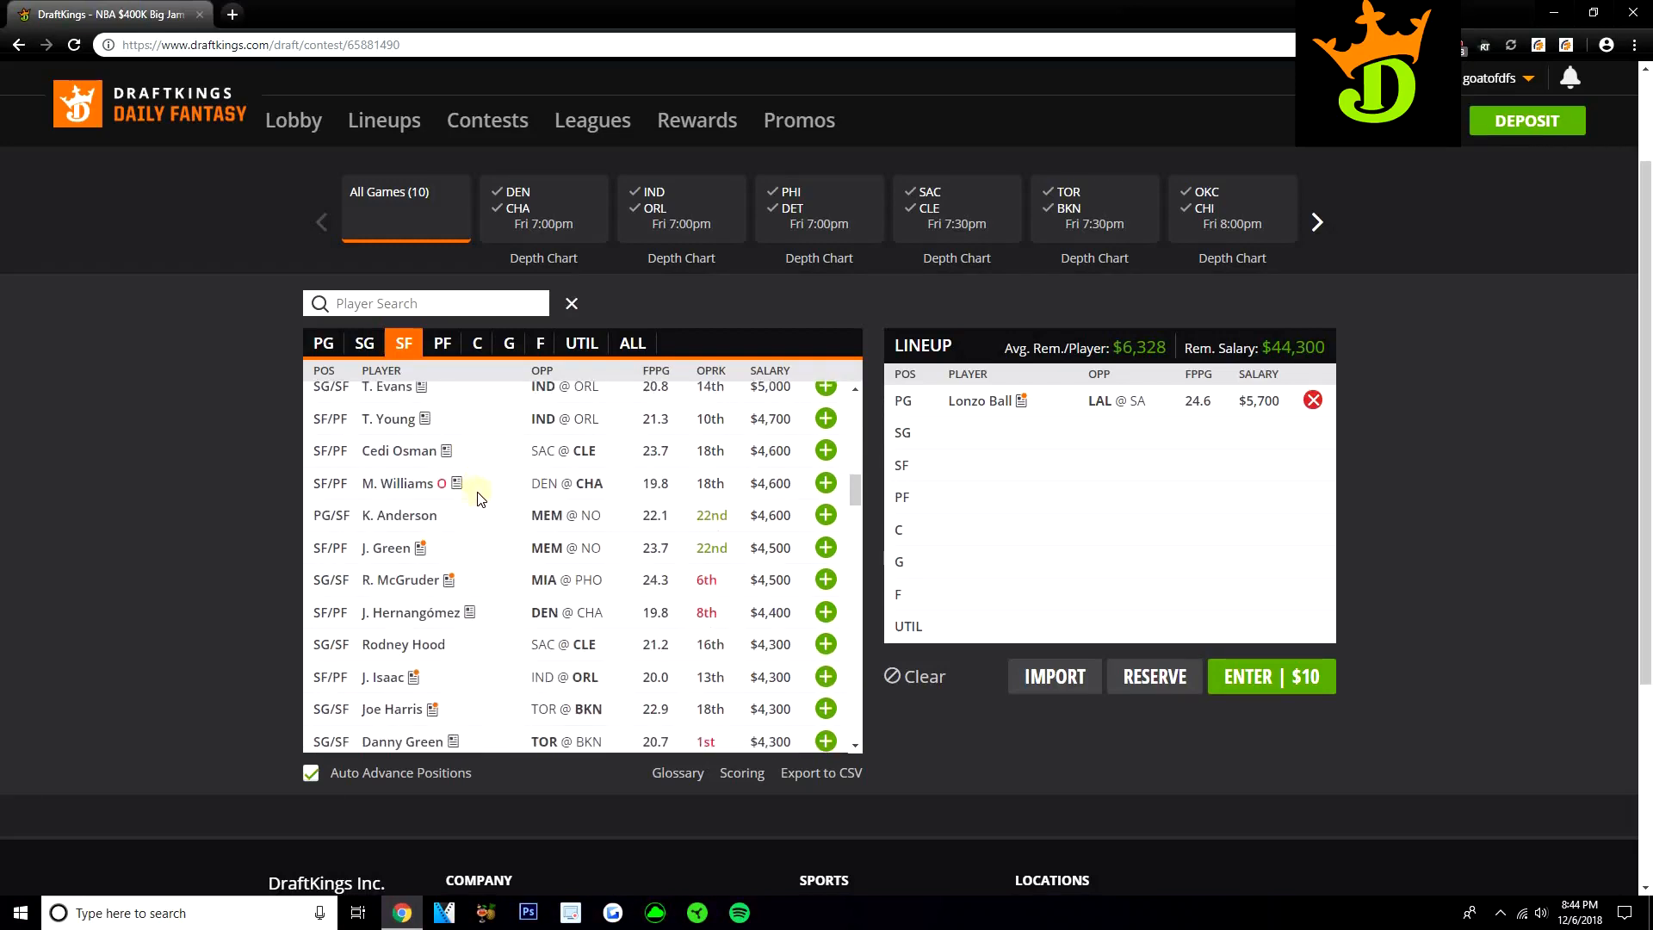
{"action": "mouse_move", "coordinate": [459, 538]}
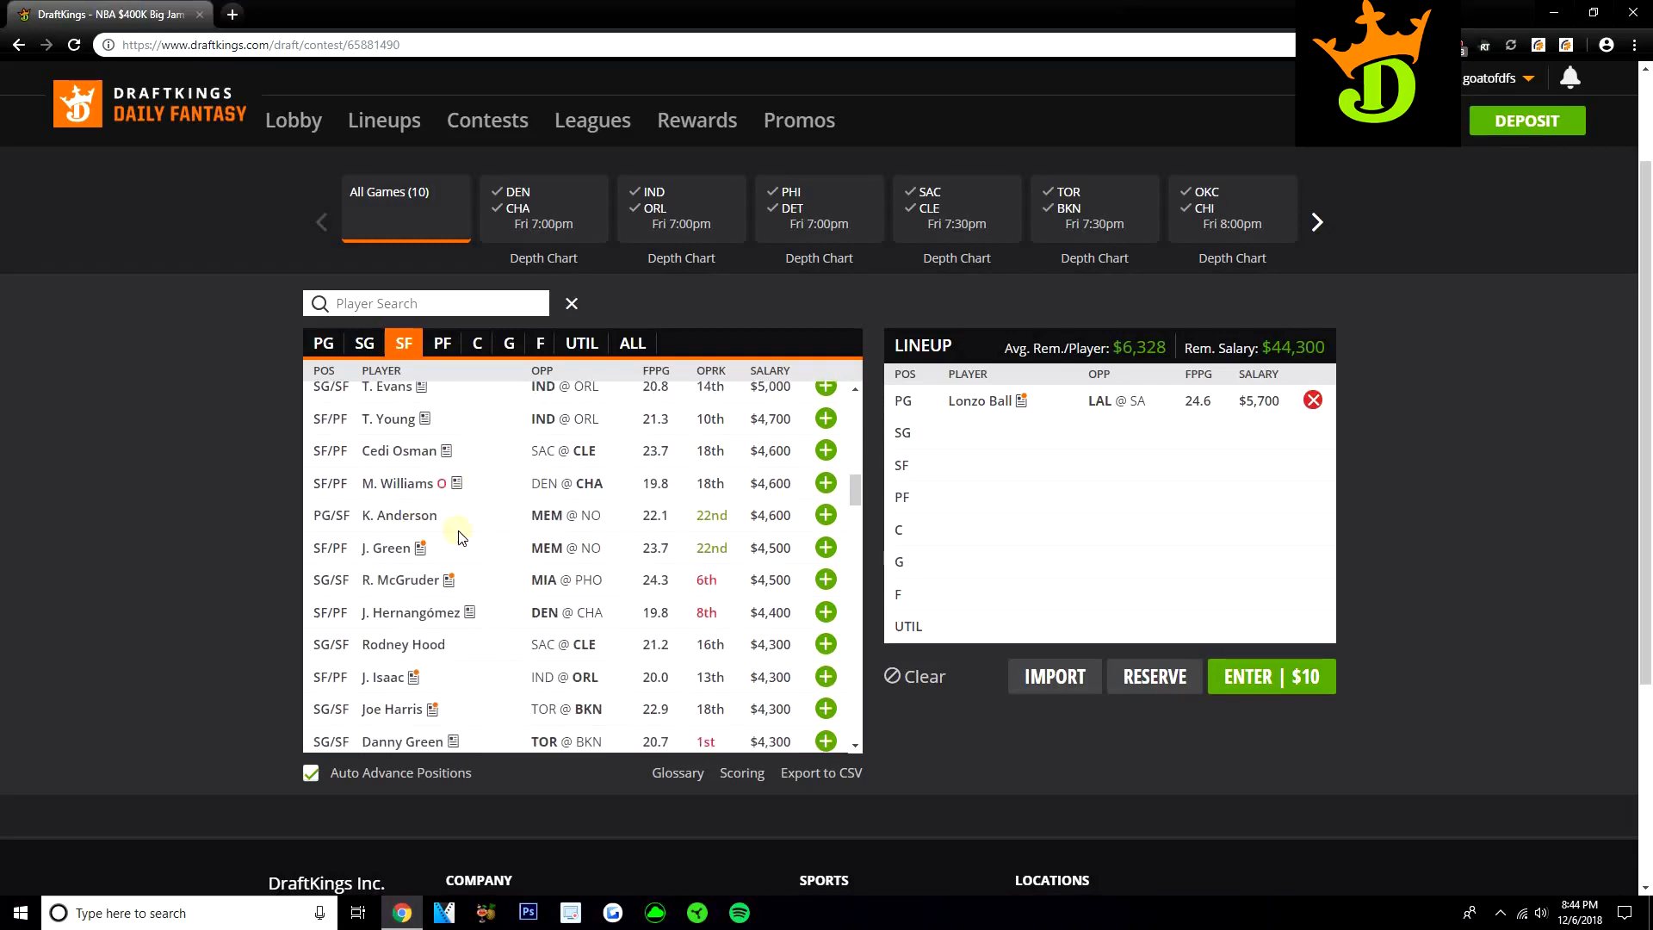
{"action": "scroll", "scroll_direction": "down", "scroll_amount": 3}
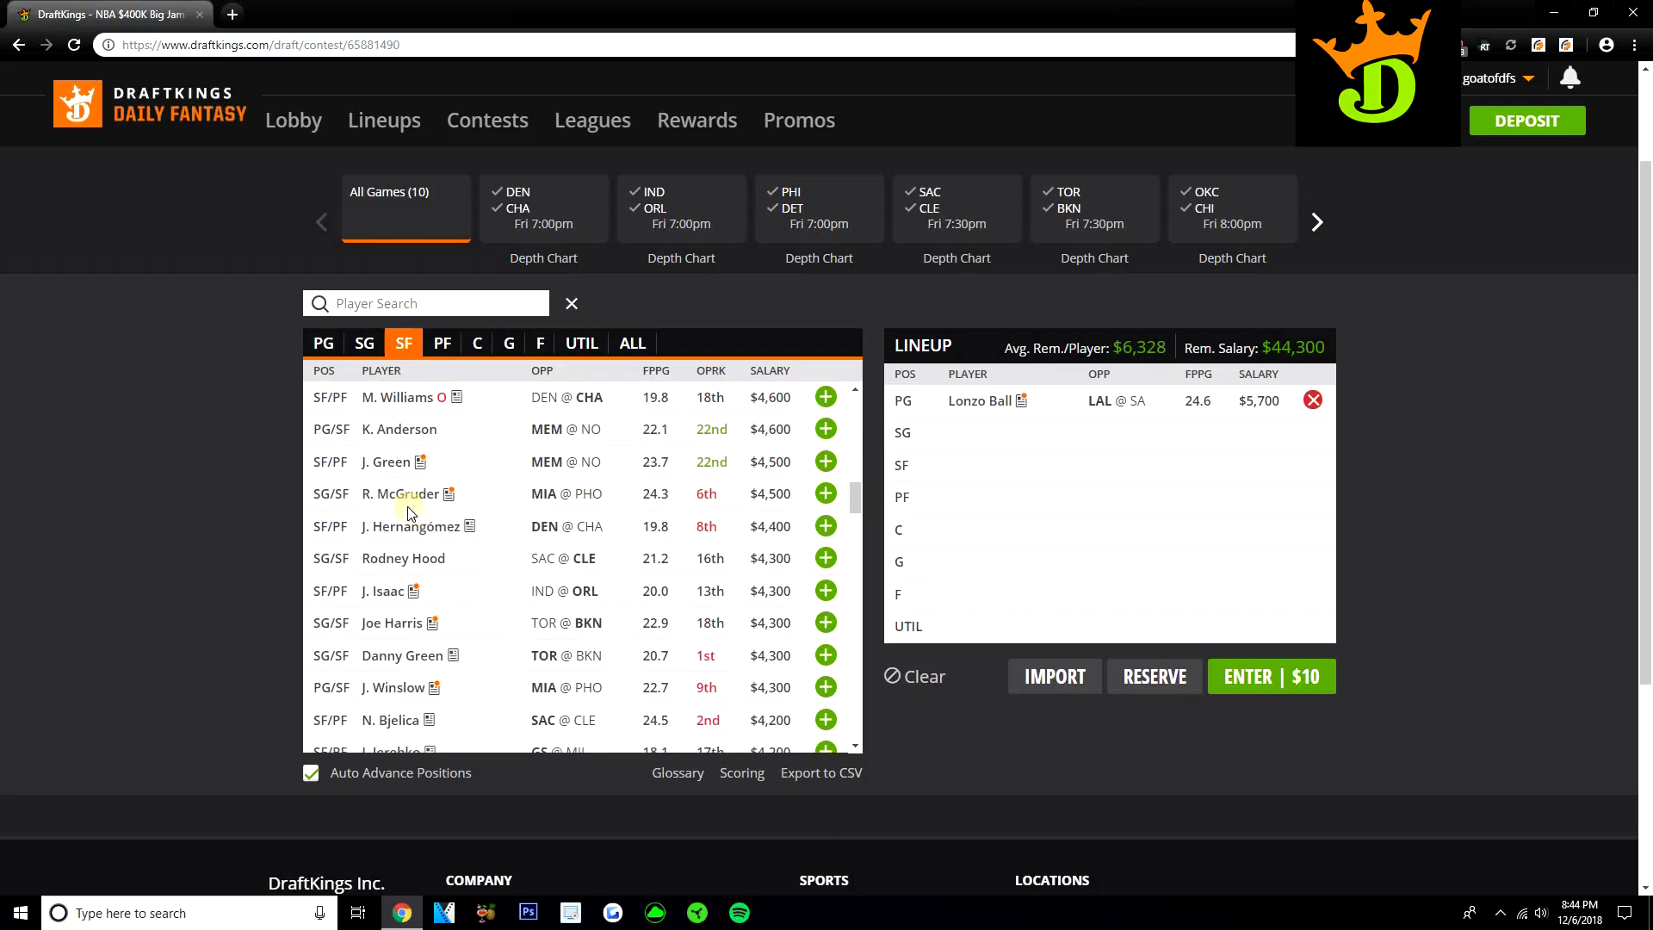
{"action": "mouse_move", "coordinate": [395, 493]}
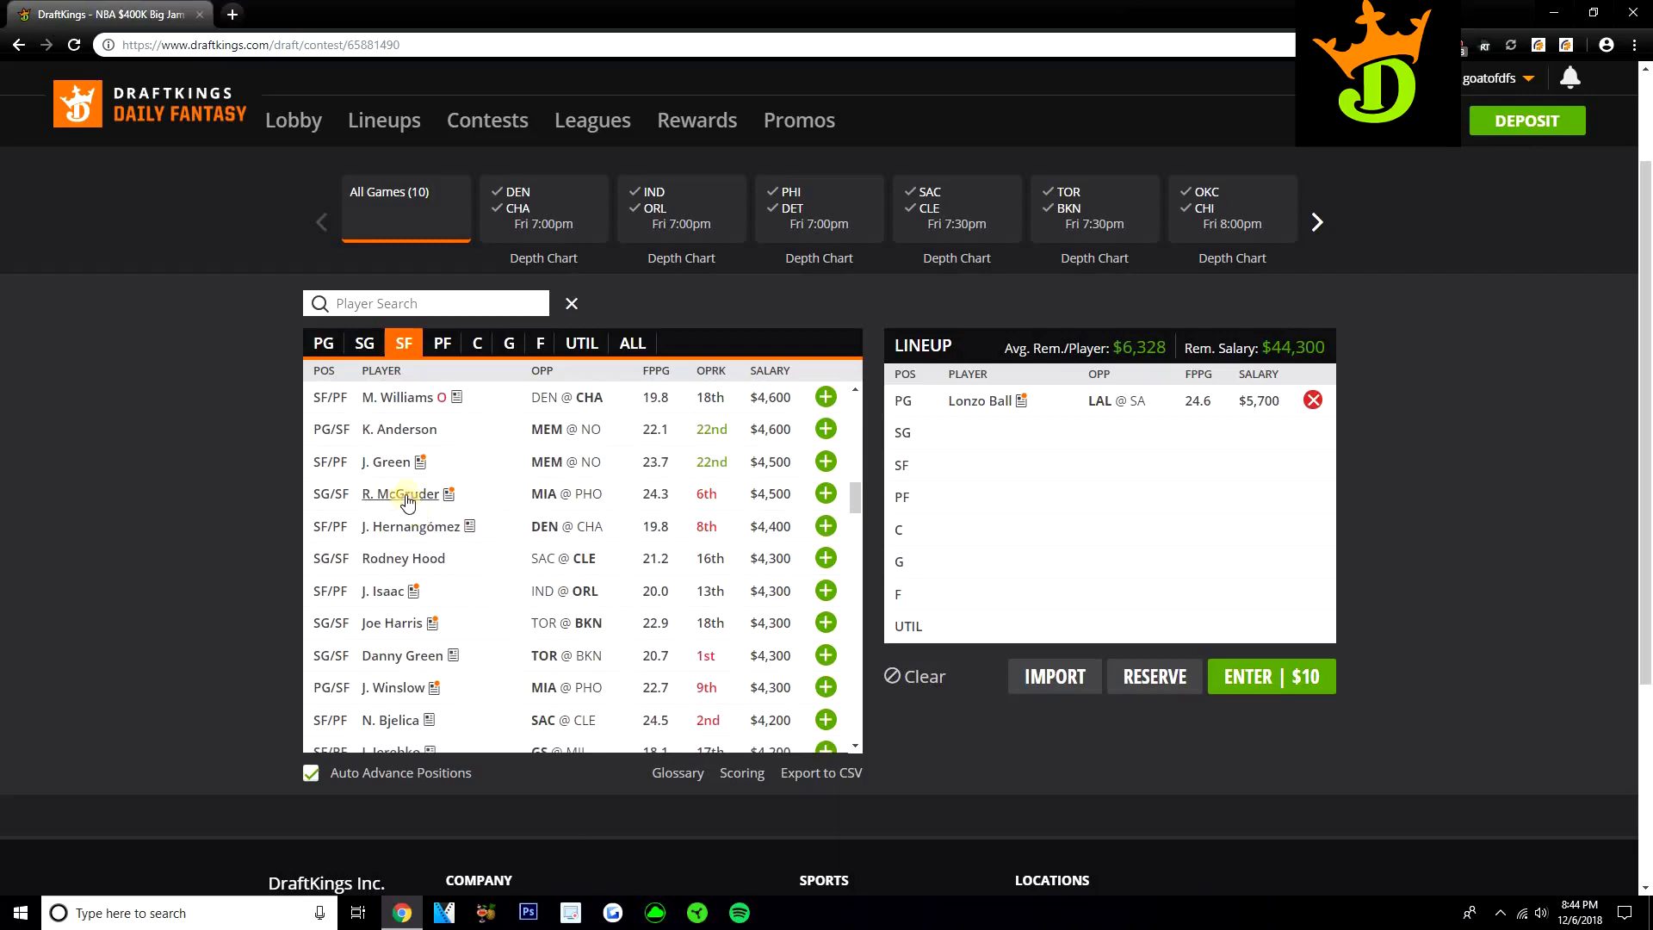
{"action": "mouse_move", "coordinate": [412, 513]}
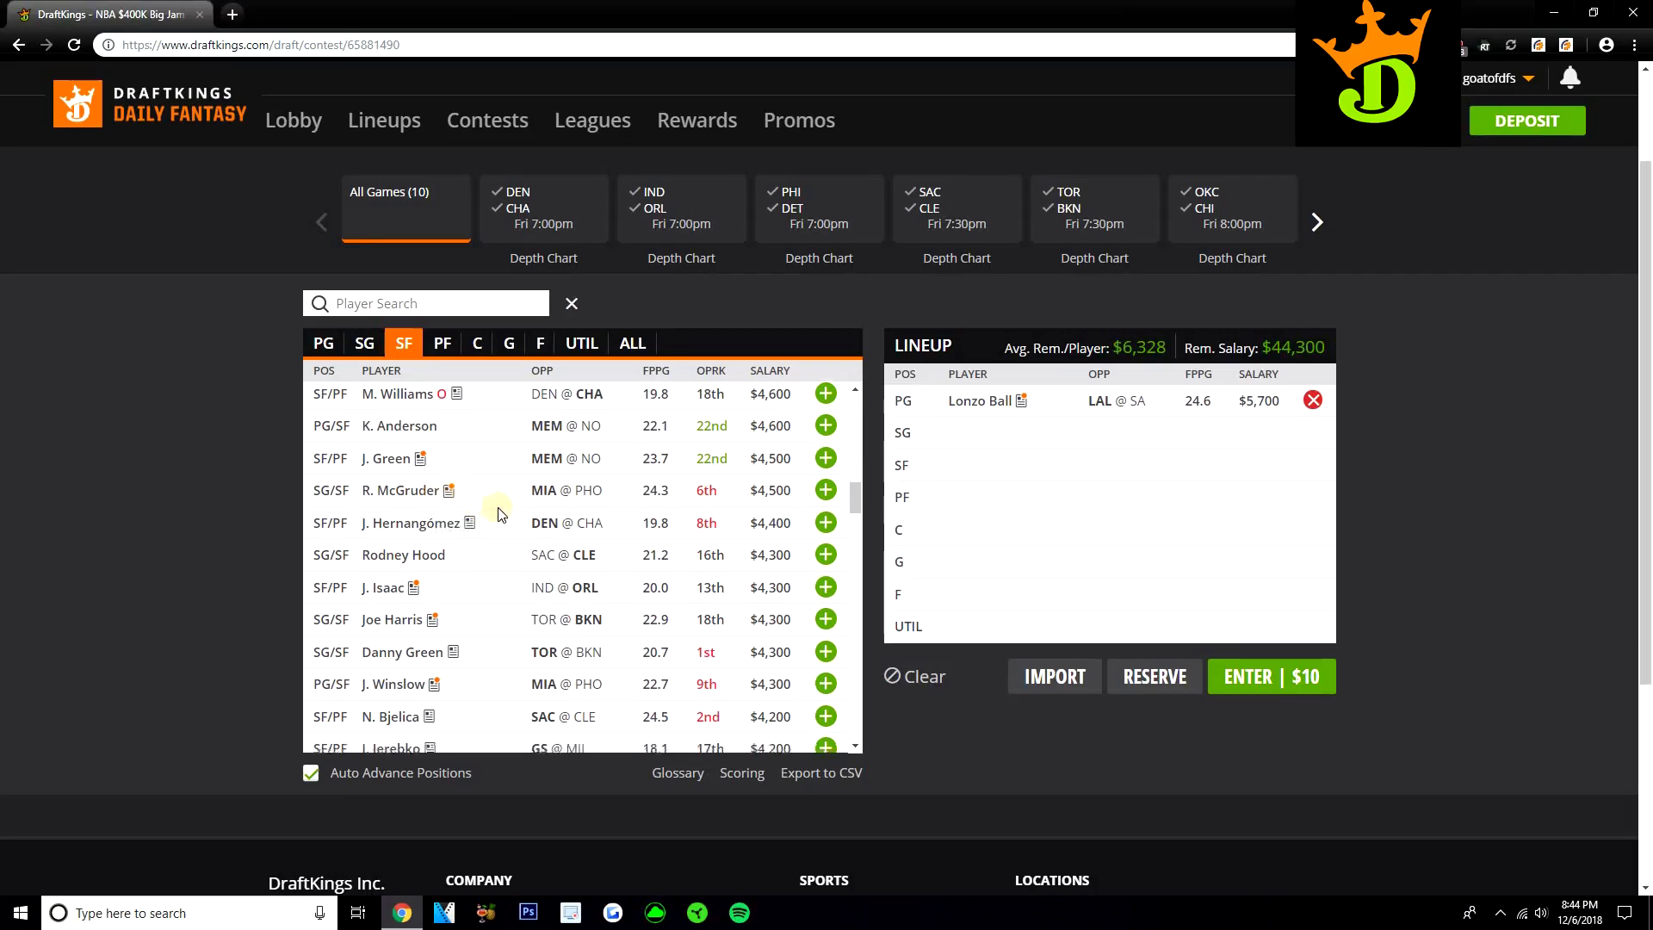
{"action": "scroll", "scroll_direction": "down", "scroll_amount": 3}
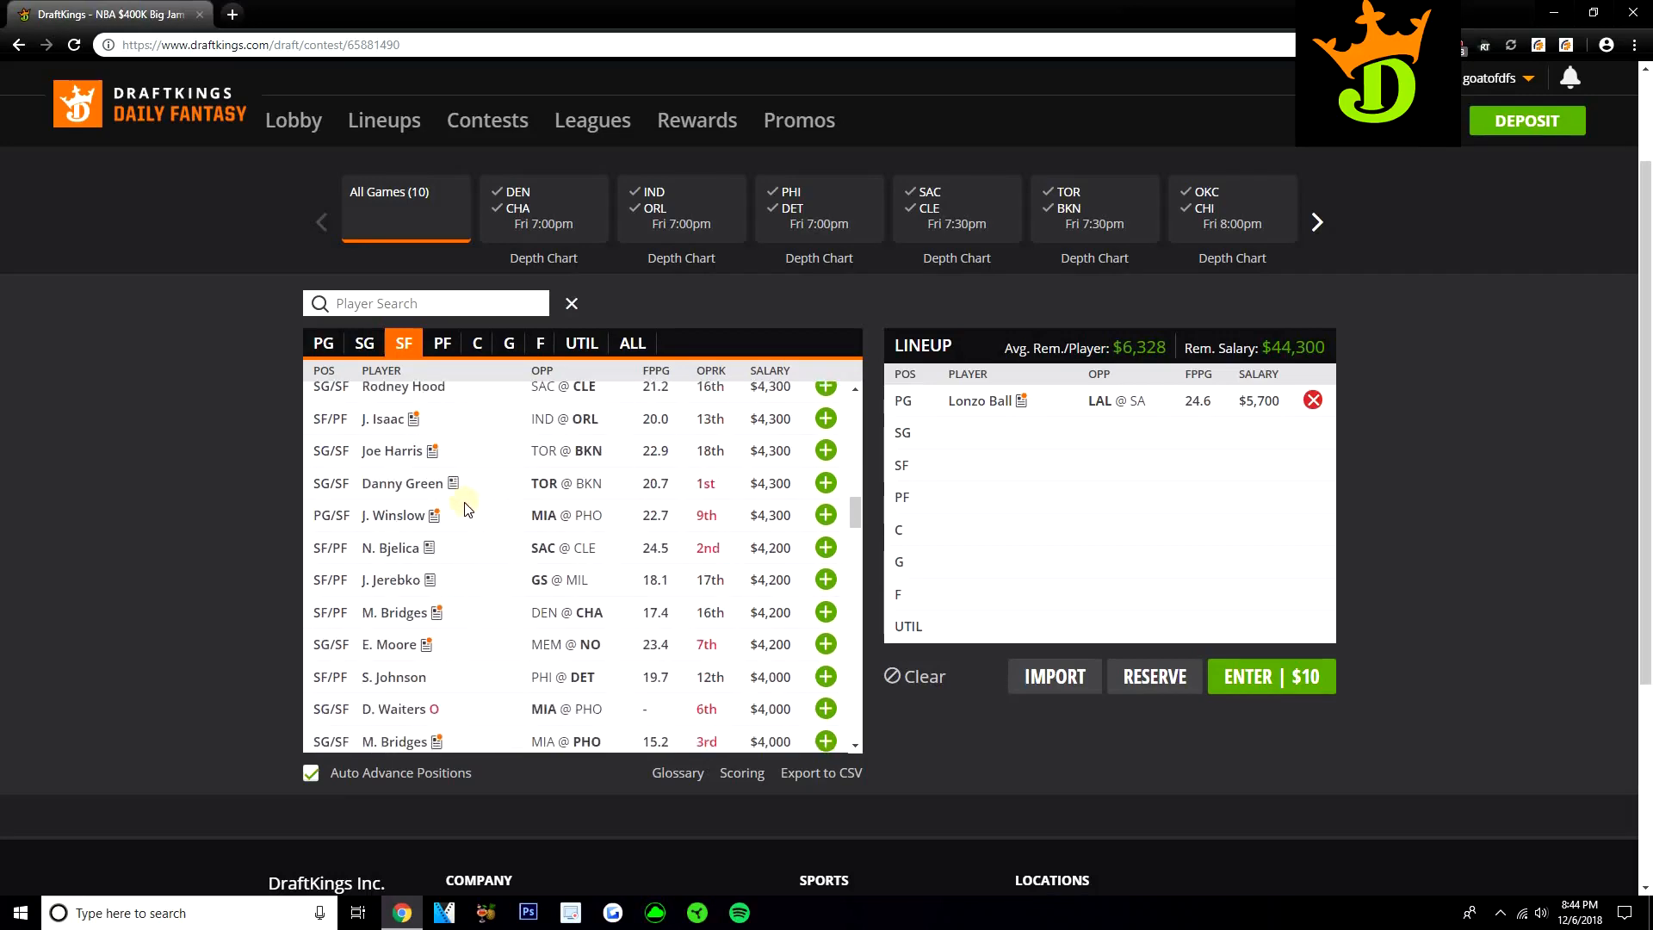
{"action": "scroll", "scroll_direction": "down", "scroll_amount": 3}
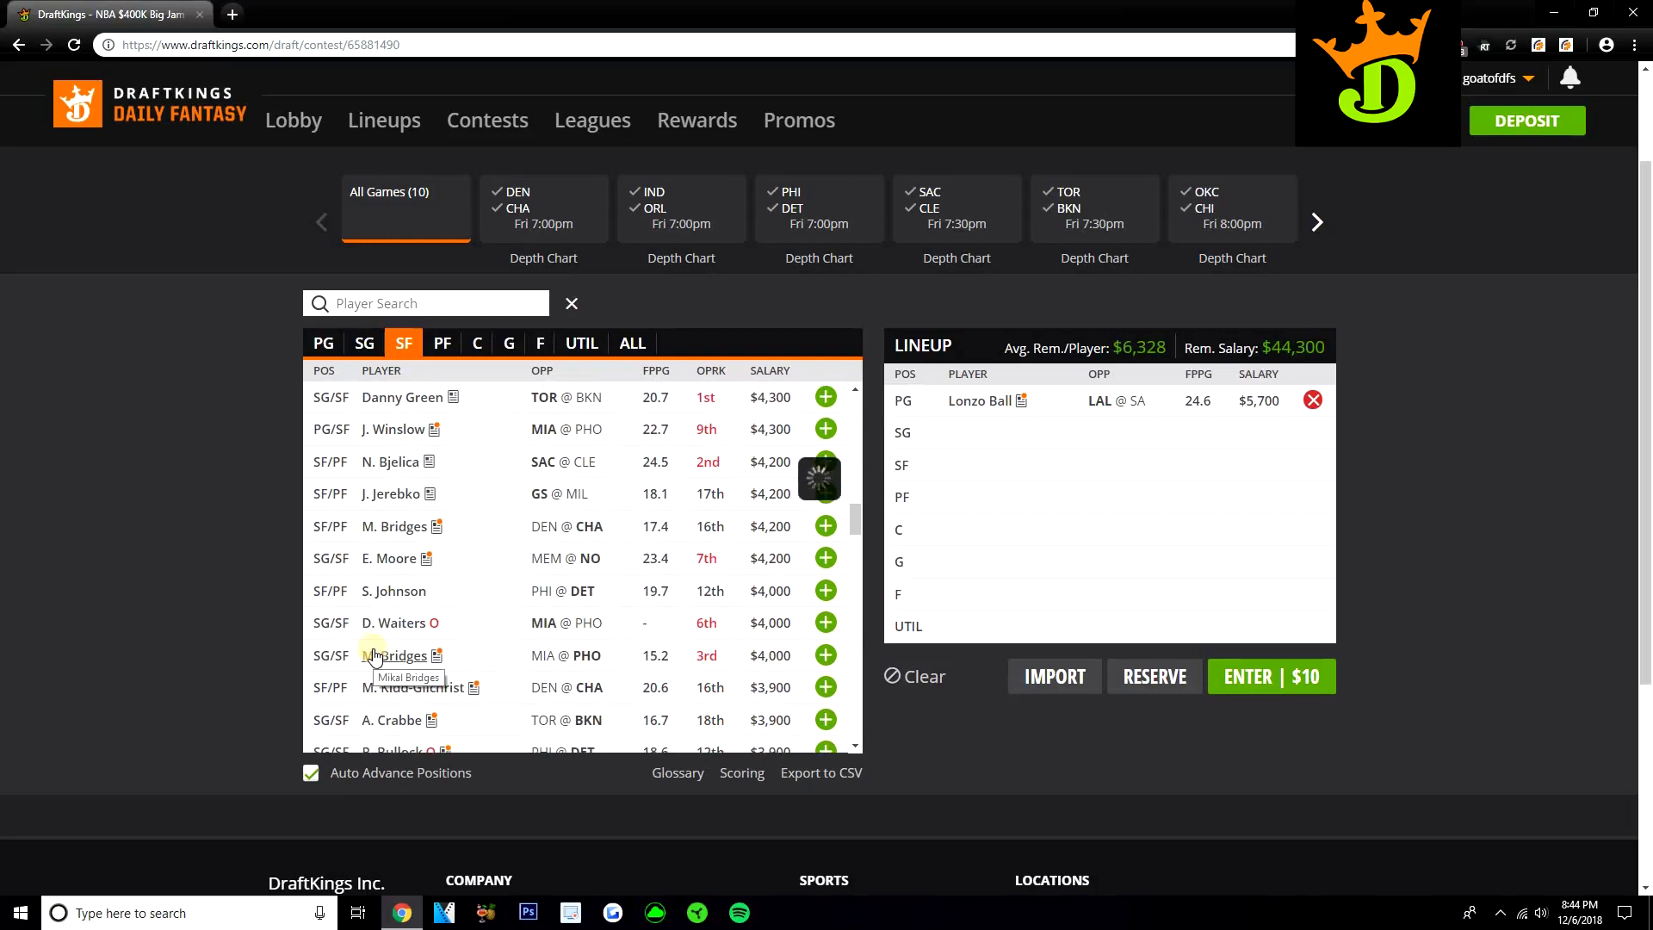
{"action": "left_click", "coordinate": [393, 591]}
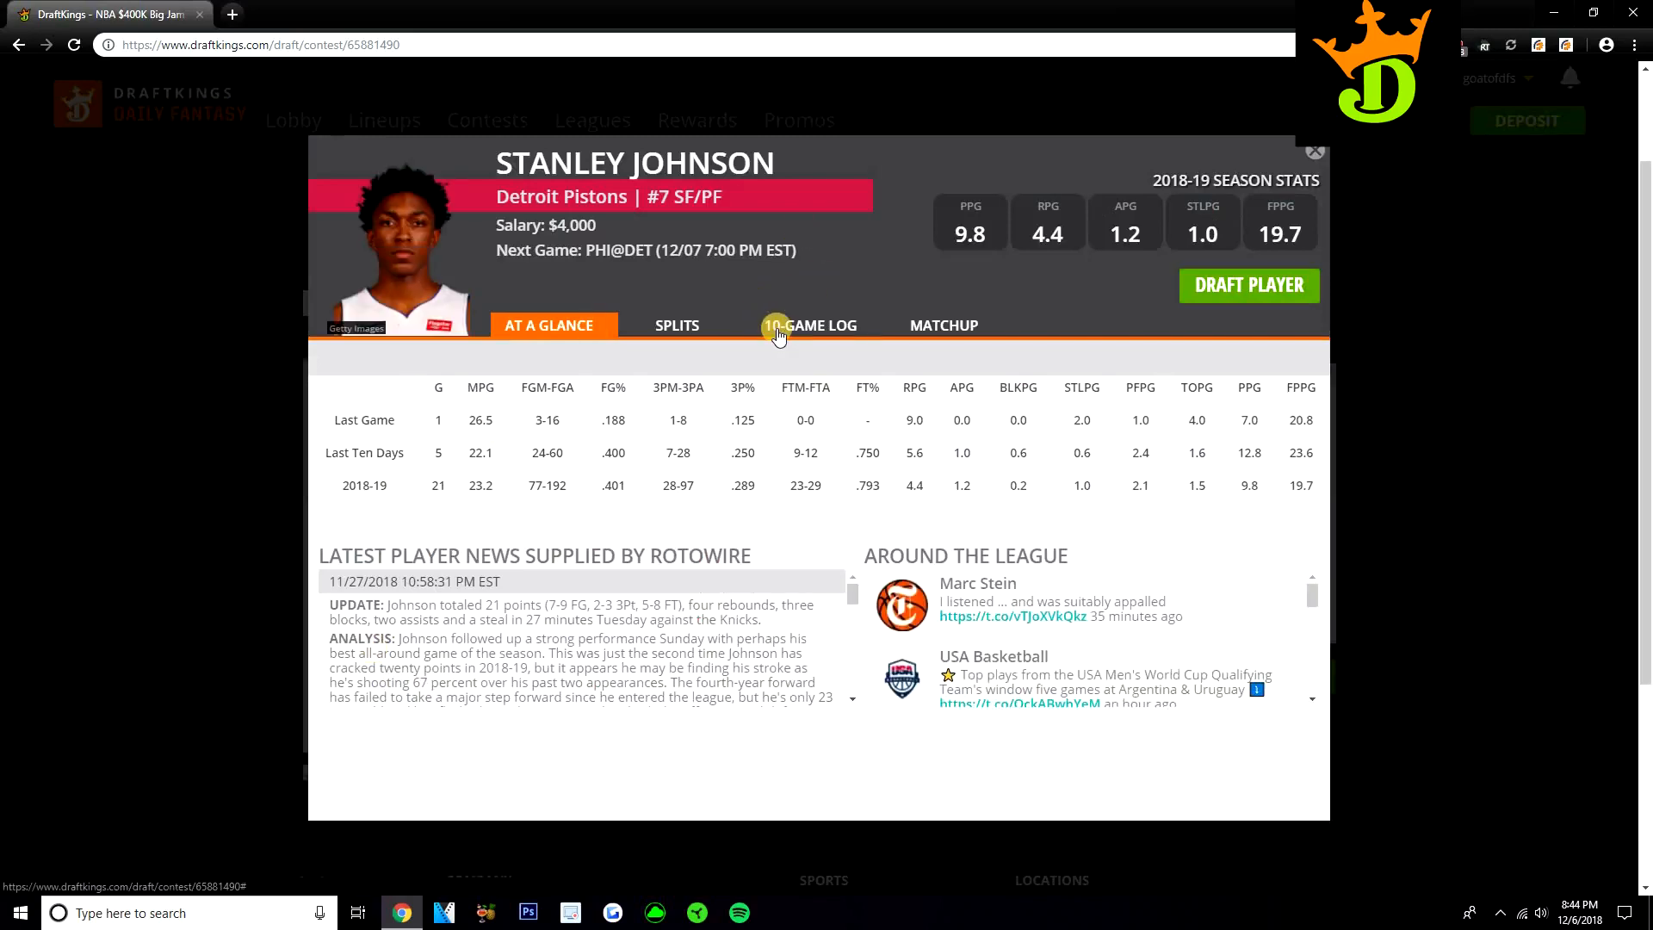
- View Stanley Johnson's 10-game log, then close his card
{"action": "left_click", "coordinate": [817, 325]}
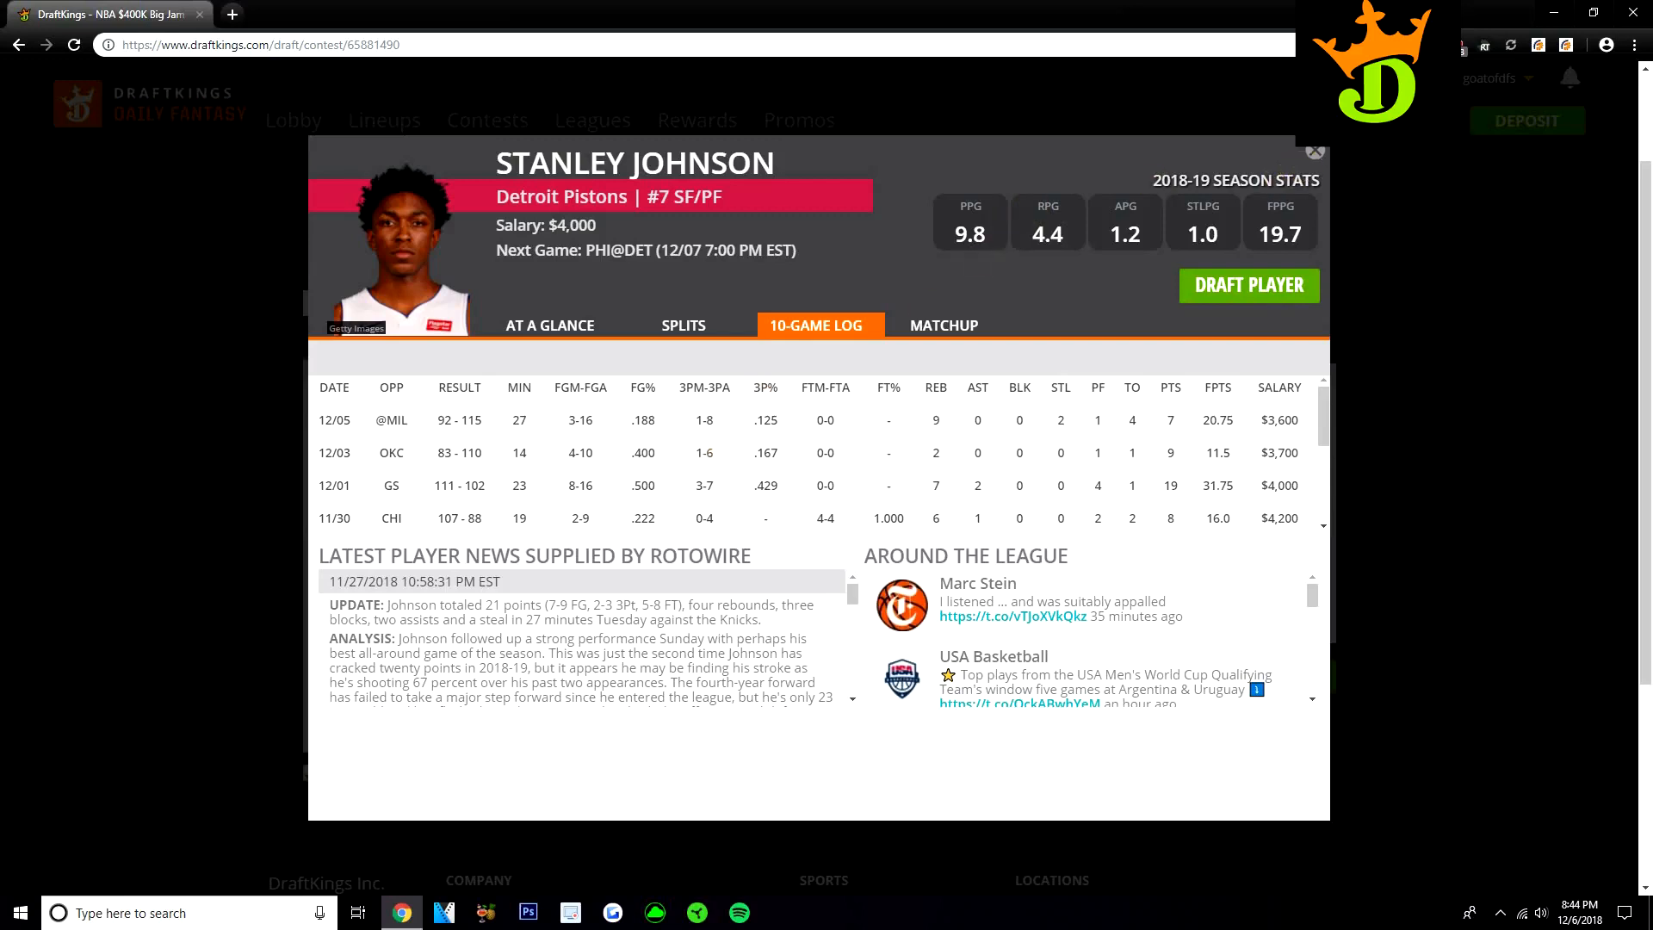
{"action": "left_click", "coordinate": [1315, 151]}
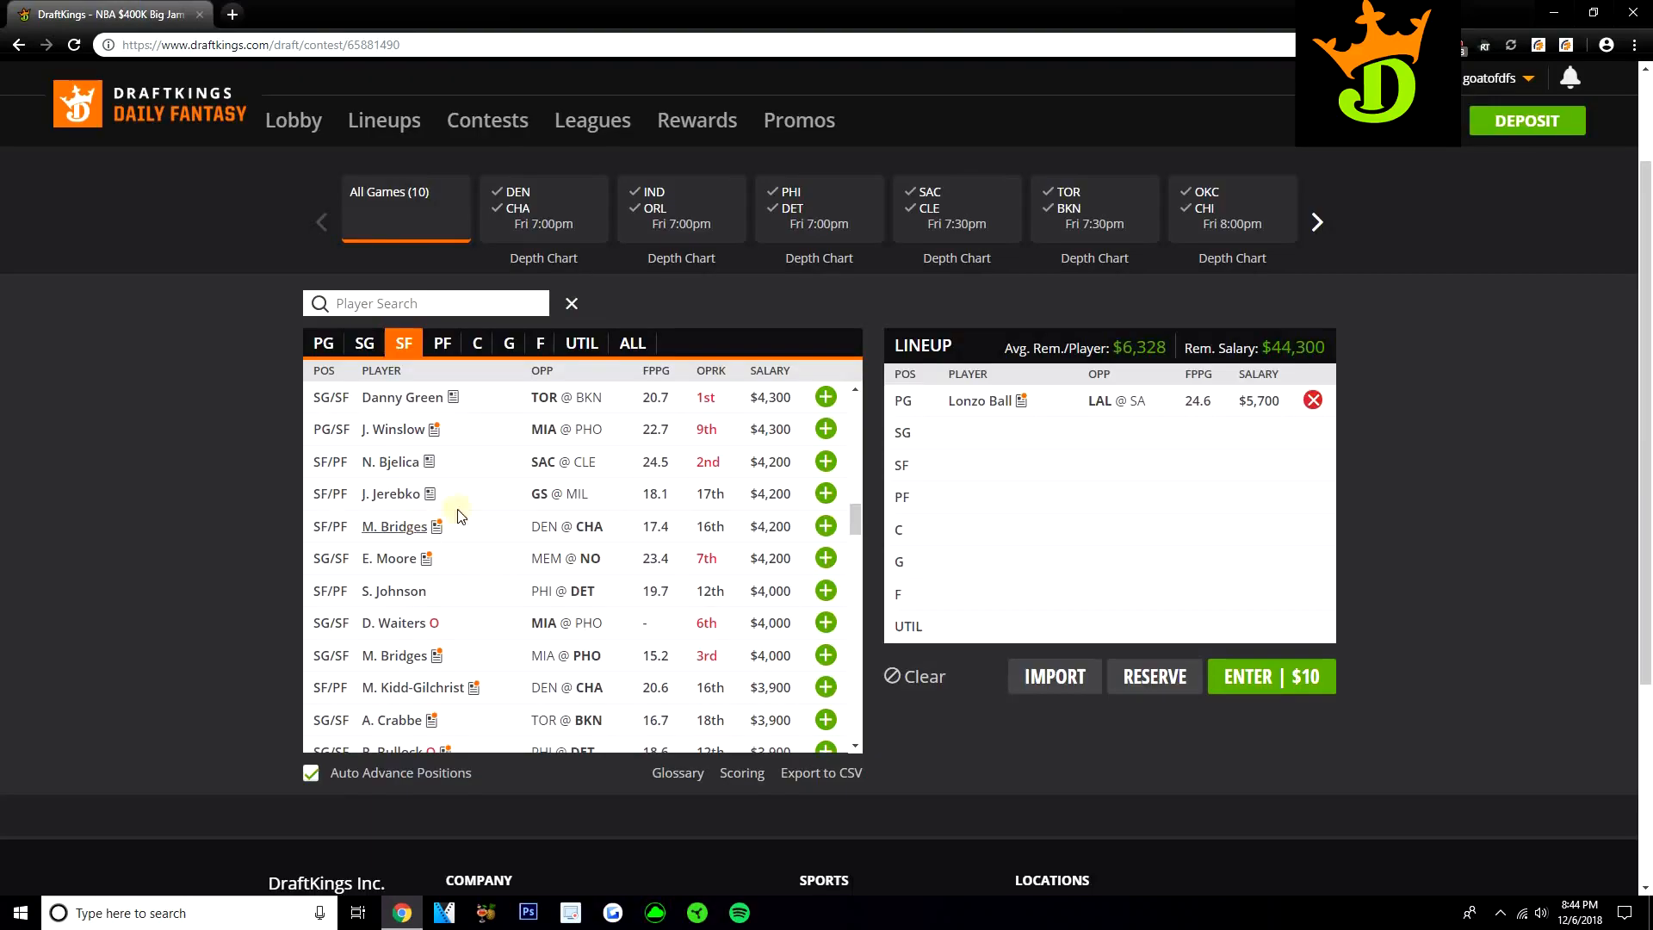
{"action": "mouse_move", "coordinate": [500, 440]}
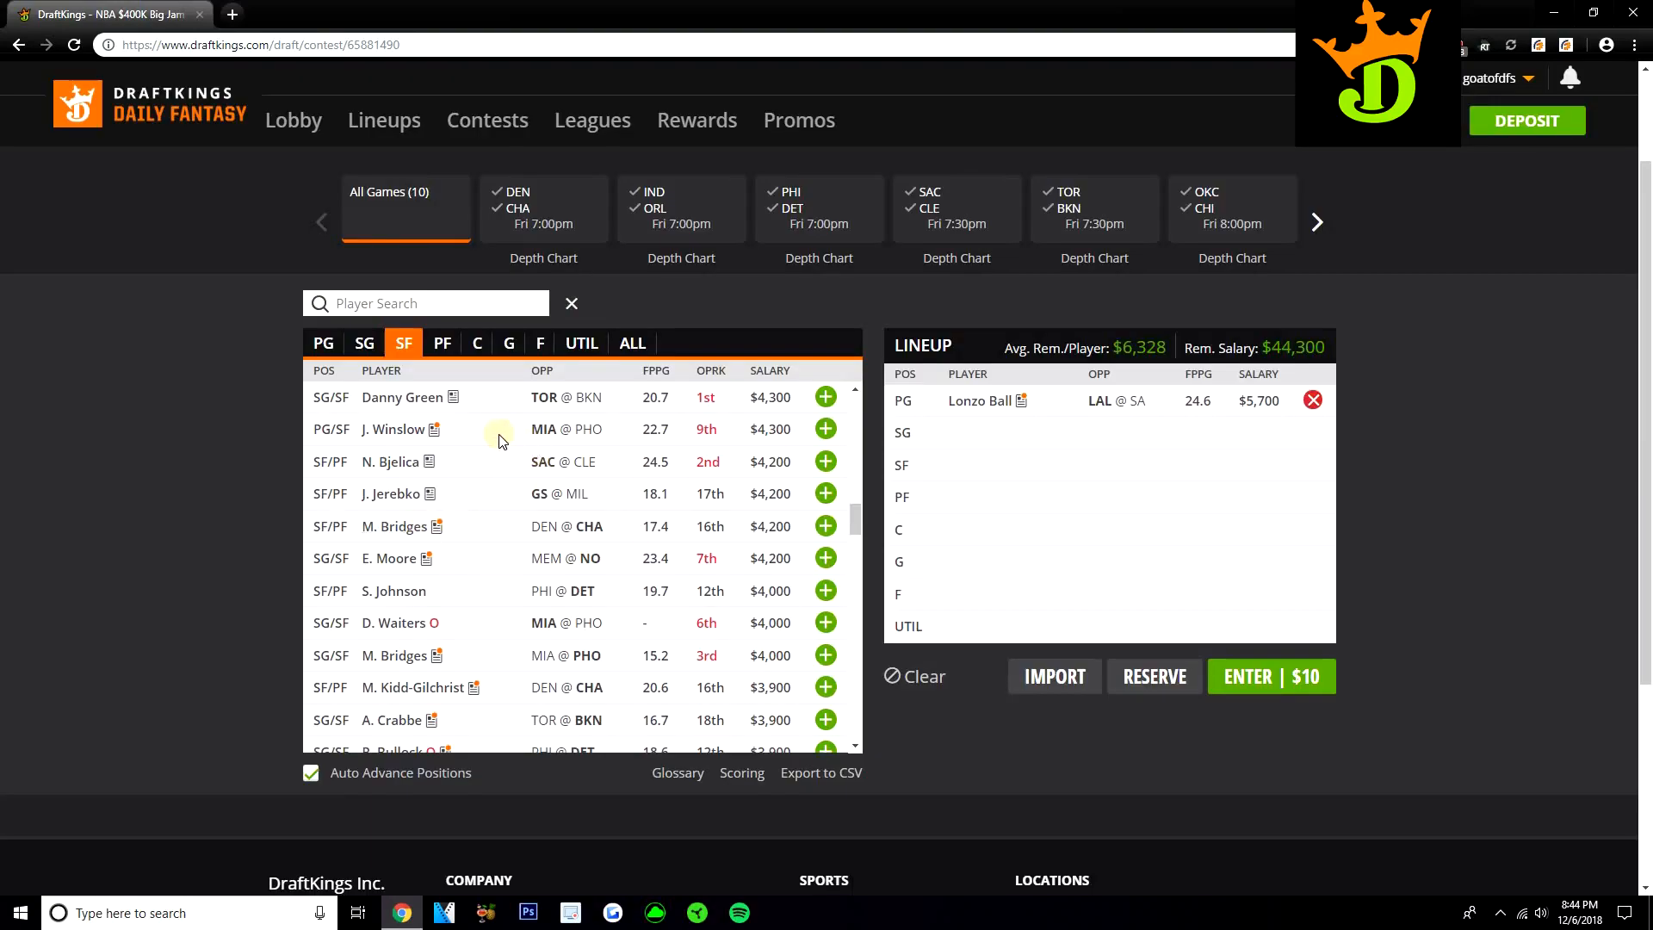
{"action": "scroll", "scroll_direction": "down", "scroll_amount": 3}
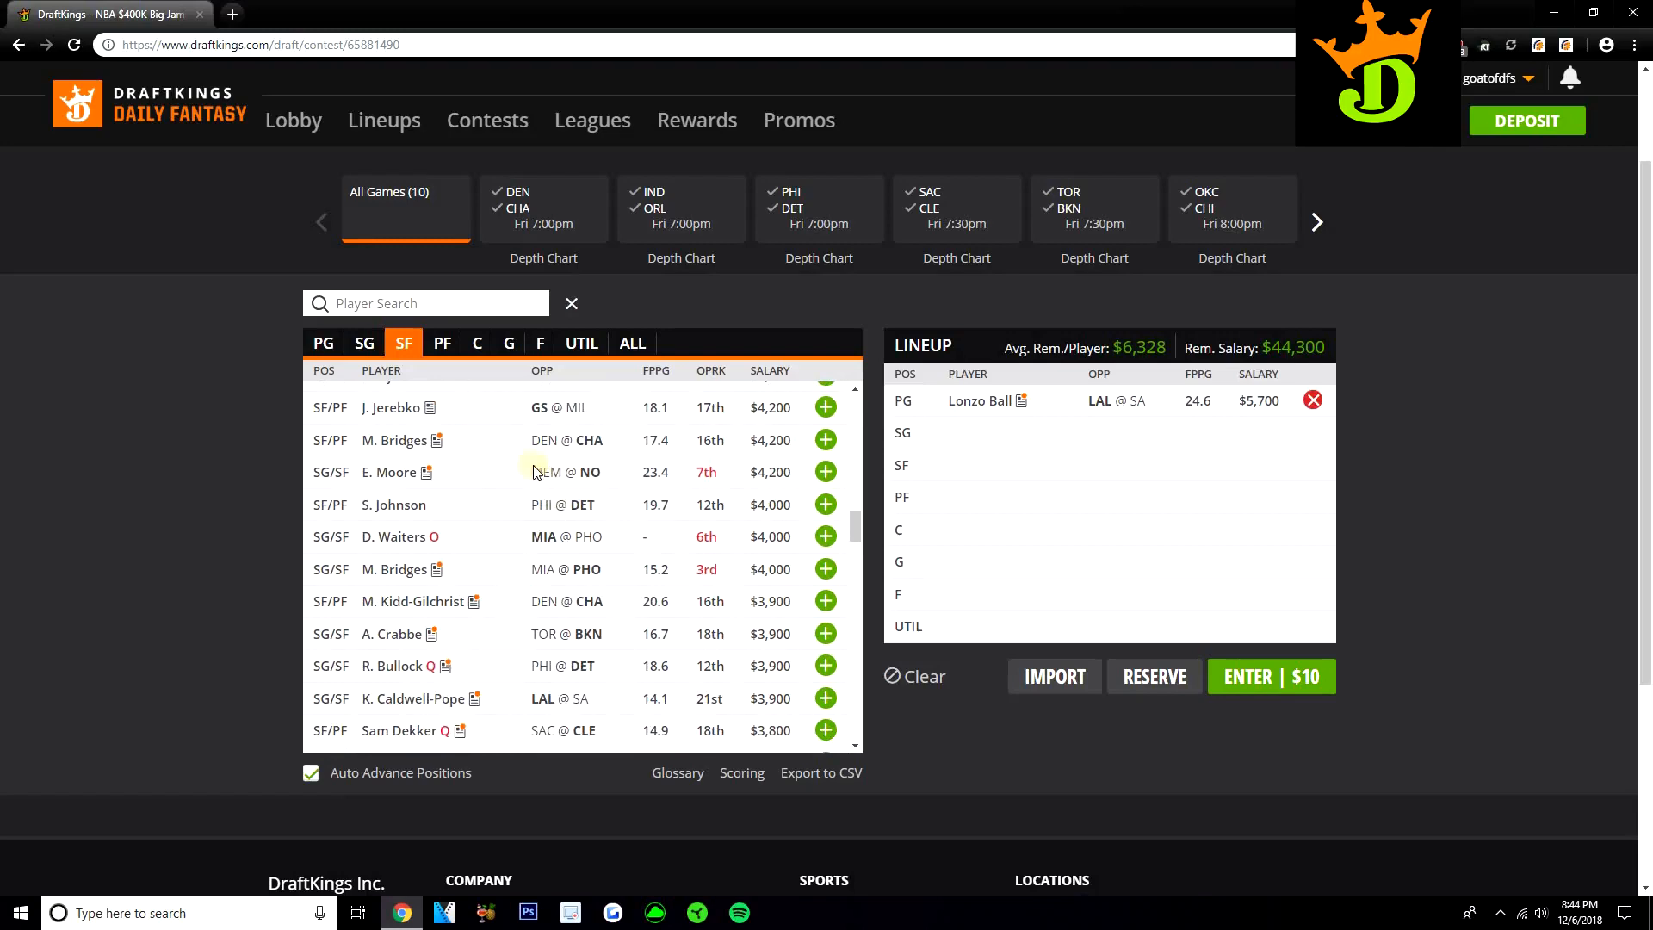
{"action": "mouse_move", "coordinate": [485, 620]}
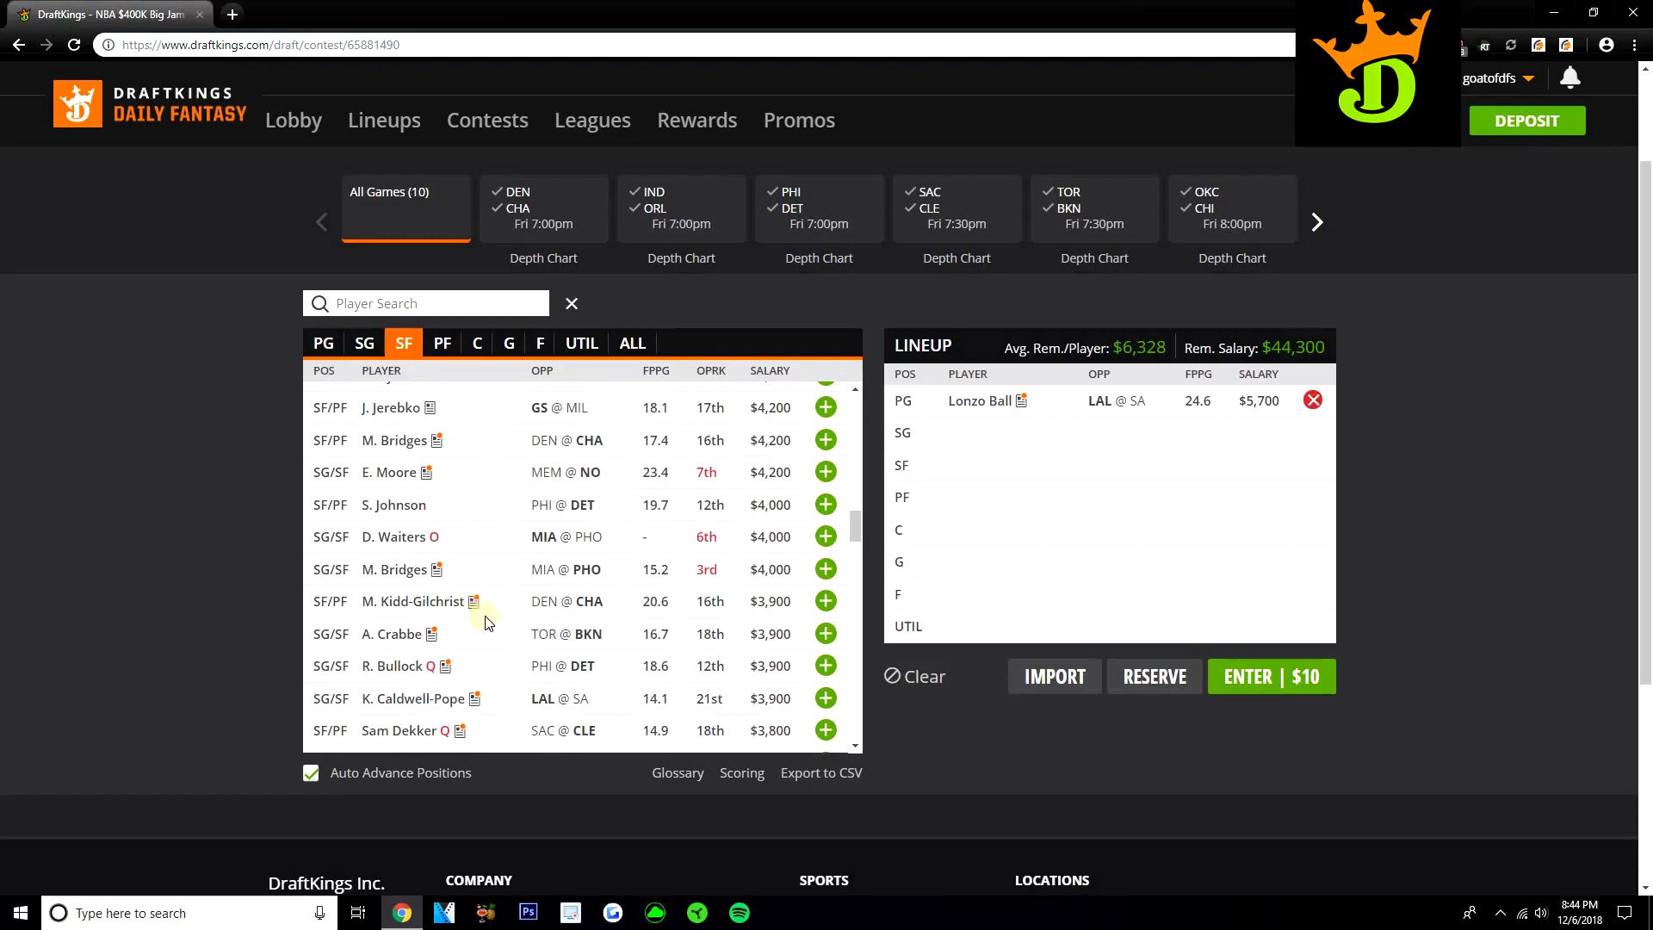
{"action": "scroll", "scroll_direction": "up", "scroll_amount": 3}
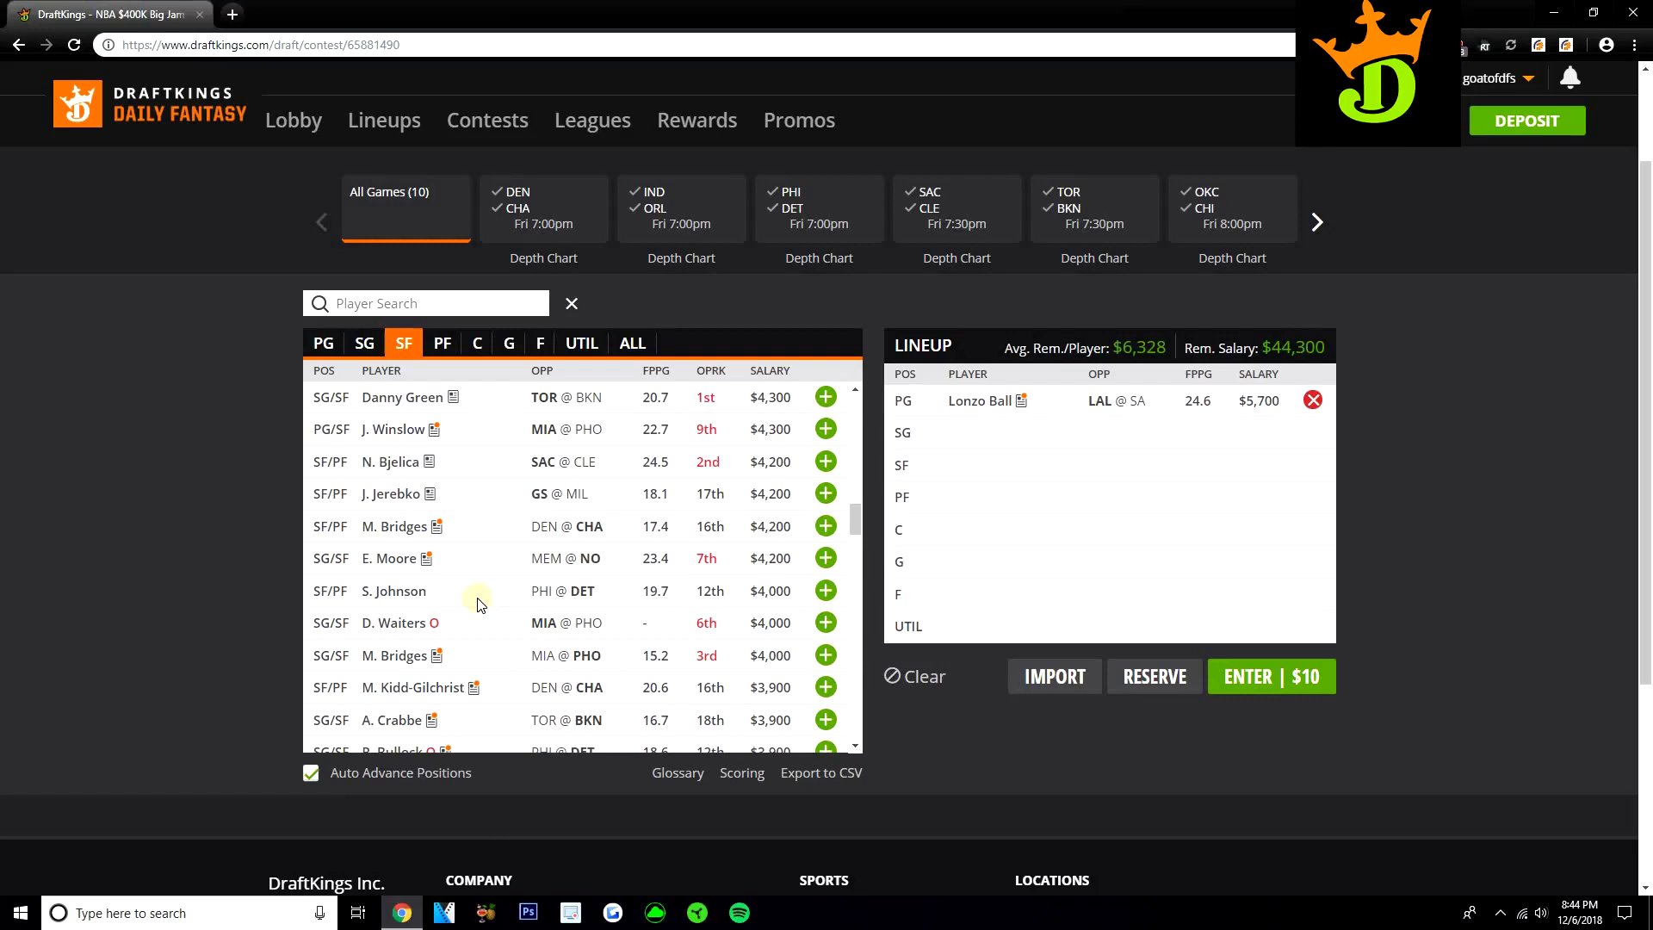
{"action": "scroll", "scroll_direction": "down", "scroll_amount": 3}
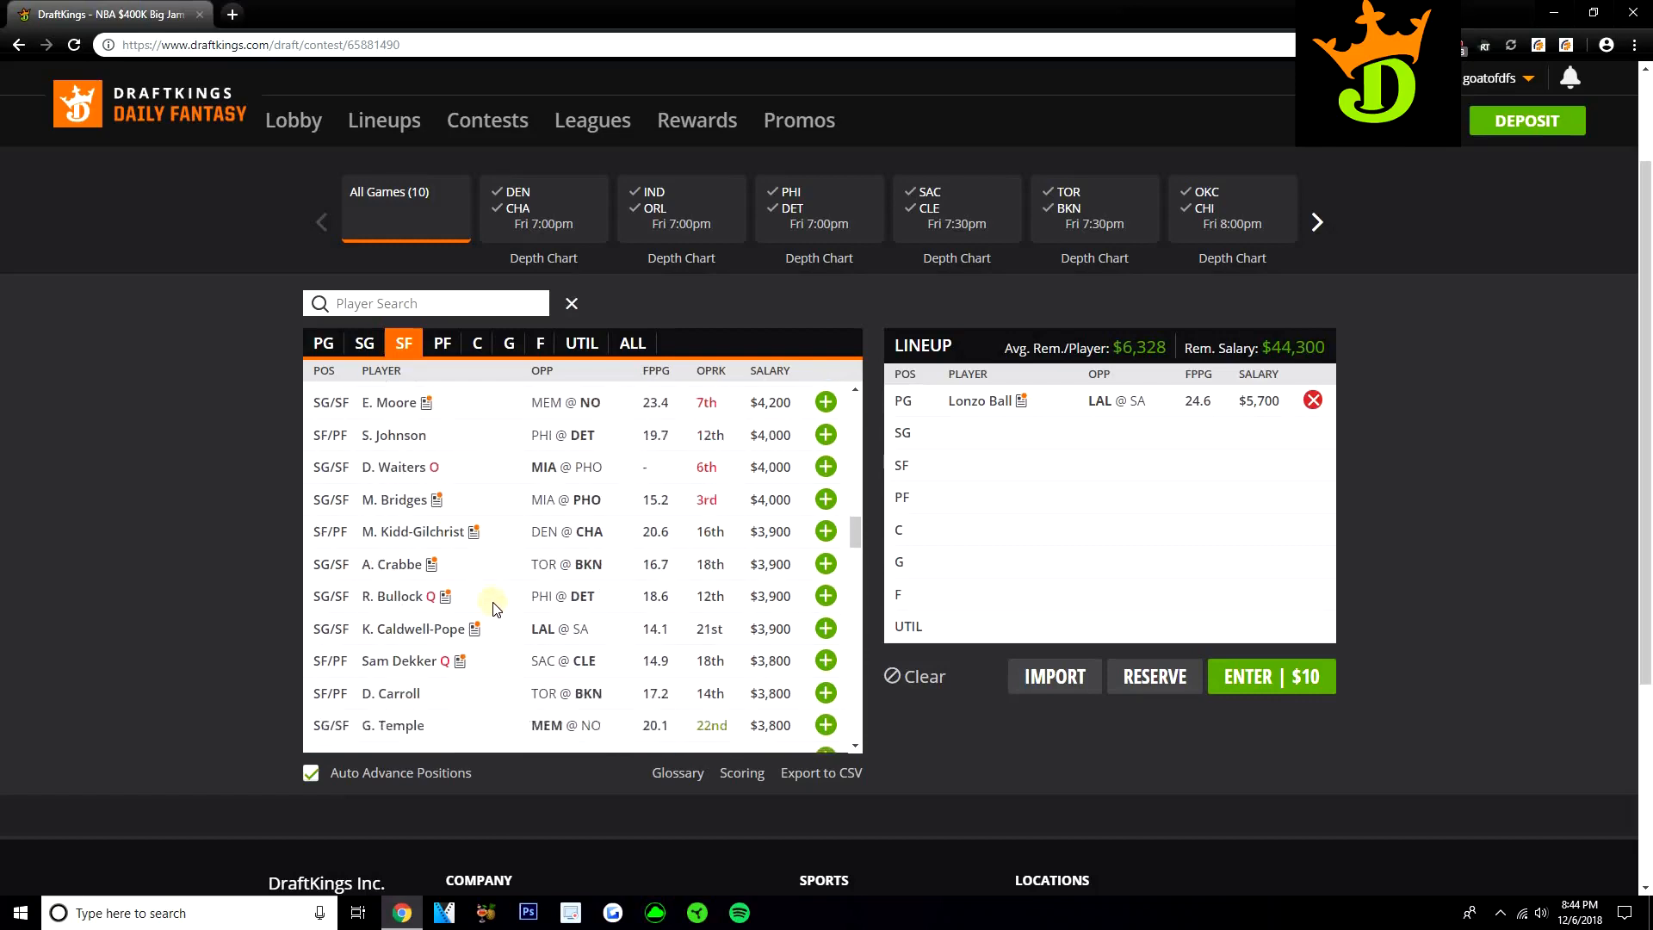
{"action": "scroll", "scroll_direction": "up", "scroll_amount": 3}
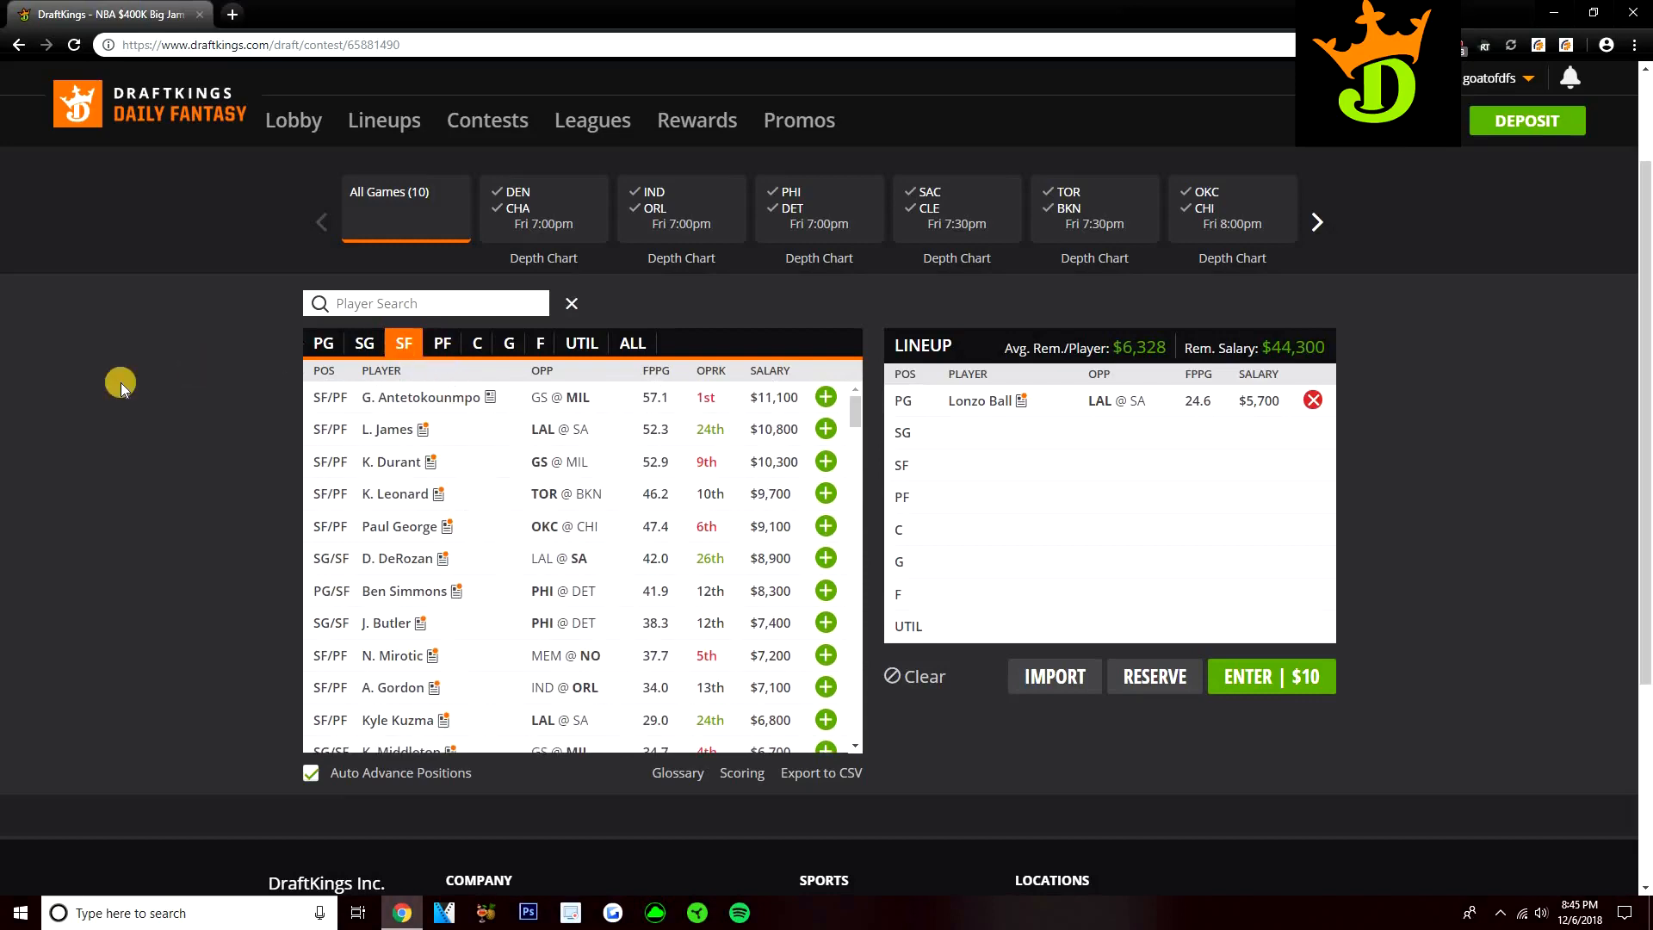
{"action": "left_click", "coordinate": [441, 343]}
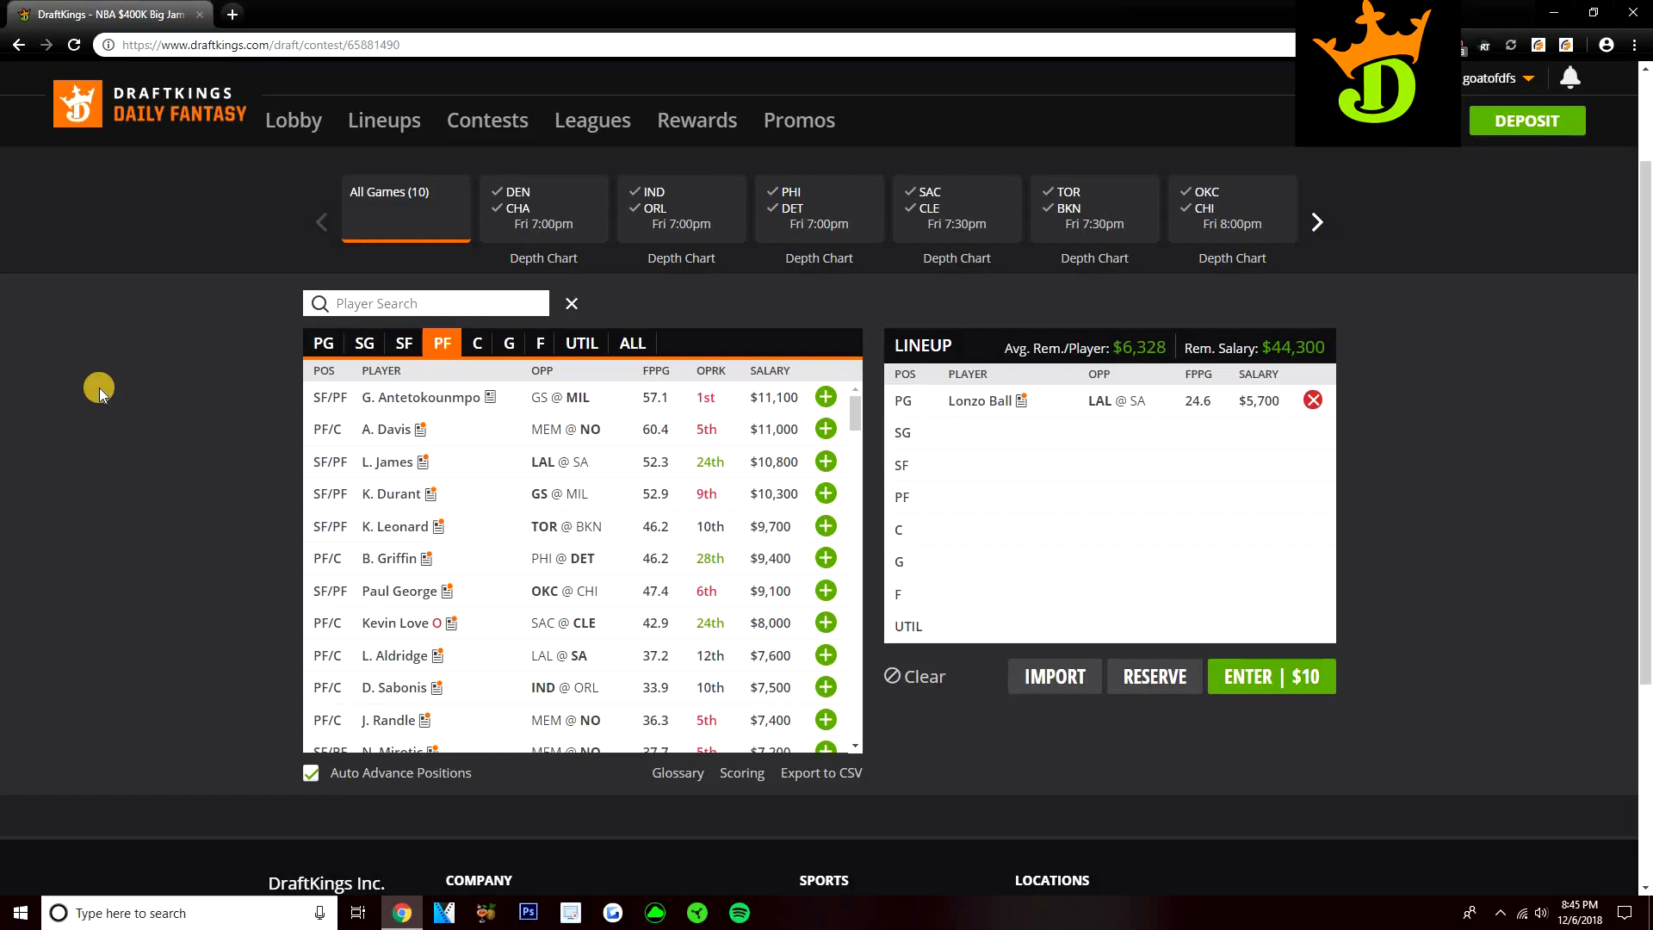
{"action": "mouse_move", "coordinate": [121, 398]}
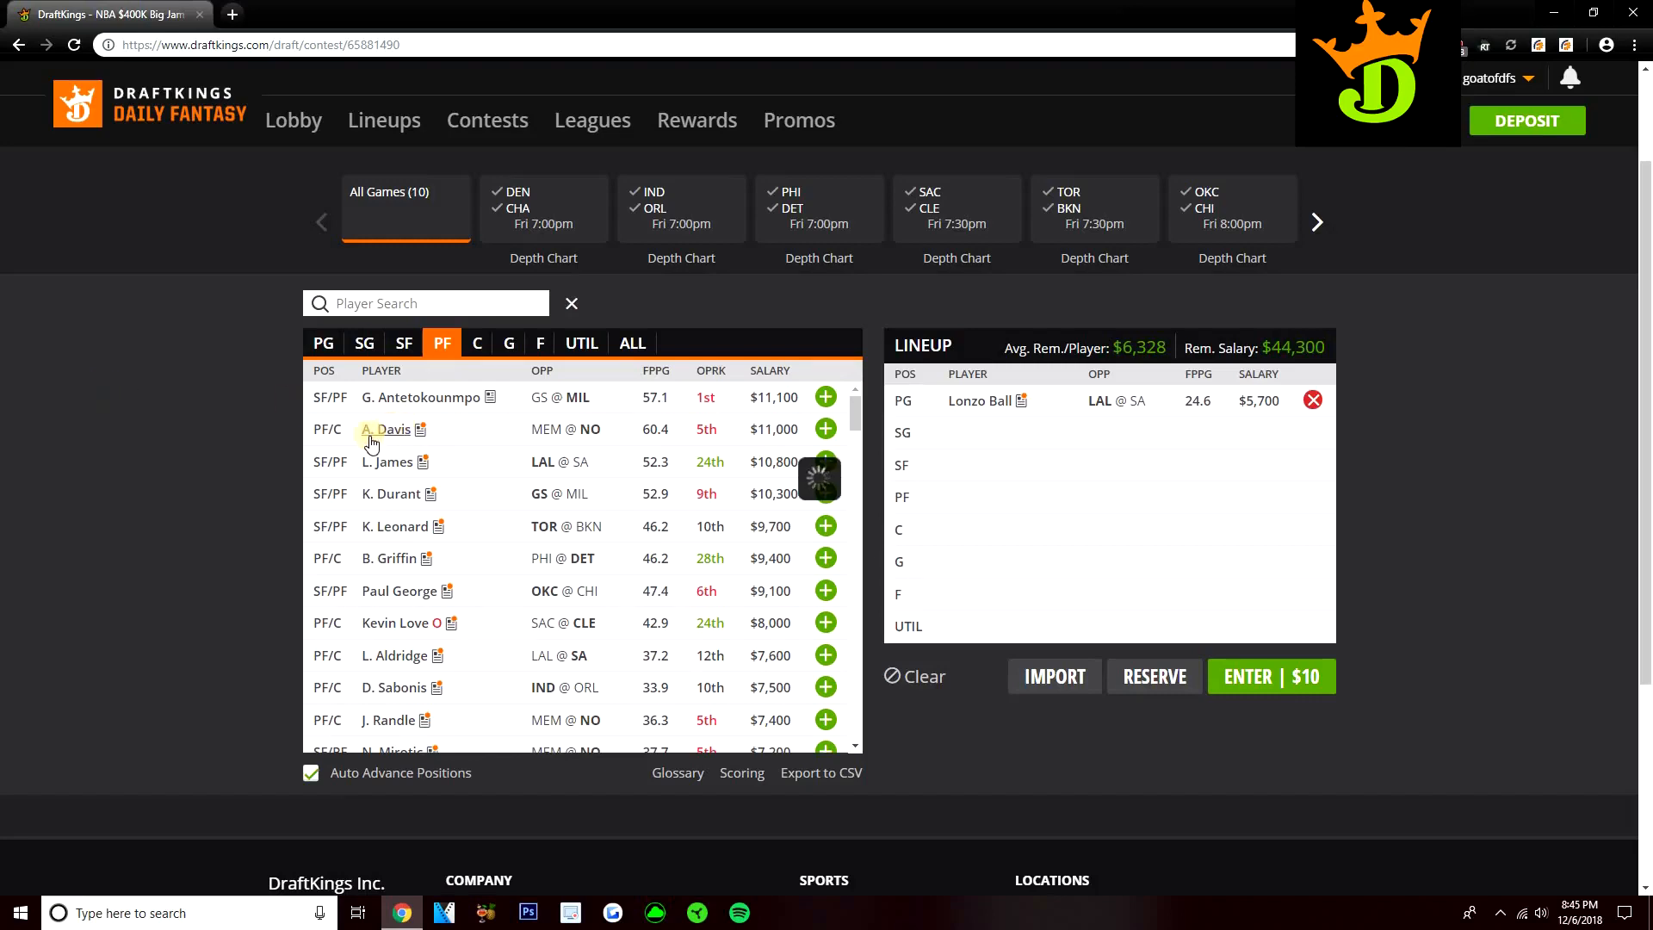
{"action": "left_click", "coordinate": [386, 429]}
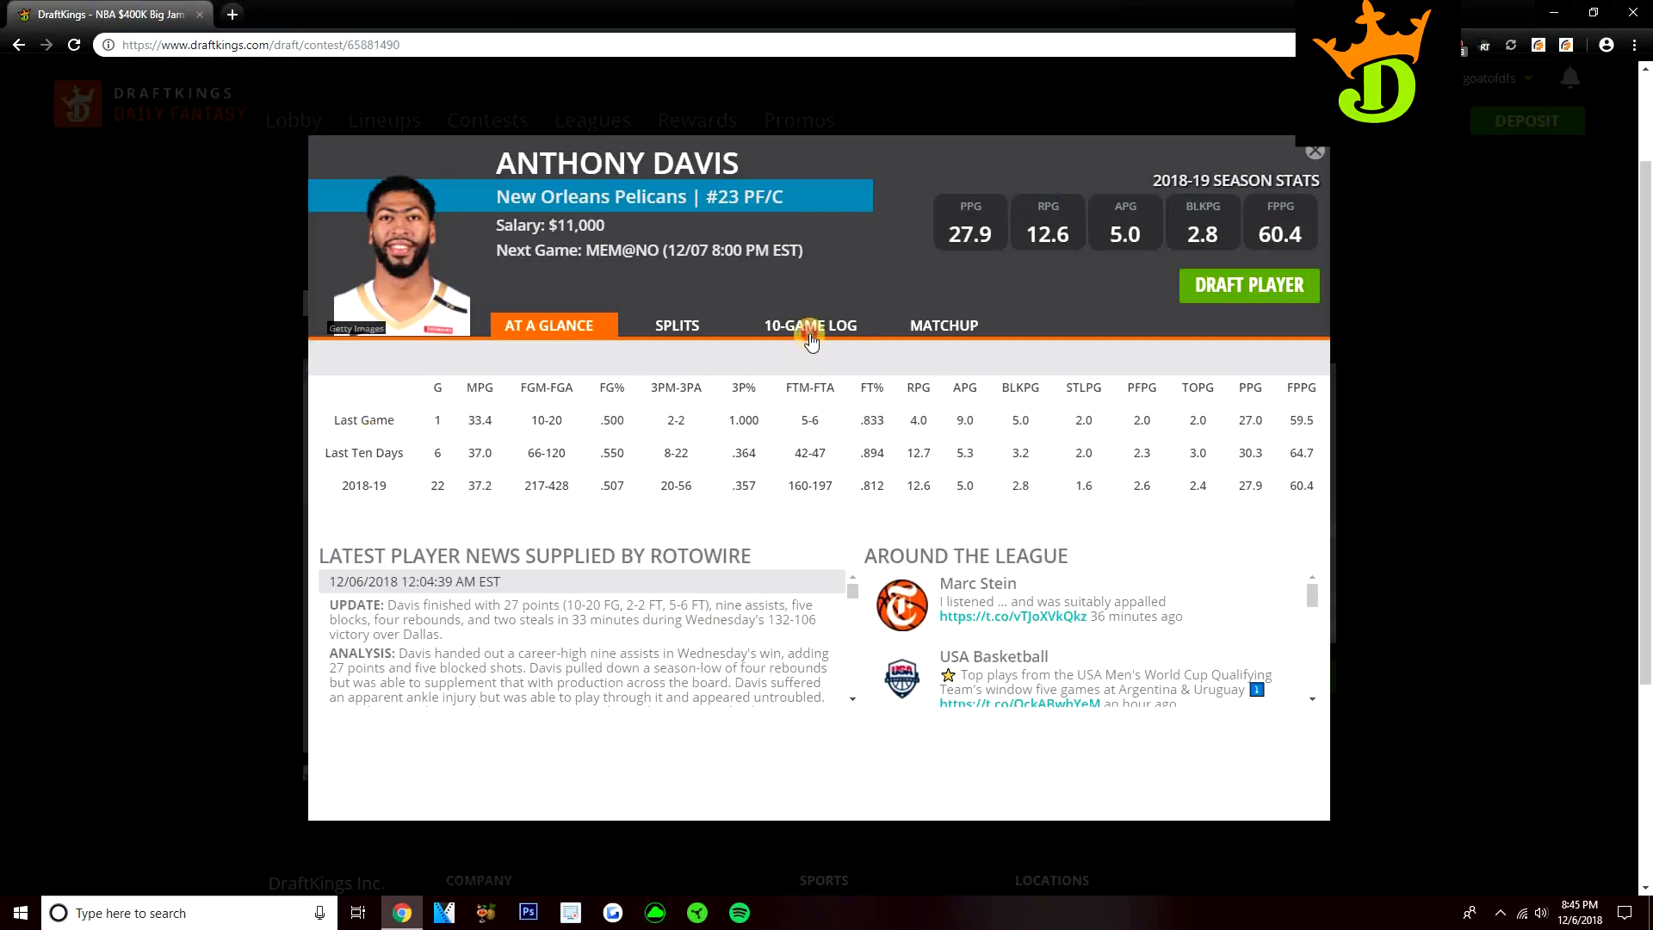
{"action": "left_click", "coordinate": [809, 325]}
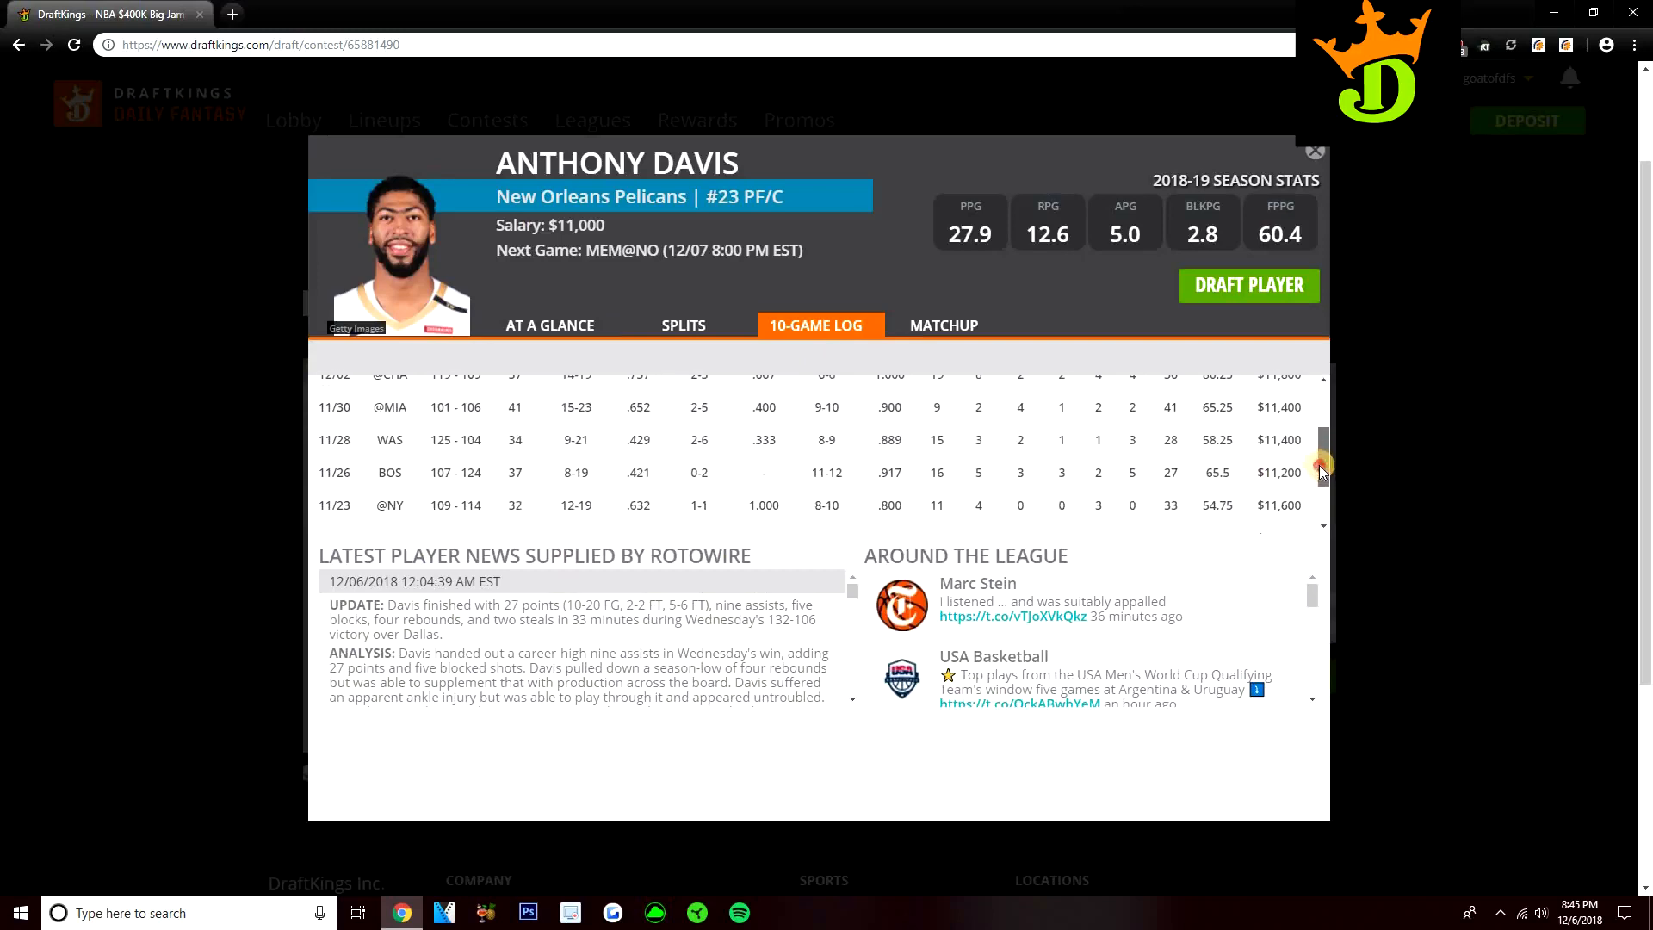
{"action": "scroll", "scroll_direction": "up", "scroll_amount": 3}
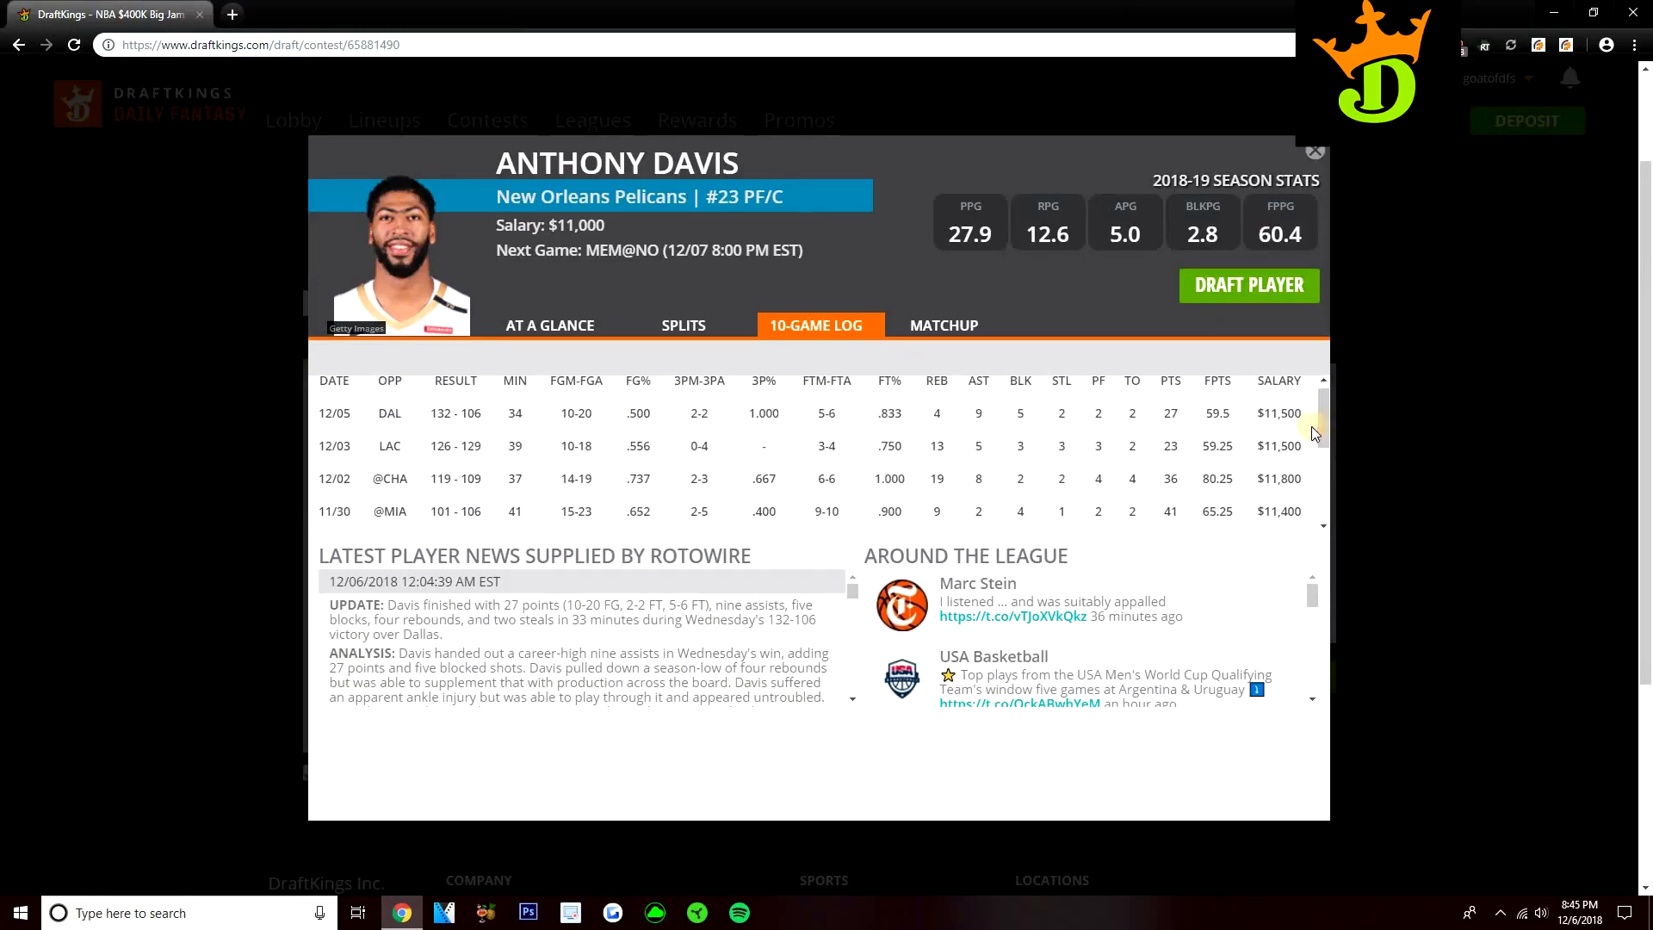
{"action": "left_click", "coordinate": [681, 325]}
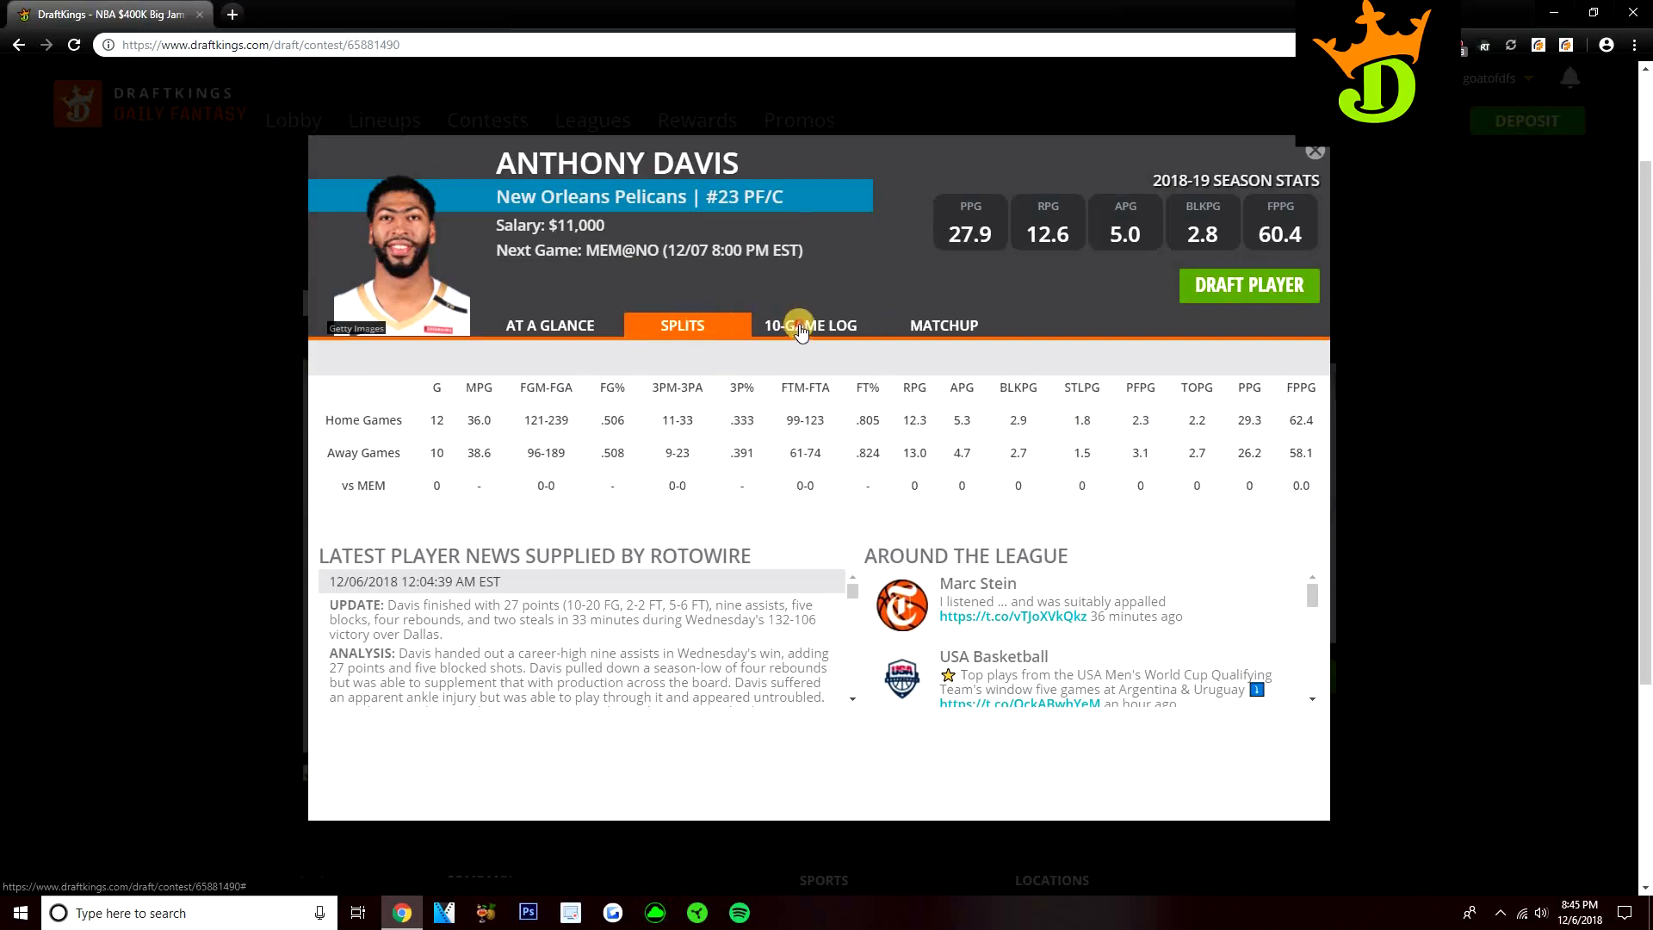
{"action": "left_click", "coordinate": [817, 324]}
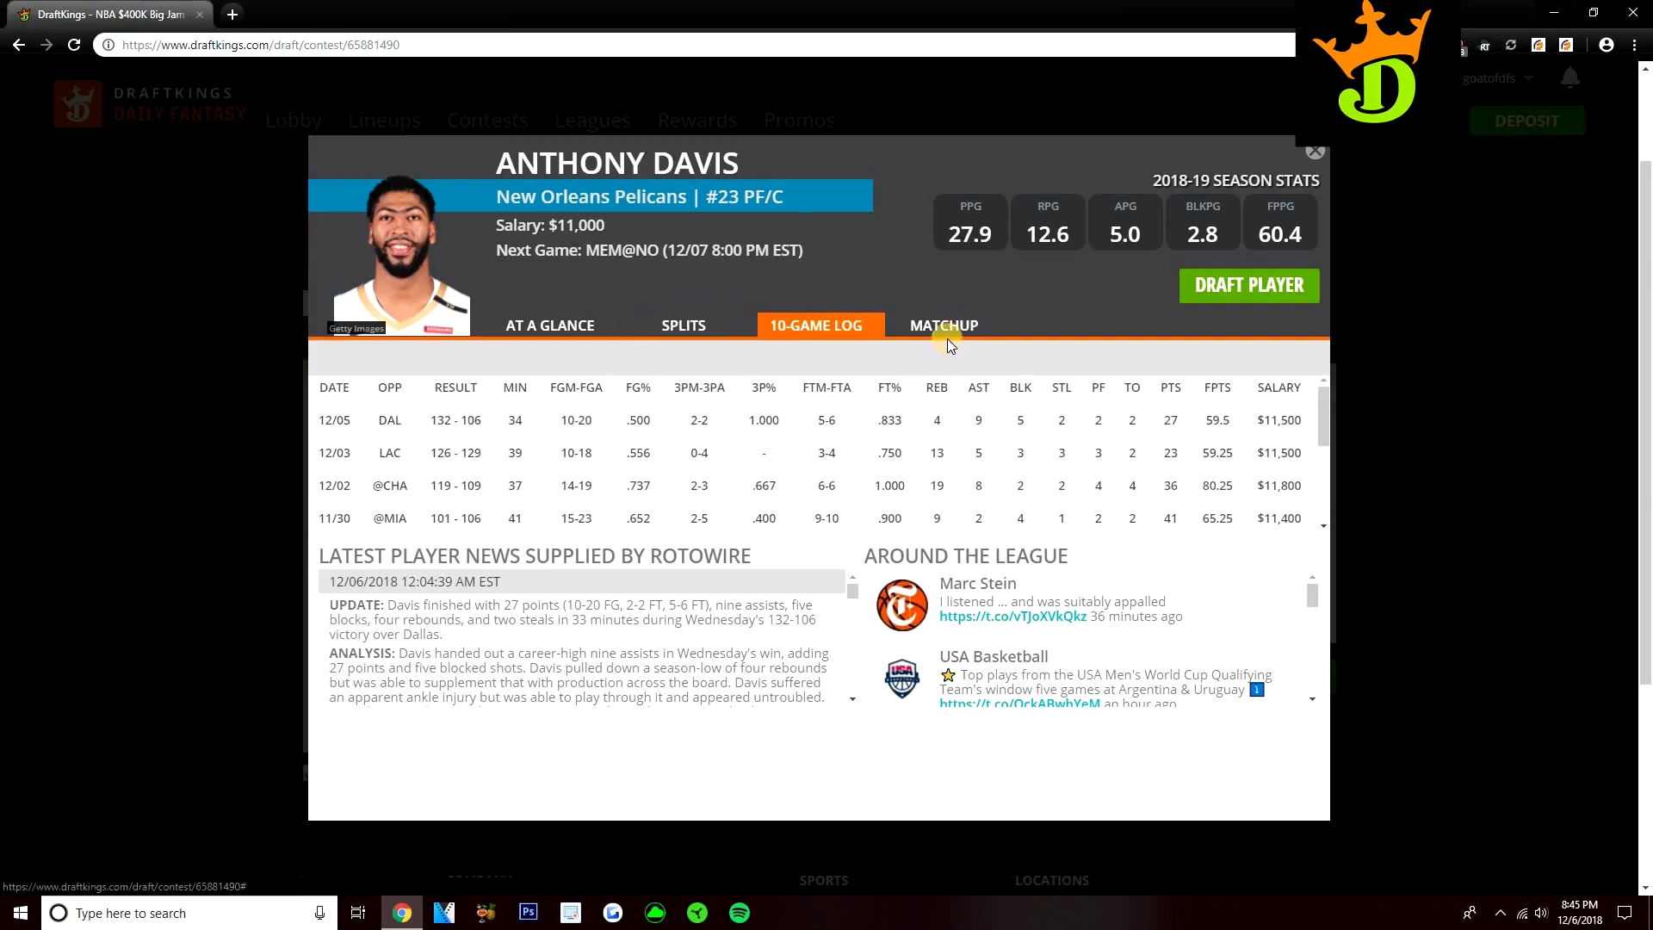
{"action": "mouse_move", "coordinate": [922, 353]}
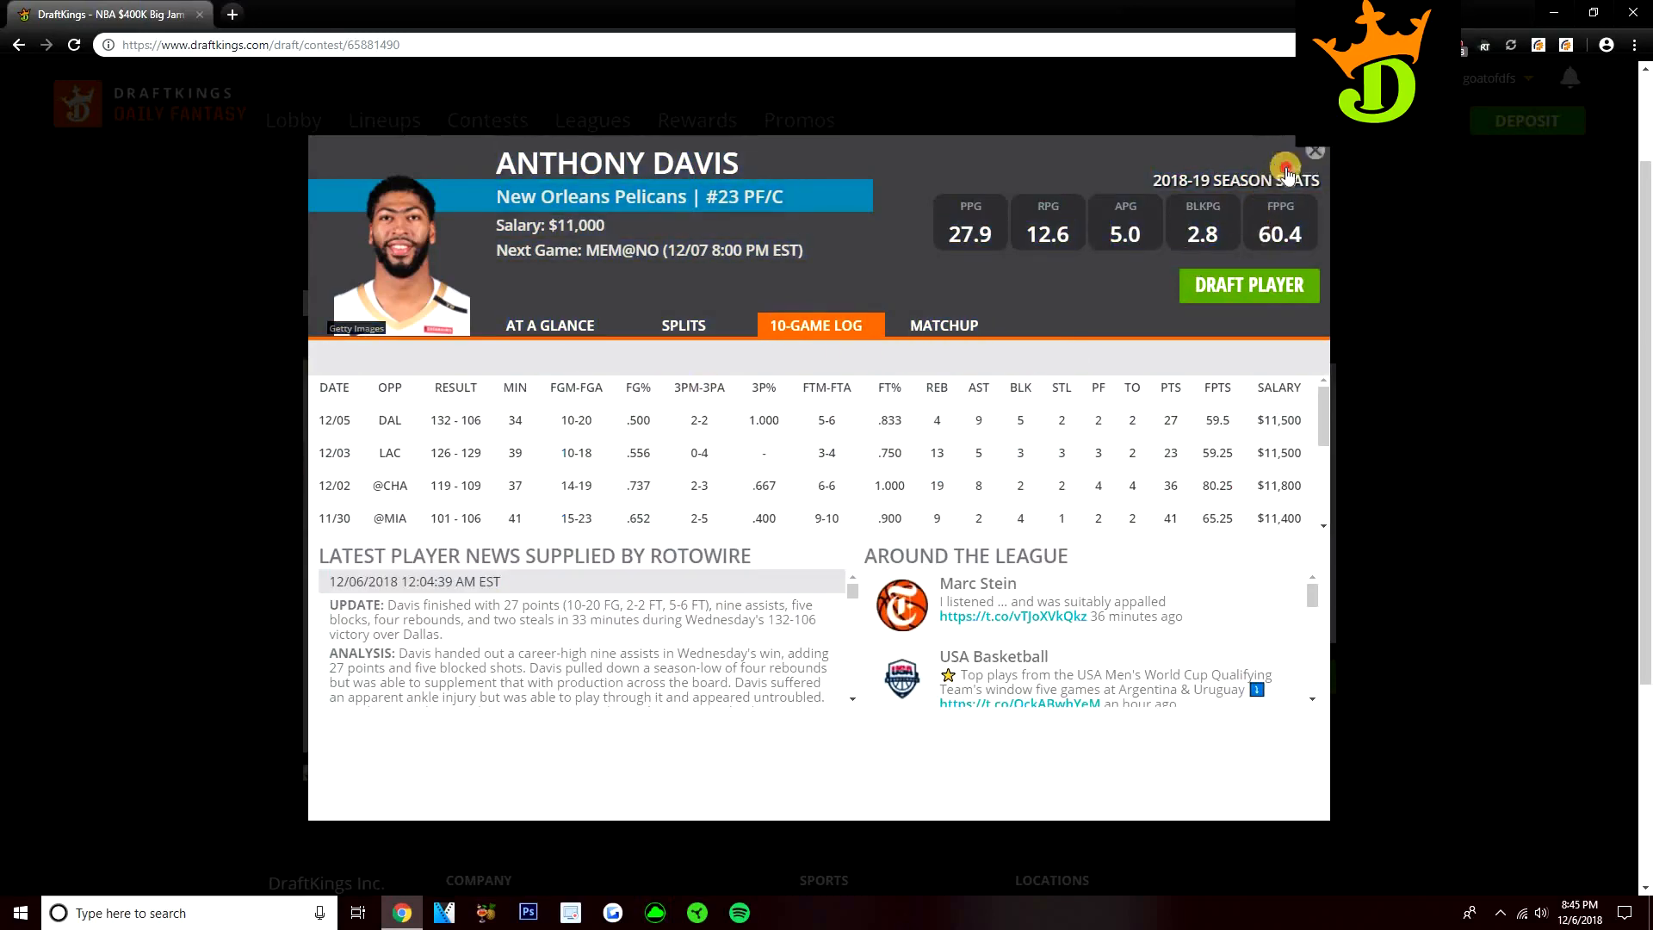
{"action": "left_click", "coordinate": [1316, 151]}
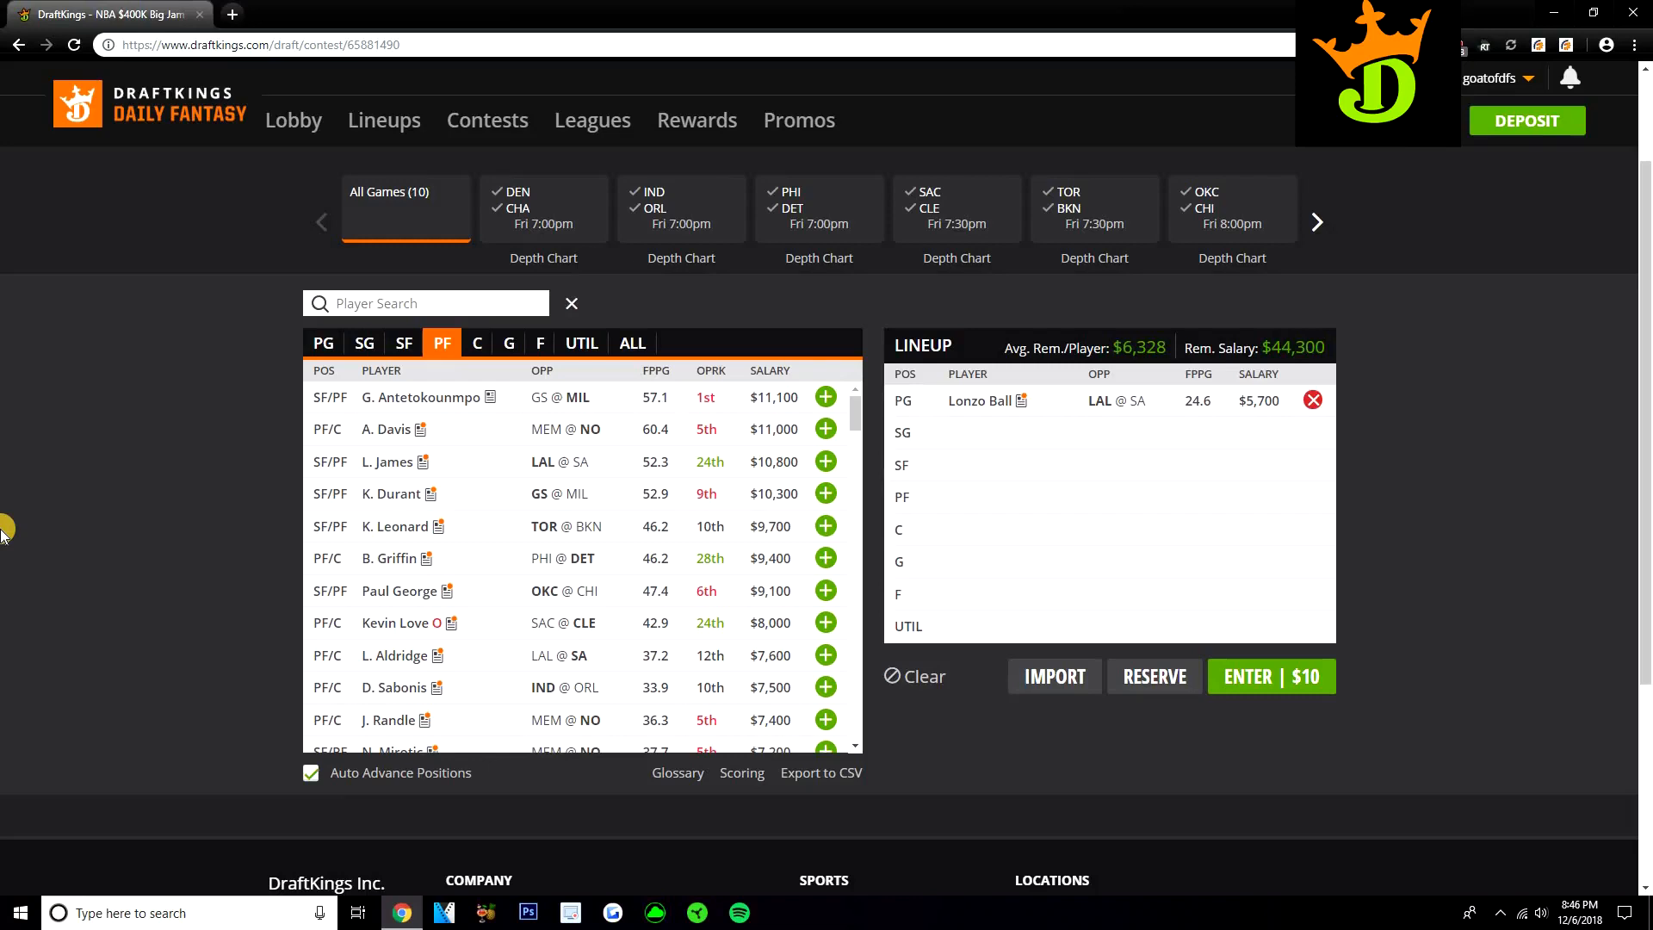
{"action": "mouse_move", "coordinate": [466, 406]}
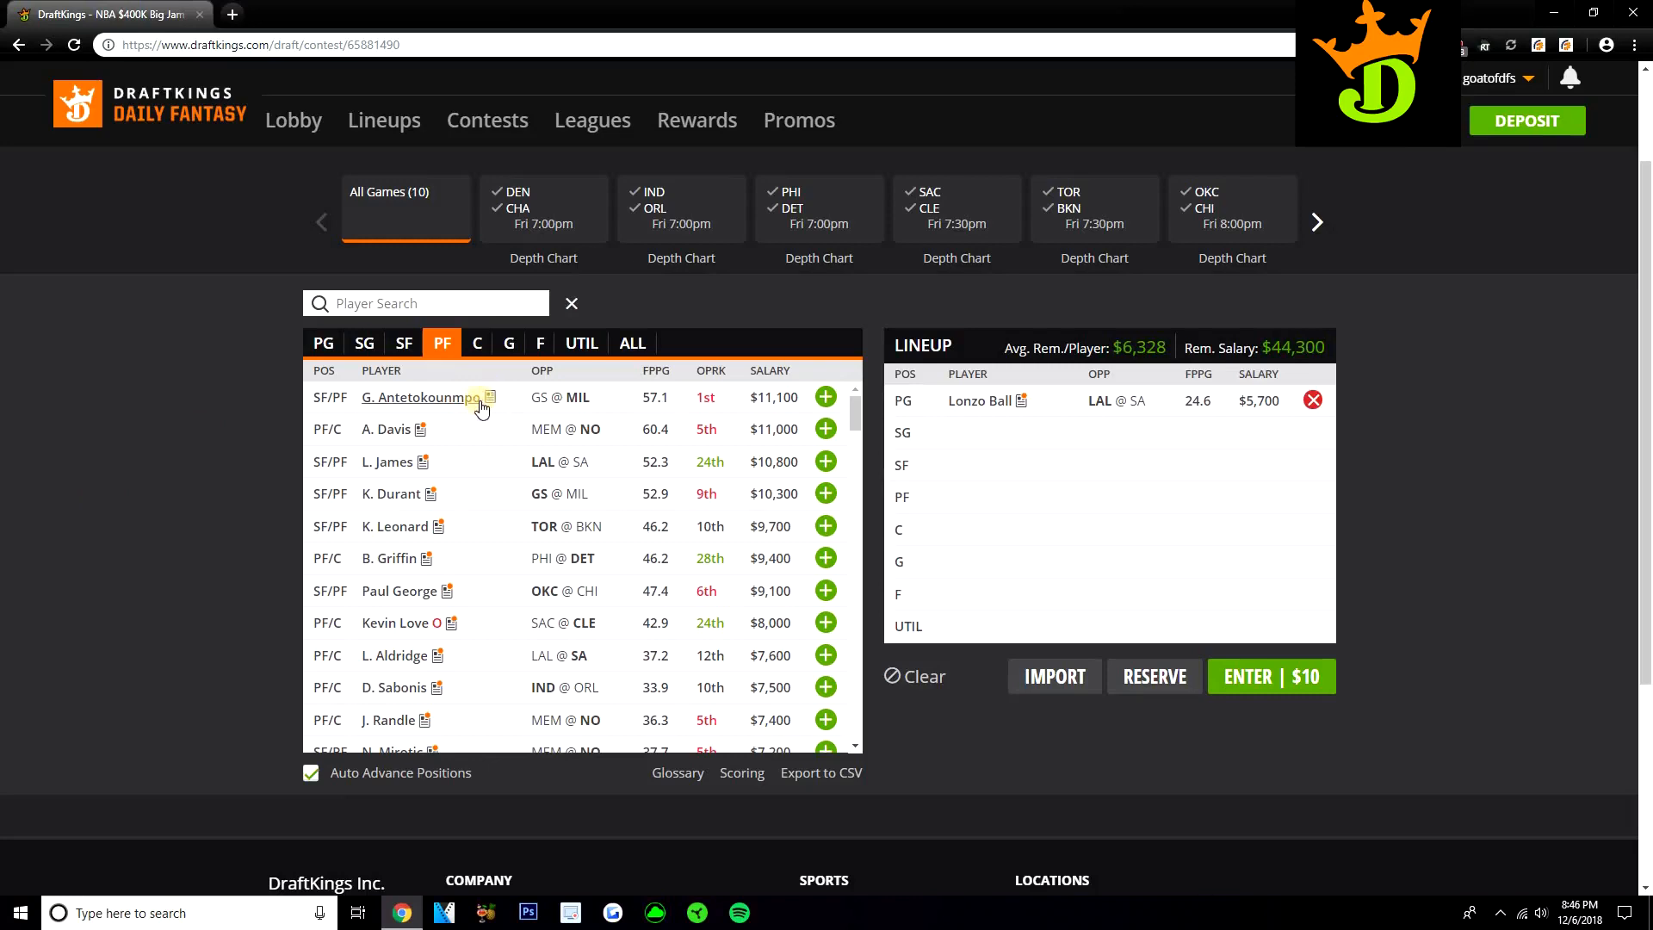
{"action": "mouse_move", "coordinate": [646, 520]}
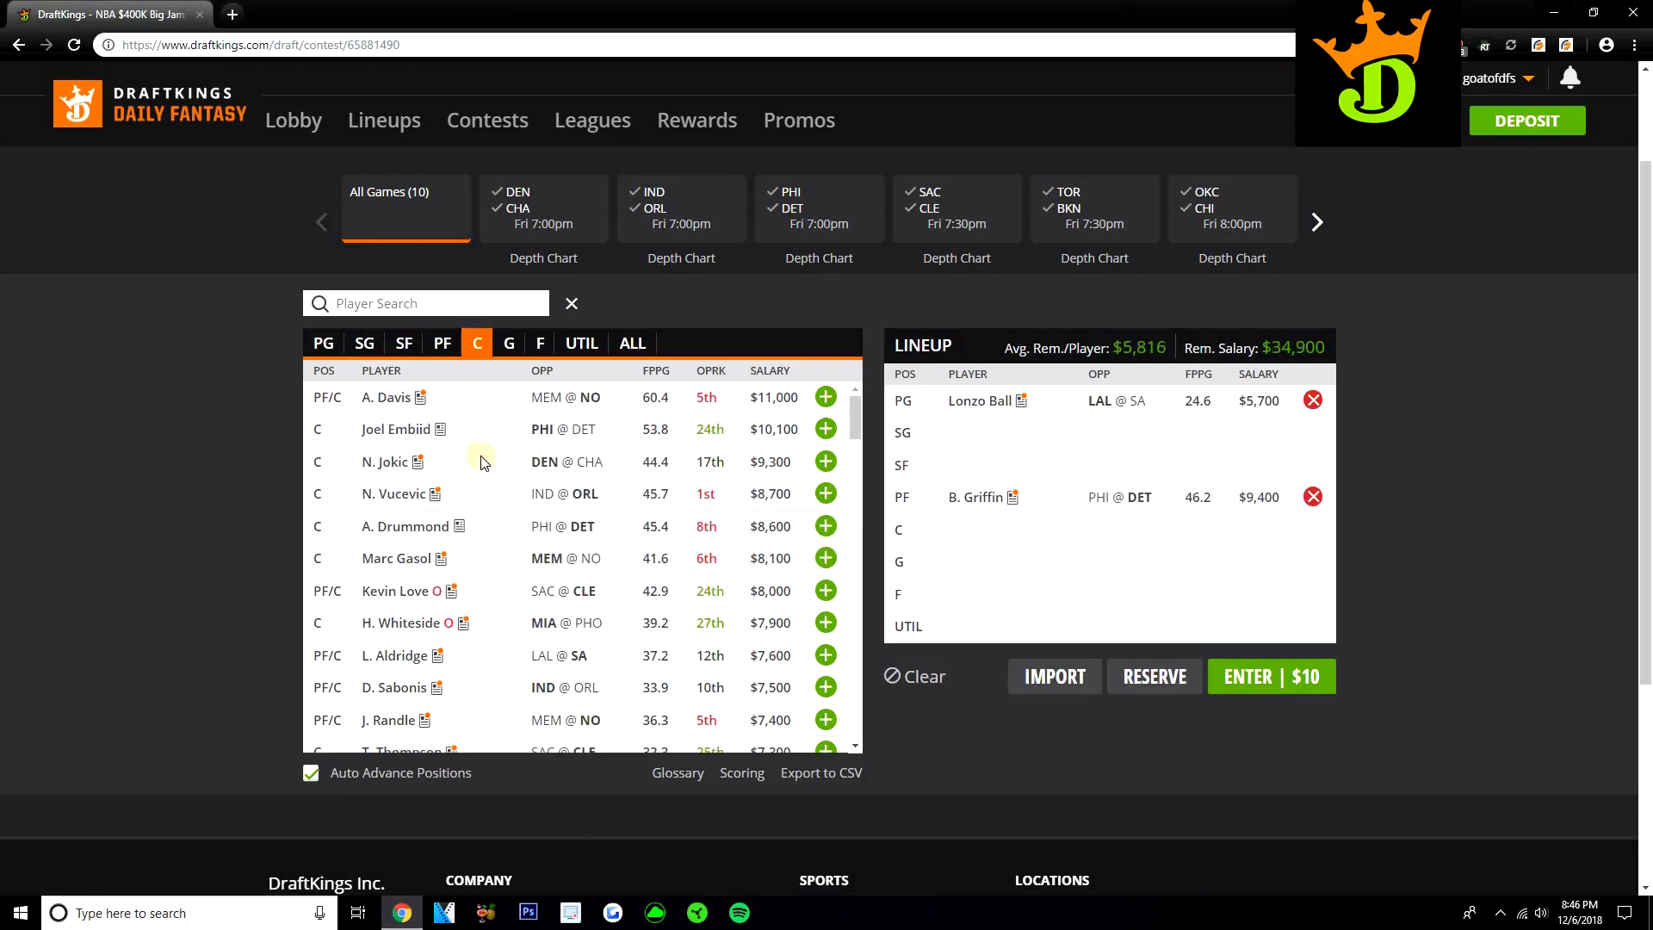
- Return to the PF pool with B. Griffin drafted at PF for $9,400
{"action": "left_click", "coordinate": [442, 342]}
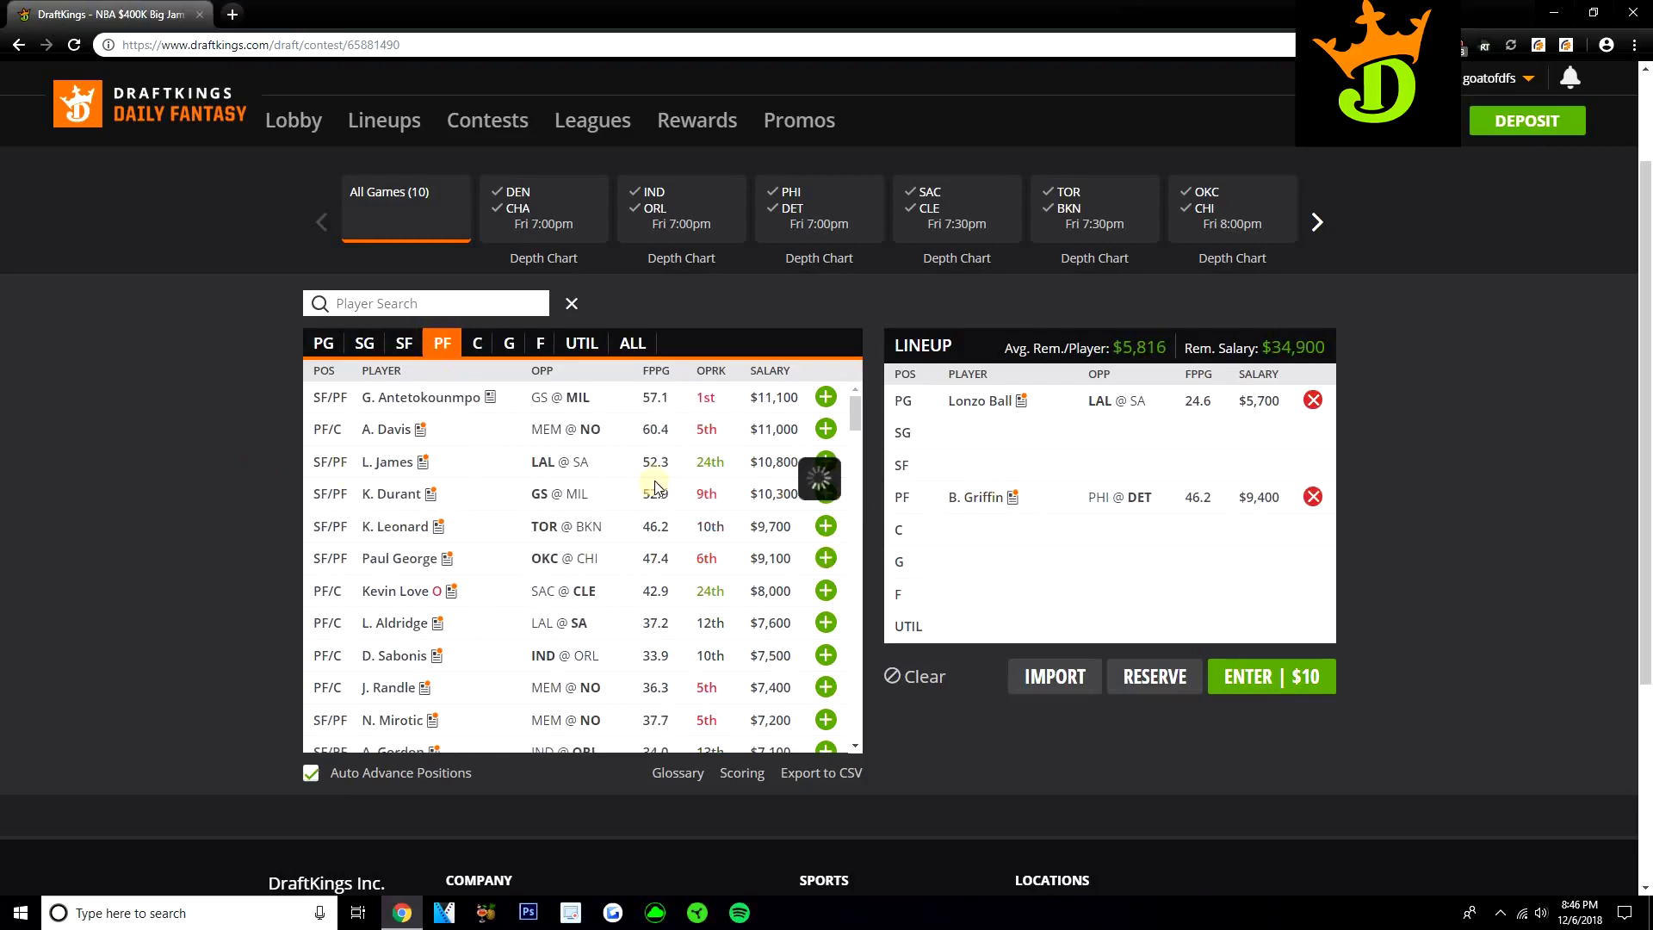
{"action": "left_click", "coordinate": [974, 497]}
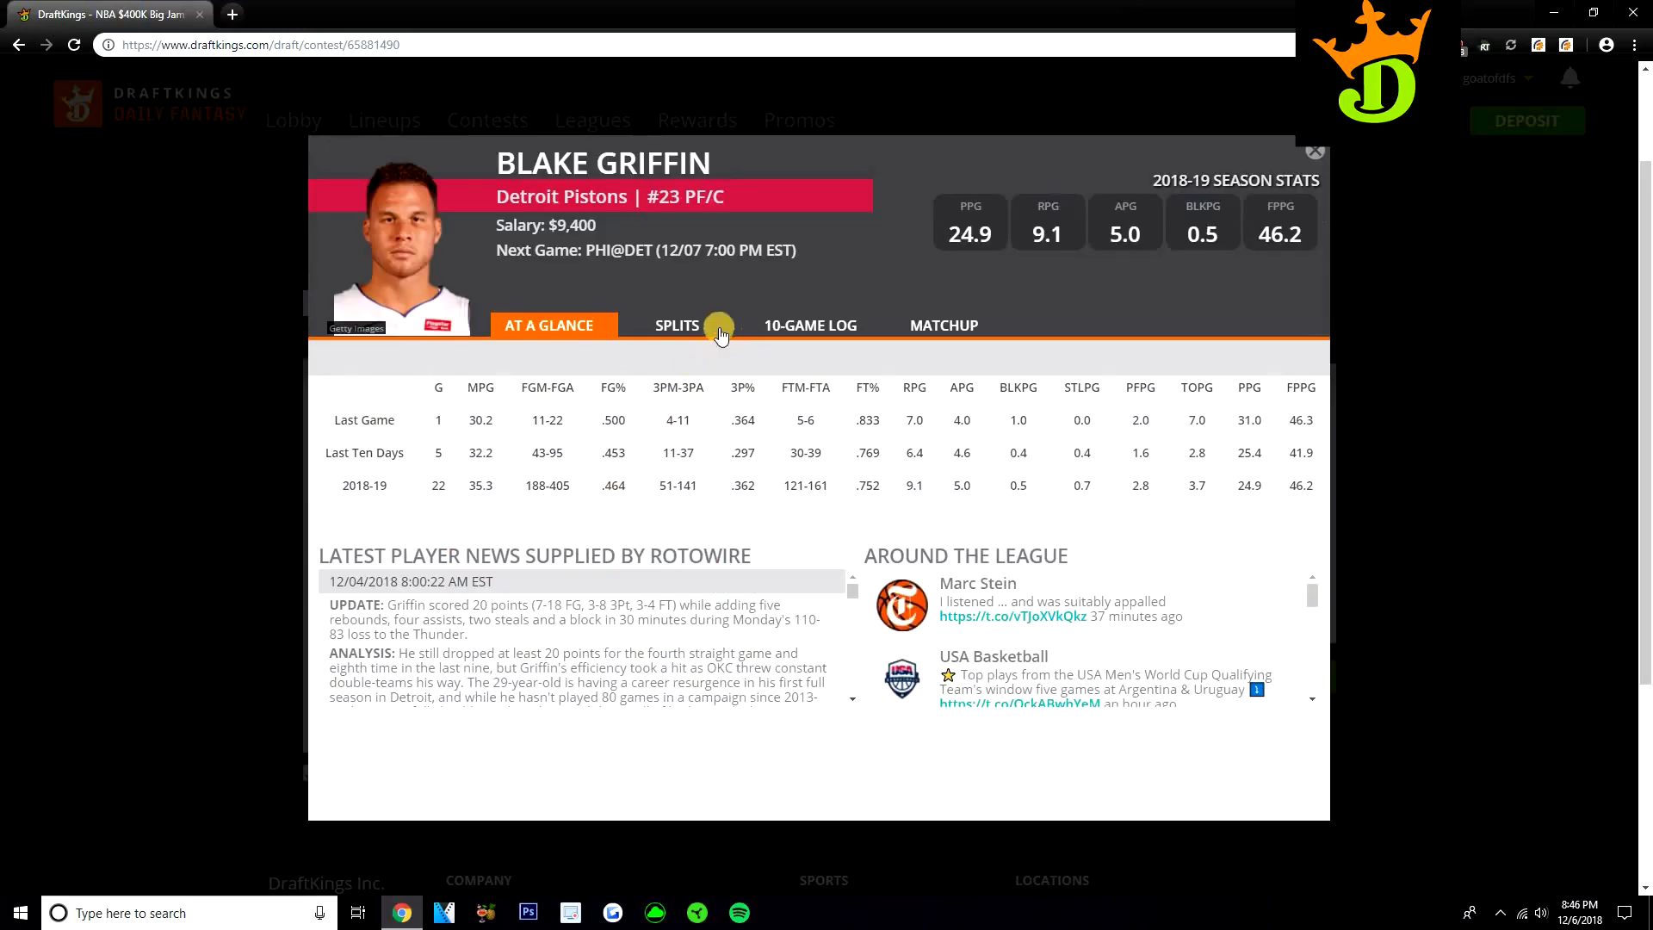
{"action": "left_click", "coordinate": [681, 324]}
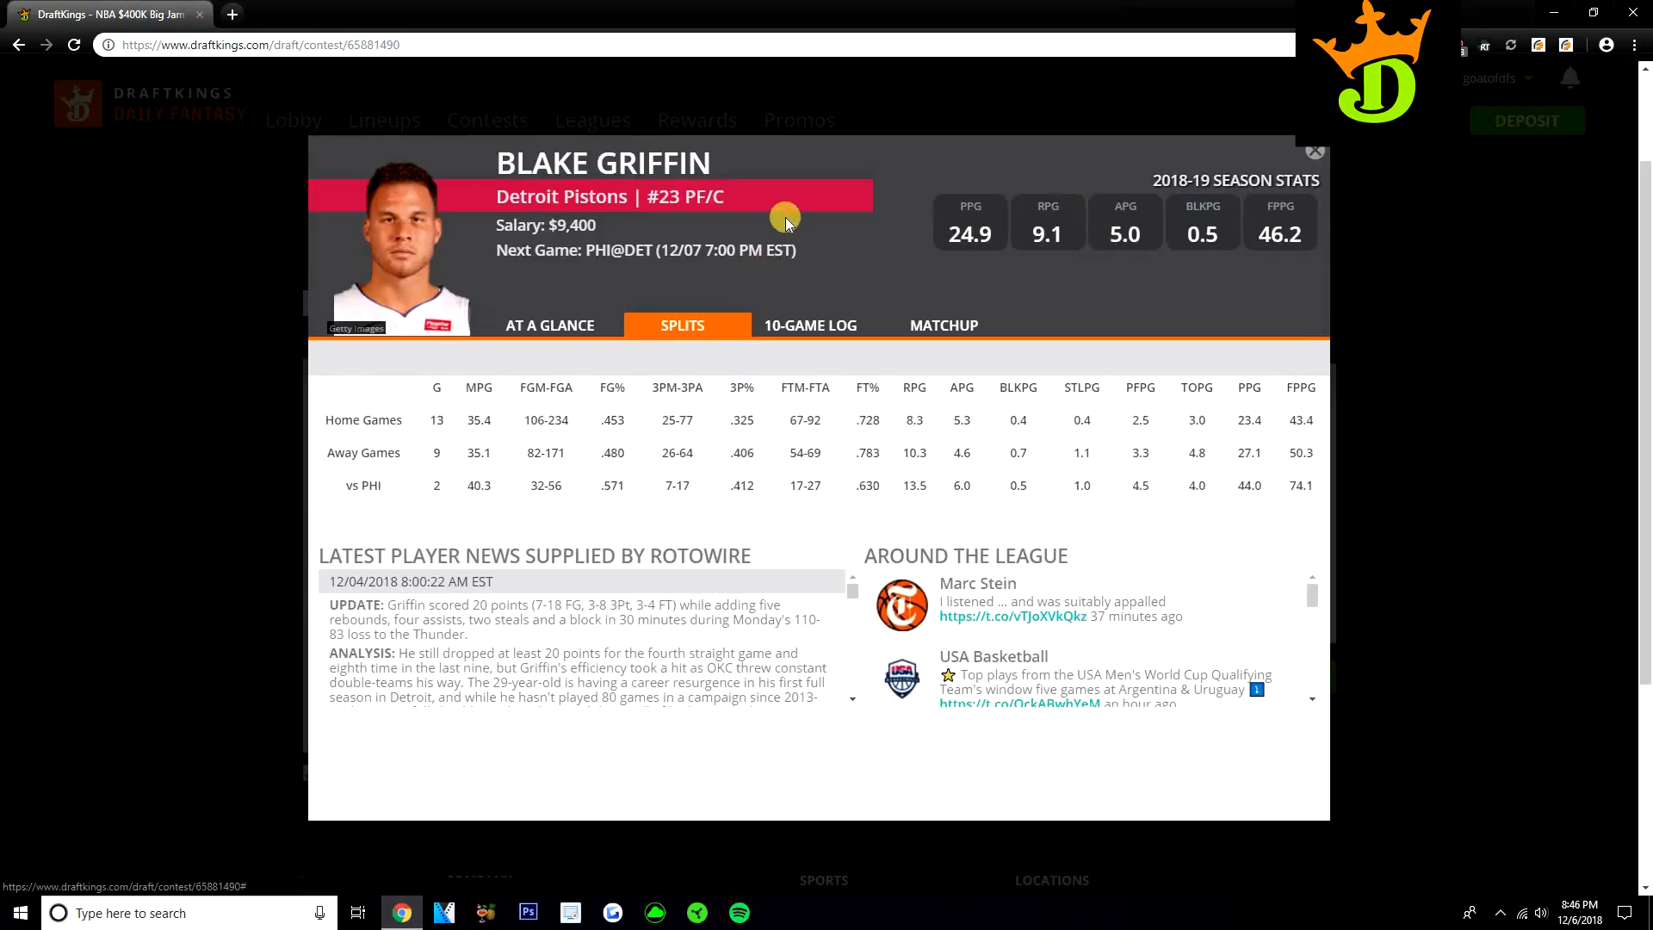
{"action": "mouse_move", "coordinate": [803, 230]}
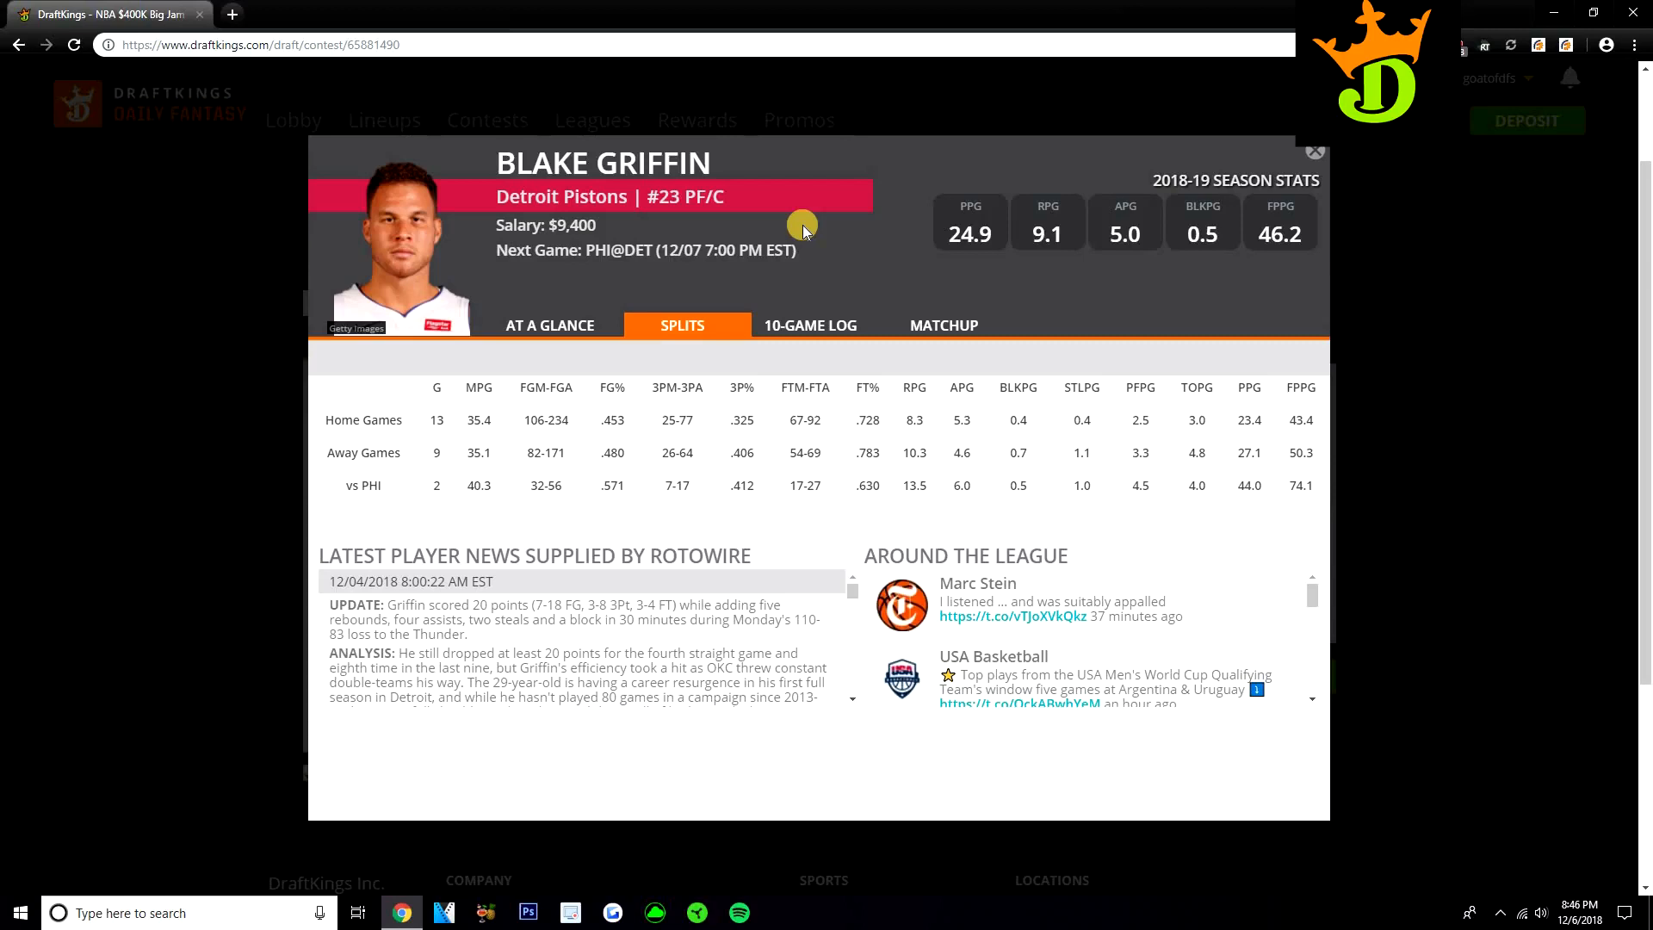
{"action": "left_click", "coordinate": [810, 324]}
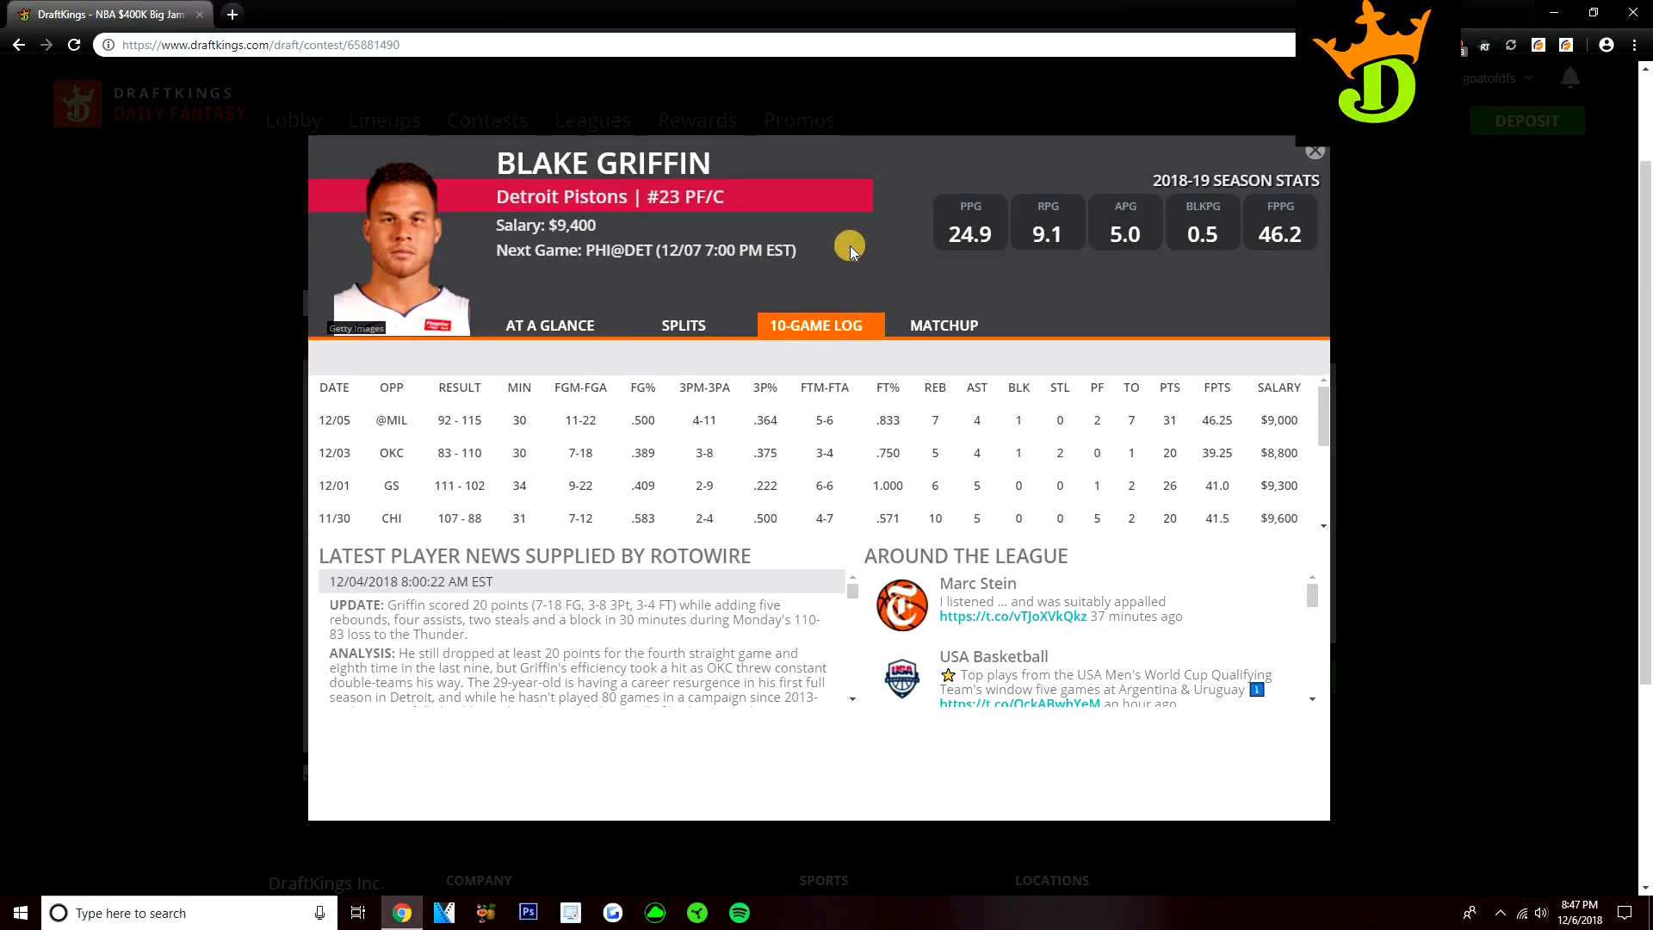
{"action": "mouse_move", "coordinate": [874, 211]}
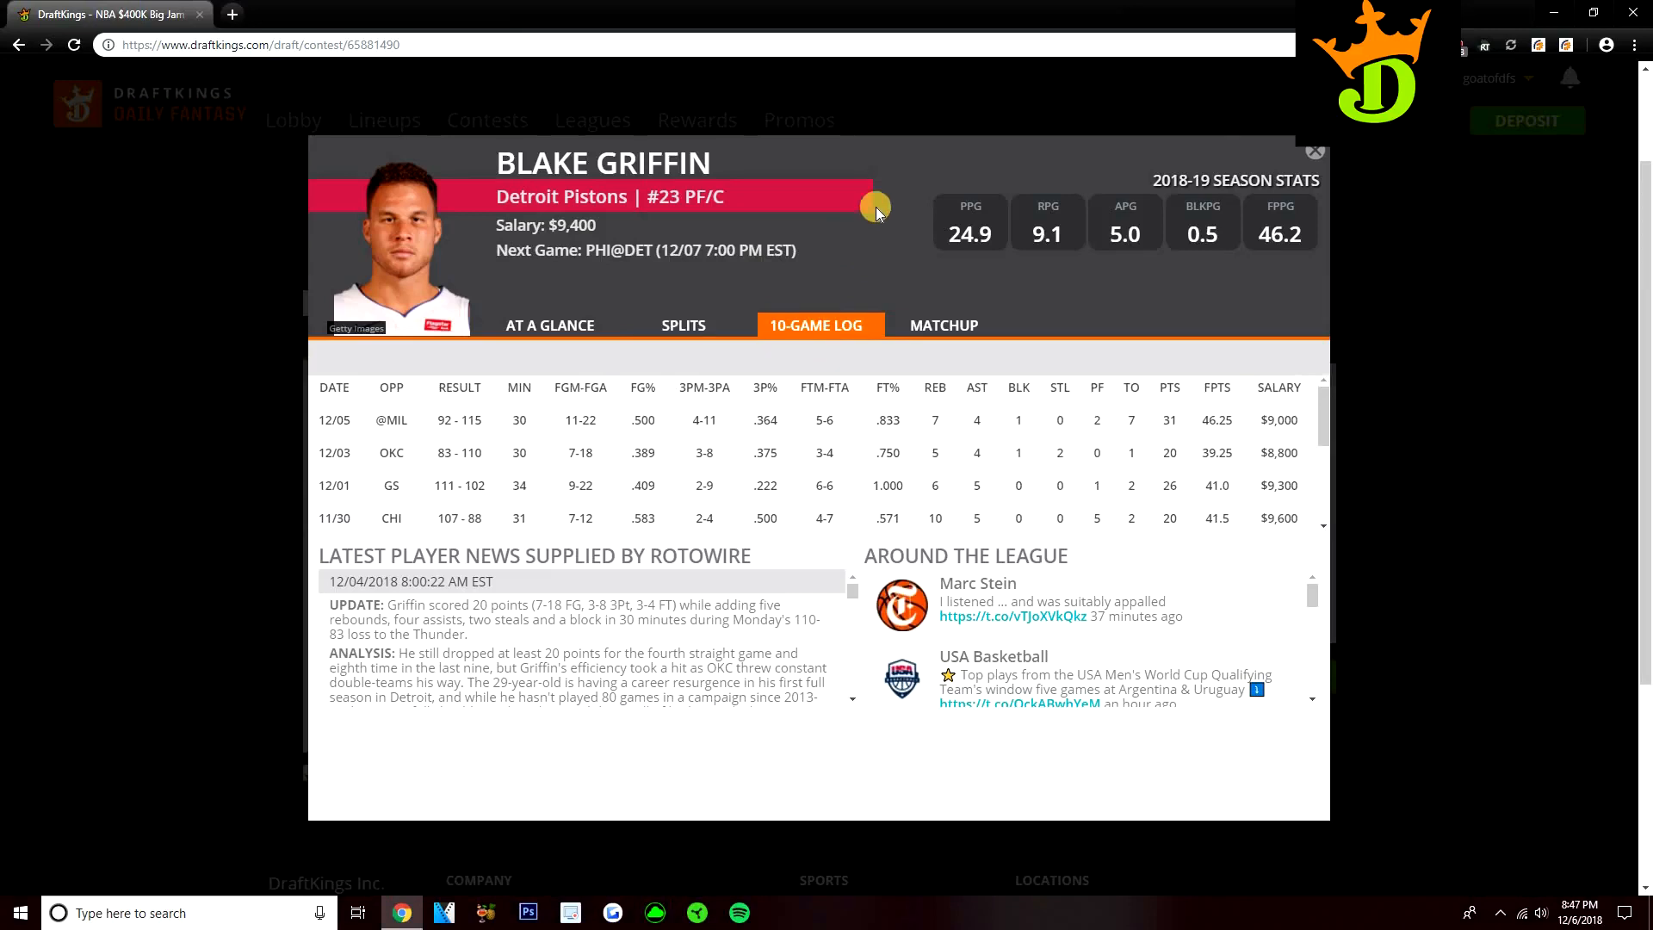
{"action": "left_click", "coordinate": [1315, 152]}
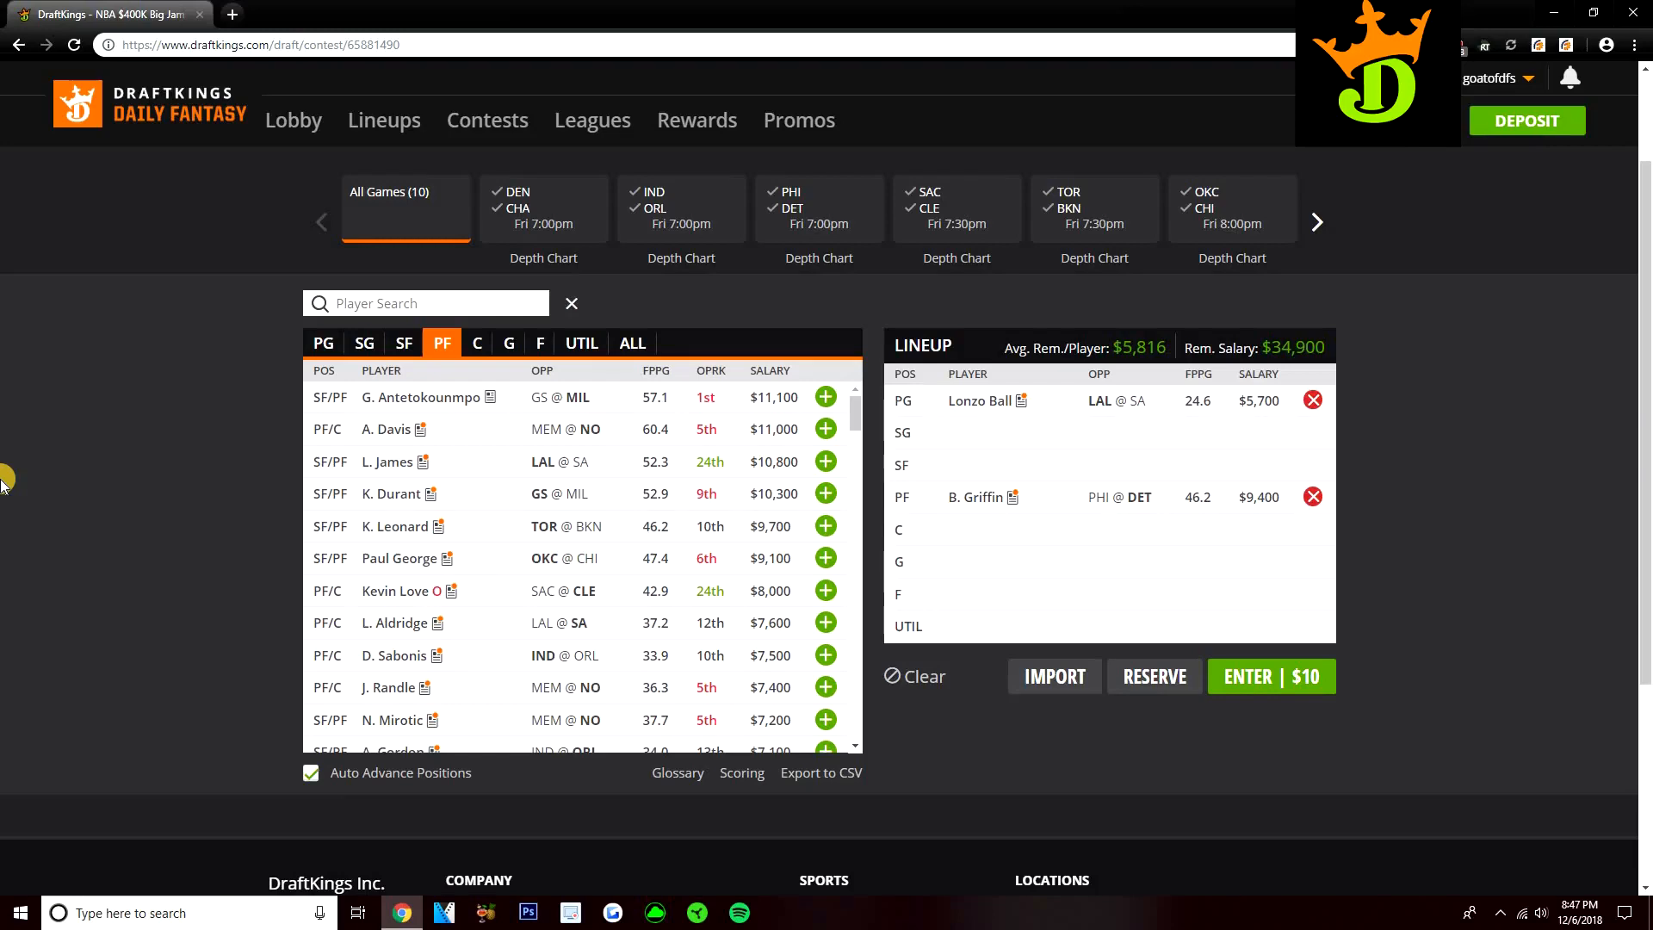
{"action": "mouse_move", "coordinate": [493, 496]}
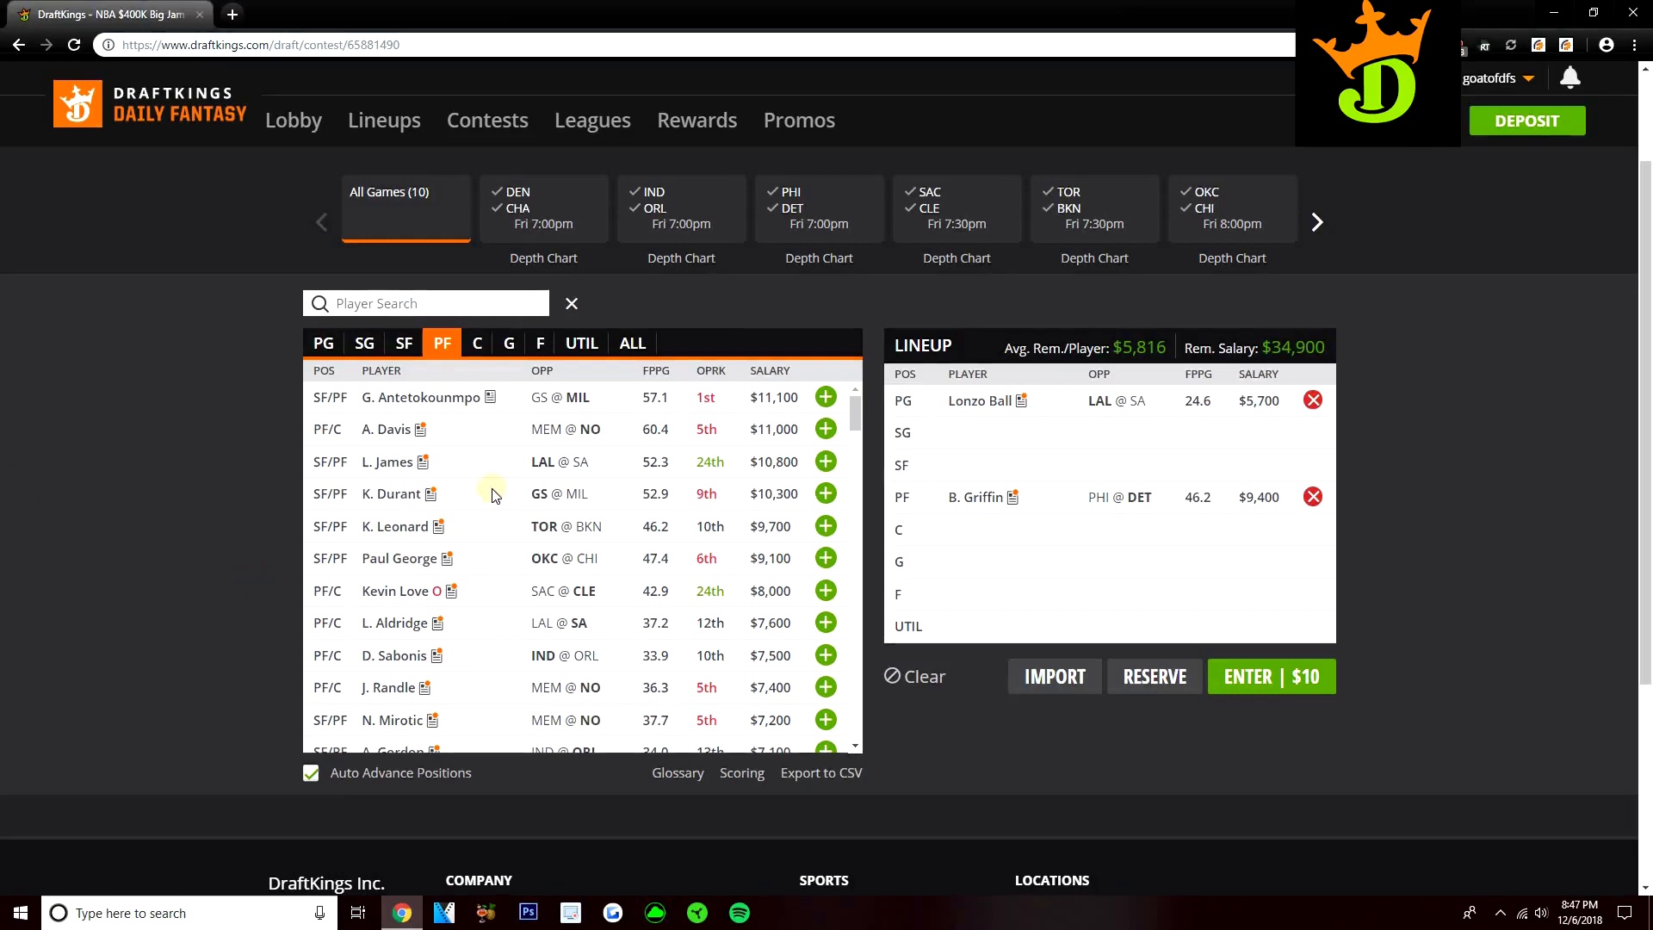
{"action": "mouse_move", "coordinate": [475, 457]}
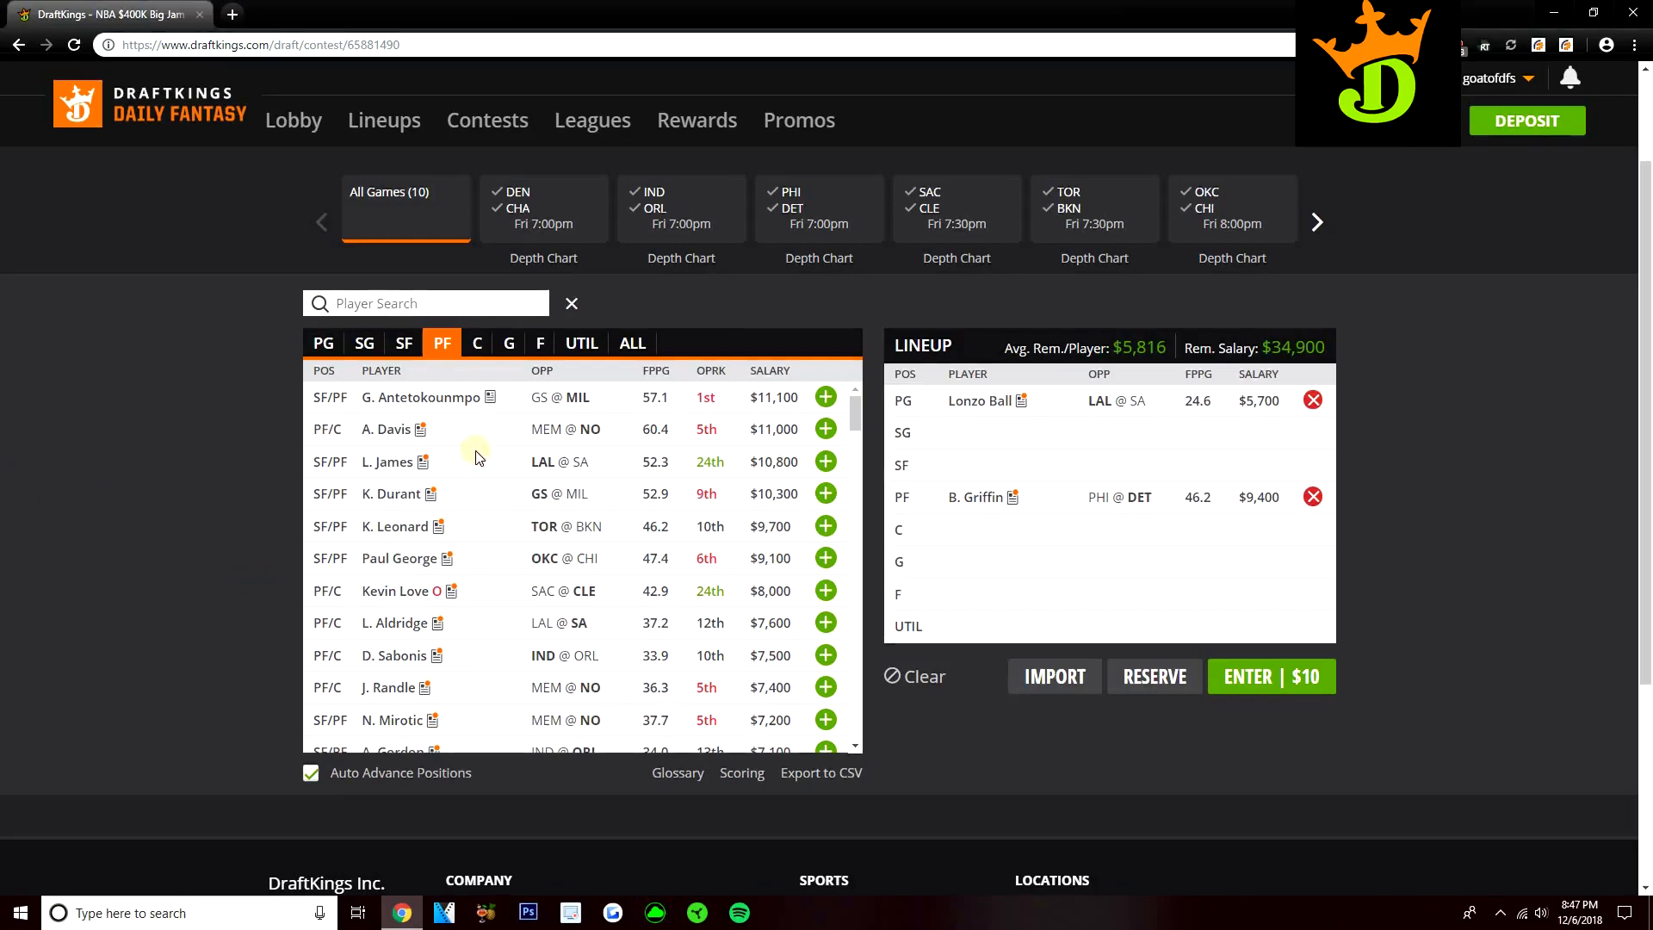
{"action": "scroll", "scroll_direction": "down", "scroll_amount": 3}
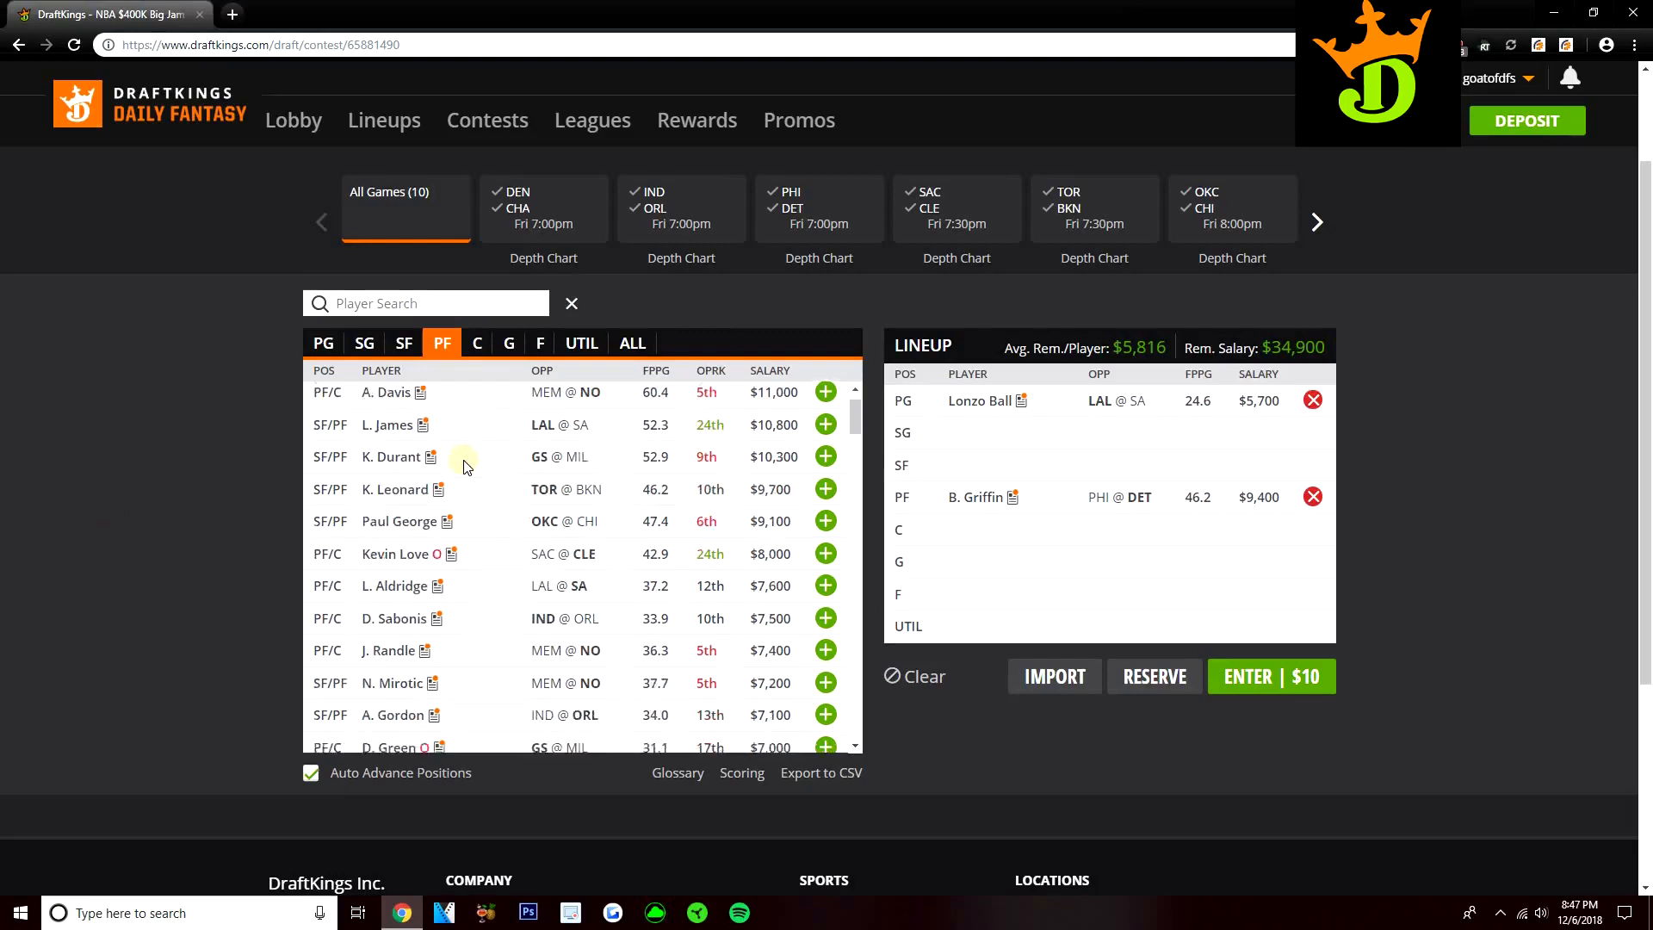
{"action": "scroll", "scroll_direction": "down", "scroll_amount": 3}
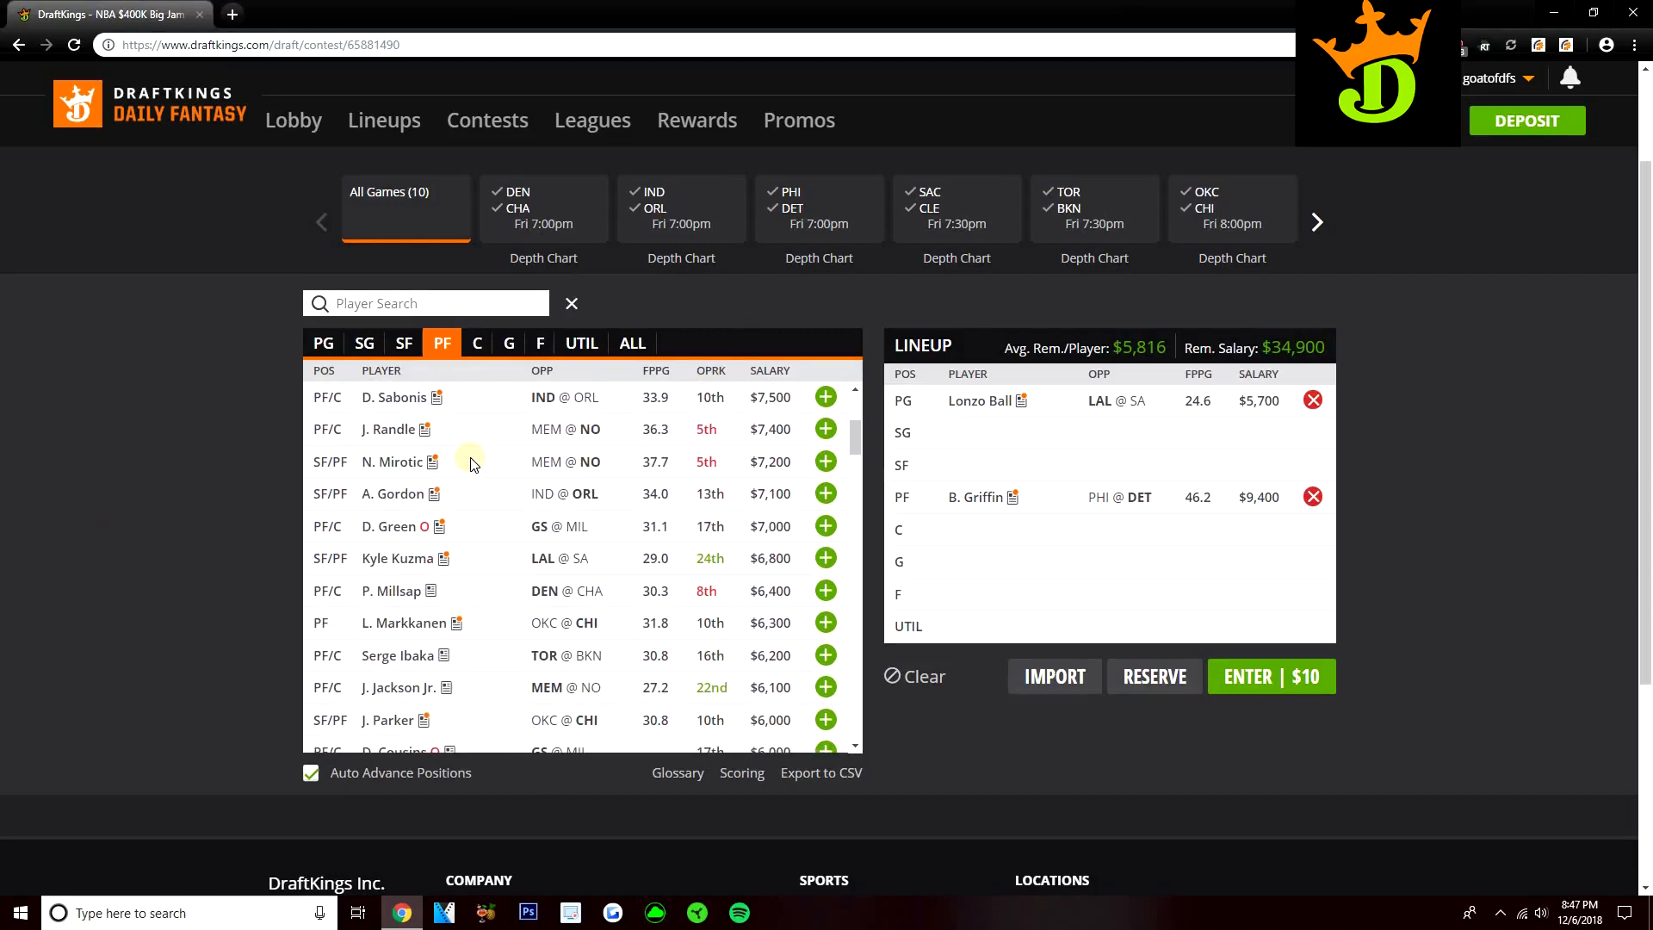
{"action": "scroll", "scroll_direction": "down", "scroll_amount": 3}
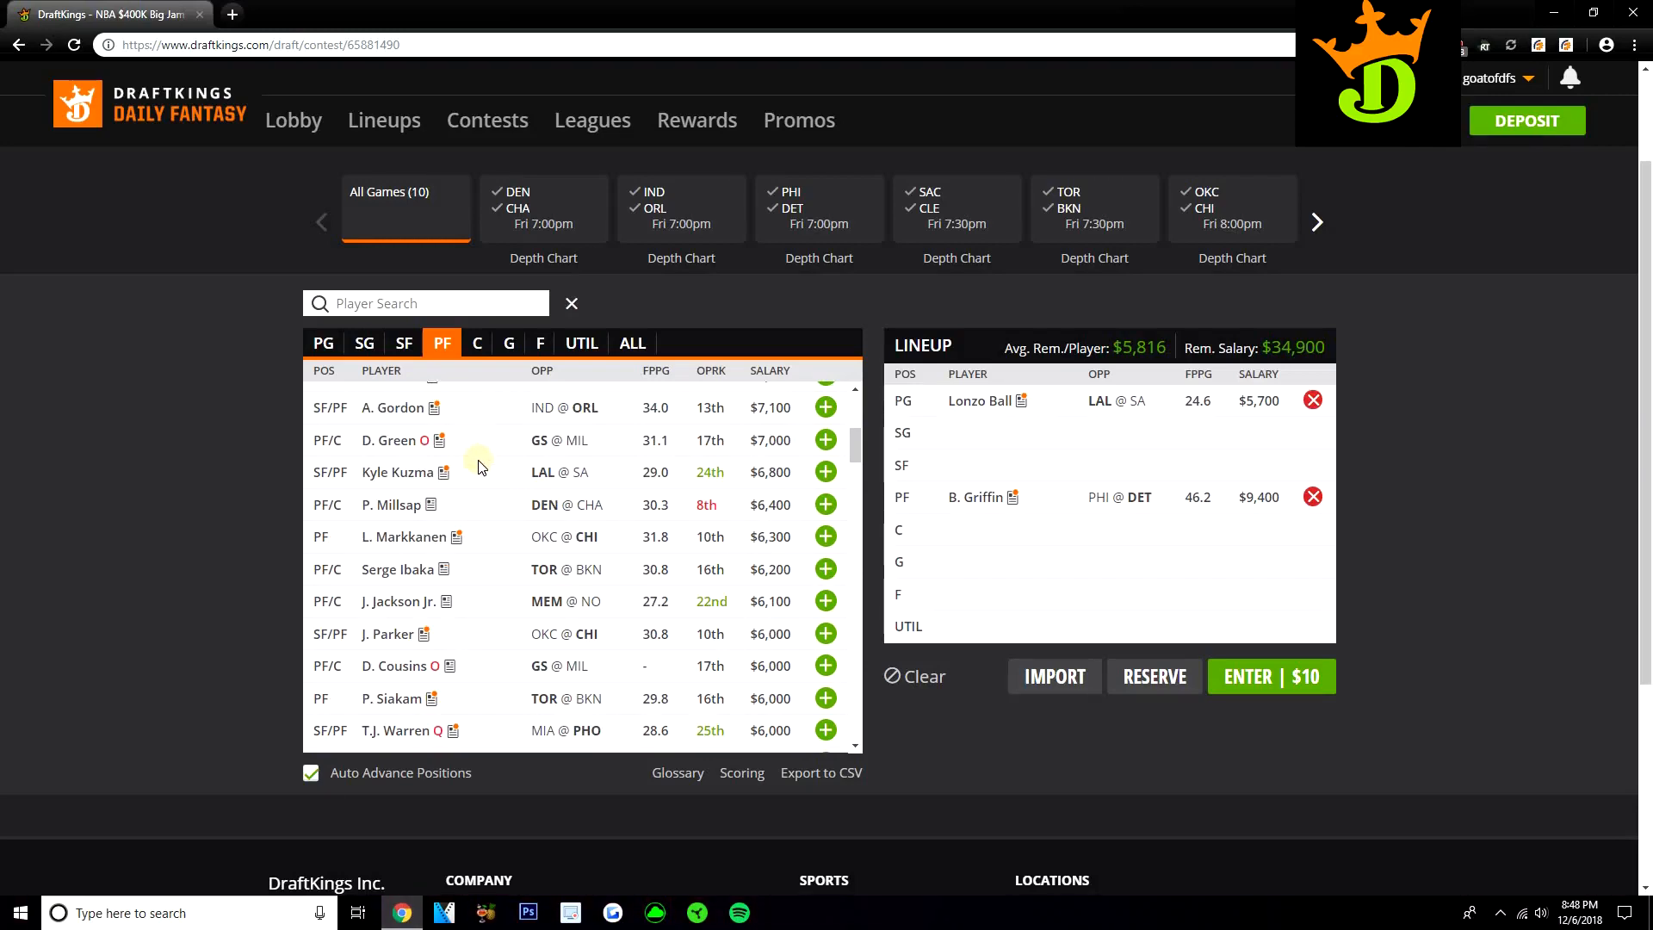
{"action": "scroll", "scroll_direction": "down", "scroll_amount": 3}
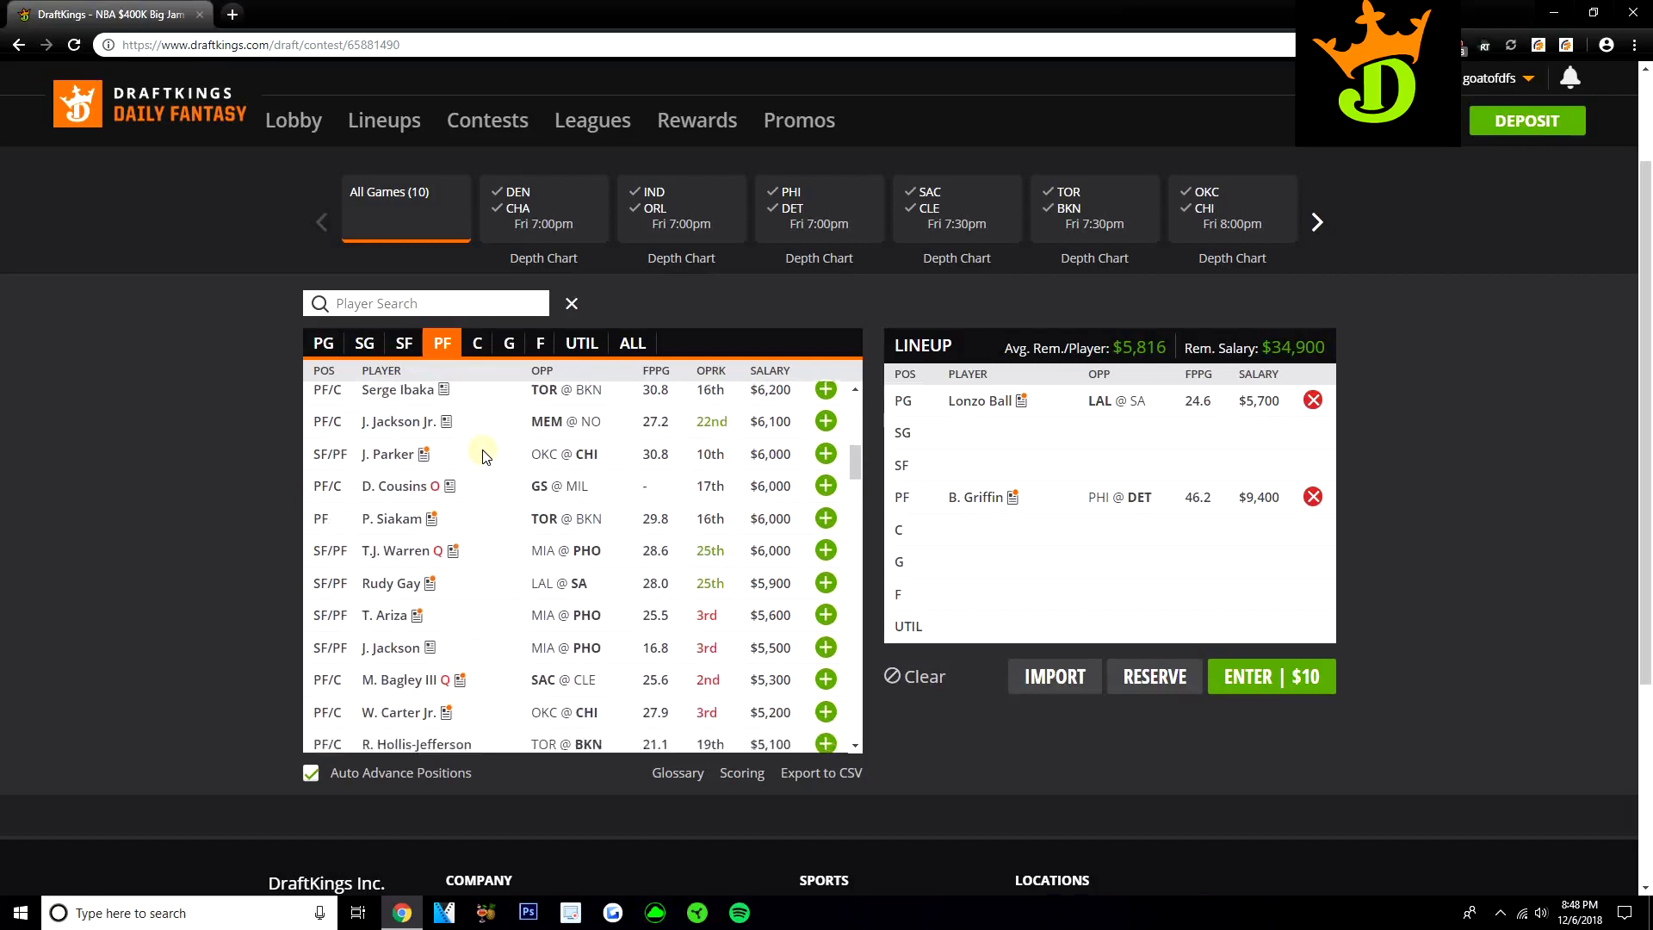
{"action": "scroll", "scroll_direction": "down", "scroll_amount": 3}
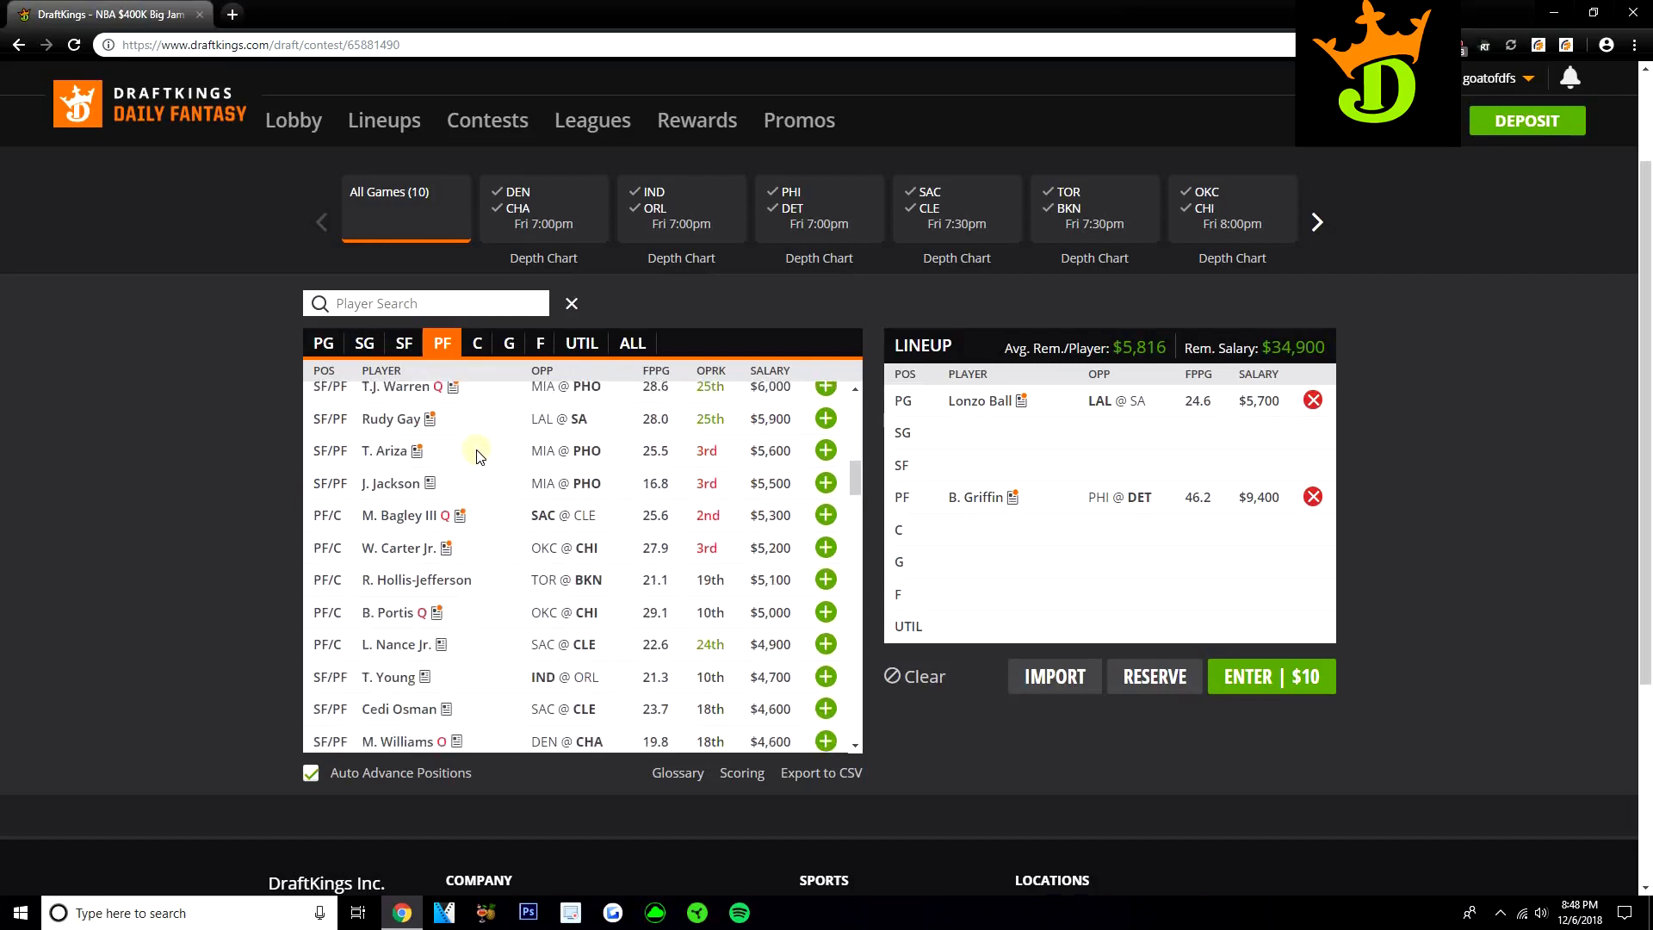
{"action": "scroll", "scroll_direction": "down", "scroll_amount": 3}
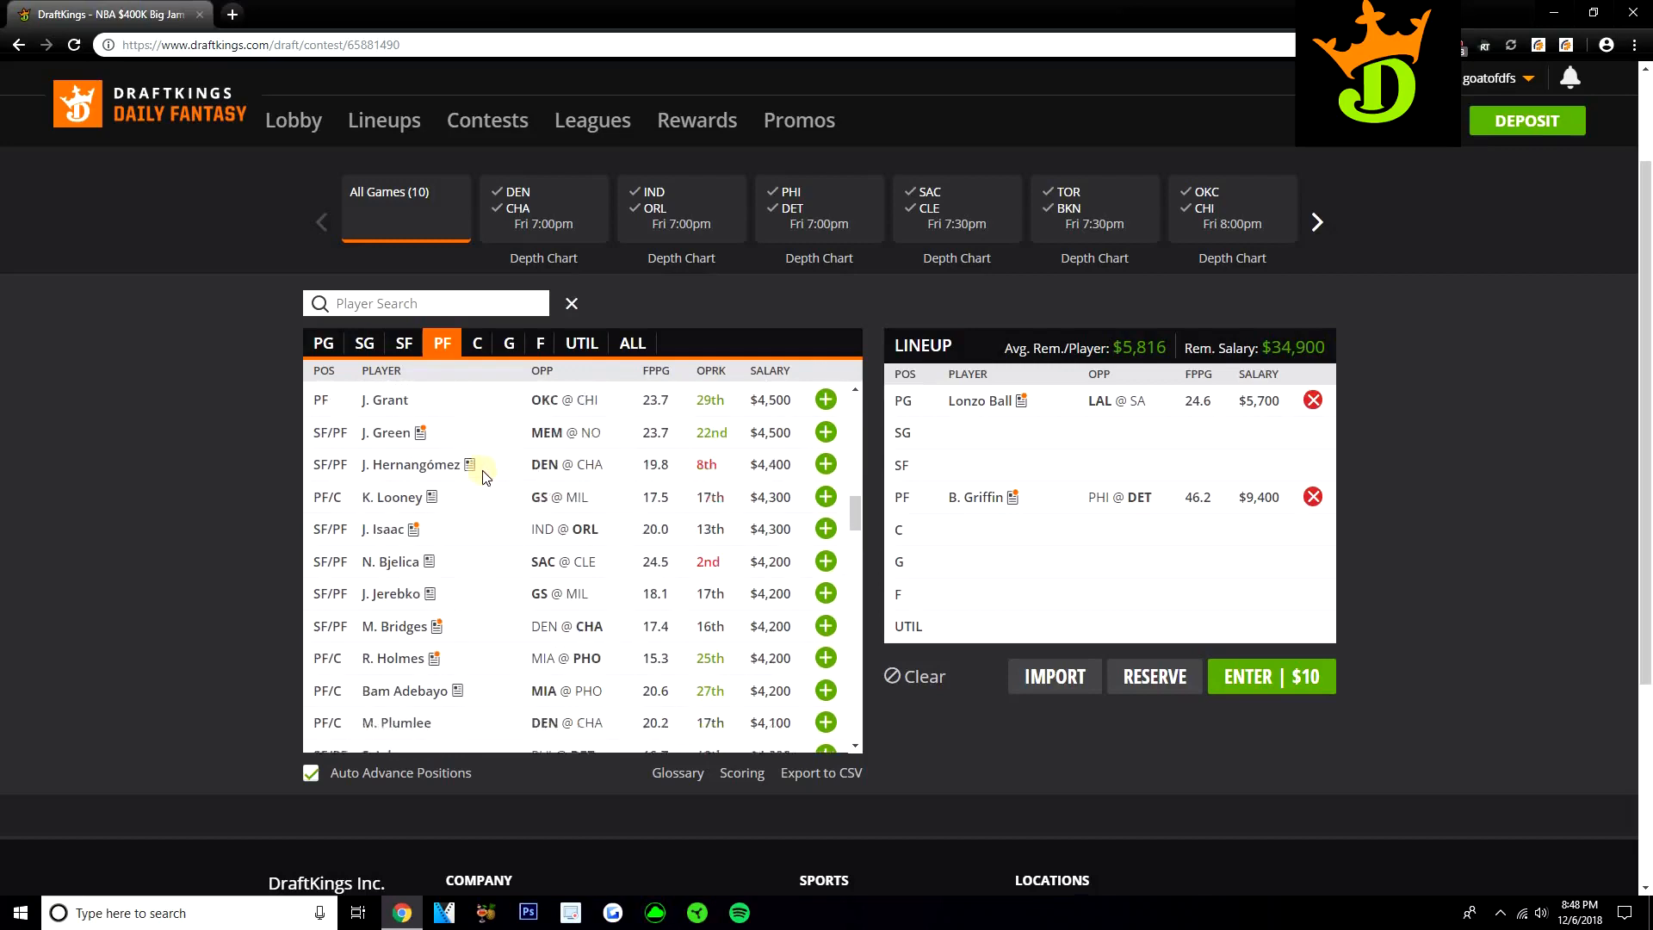
{"action": "scroll", "scroll_direction": "down", "scroll_amount": 3}
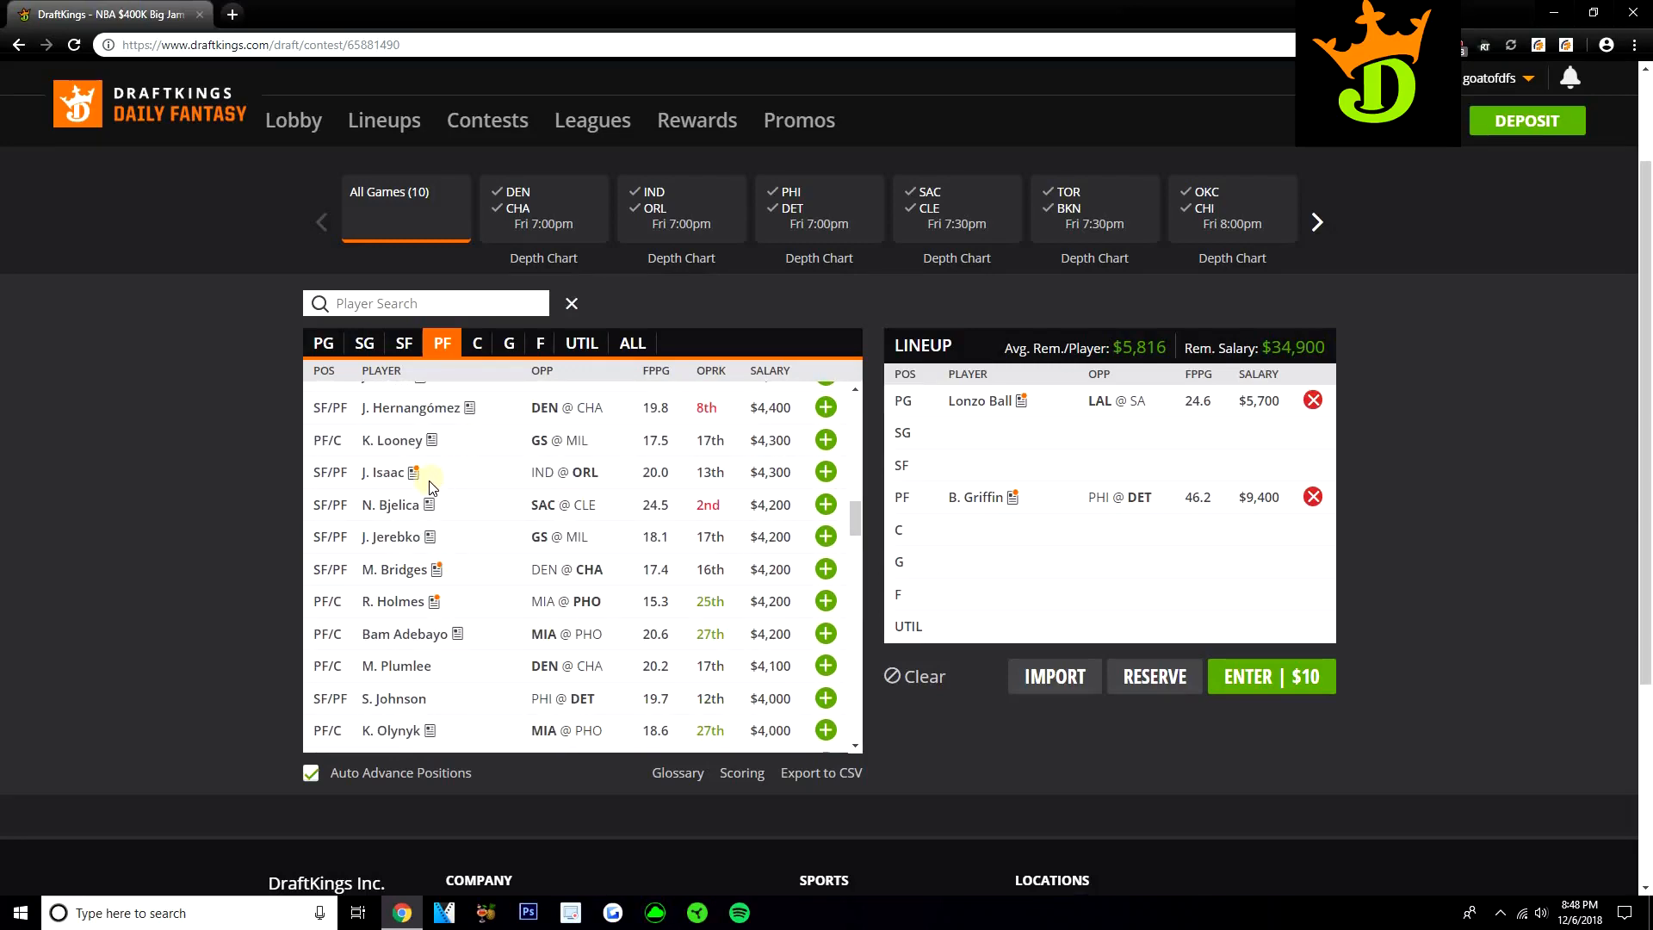
{"action": "scroll", "scroll_direction": "down", "scroll_amount": 3}
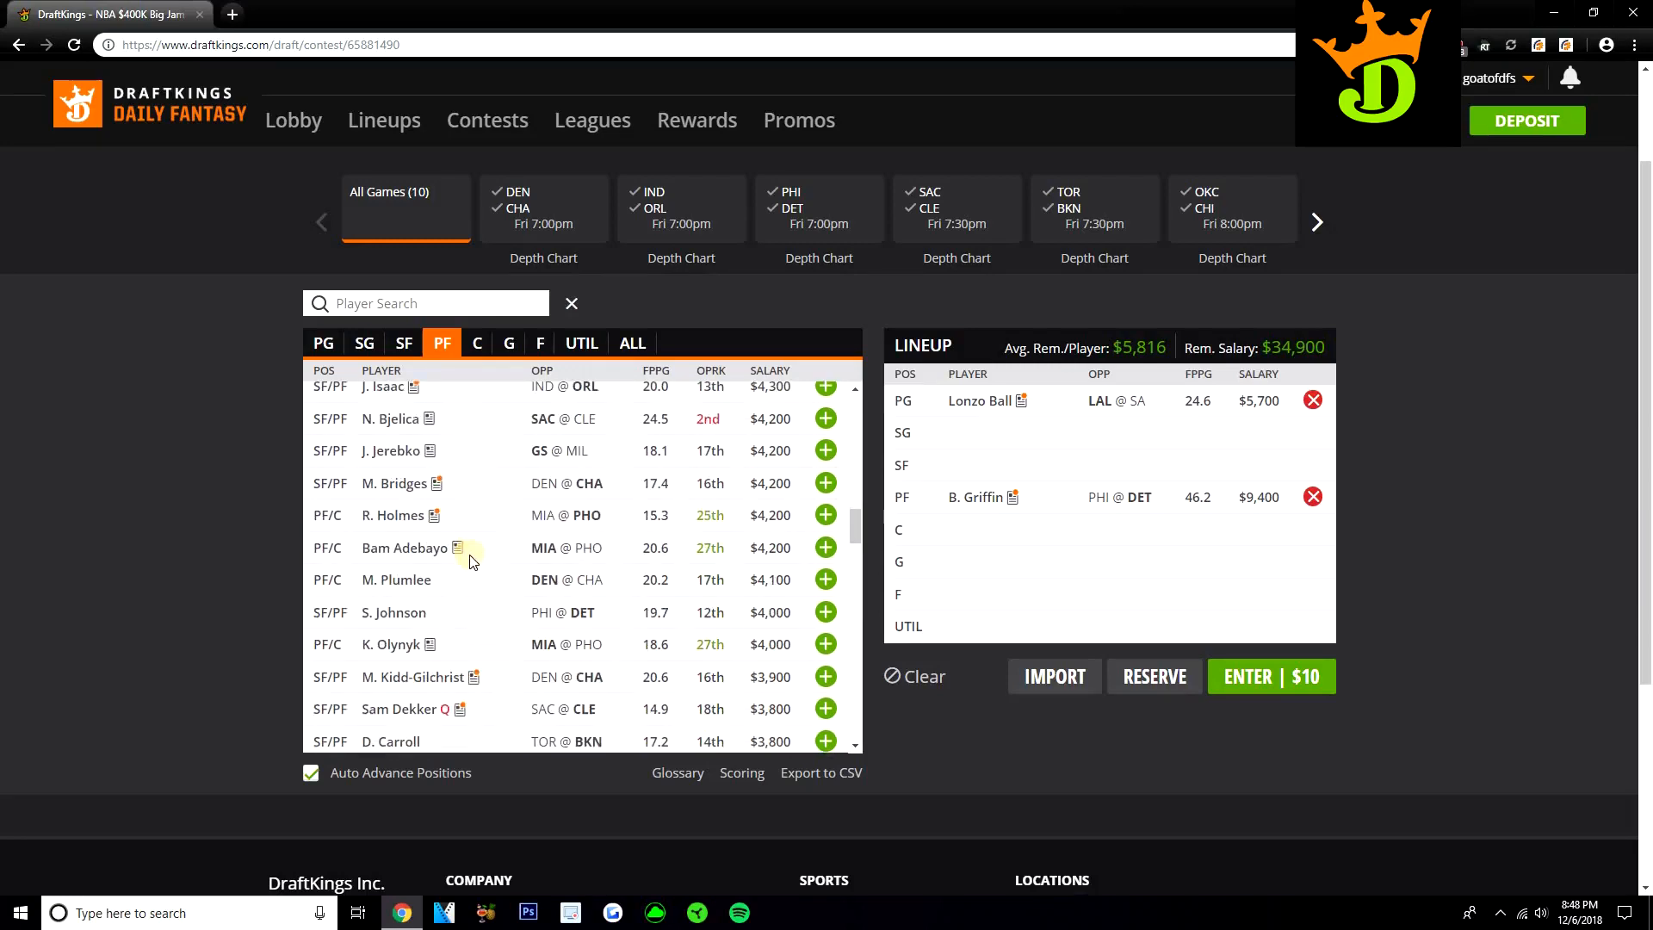
{"action": "mouse_move", "coordinate": [389, 644]}
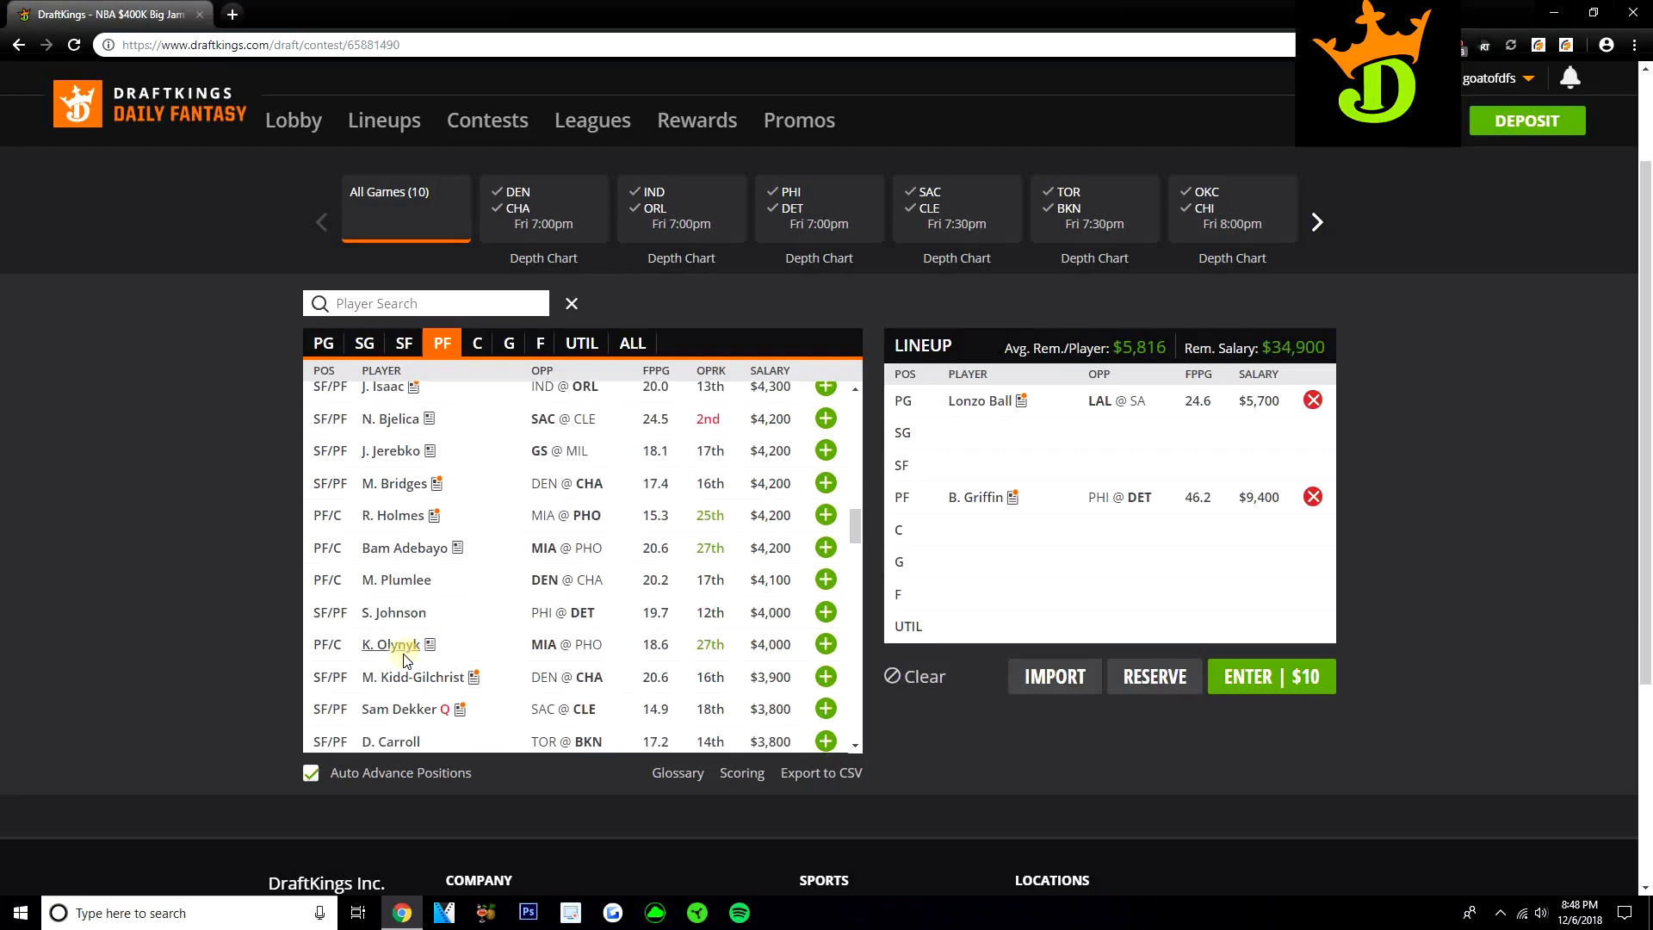
{"action": "mouse_move", "coordinate": [504, 640]}
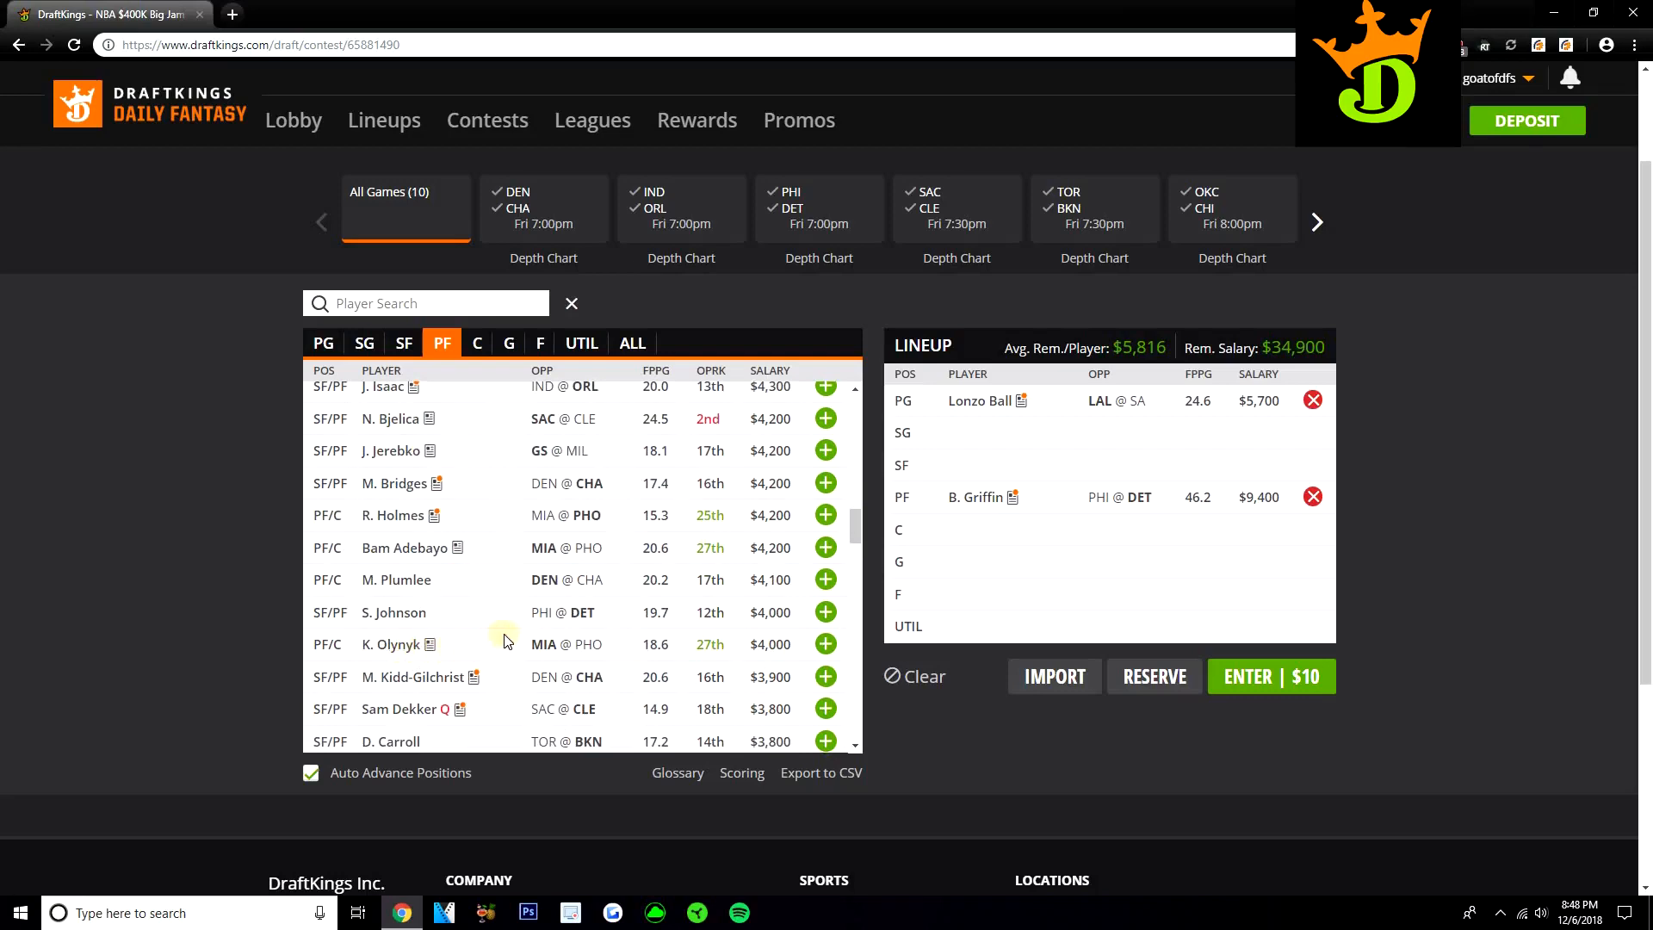
{"action": "mouse_move", "coordinate": [396, 579]}
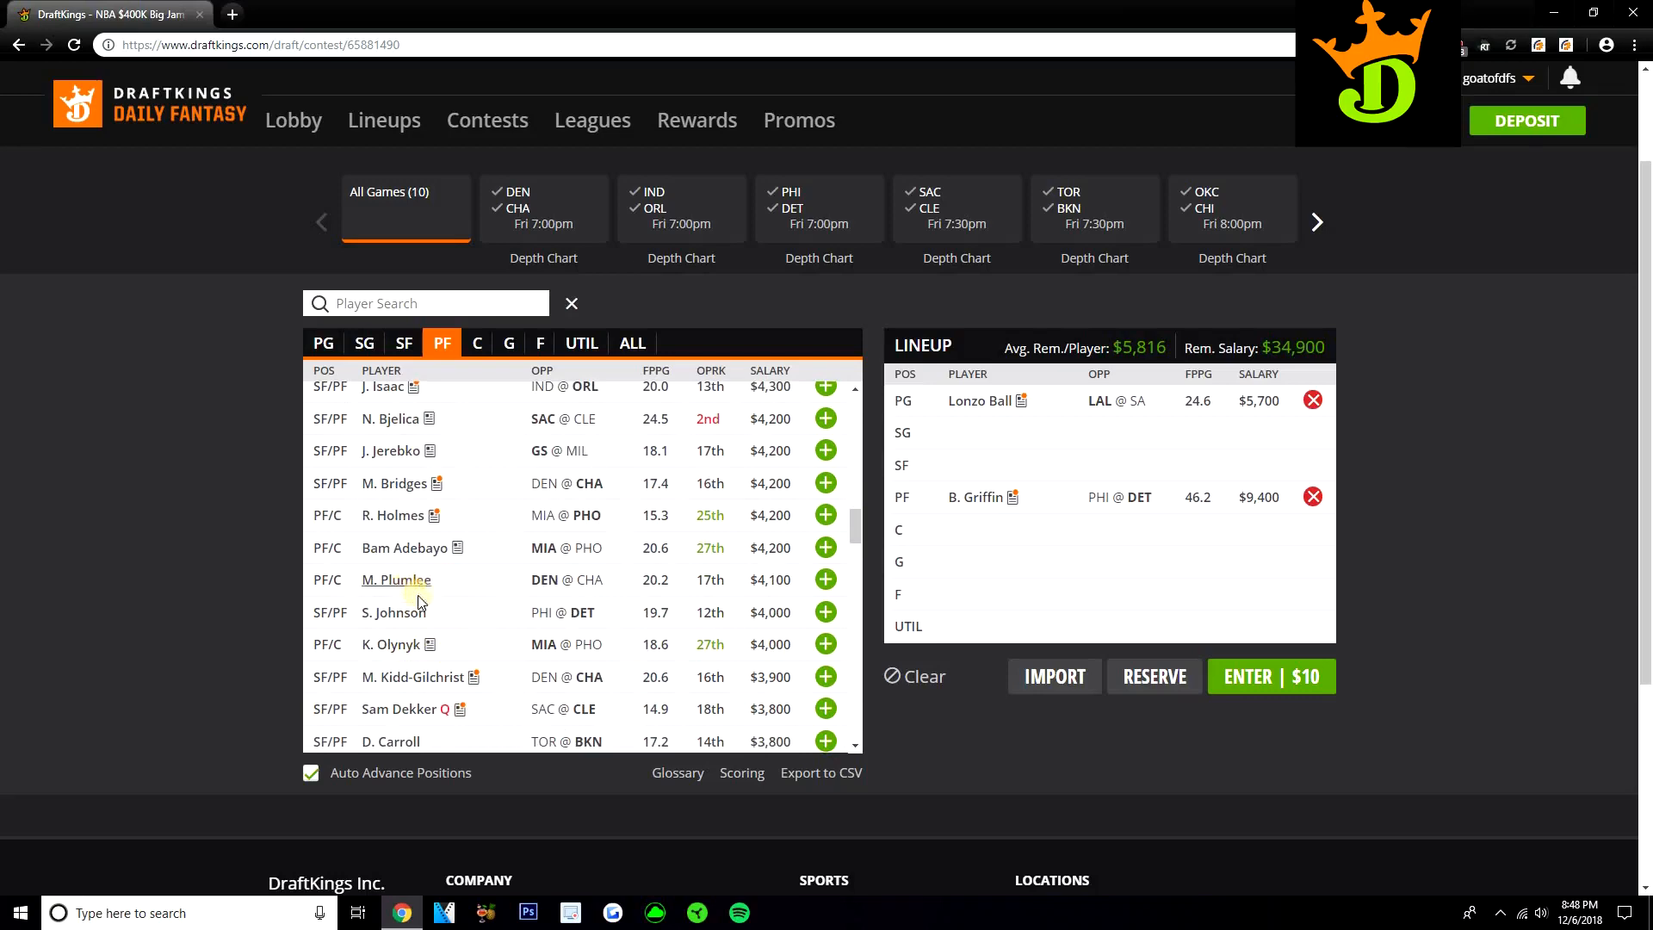
{"action": "mouse_move", "coordinate": [558, 564]}
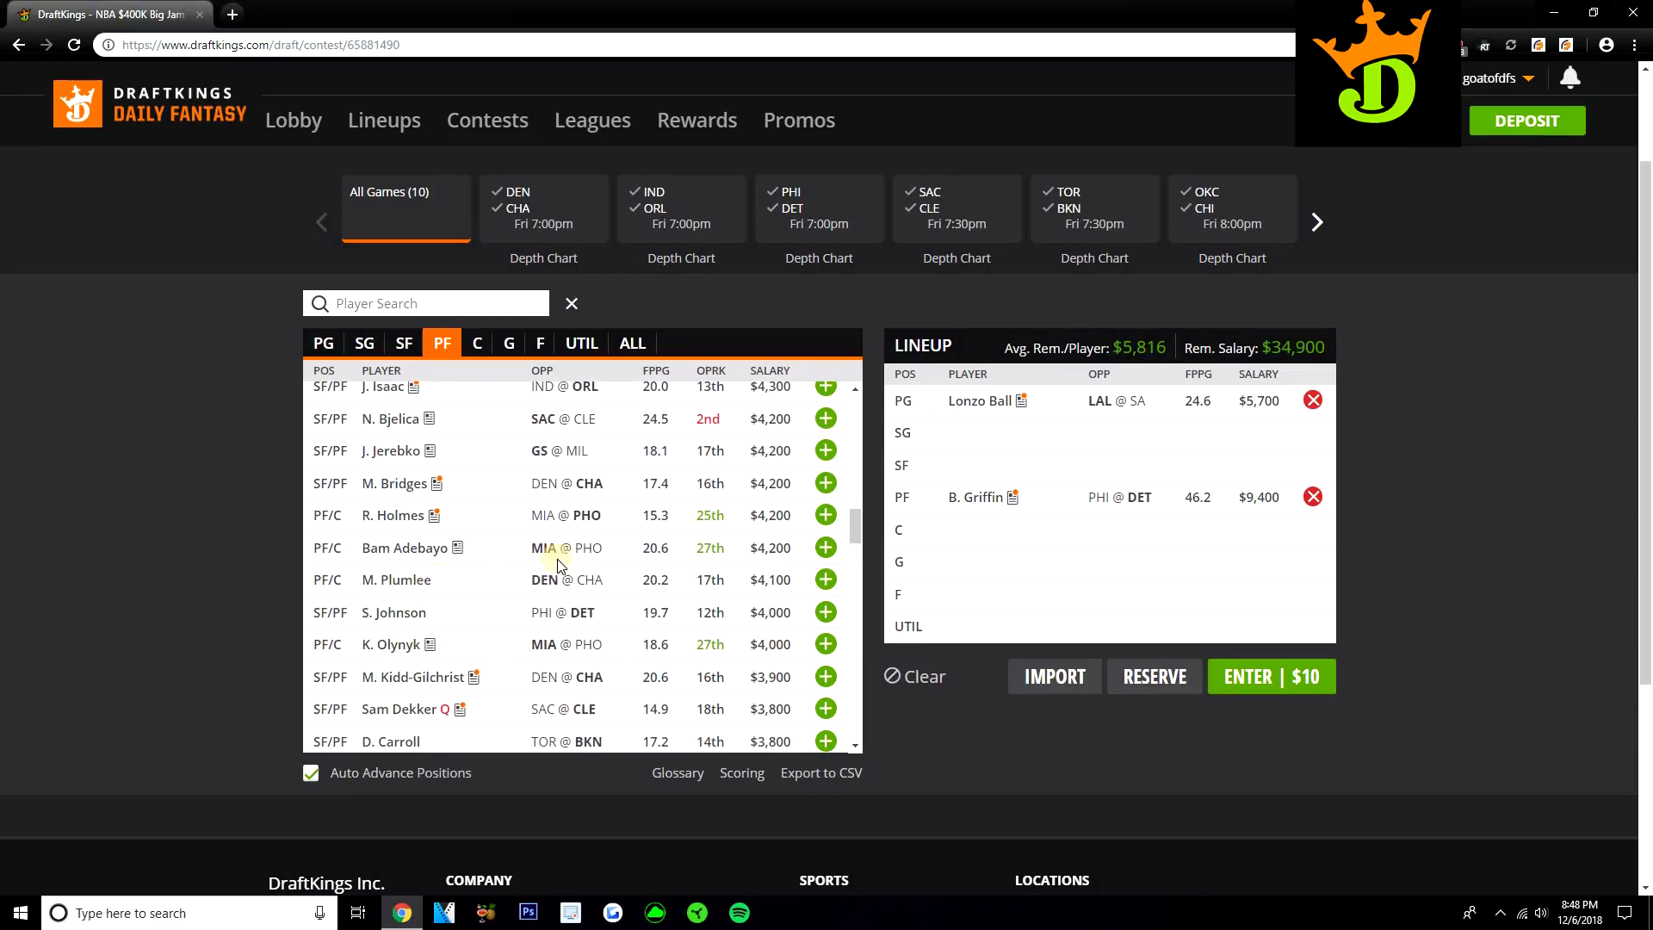
{"action": "mouse_move", "coordinate": [567, 541]}
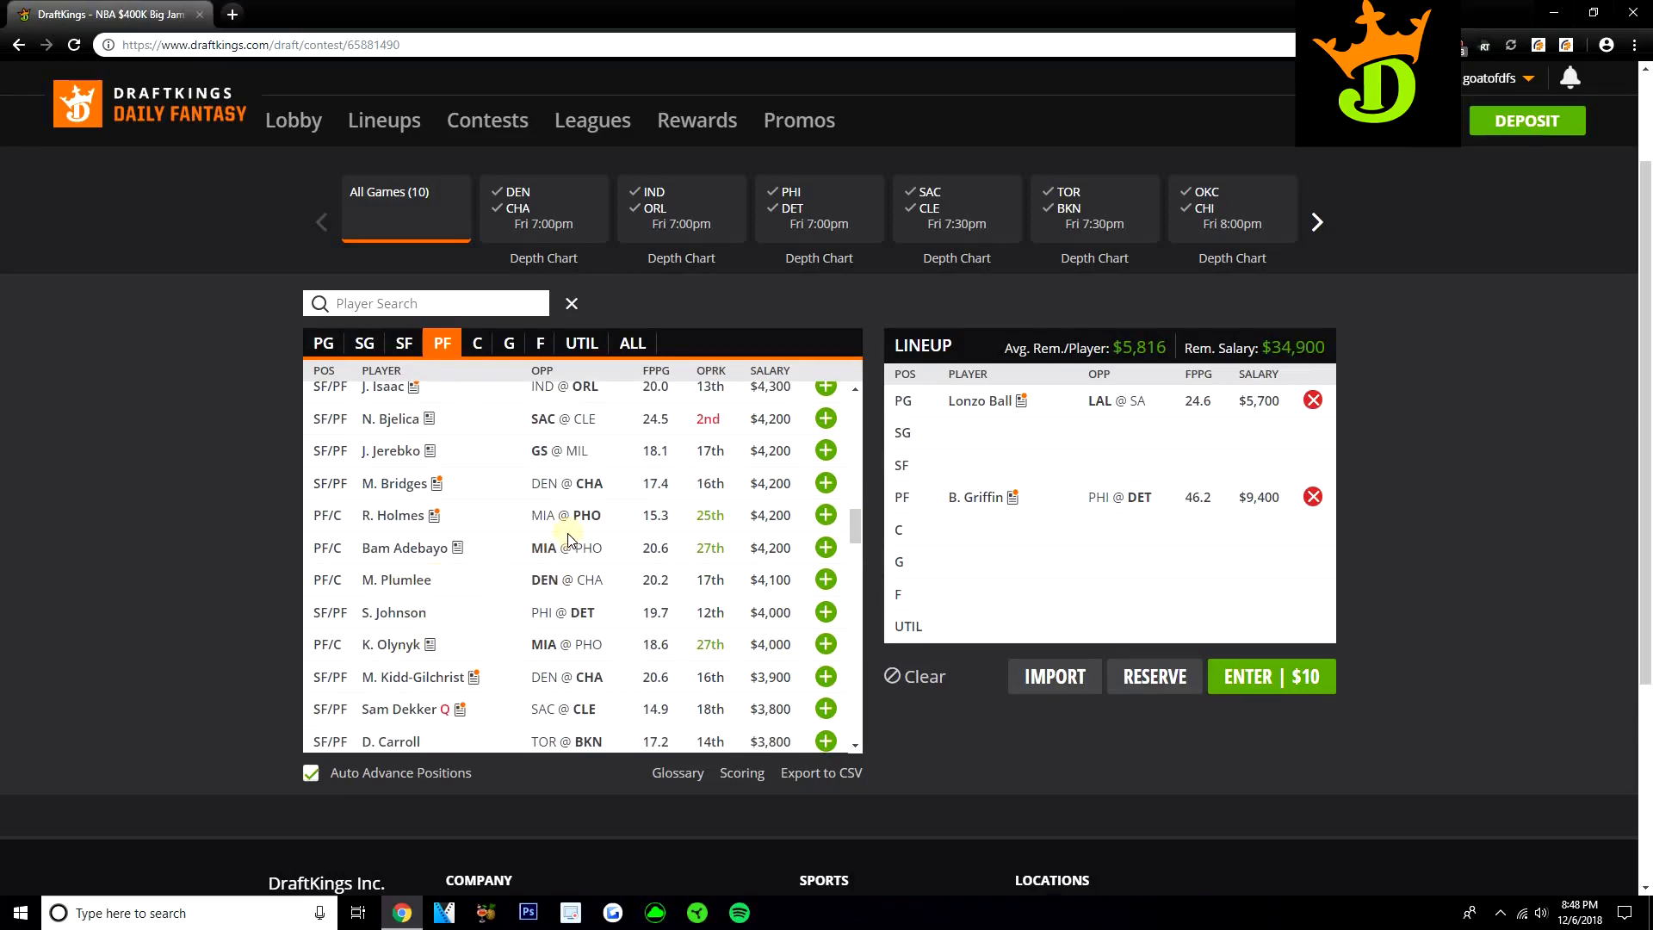
{"action": "mouse_move", "coordinate": [666, 555]}
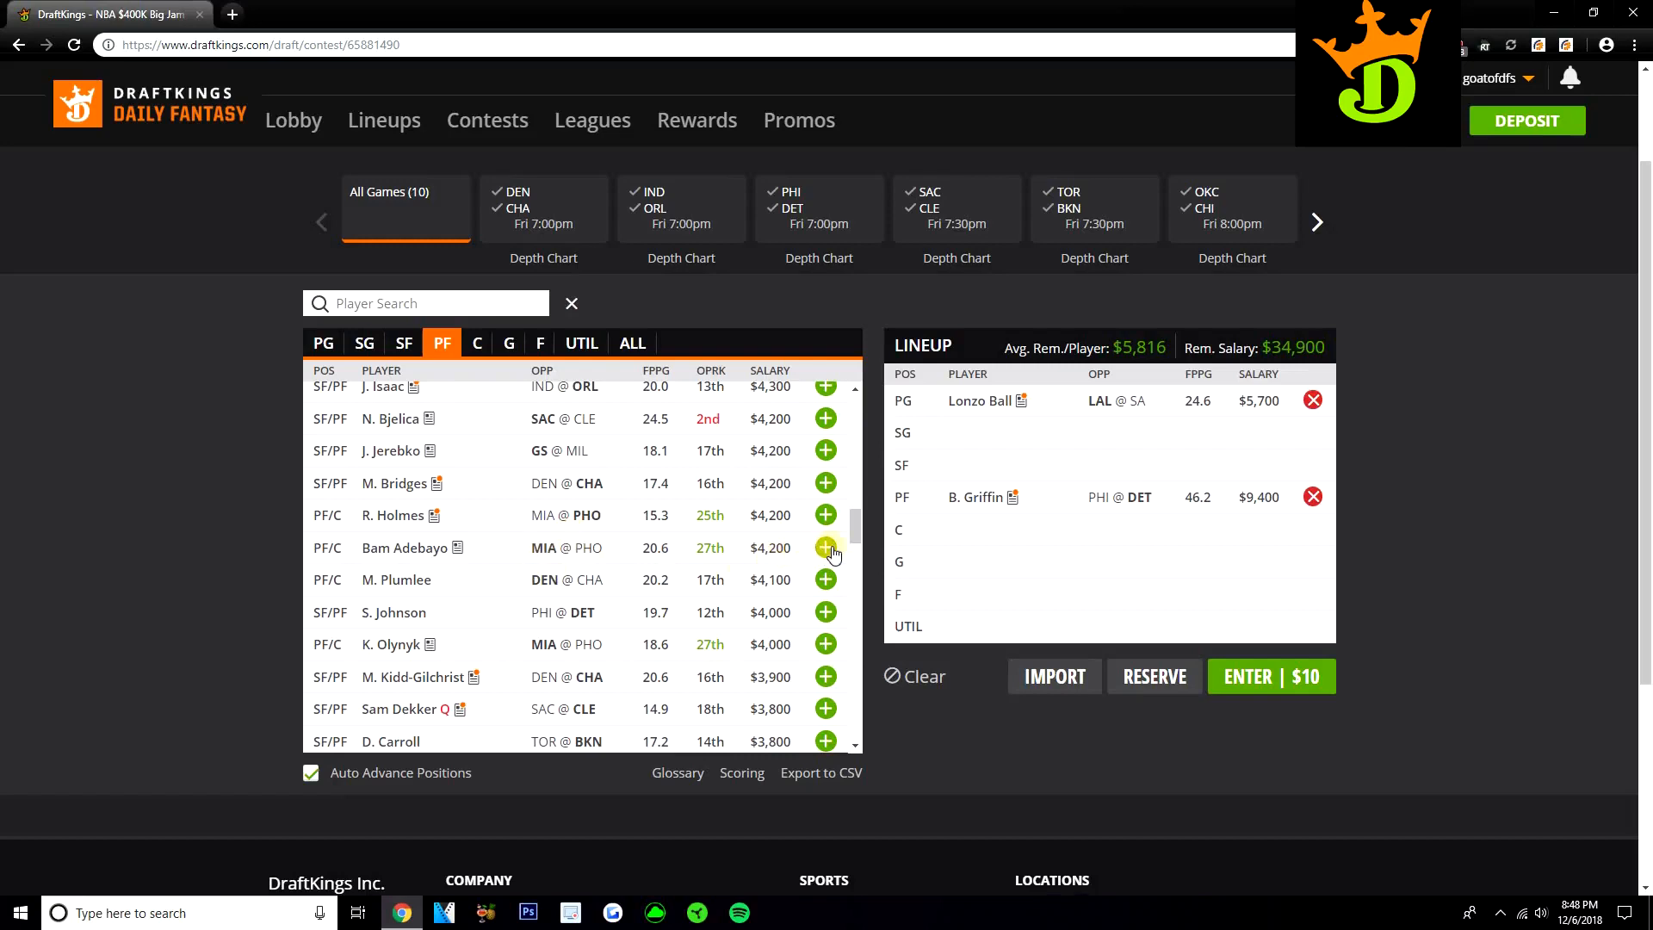
- Draft Bam Adebayo at C and K. Olynyk at F, leaving $26,700
{"action": "left_click", "coordinate": [825, 548]}
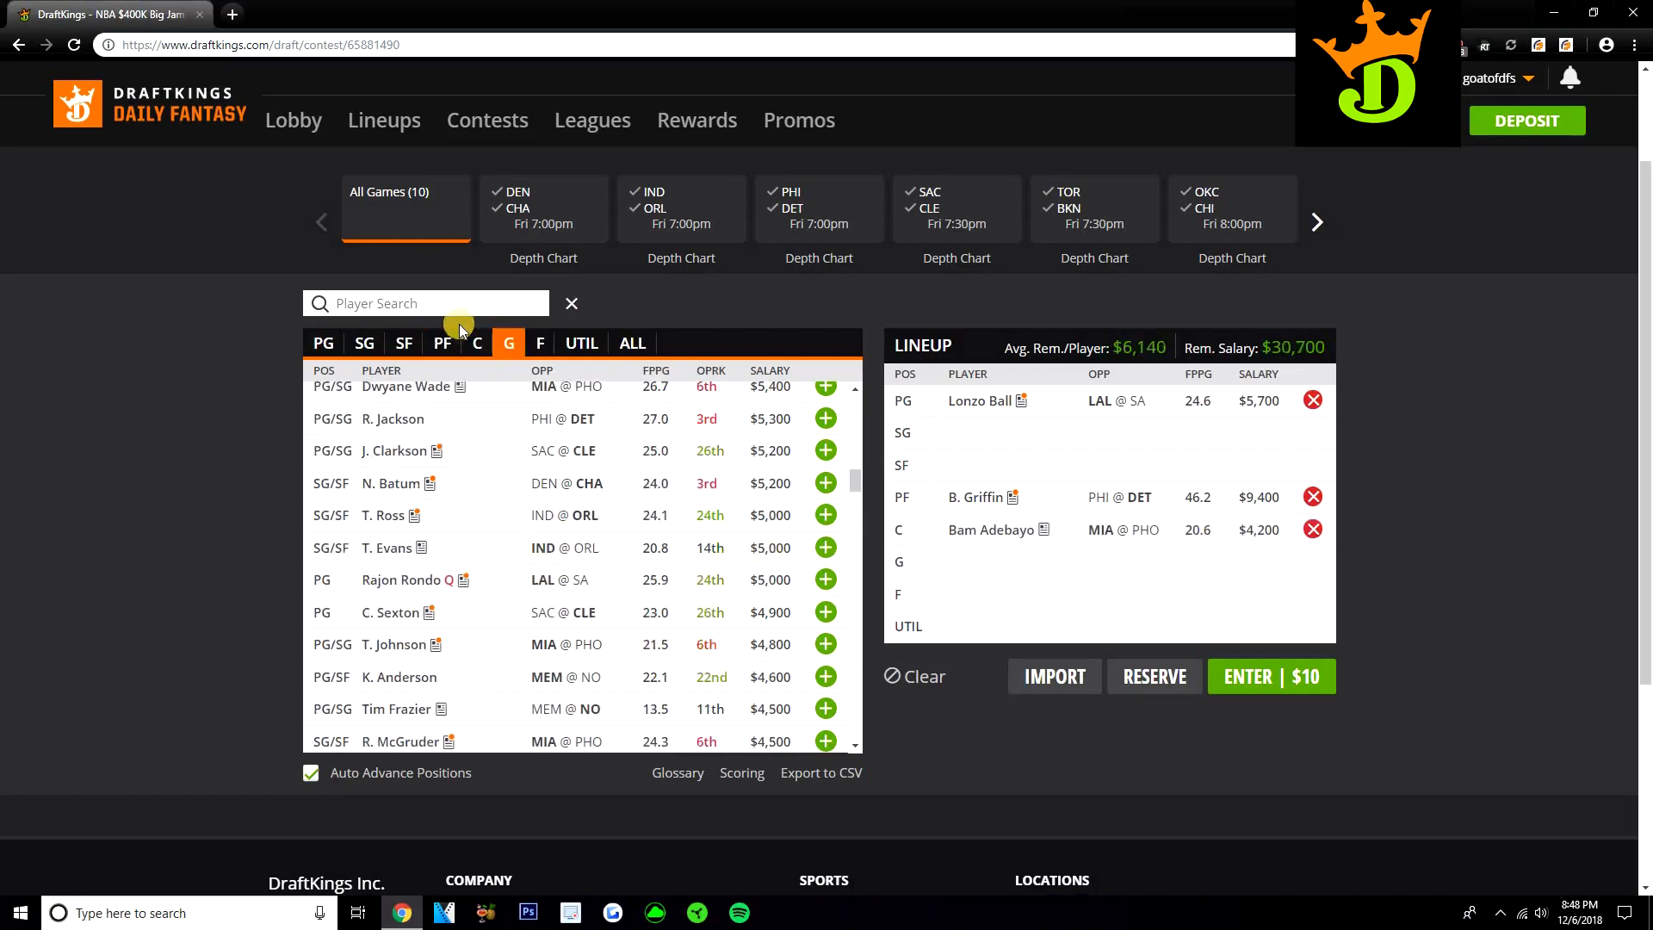
{"action": "left_click", "coordinate": [441, 343]}
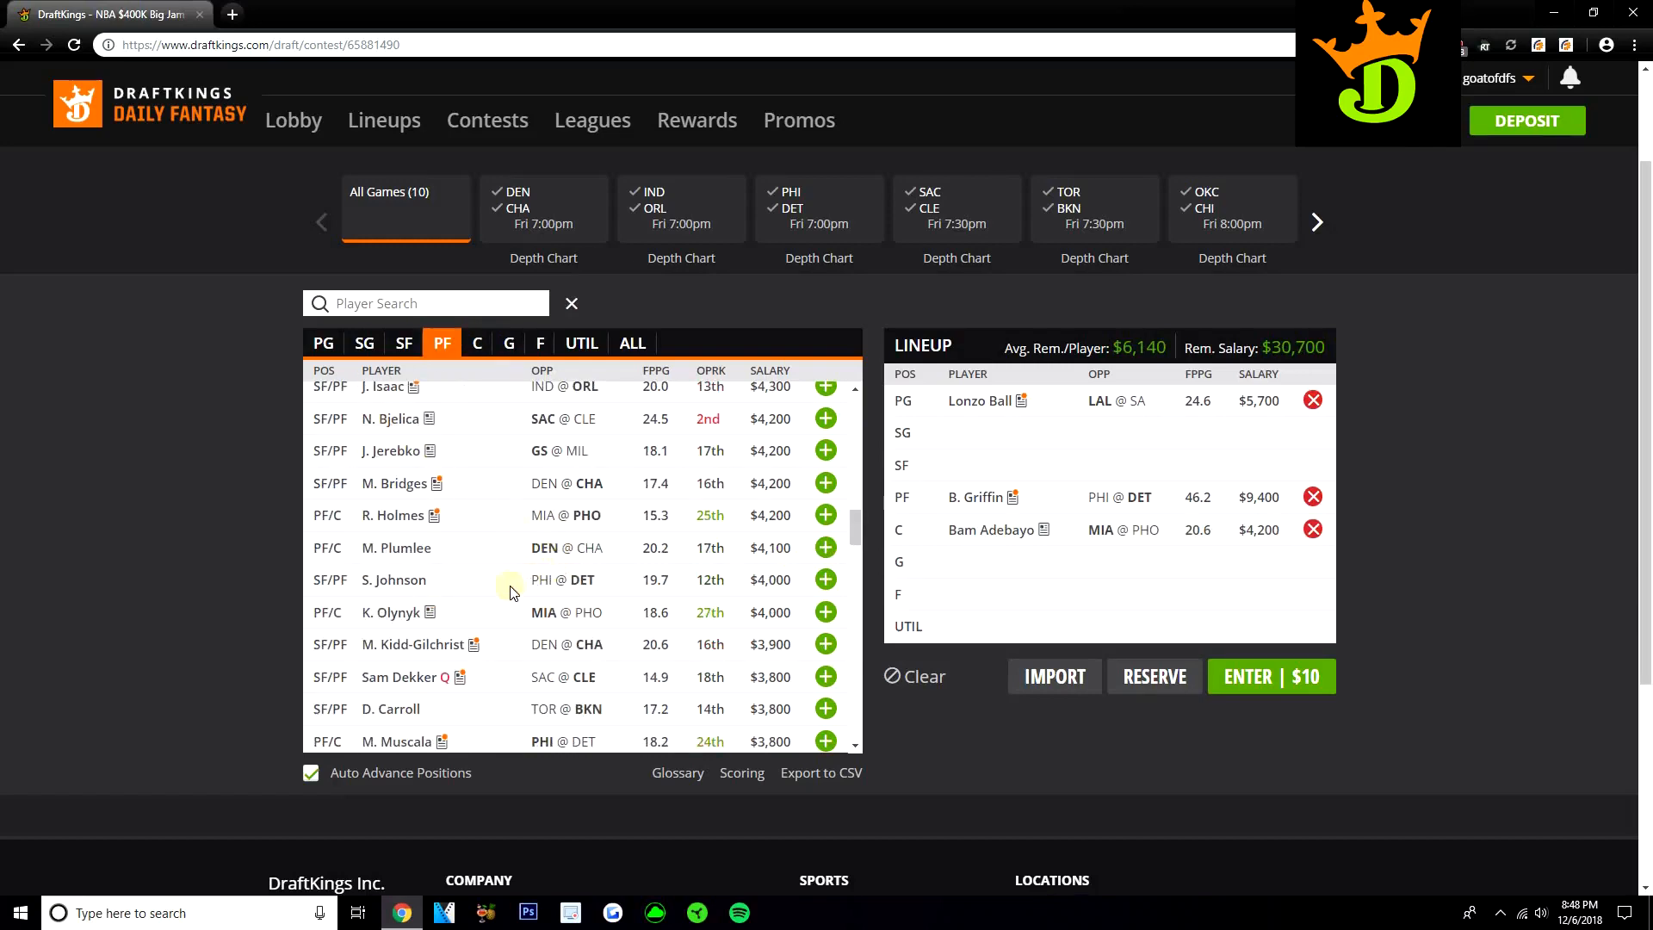
{"action": "mouse_move", "coordinate": [826, 612]}
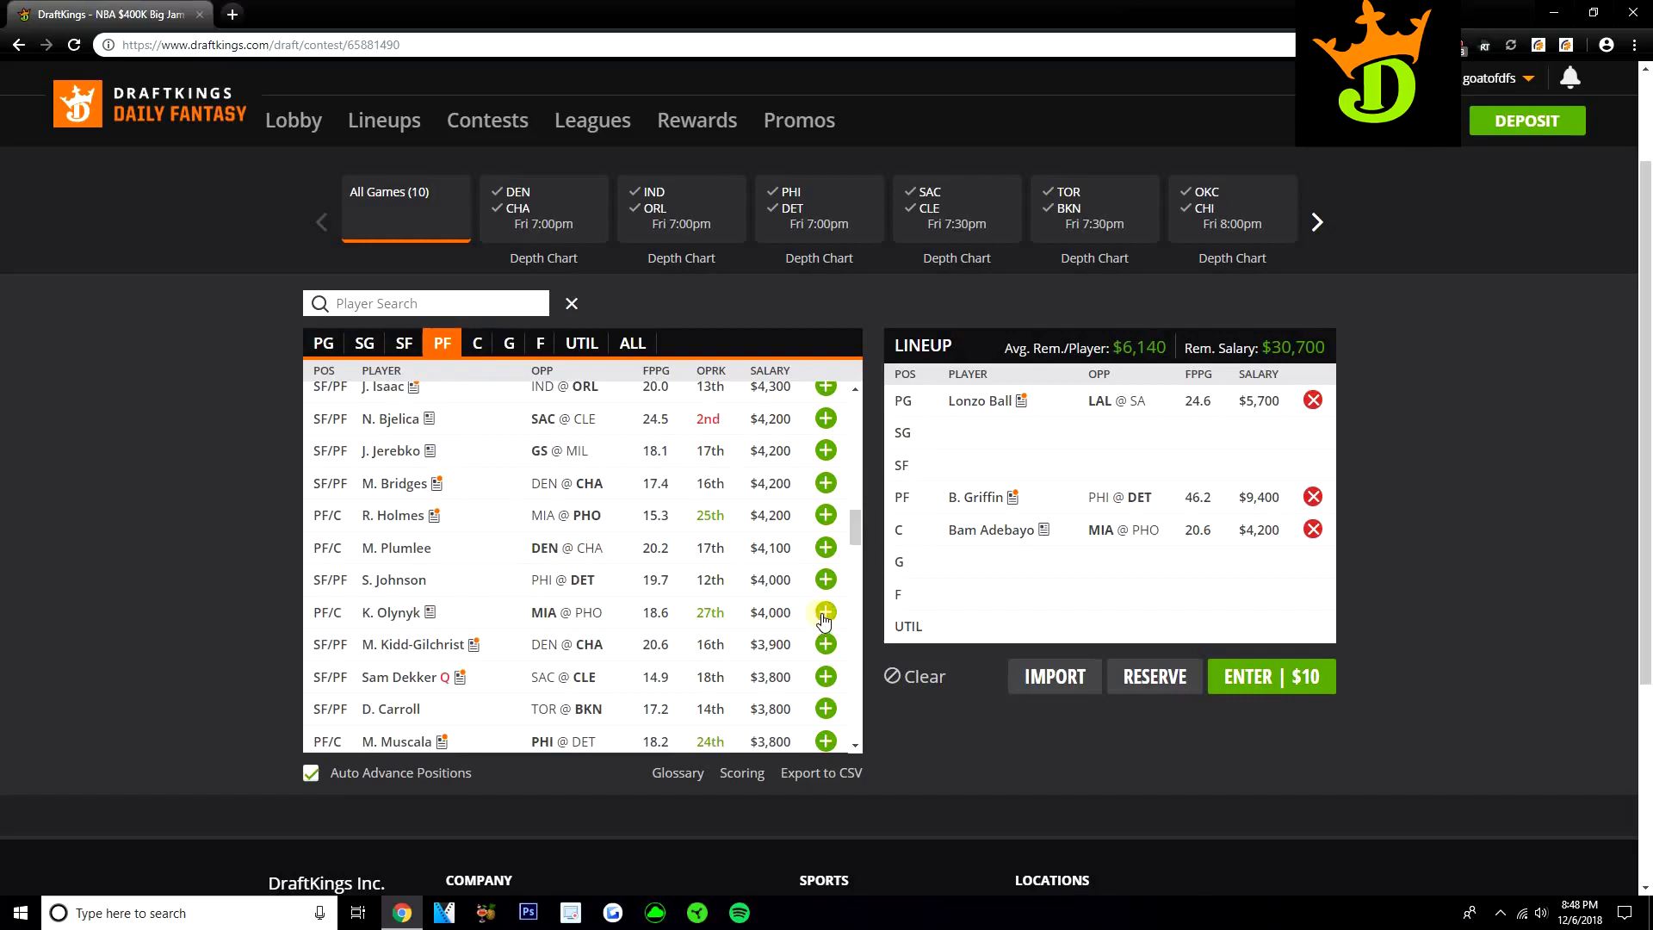
{"action": "mouse_move", "coordinate": [811, 620]}
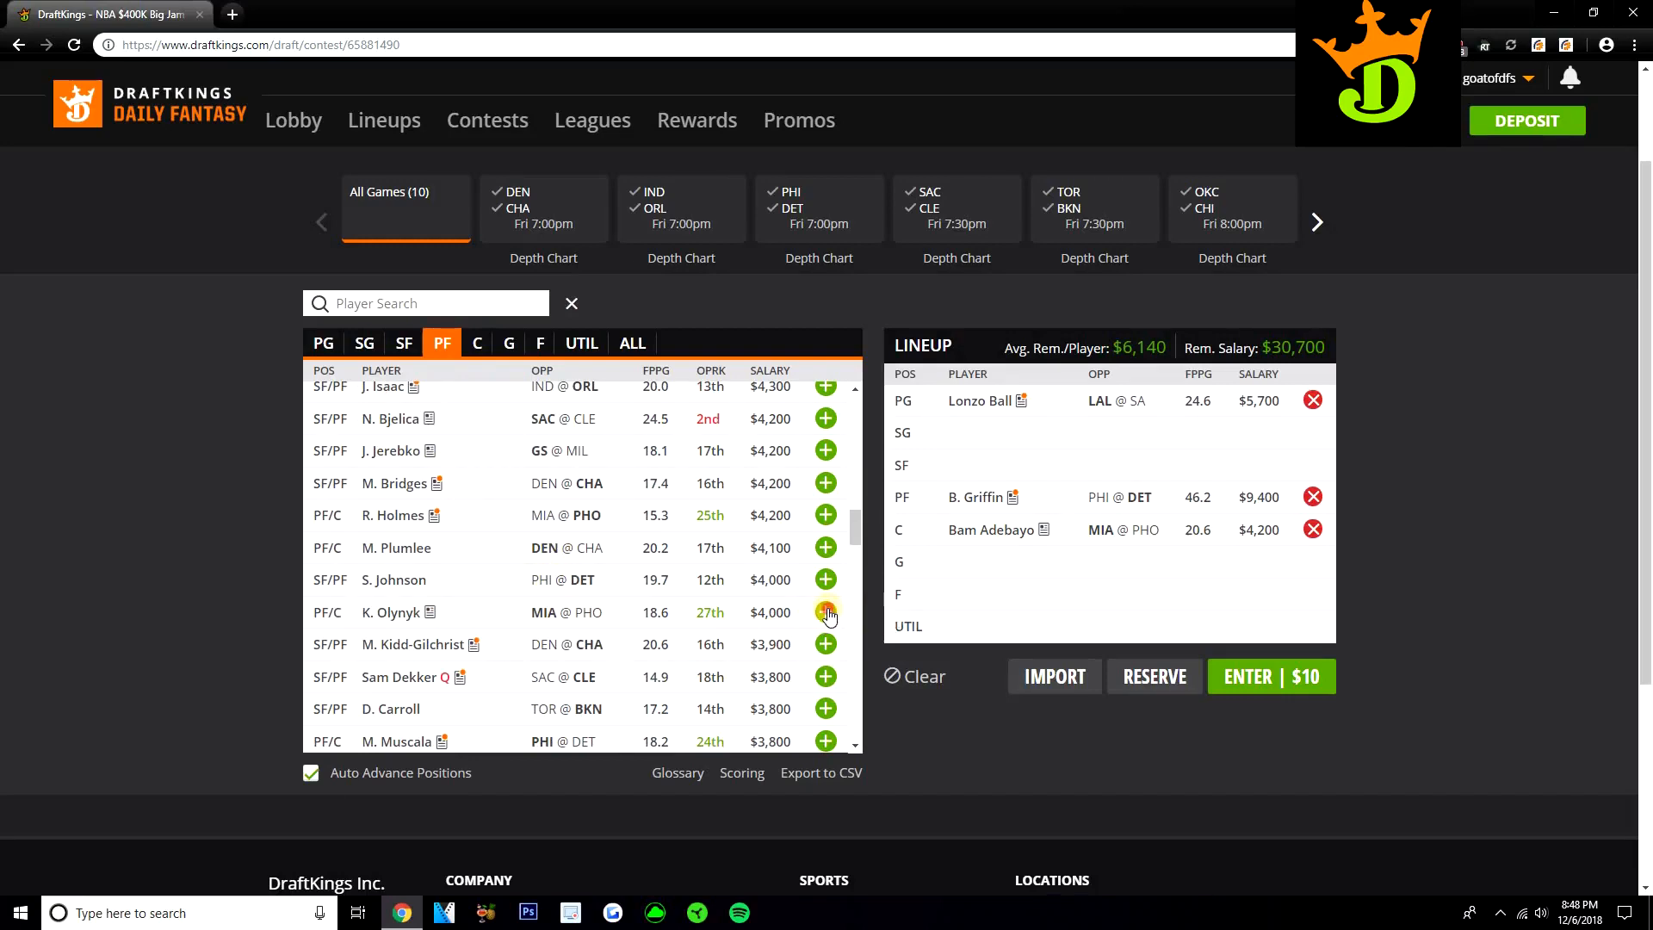
{"action": "left_click", "coordinate": [825, 611]}
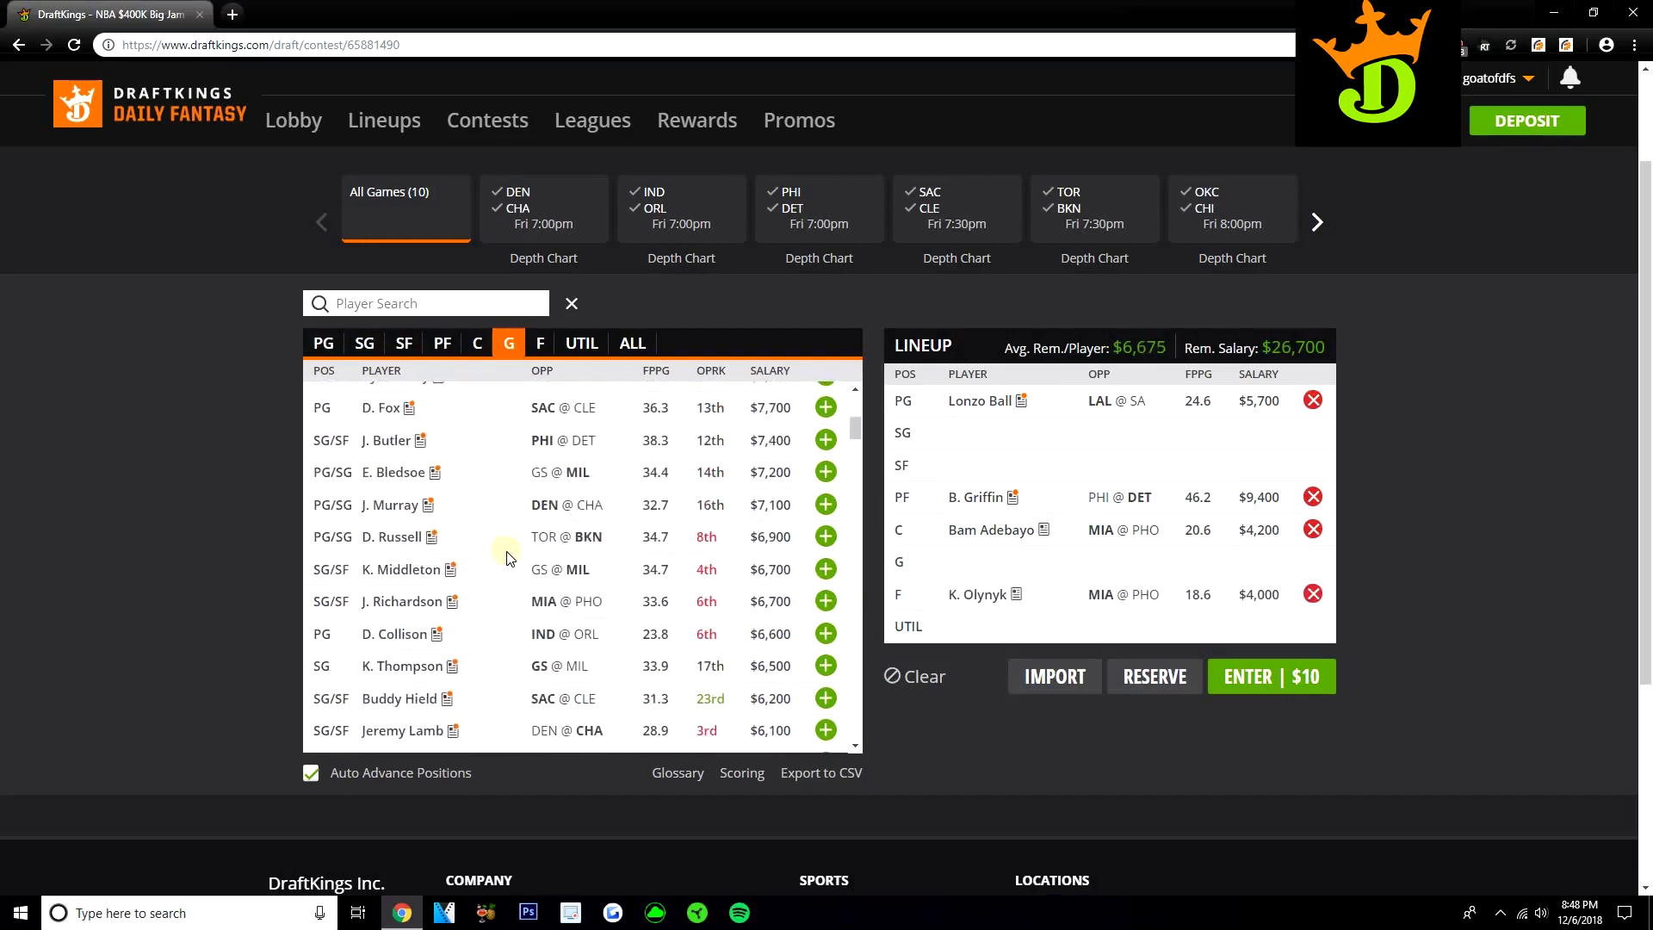
{"action": "left_click", "coordinate": [441, 342]}
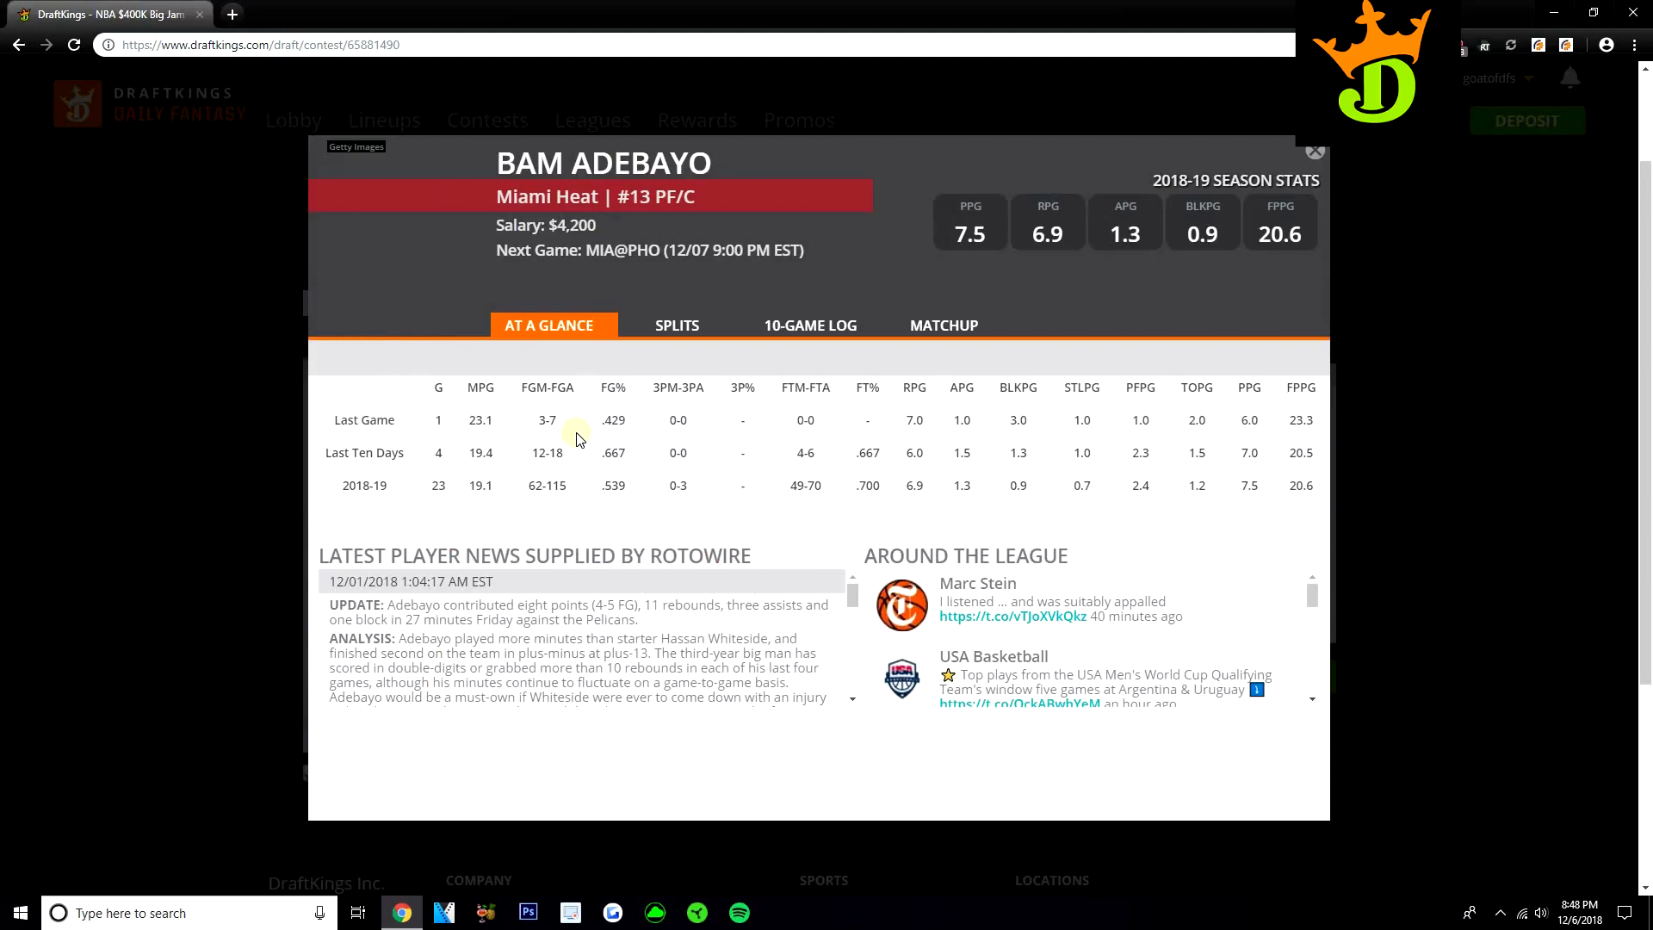
{"action": "left_click", "coordinate": [809, 325]}
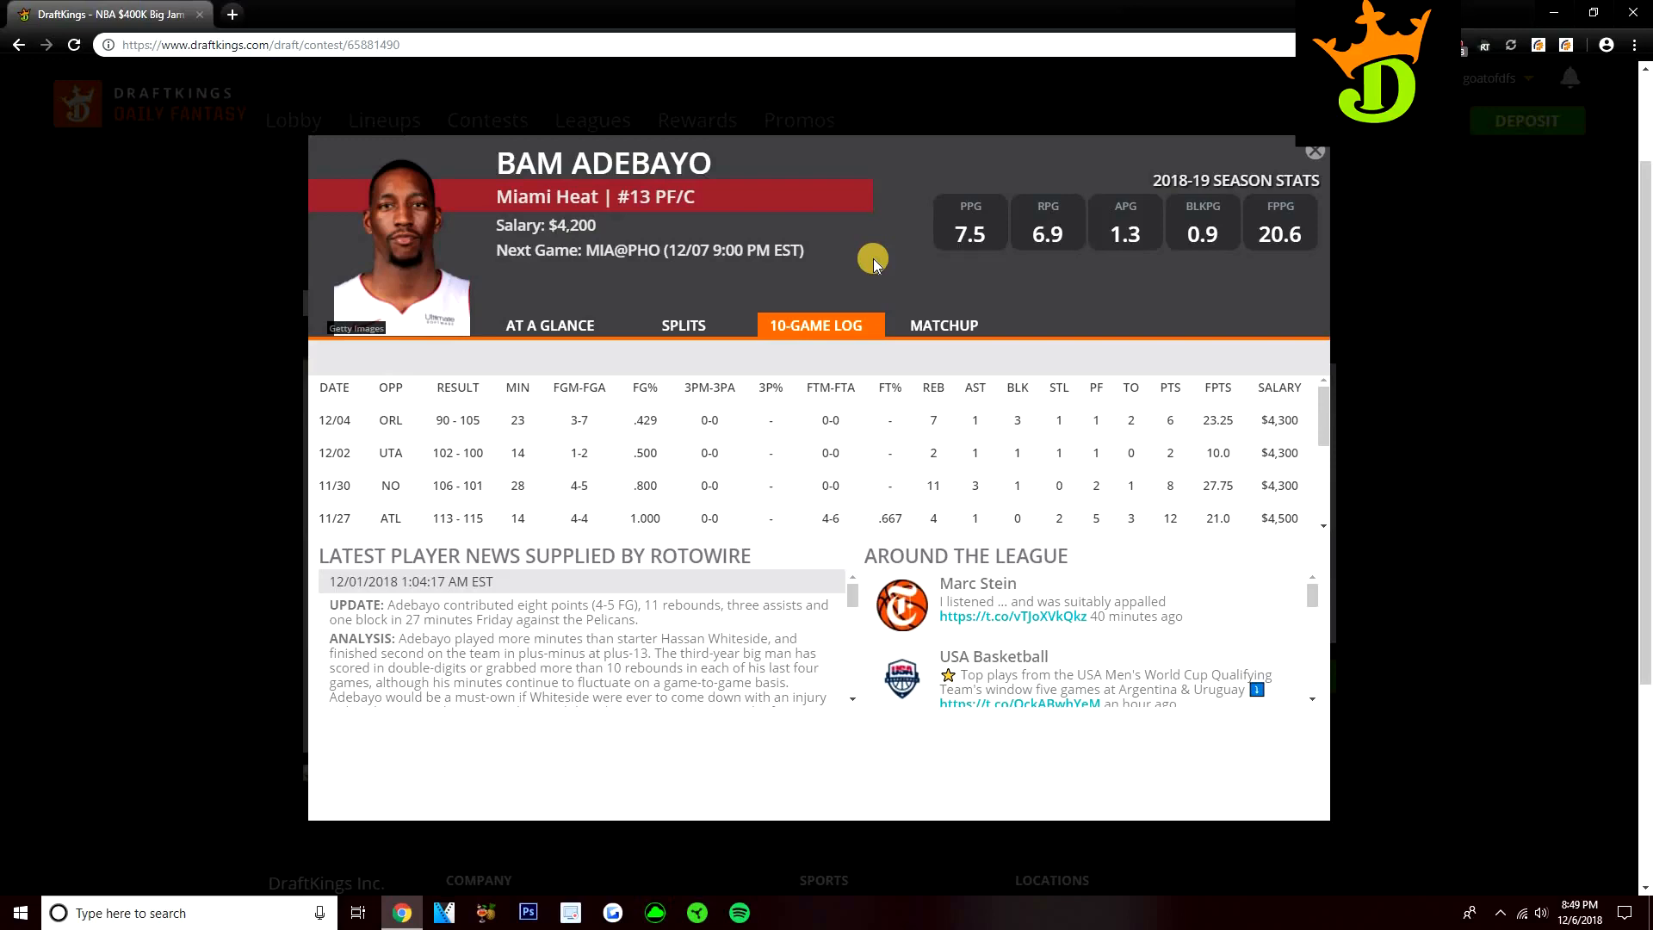
{"action": "mouse_move", "coordinate": [1323, 165]}
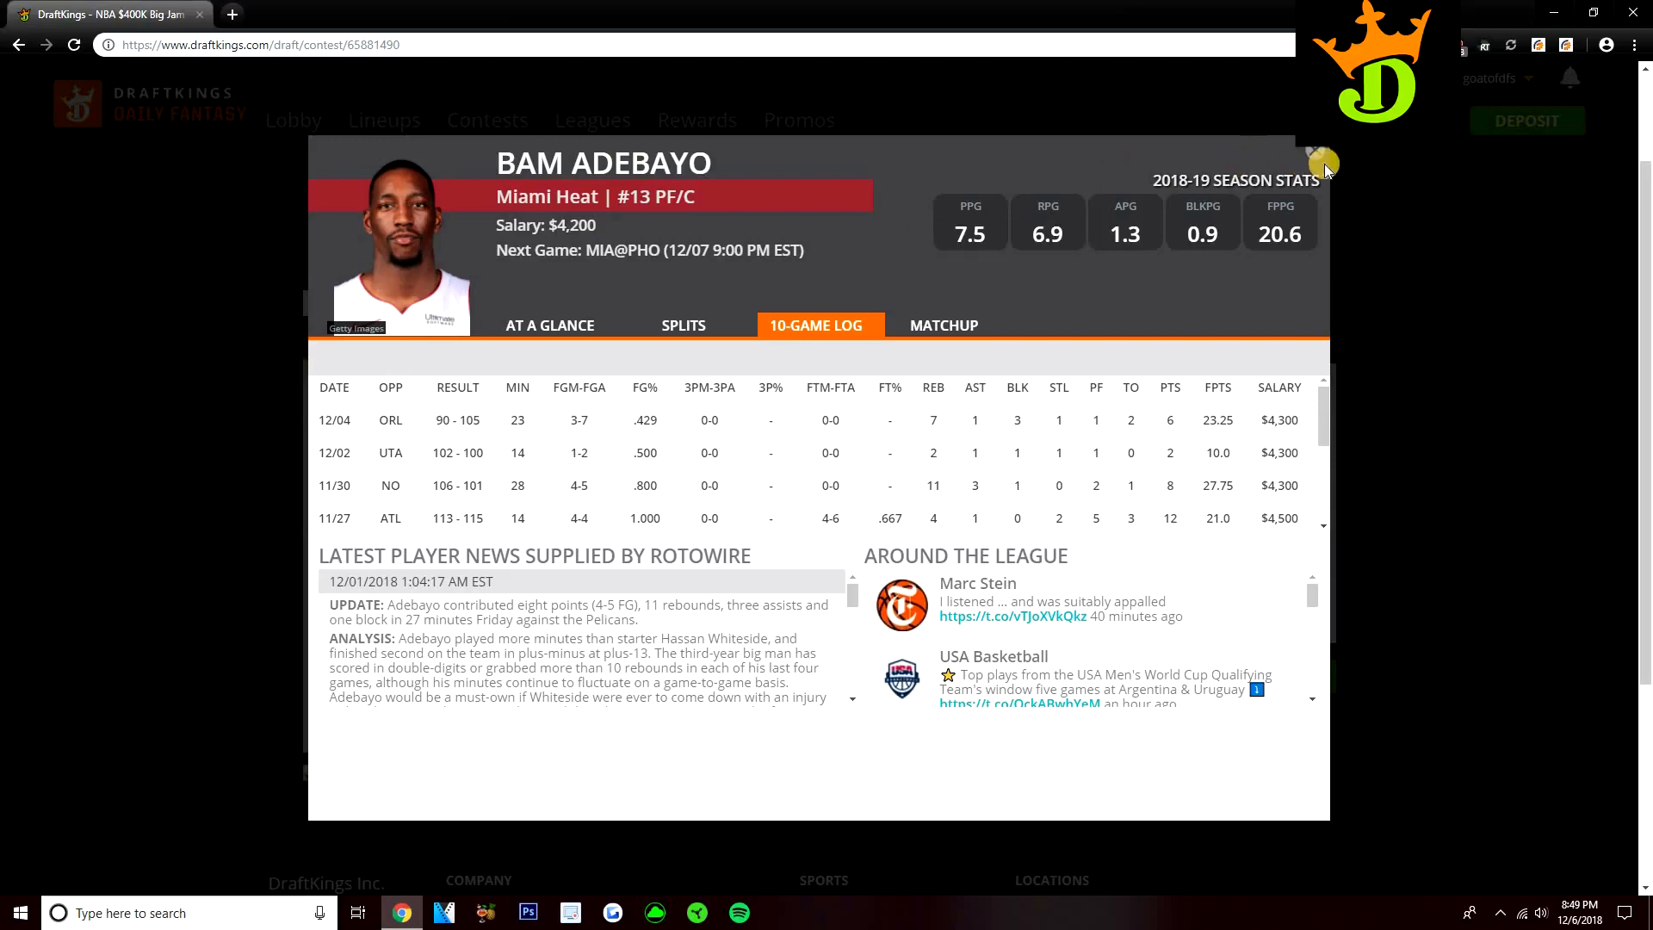
{"action": "left_click", "coordinate": [1319, 162]}
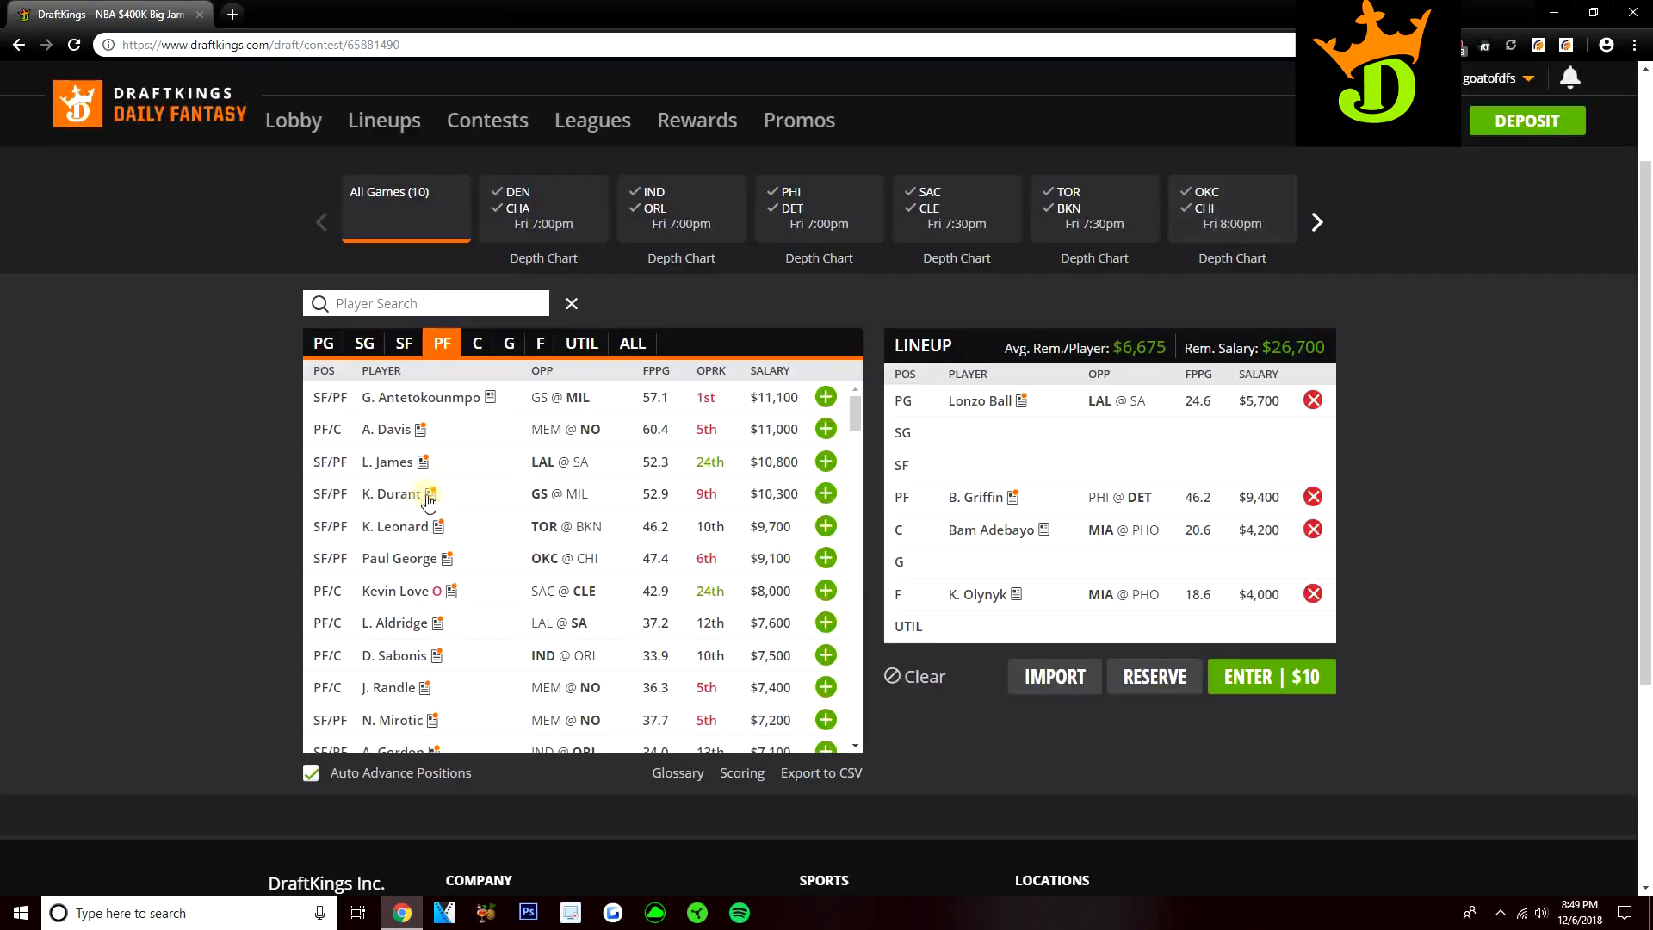
{"action": "mouse_move", "coordinate": [473, 496]}
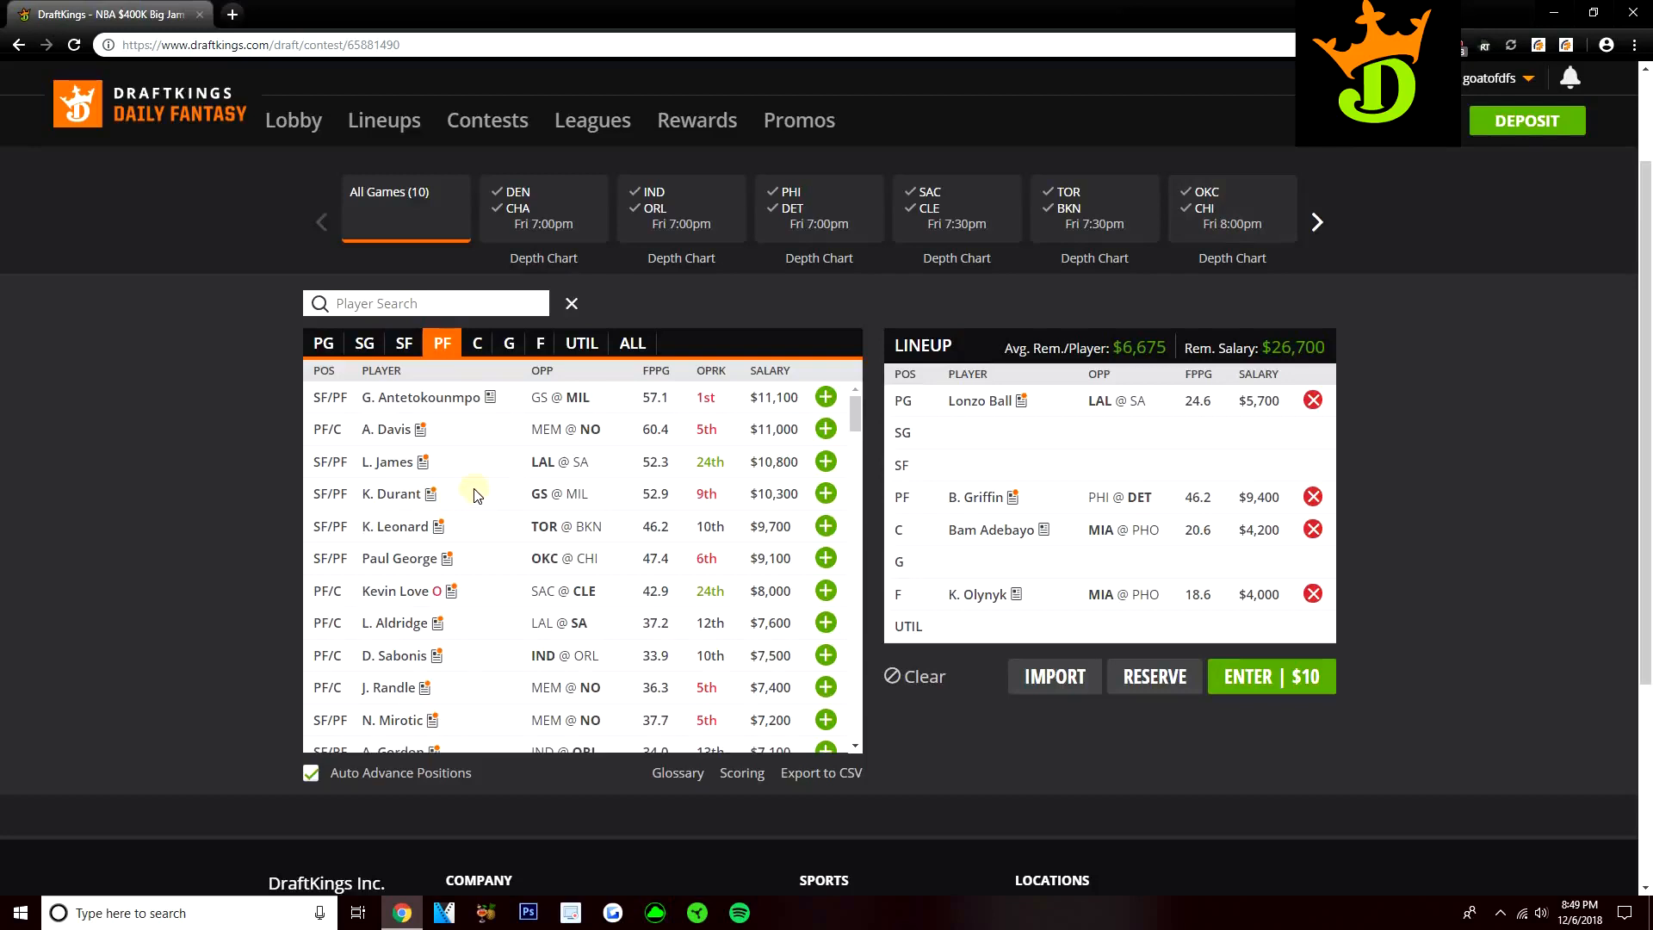
- Open K. Olynyk's player card from the lineup to his 10-game log
{"action": "left_click", "coordinate": [825, 493]}
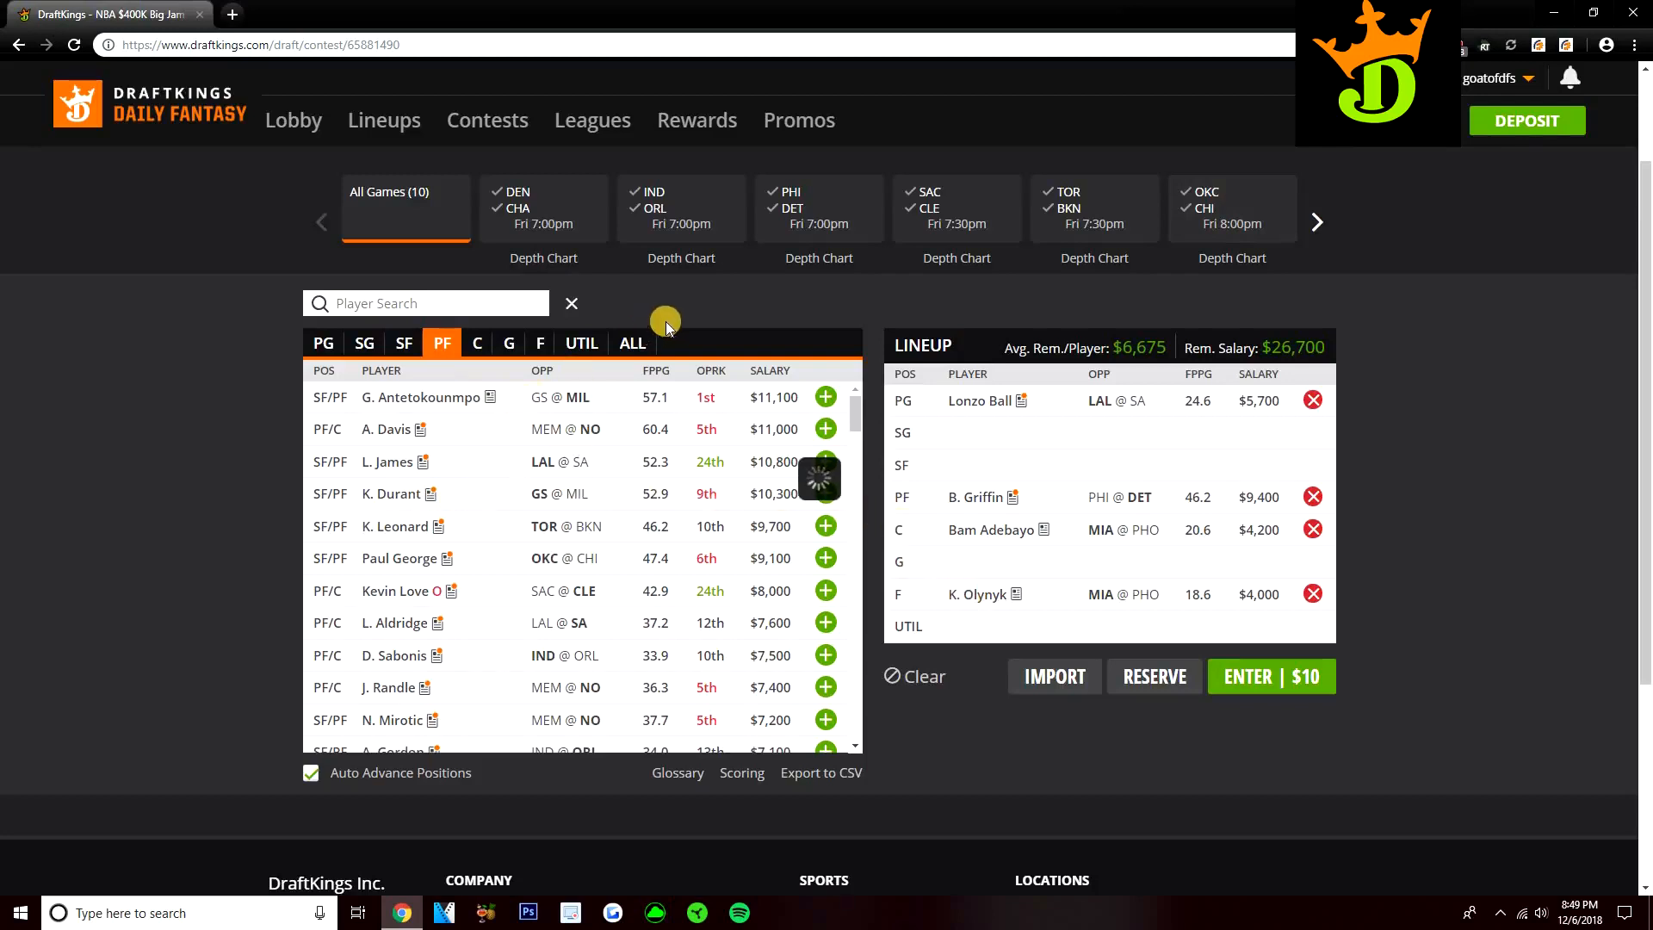
{"action": "left_click", "coordinate": [1024, 593]}
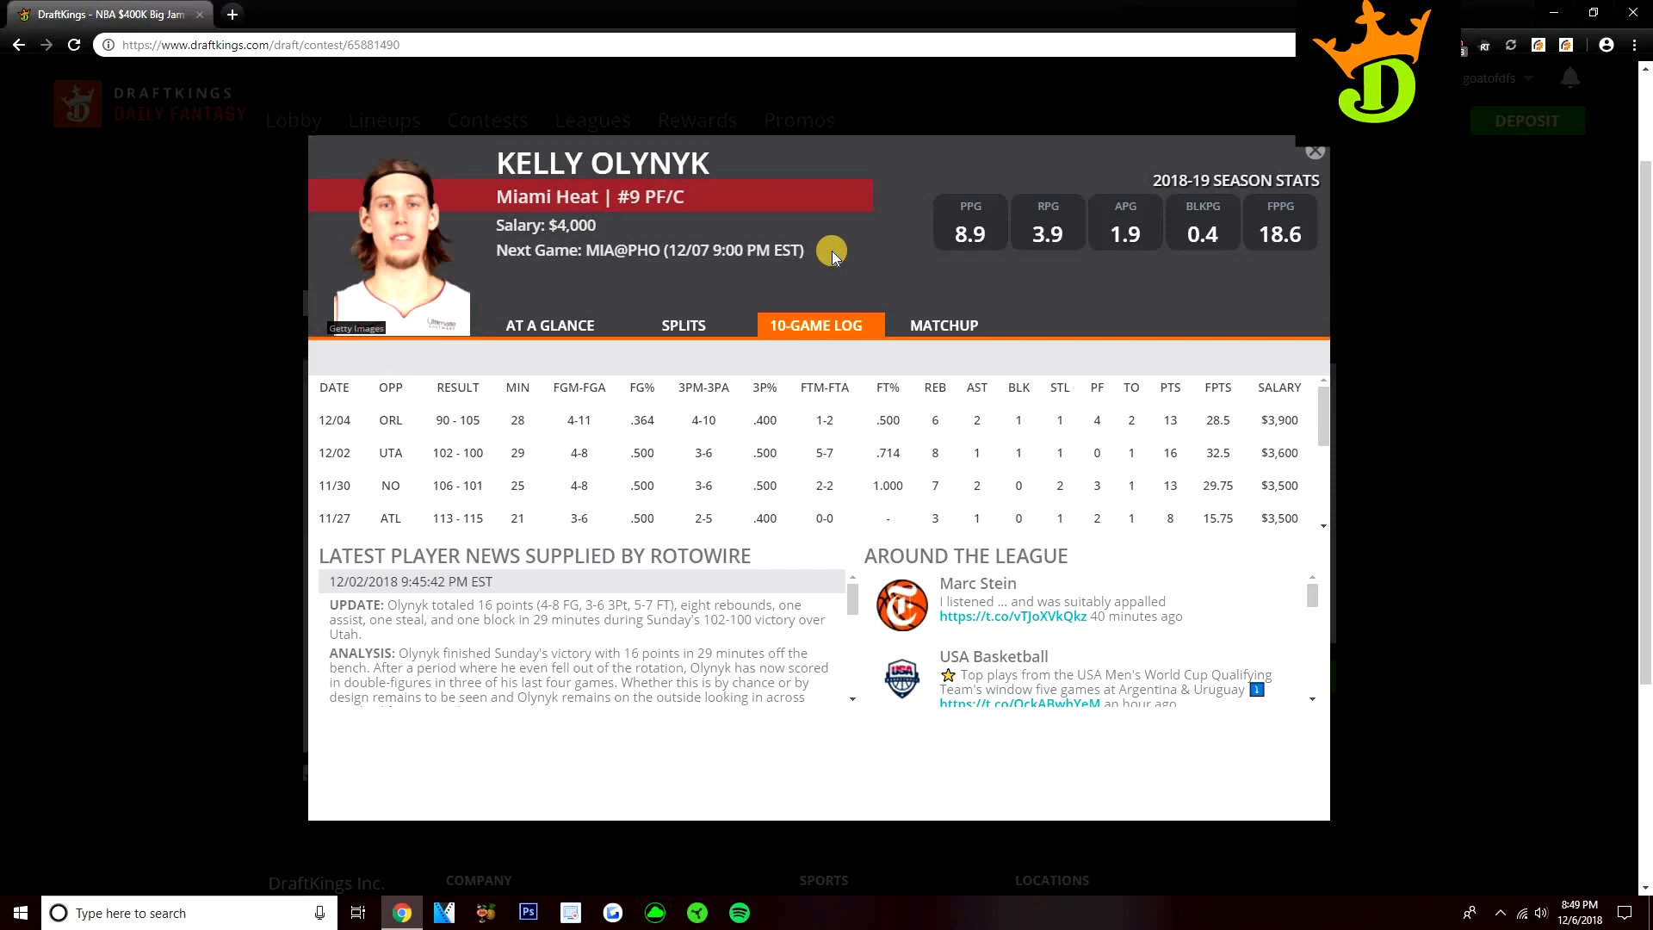
{"action": "mouse_move", "coordinate": [1296, 169]}
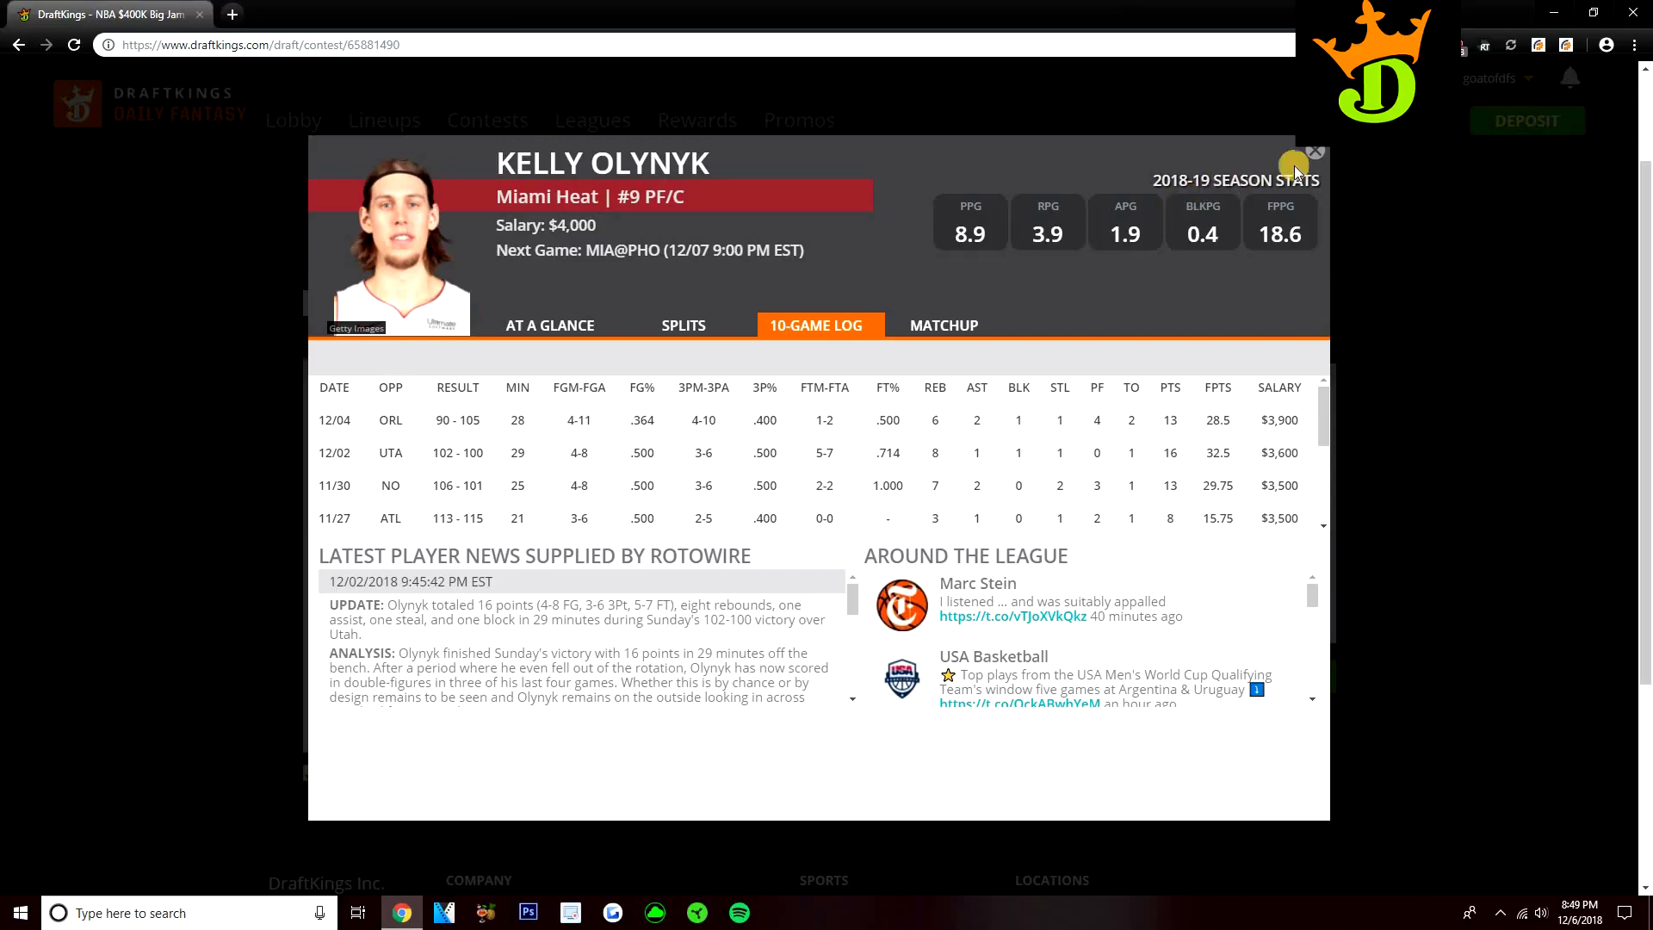
- Close Kelly Olynyk's card after reading his 10-game log
{"action": "left_click", "coordinate": [1316, 151]}
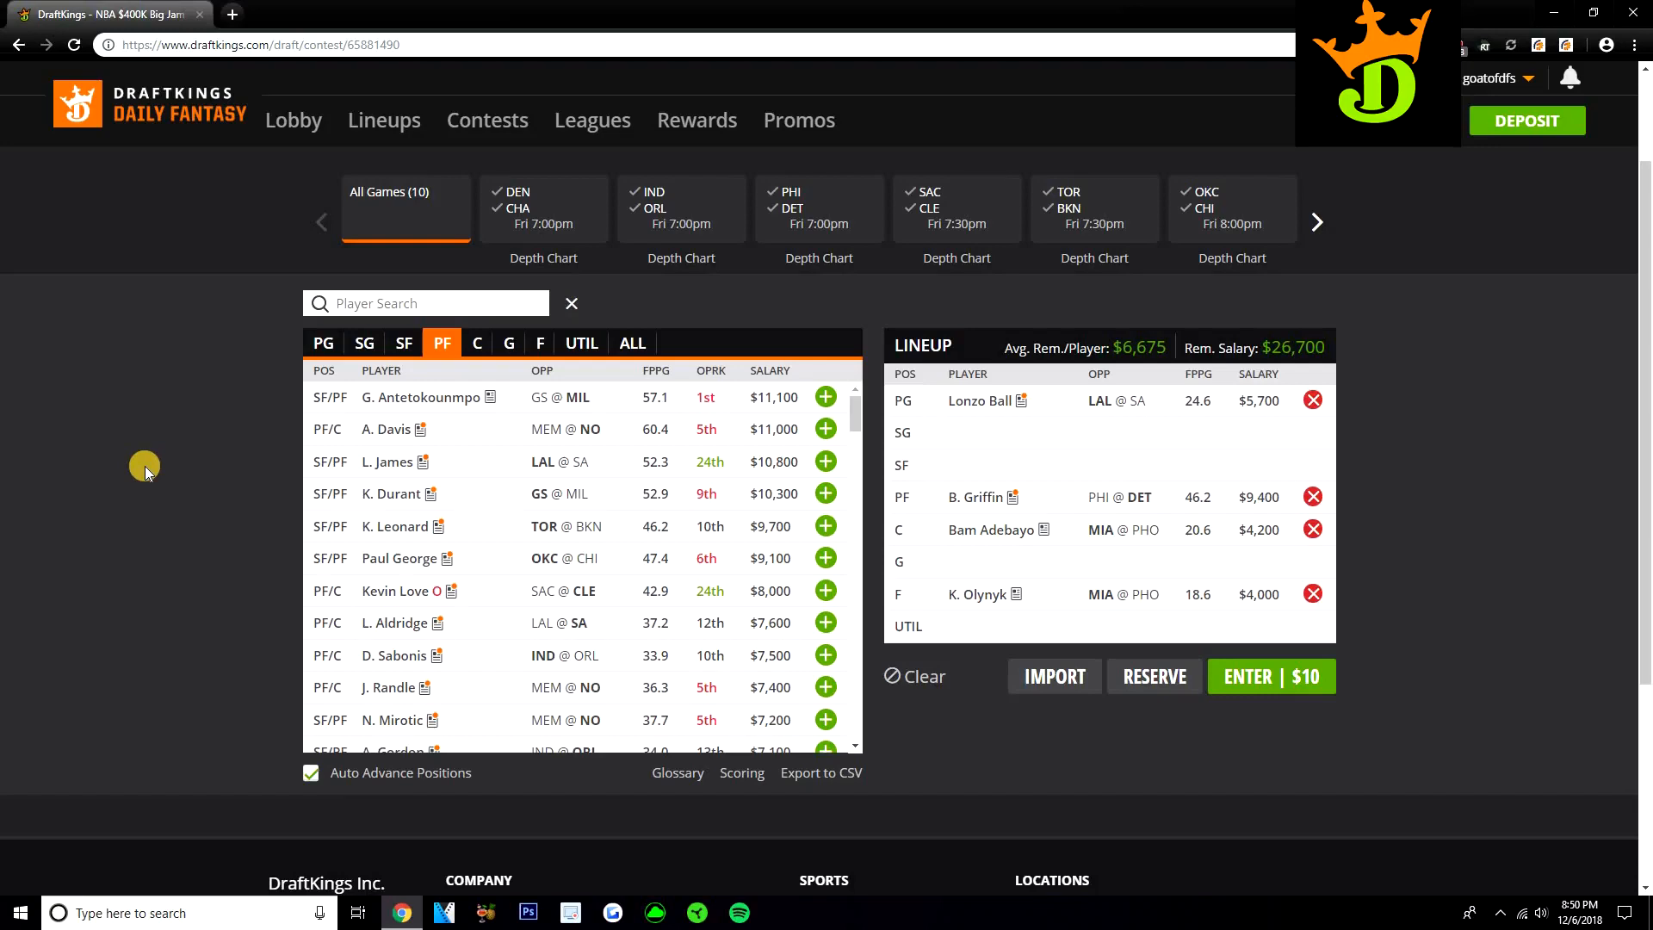
{"action": "mouse_move", "coordinate": [202, 459]}
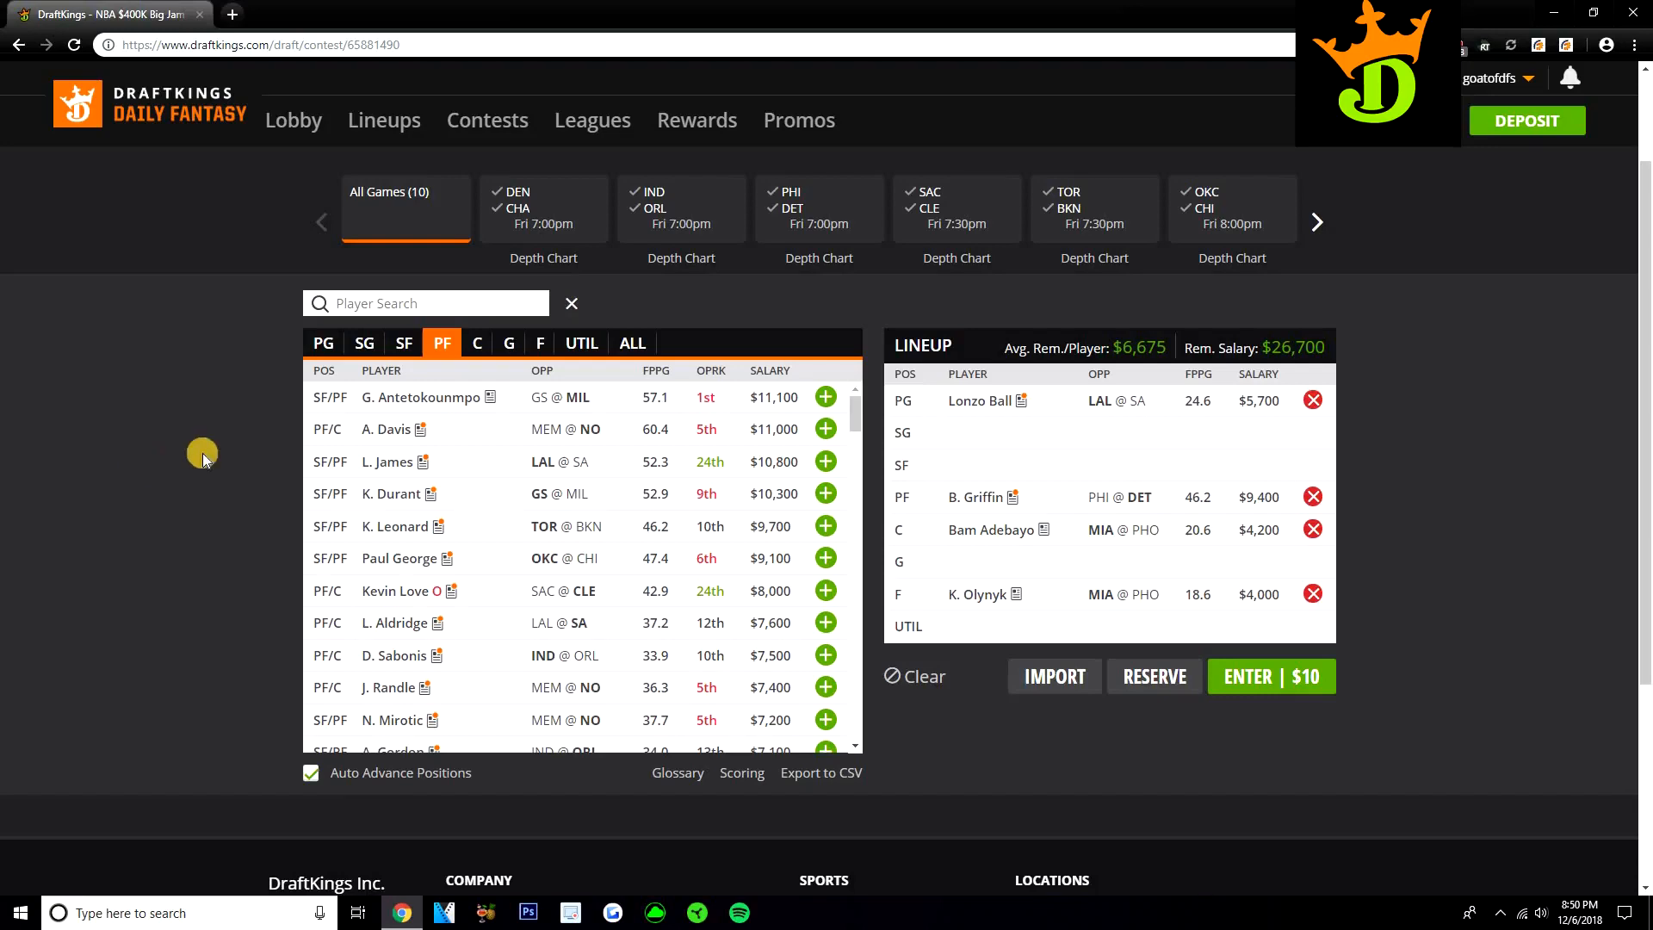
{"action": "mouse_move", "coordinate": [515, 496]}
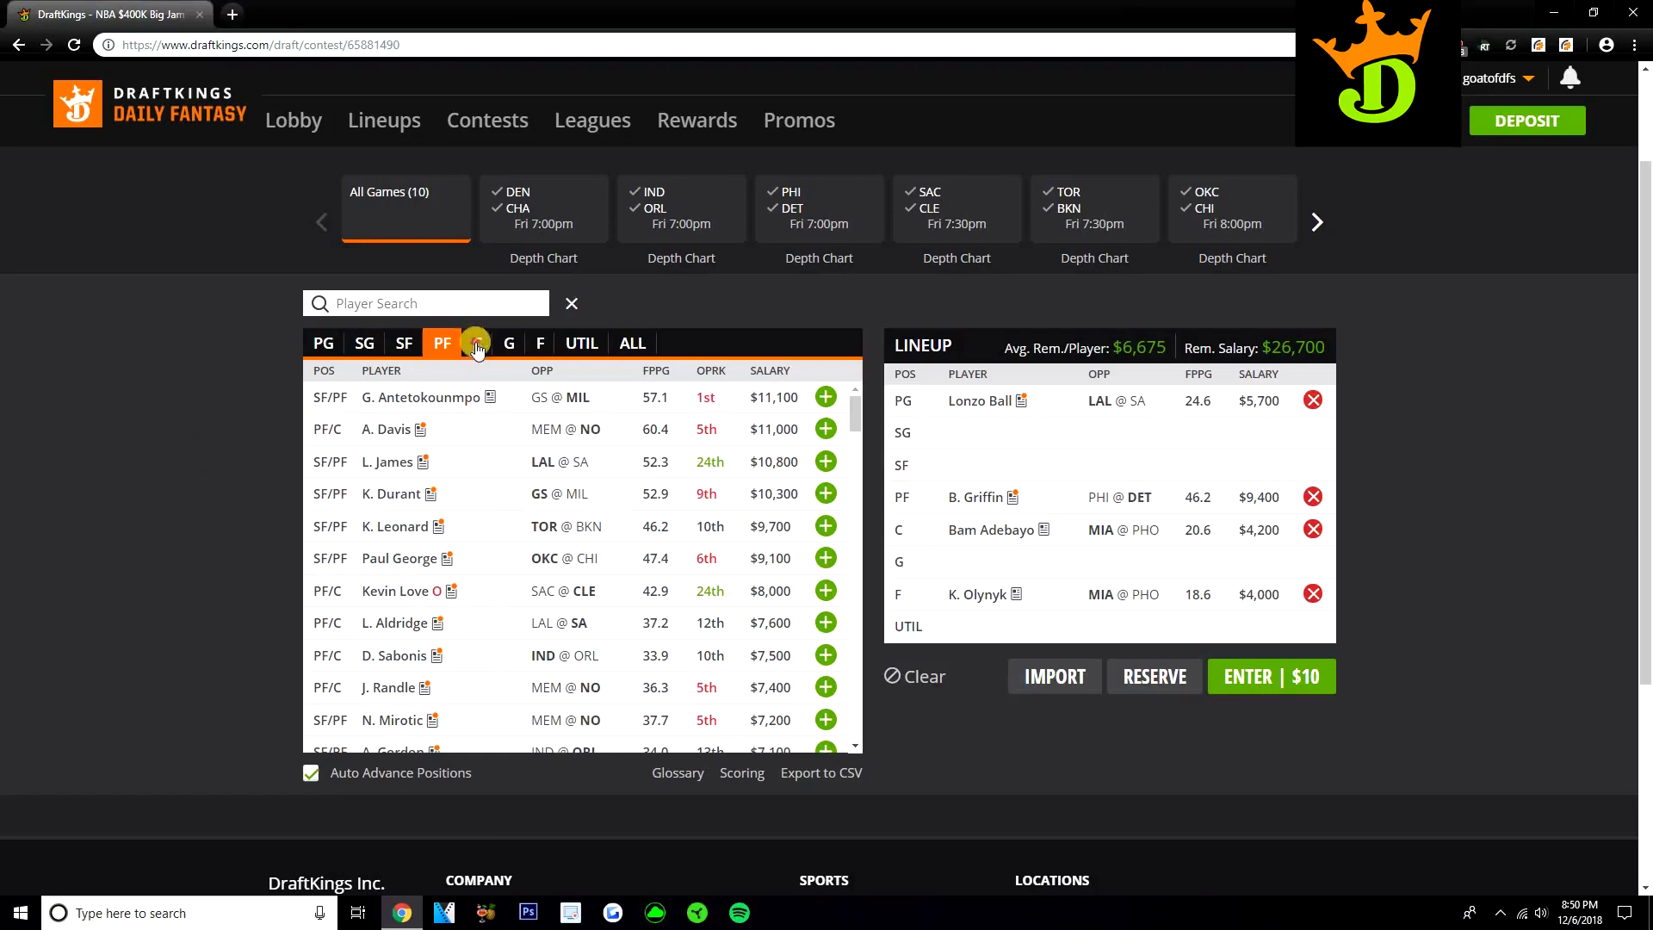
- Filter to centers, add Joel Embiid ($10,100) to UTIL, and view his profile
{"action": "left_click", "coordinate": [476, 343]}
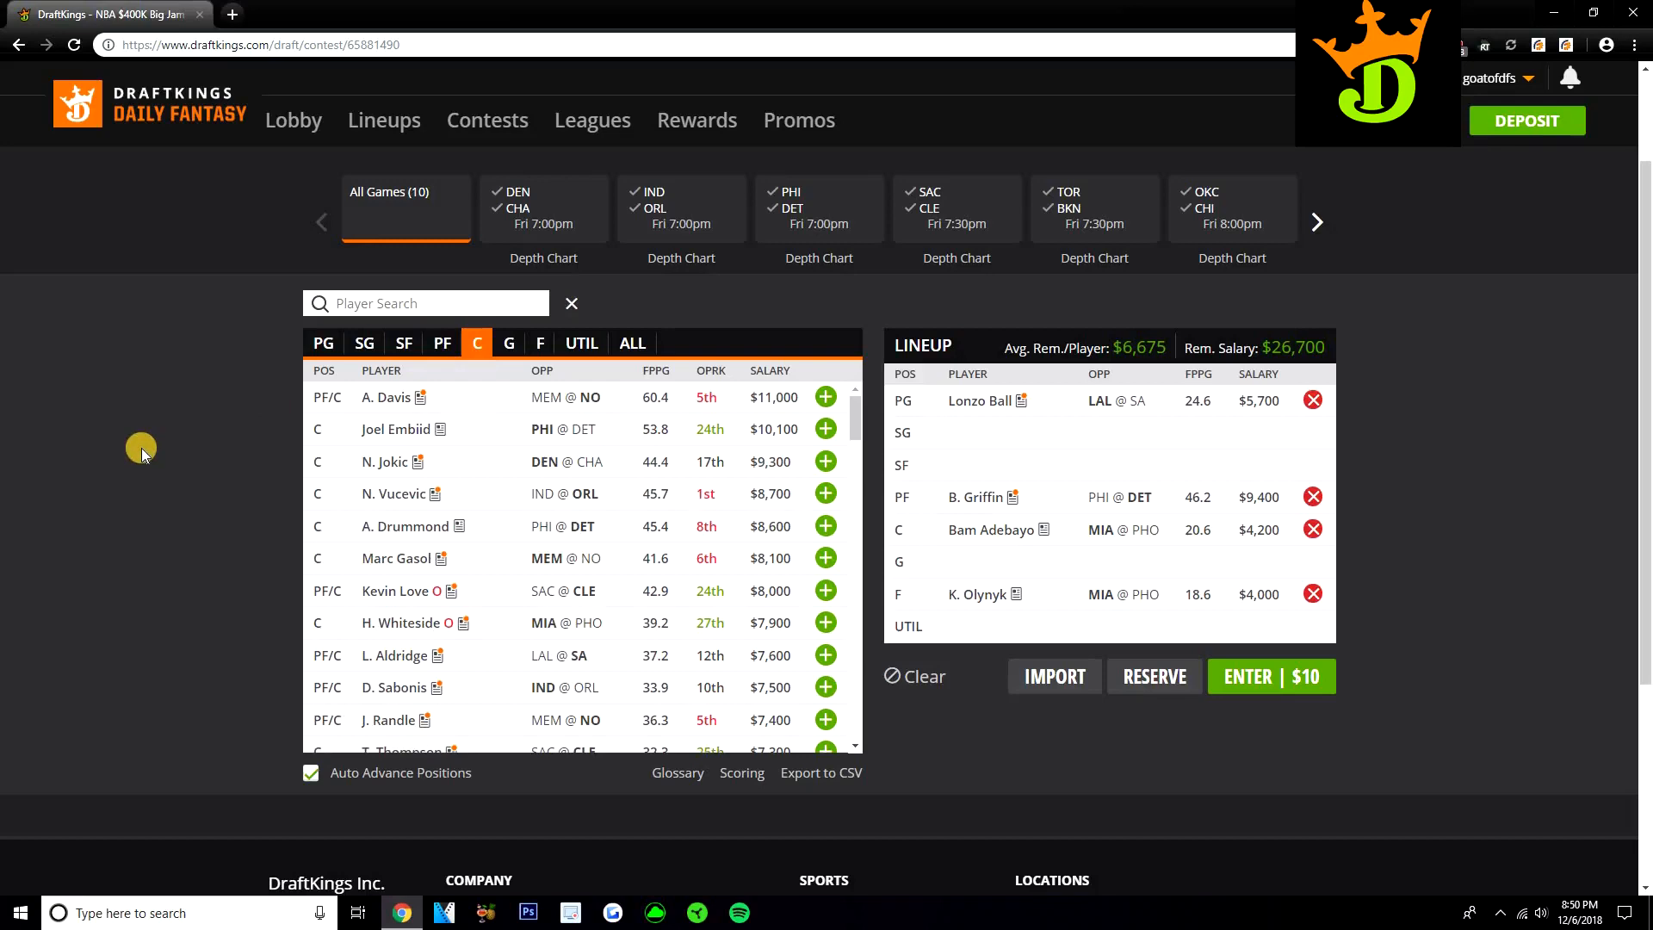
{"action": "mouse_move", "coordinate": [540, 405]}
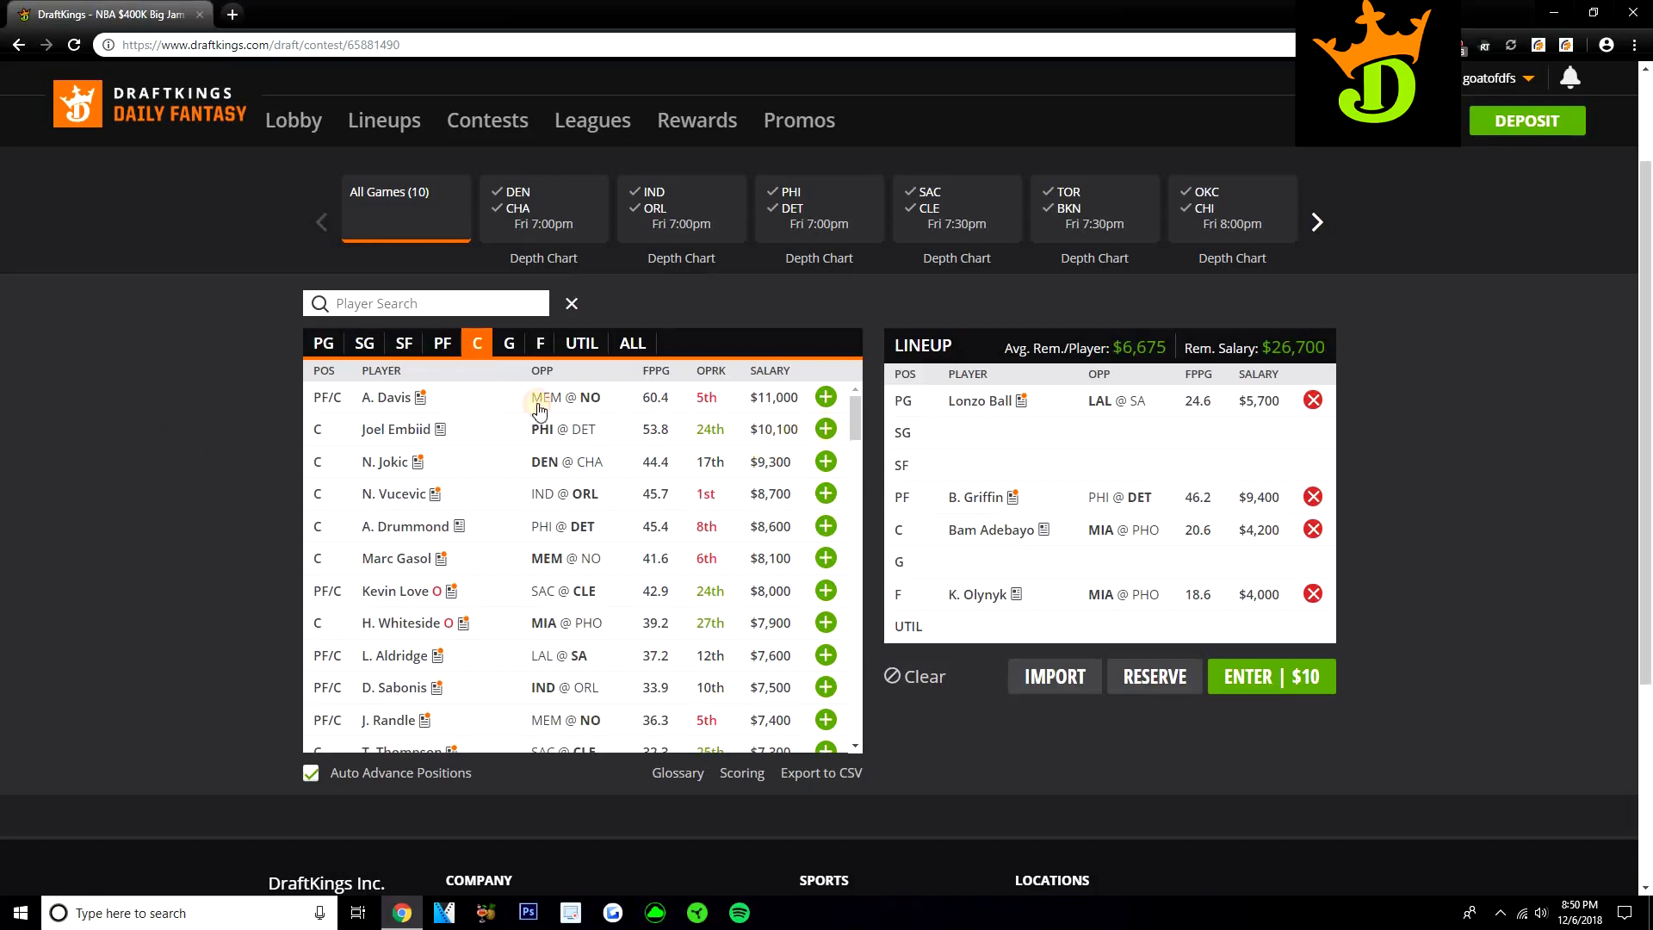
{"action": "left_click", "coordinate": [826, 428]}
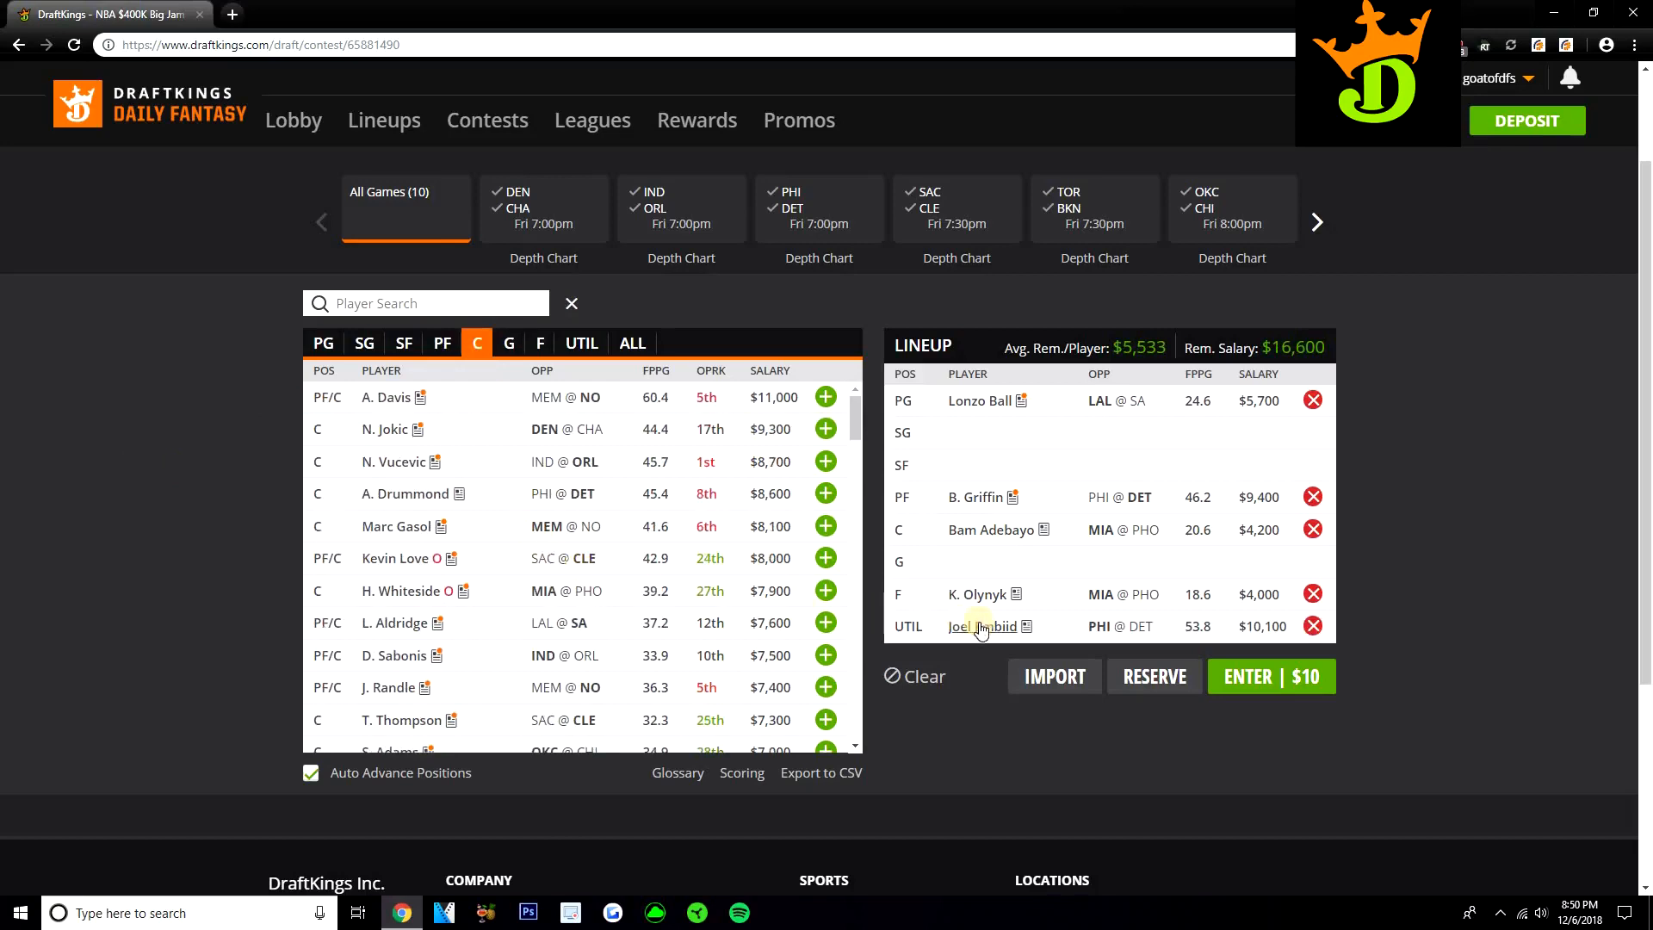
{"action": "left_click", "coordinate": [977, 625]}
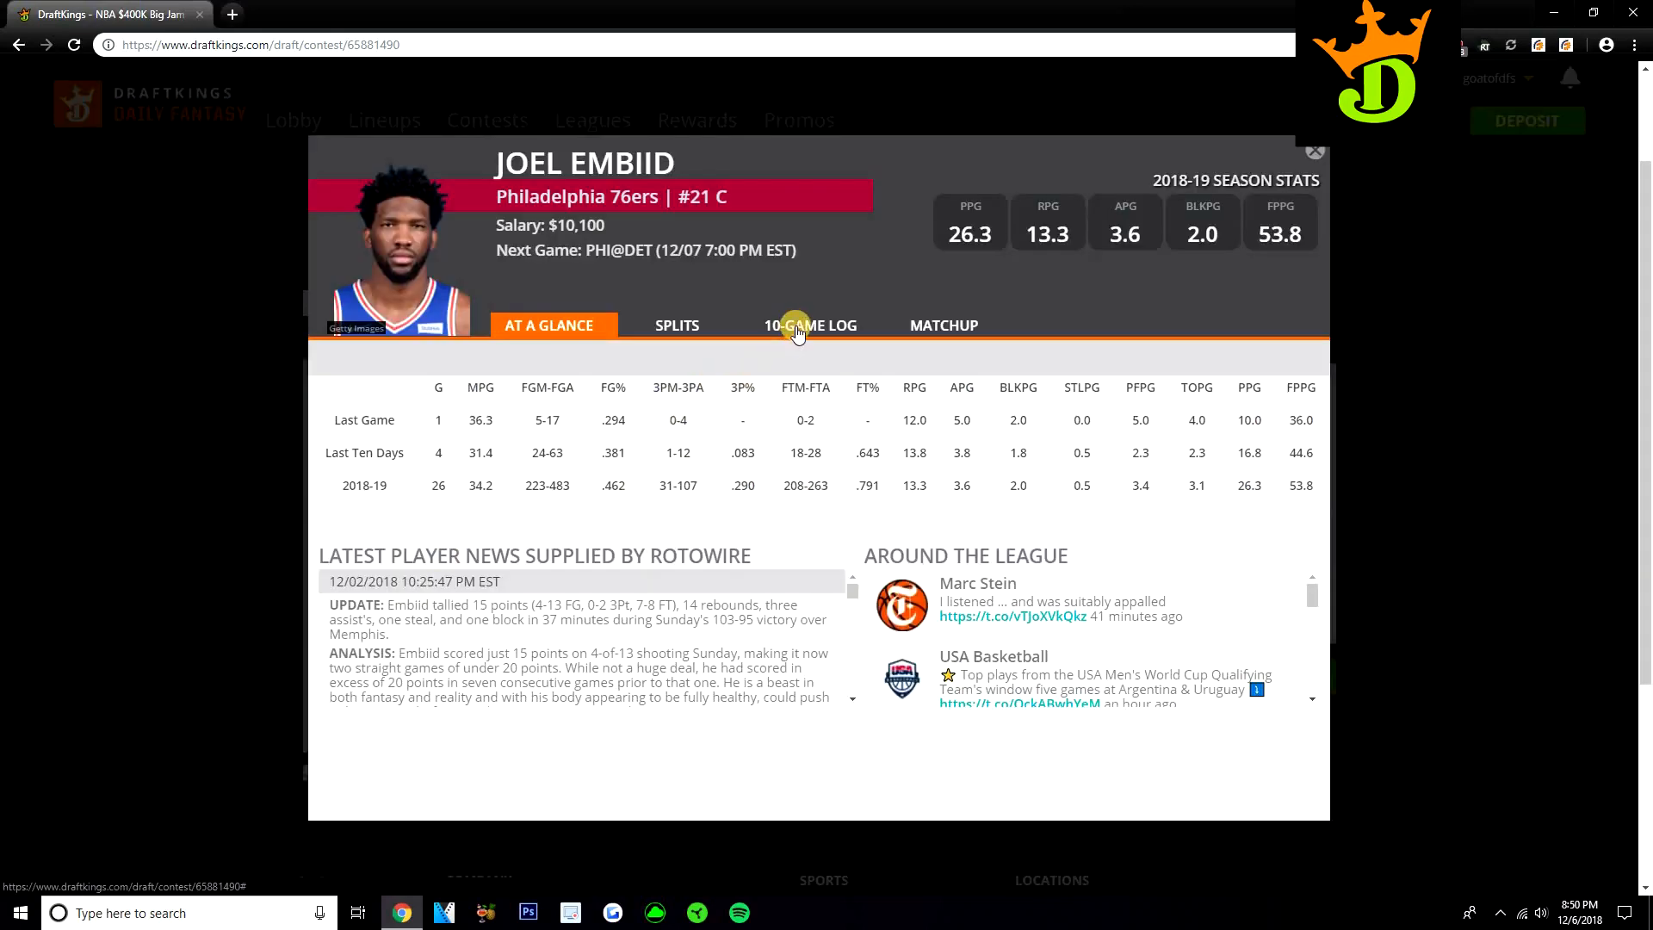
- Check Embiid's 10-game log and home/away splits, then close his player card
{"action": "left_click", "coordinate": [811, 324]}
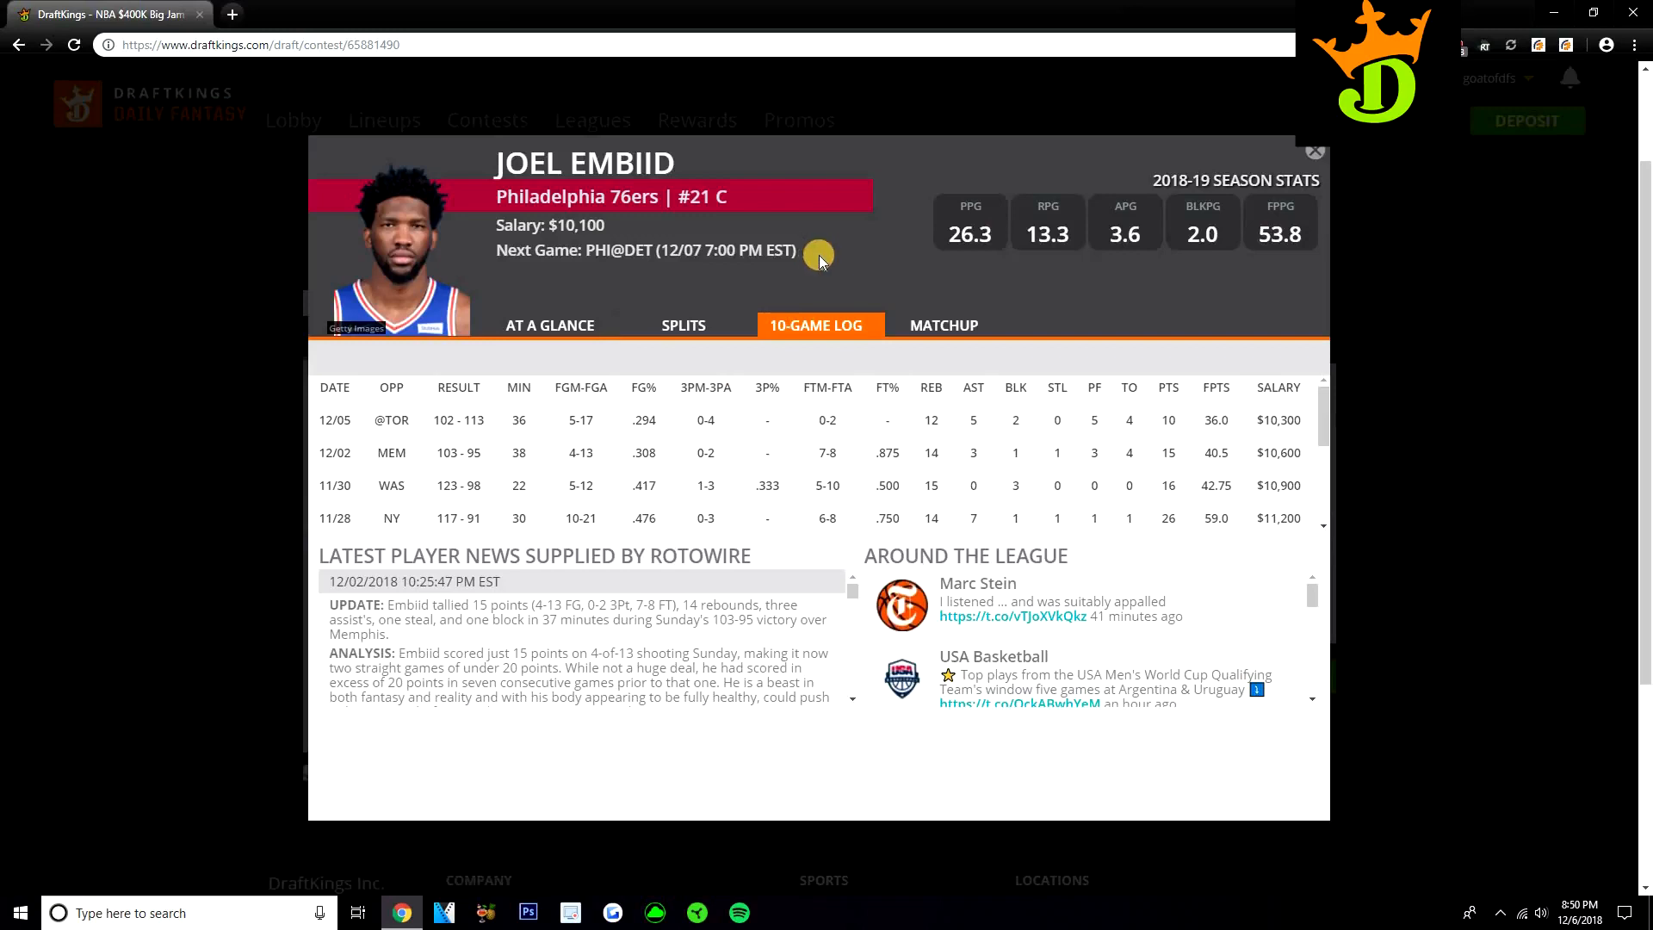
{"action": "left_click", "coordinate": [681, 324]}
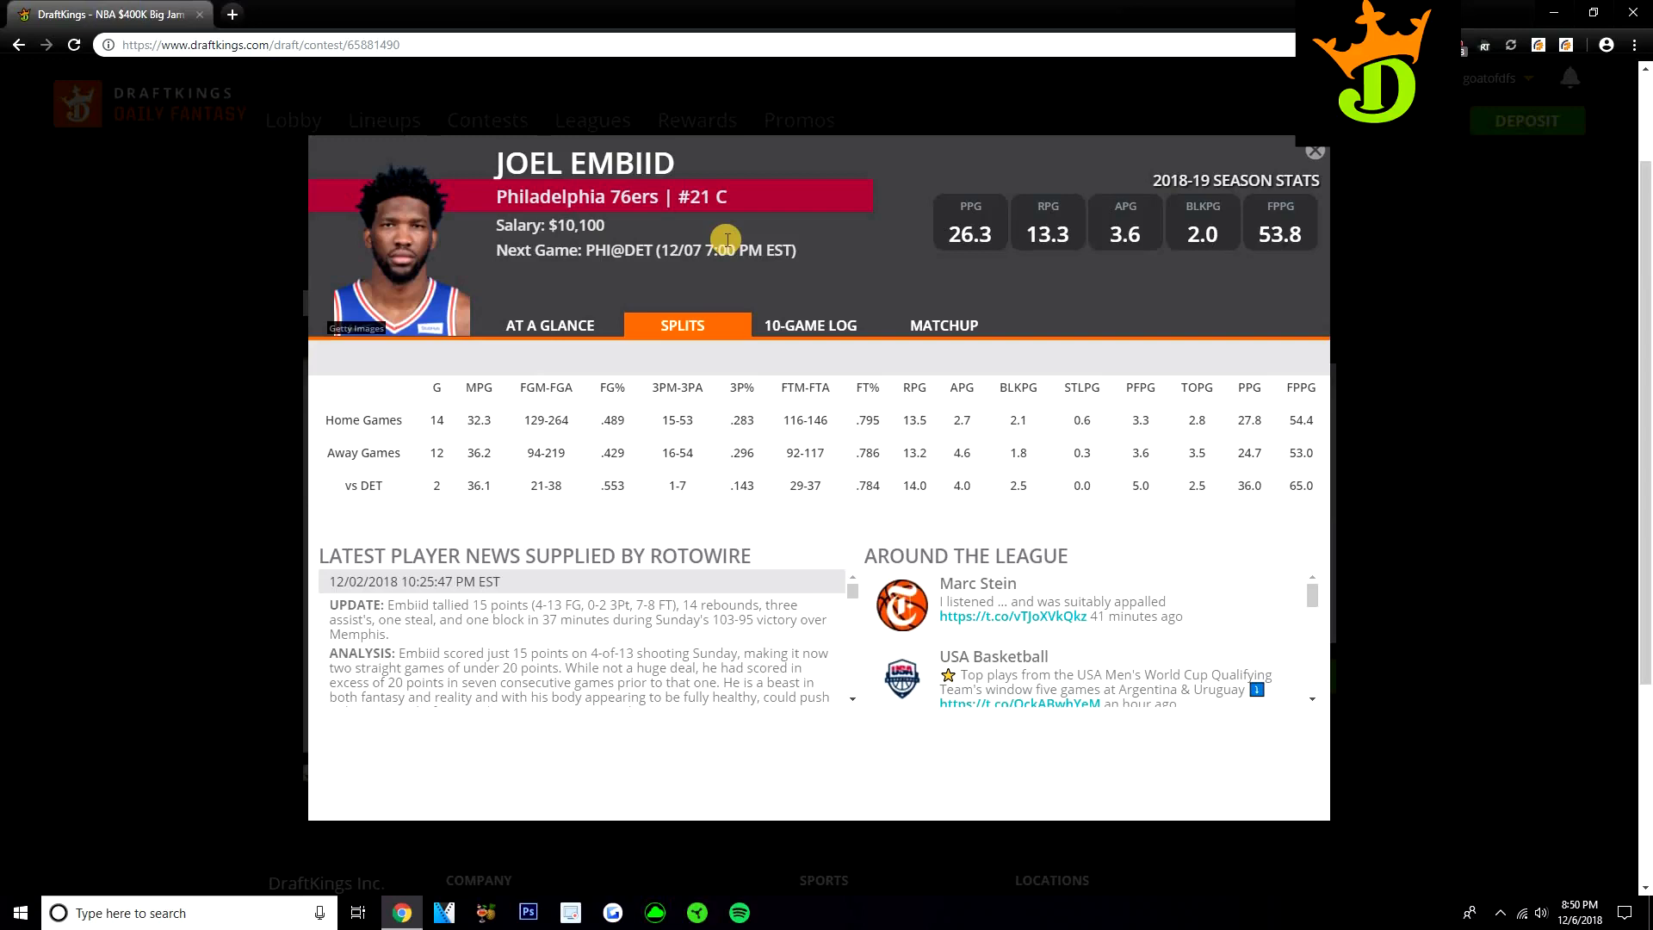
{"action": "left_click", "coordinate": [1314, 151]}
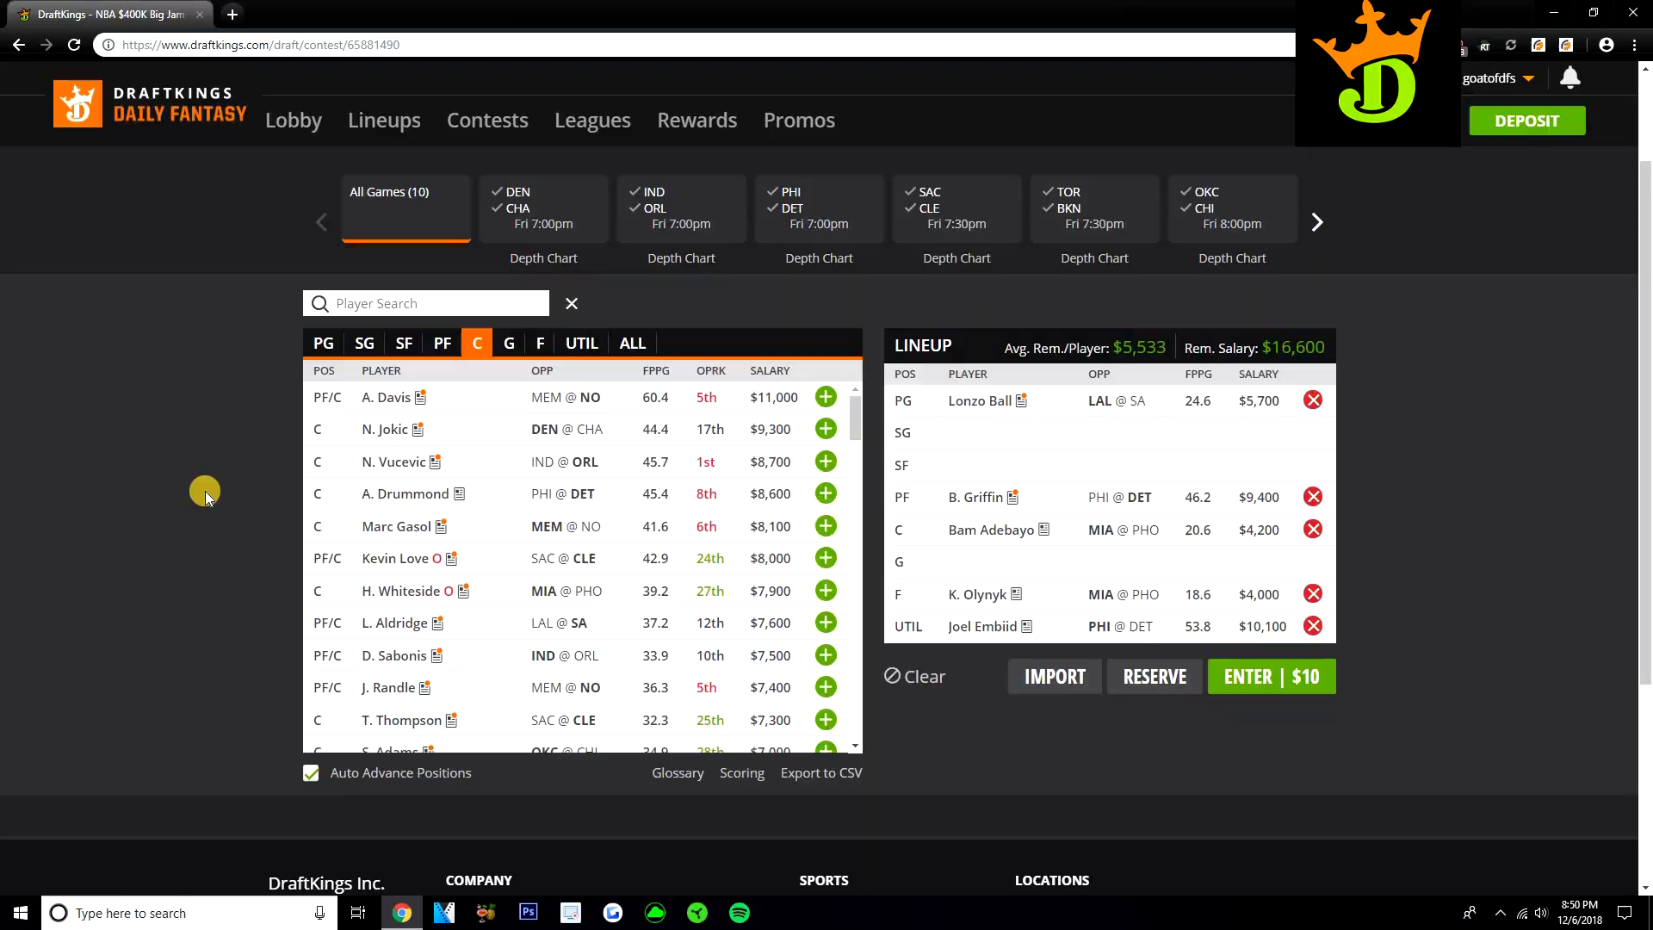
{"action": "mouse_move", "coordinate": [93, 464]}
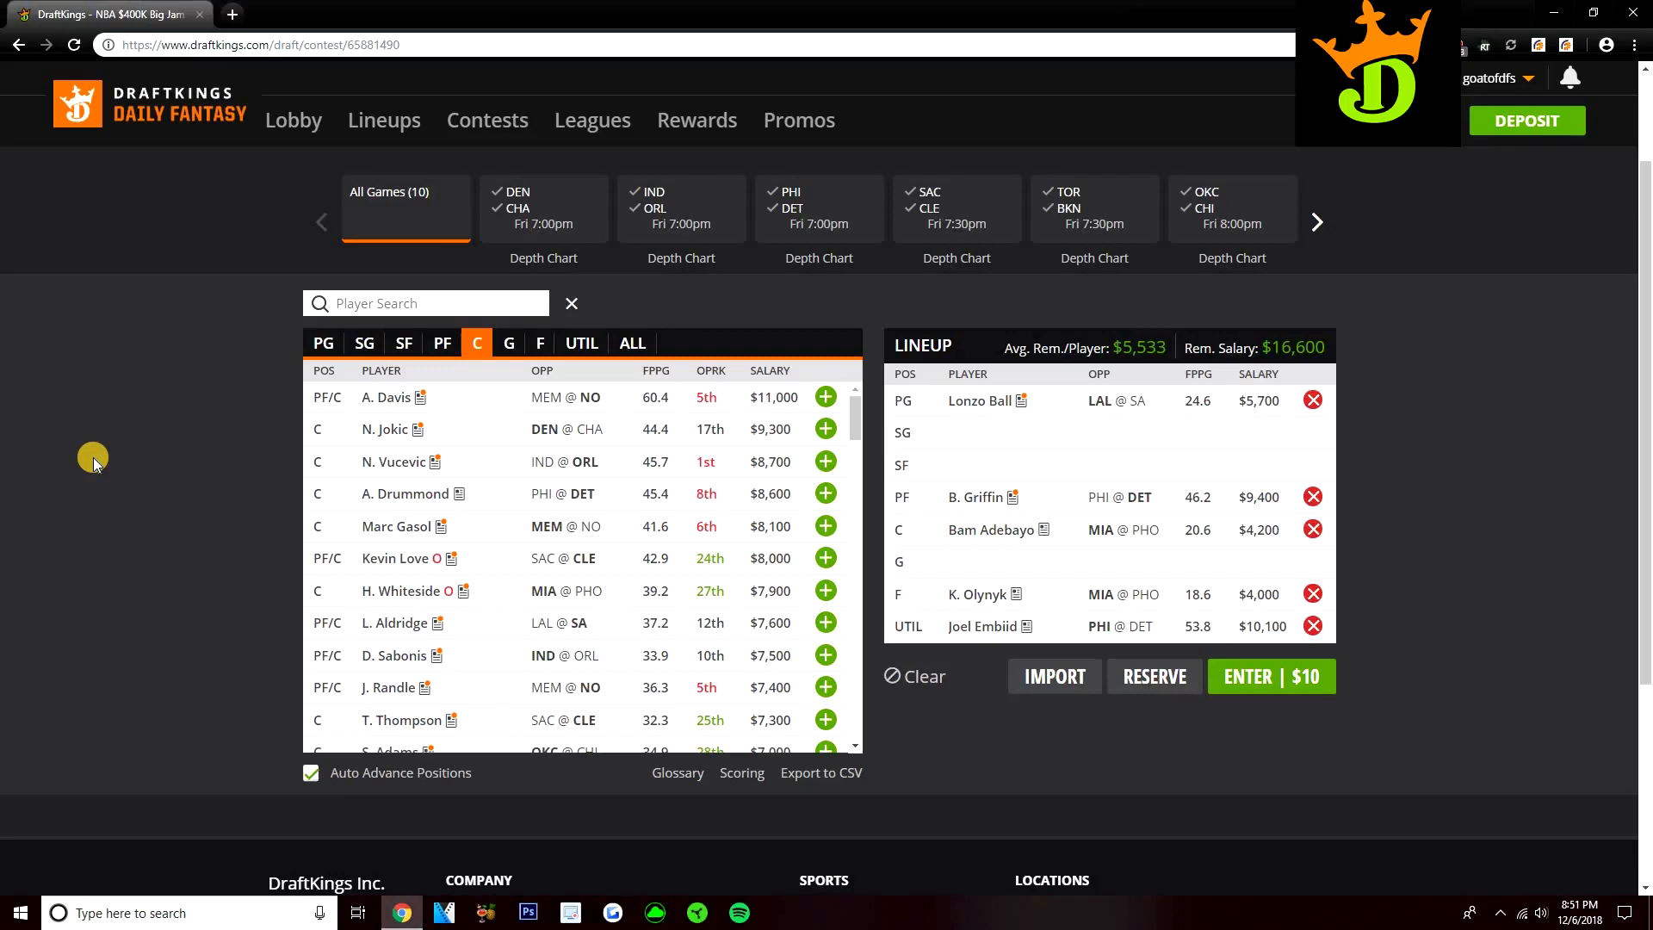
{"action": "mouse_move", "coordinate": [24, 468]}
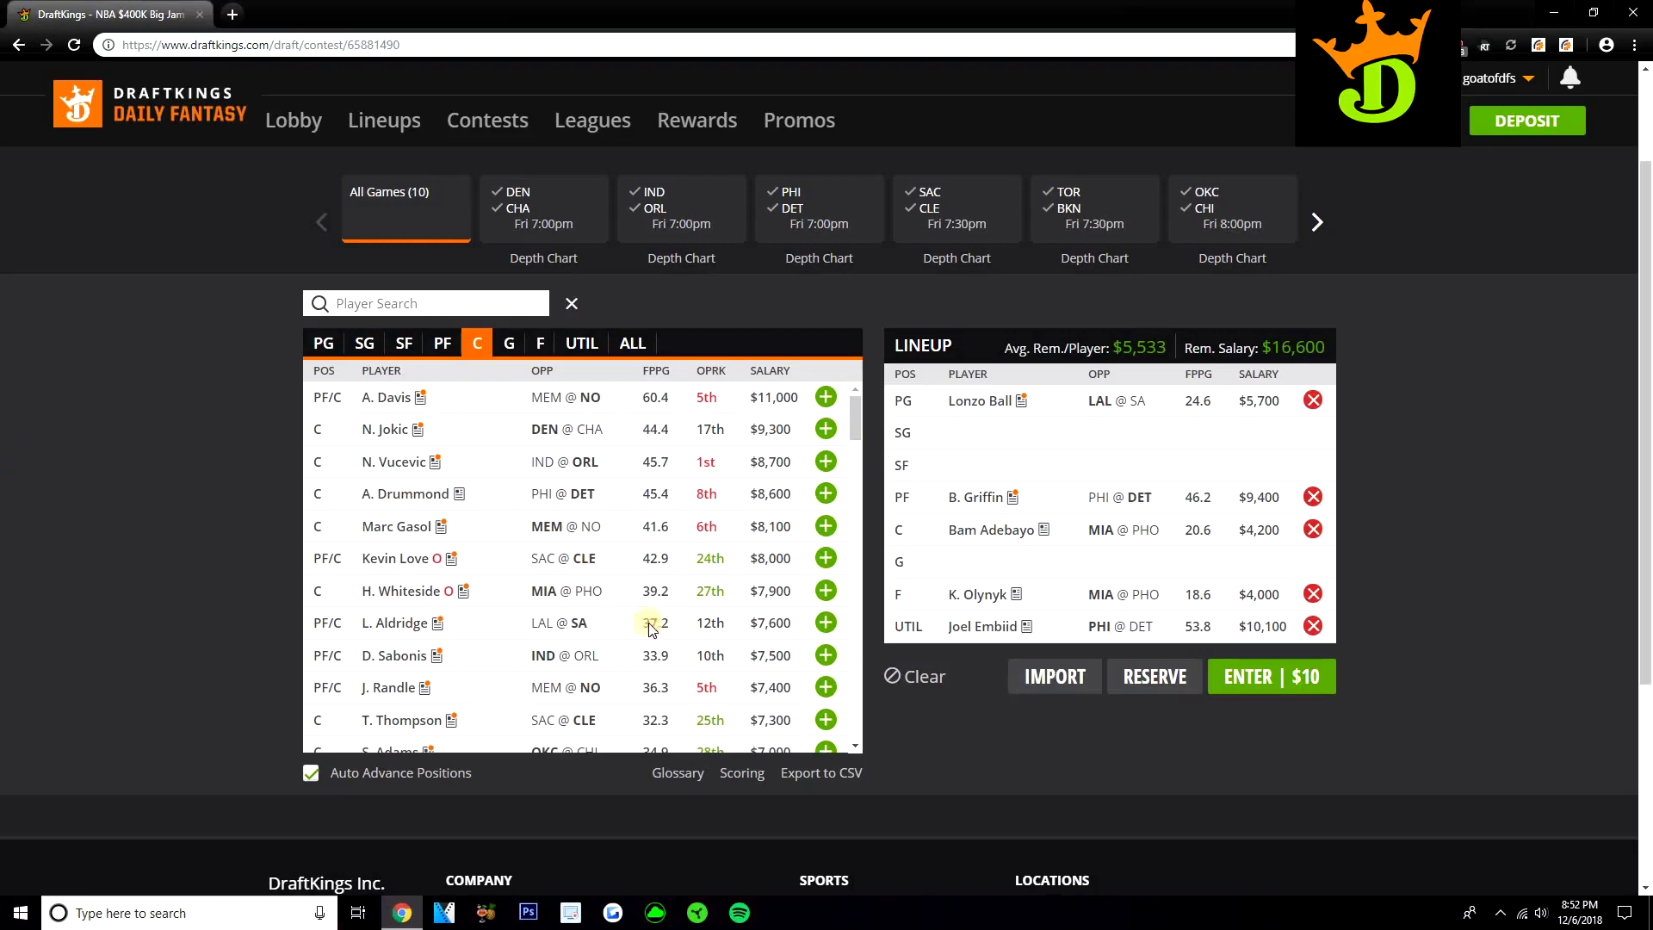
{"action": "mouse_move", "coordinate": [506, 483]}
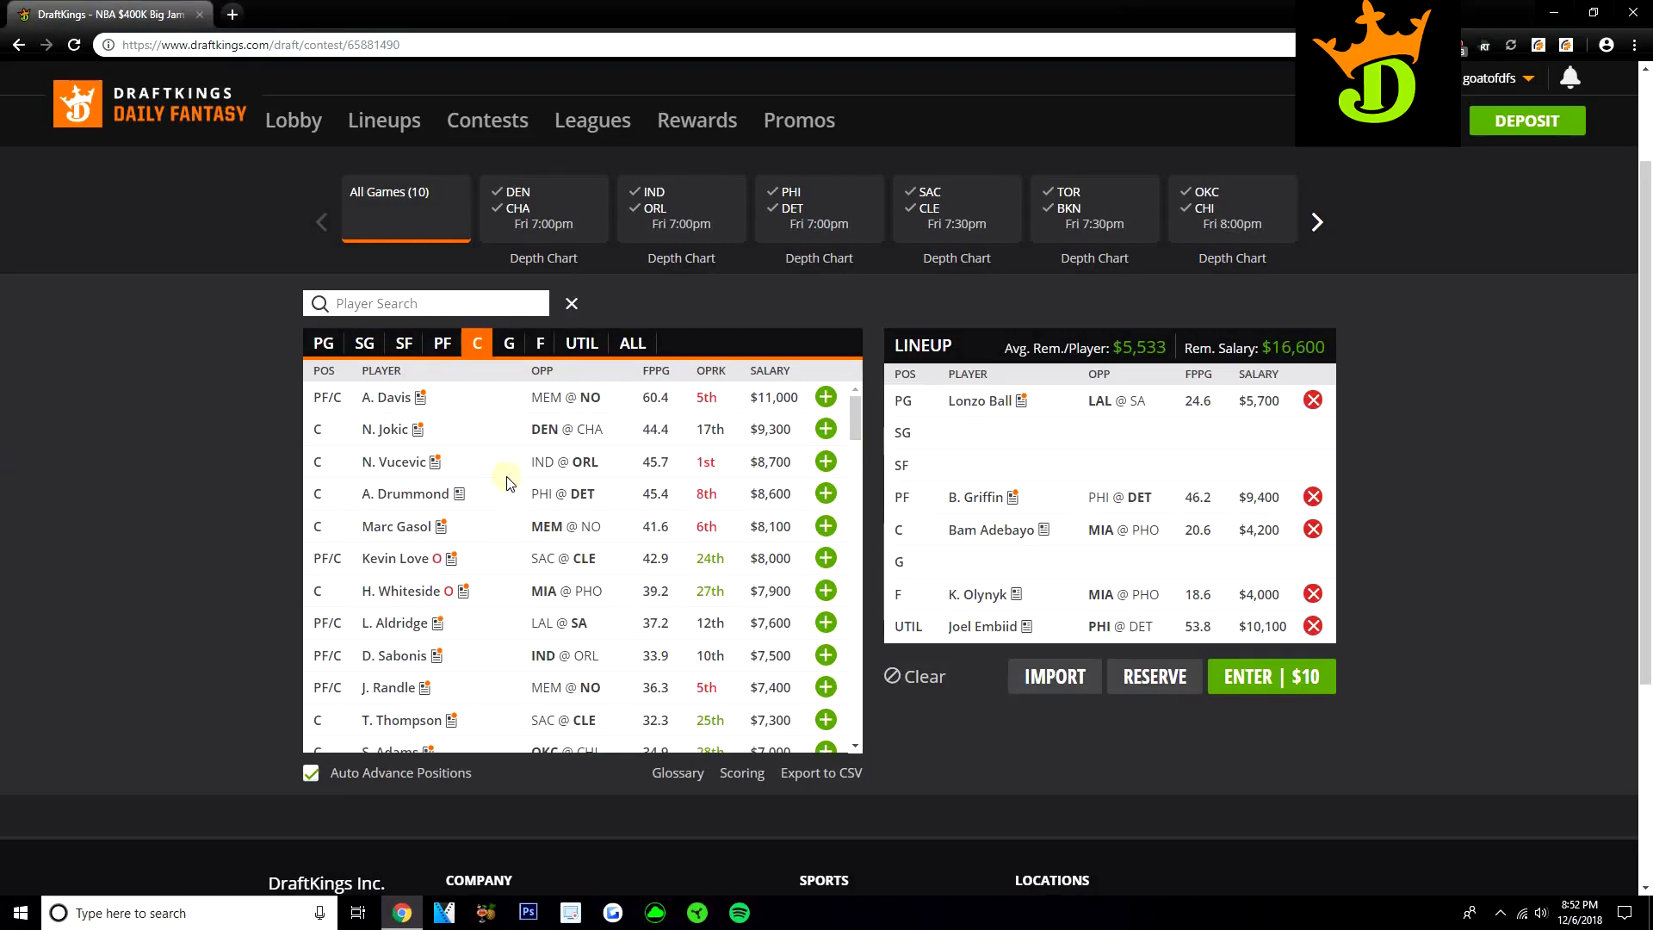
- Scroll through the remaining centers, then switch the pool to point guards
{"action": "scroll", "scroll_direction": "down", "scroll_amount": 3}
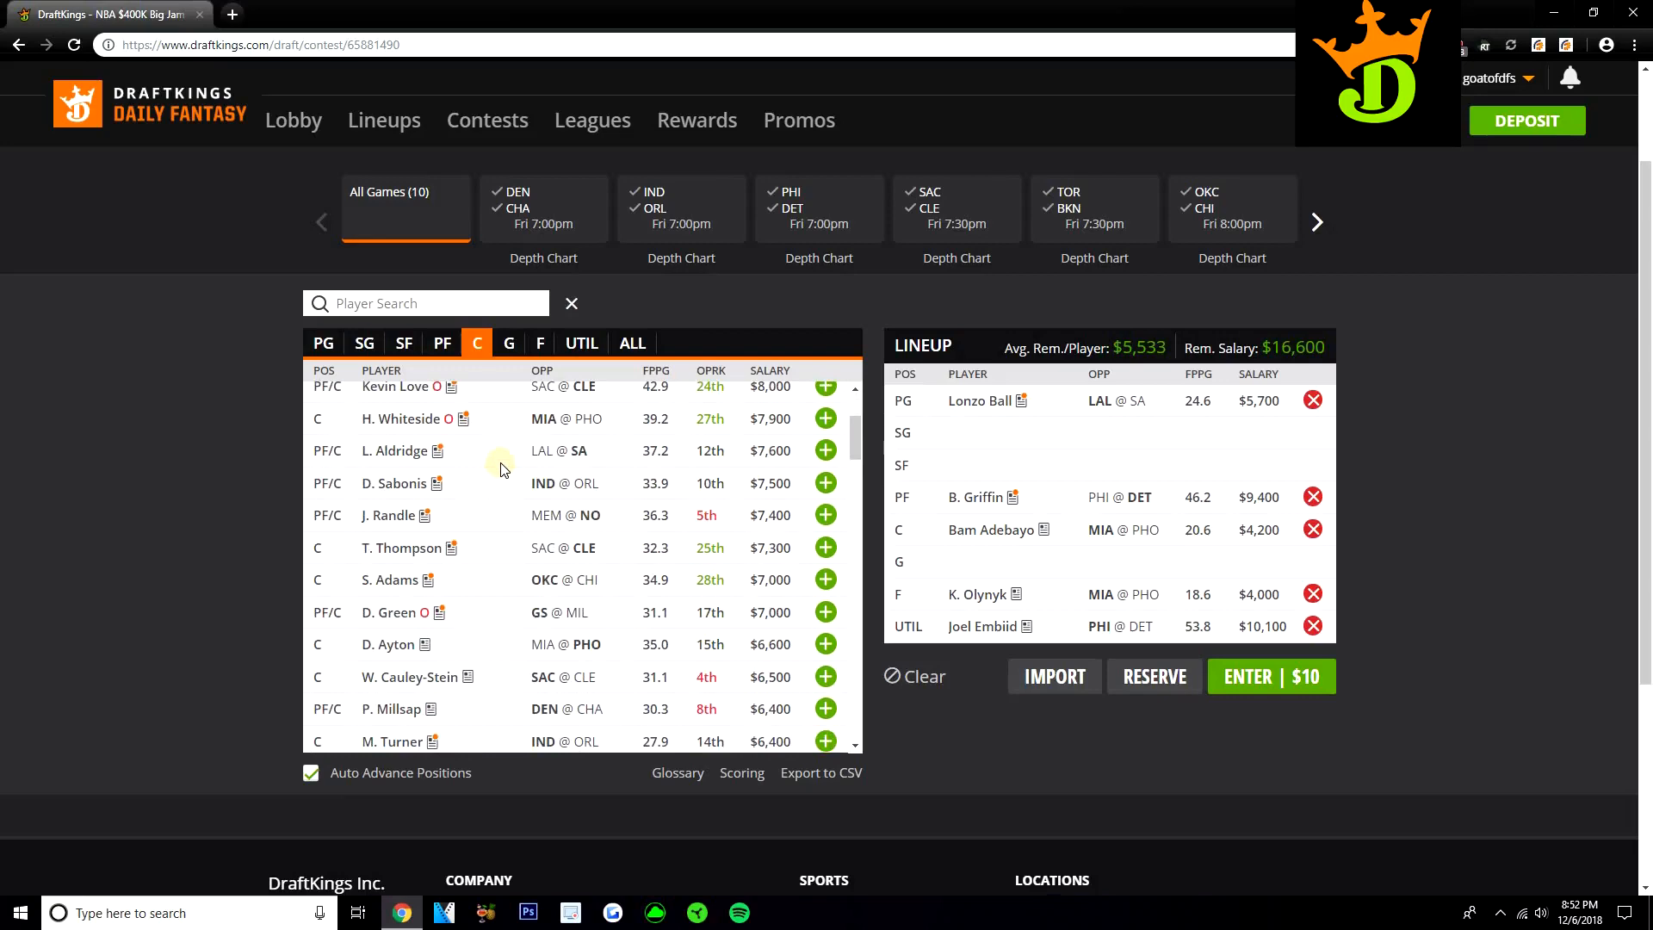
{"action": "mouse_move", "coordinate": [492, 475]}
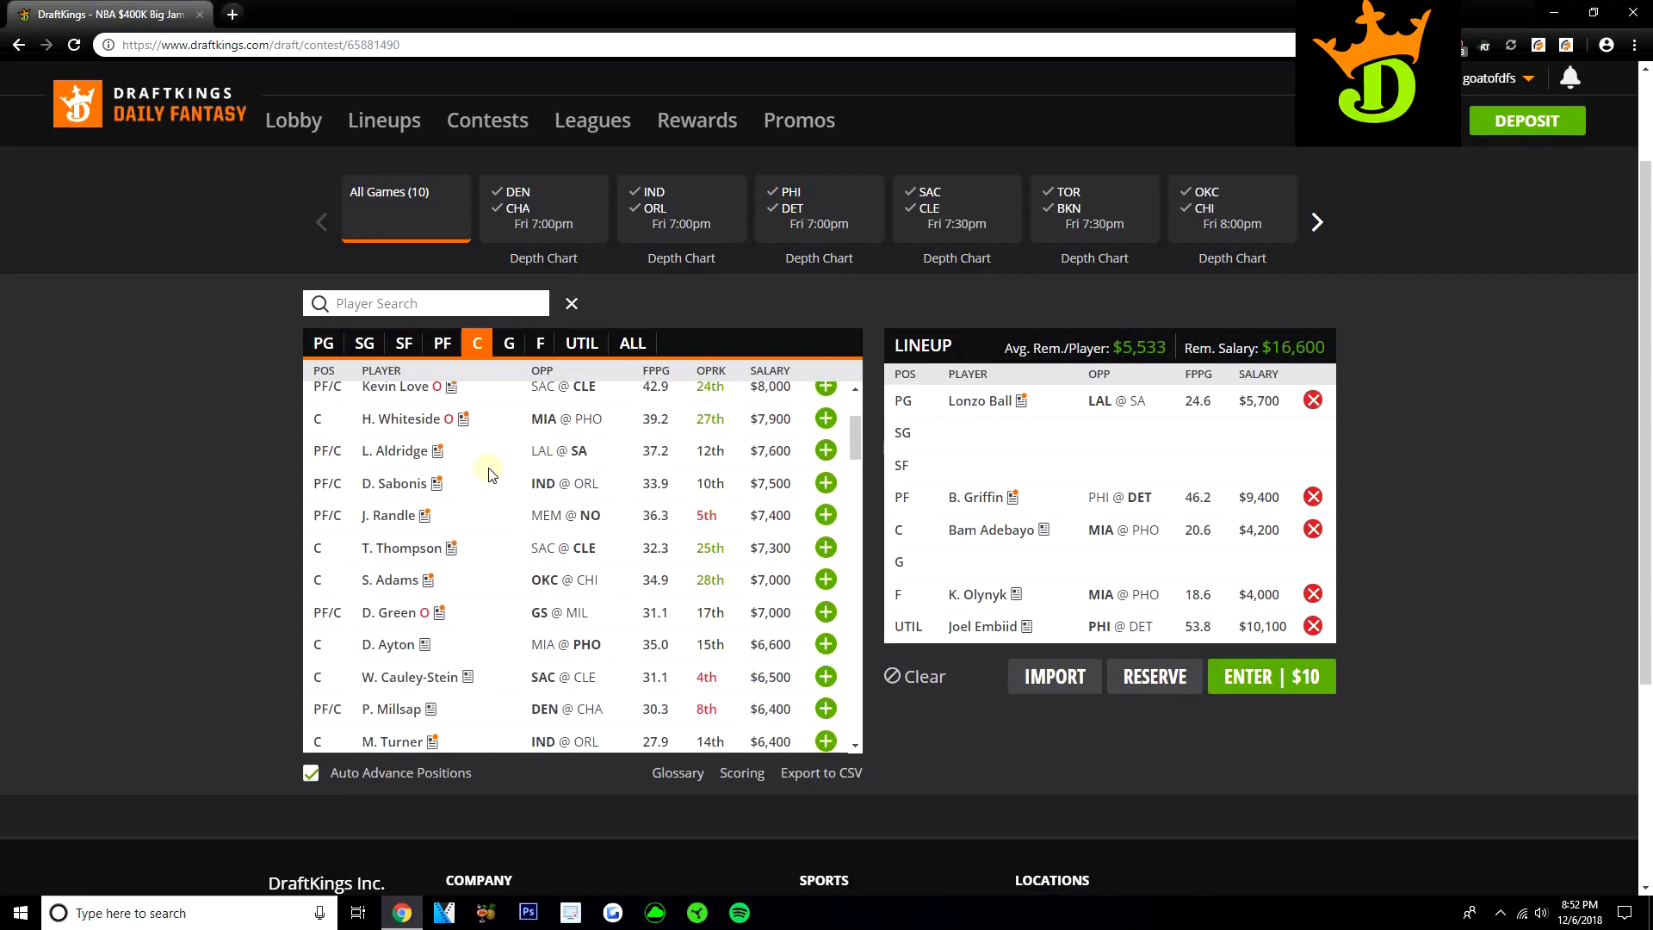
{"action": "mouse_move", "coordinate": [454, 466]}
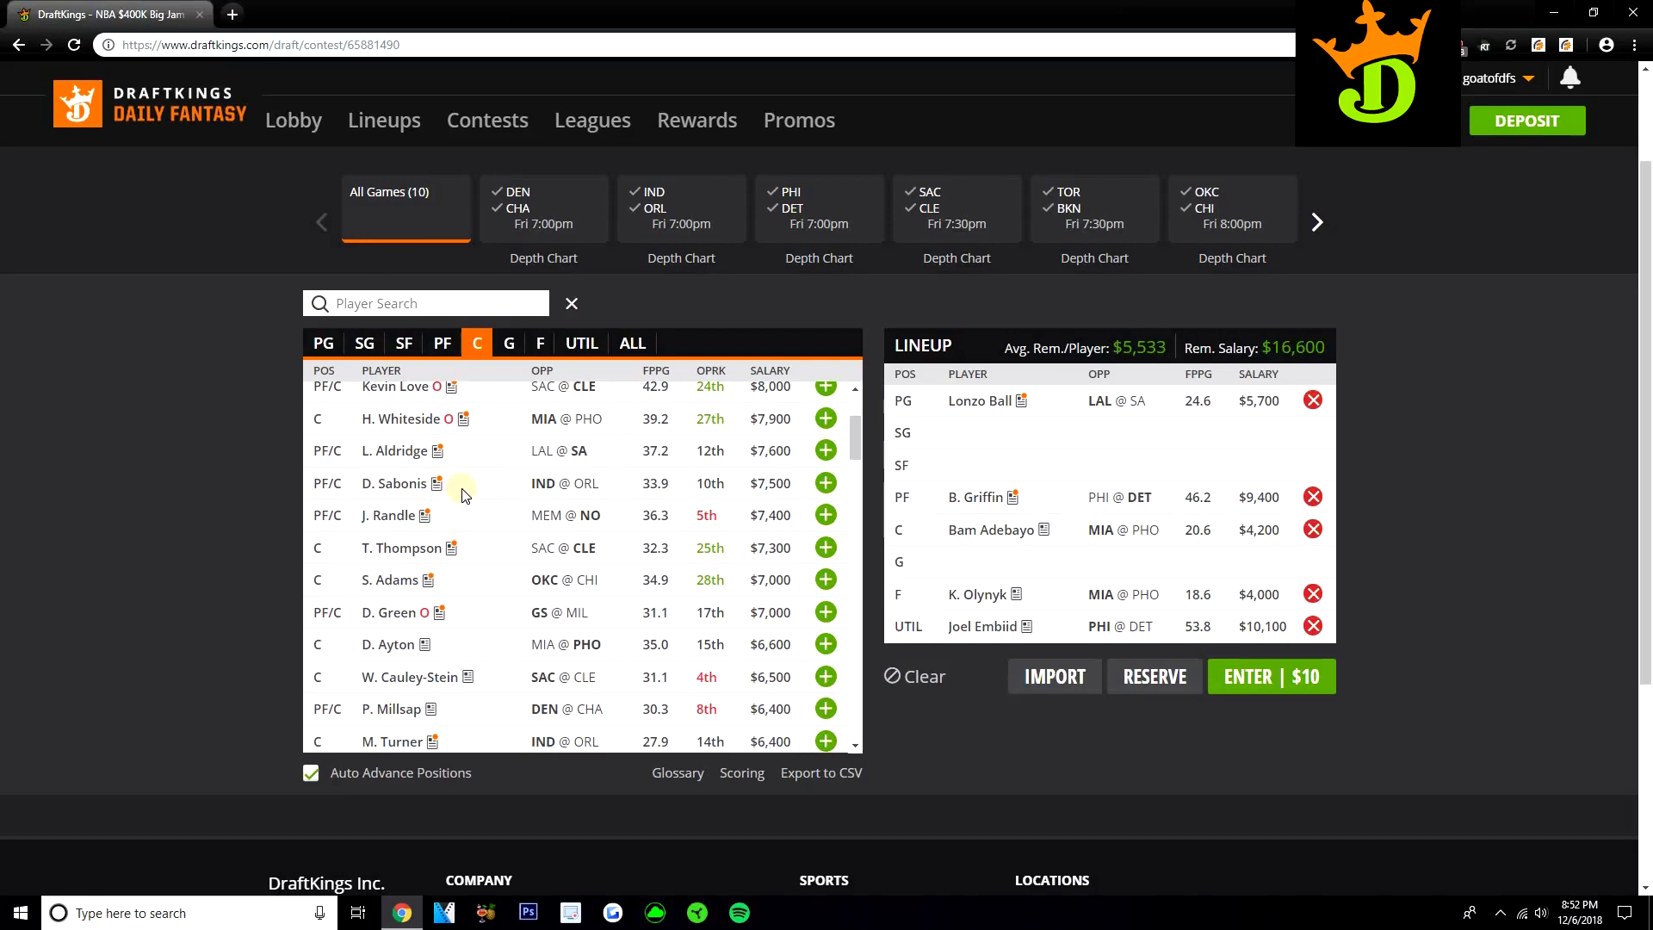
{"action": "scroll", "scroll_direction": "down", "scroll_amount": 3}
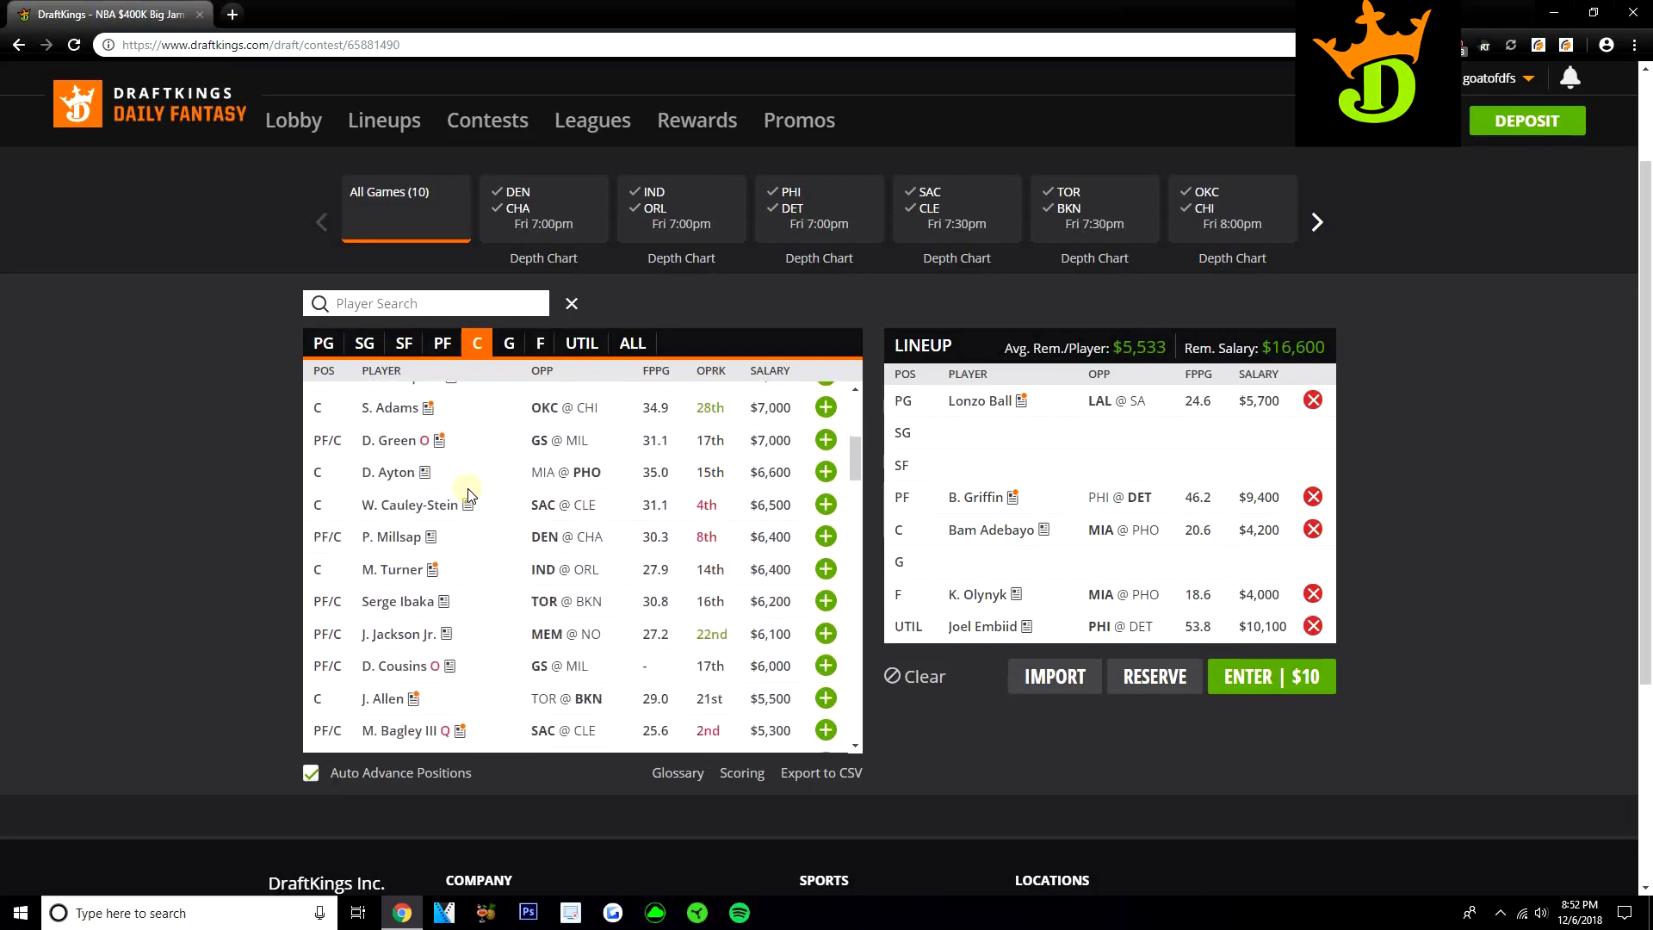
{"action": "scroll", "scroll_direction": "down", "scroll_amount": 3}
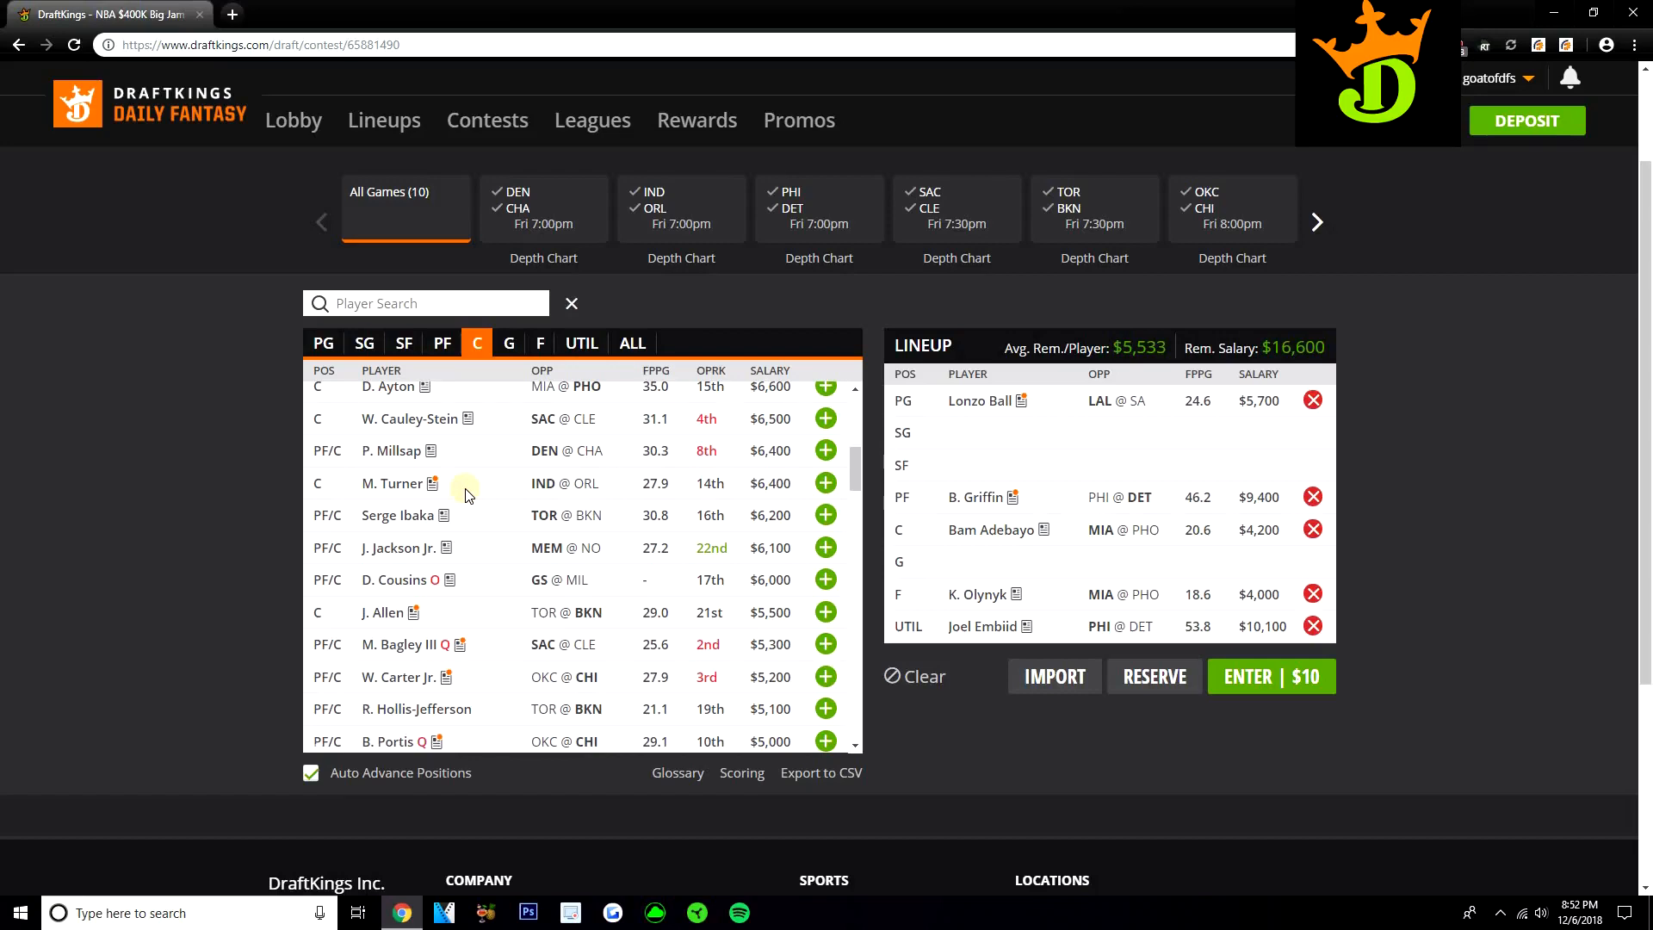
{"action": "scroll", "scroll_direction": "down", "scroll_amount": 3}
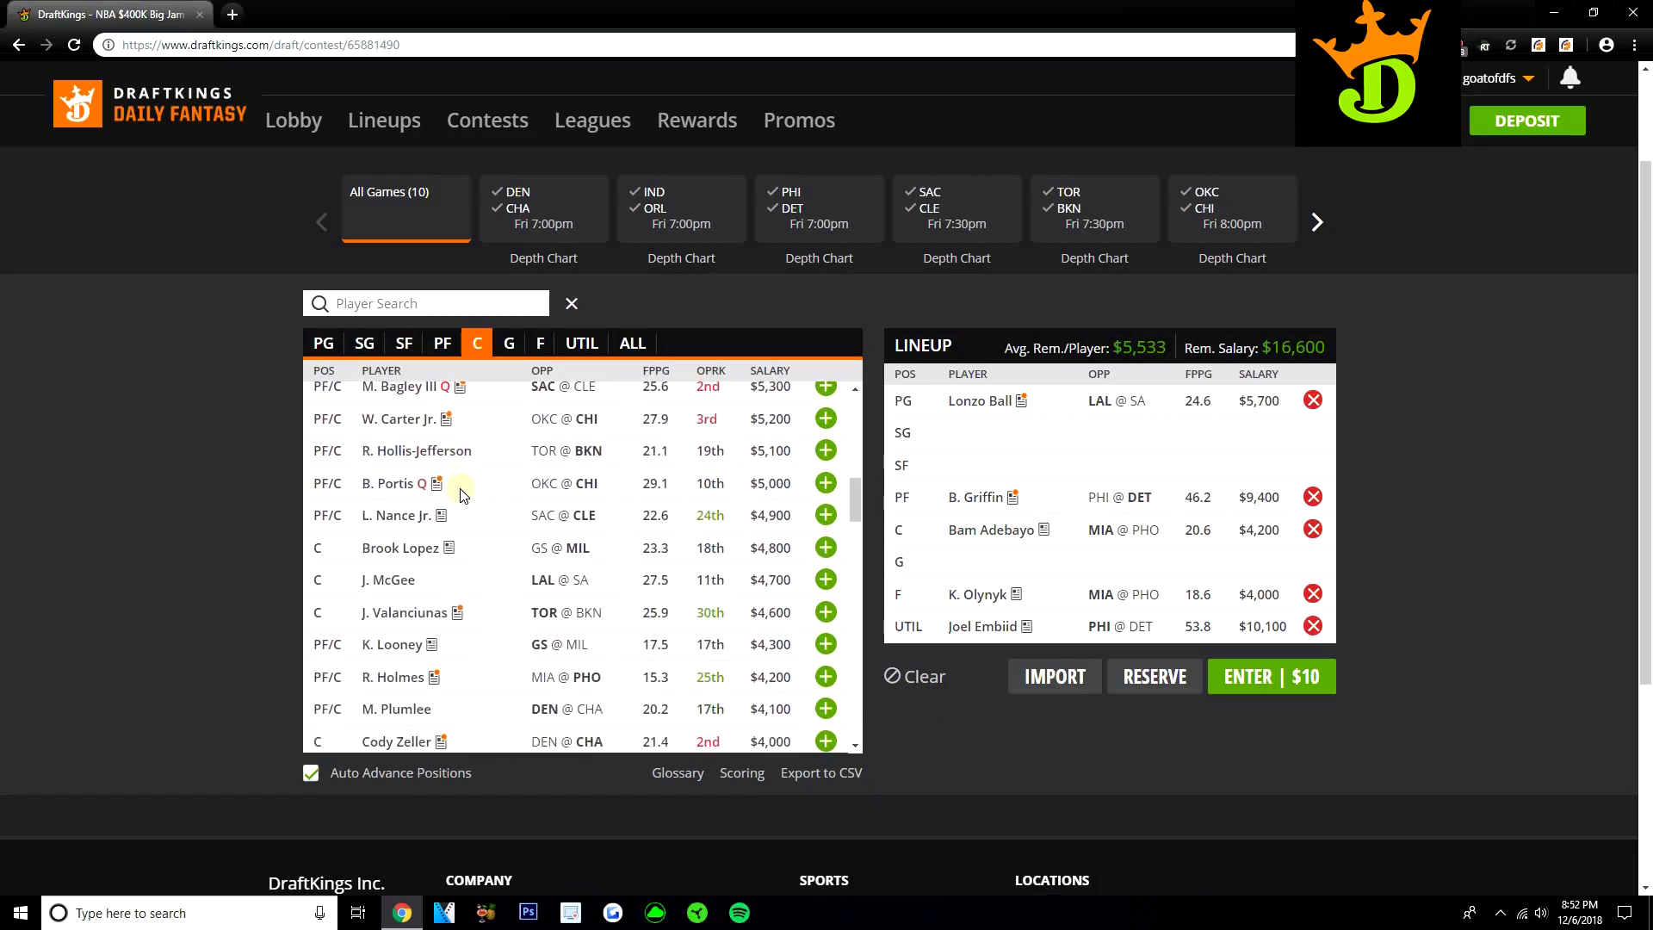
{"action": "mouse_move", "coordinate": [502, 530]}
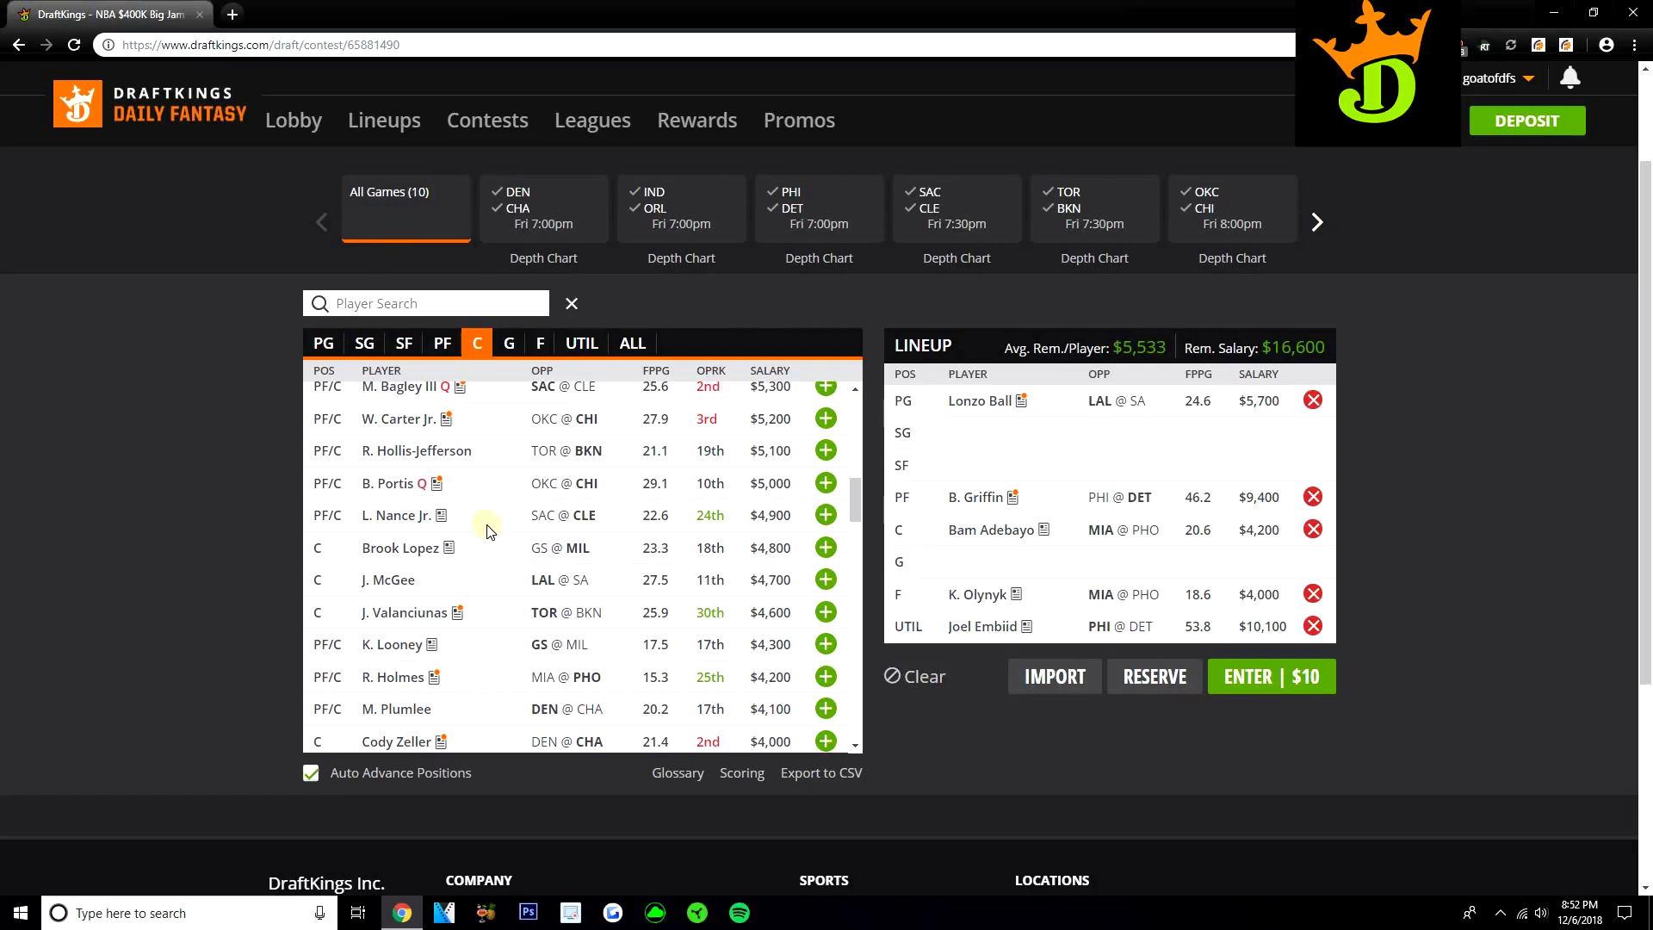
{"action": "mouse_move", "coordinate": [642, 573]}
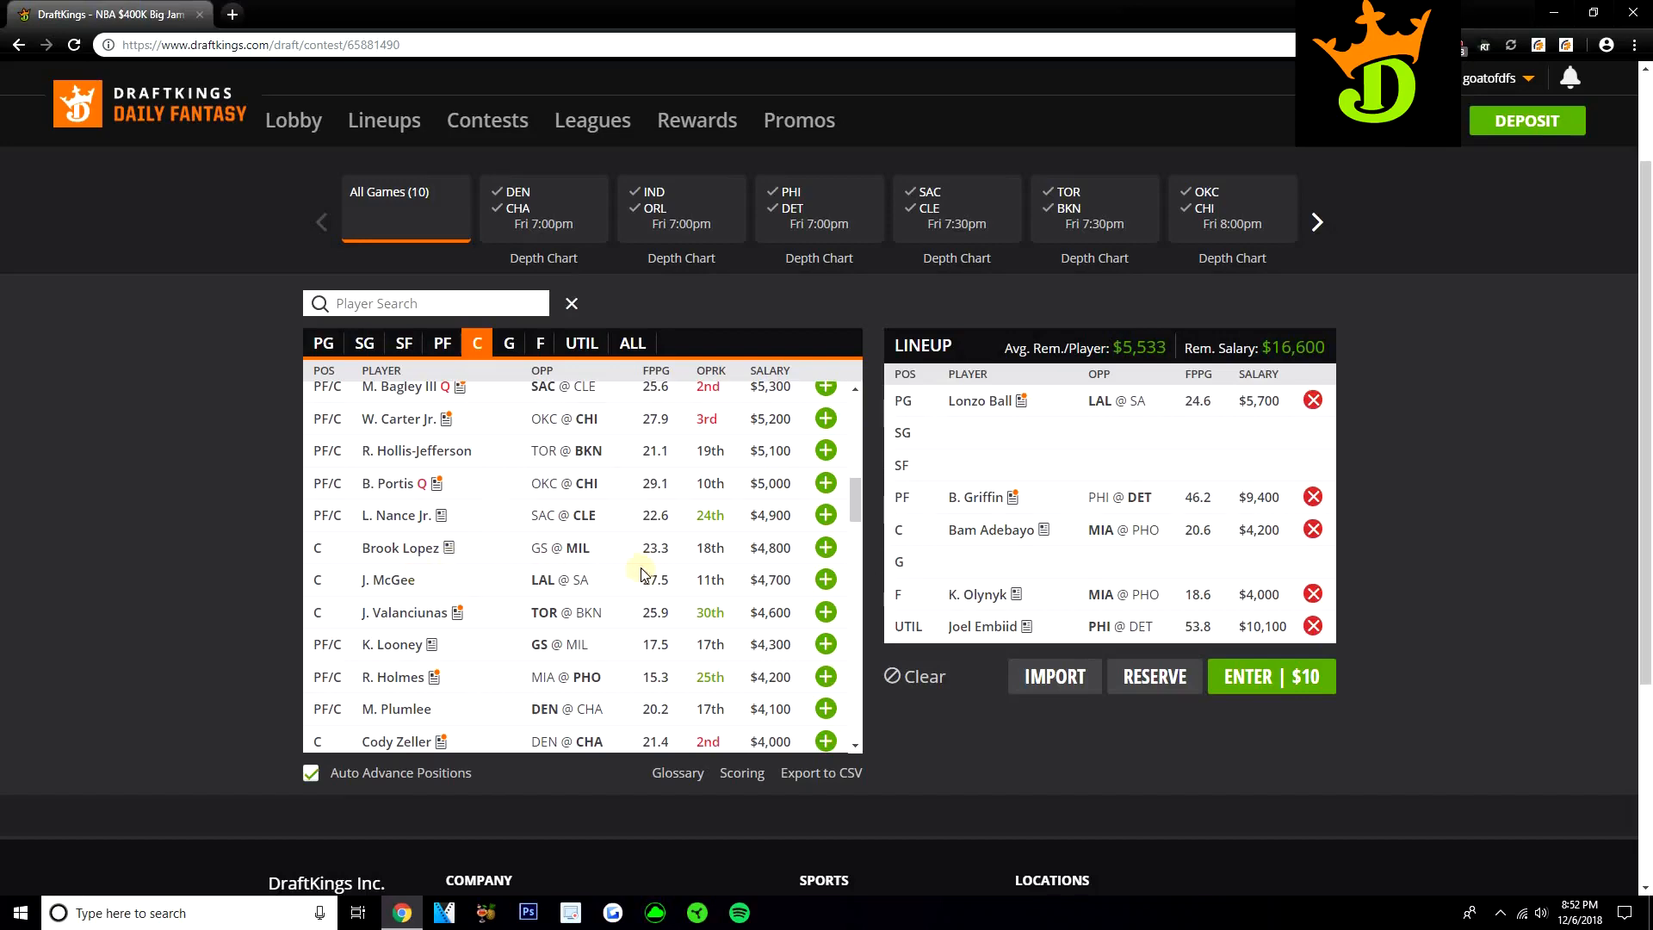
{"action": "scroll", "scroll_direction": "down", "scroll_amount": 3}
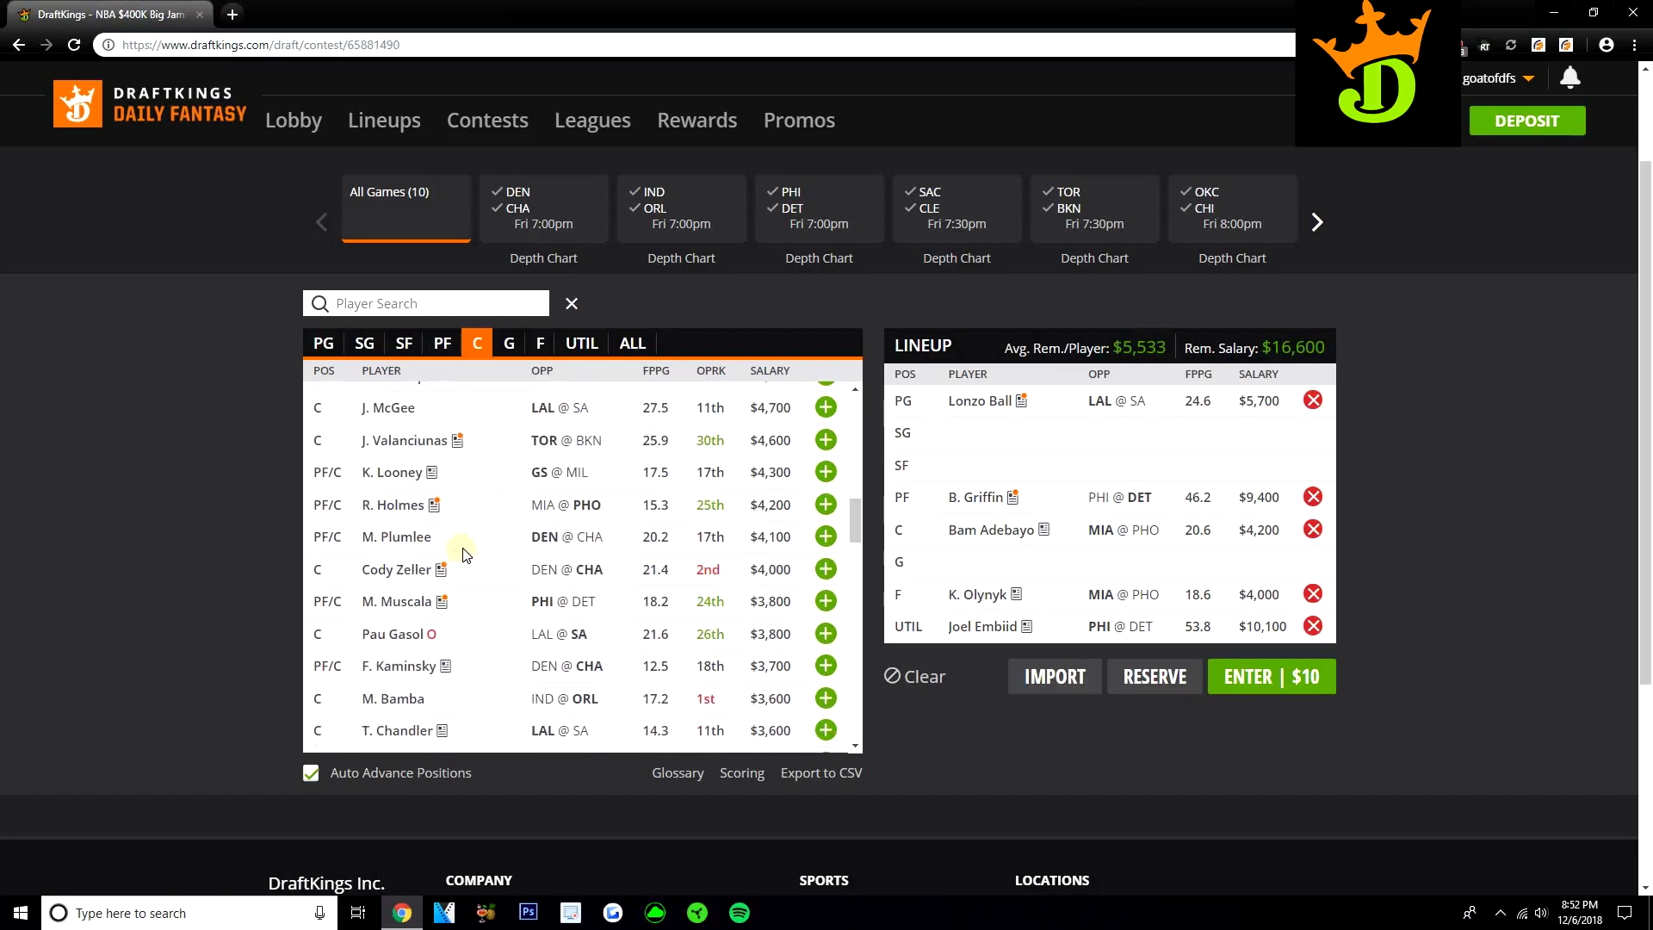
{"action": "mouse_move", "coordinate": [566, 628]}
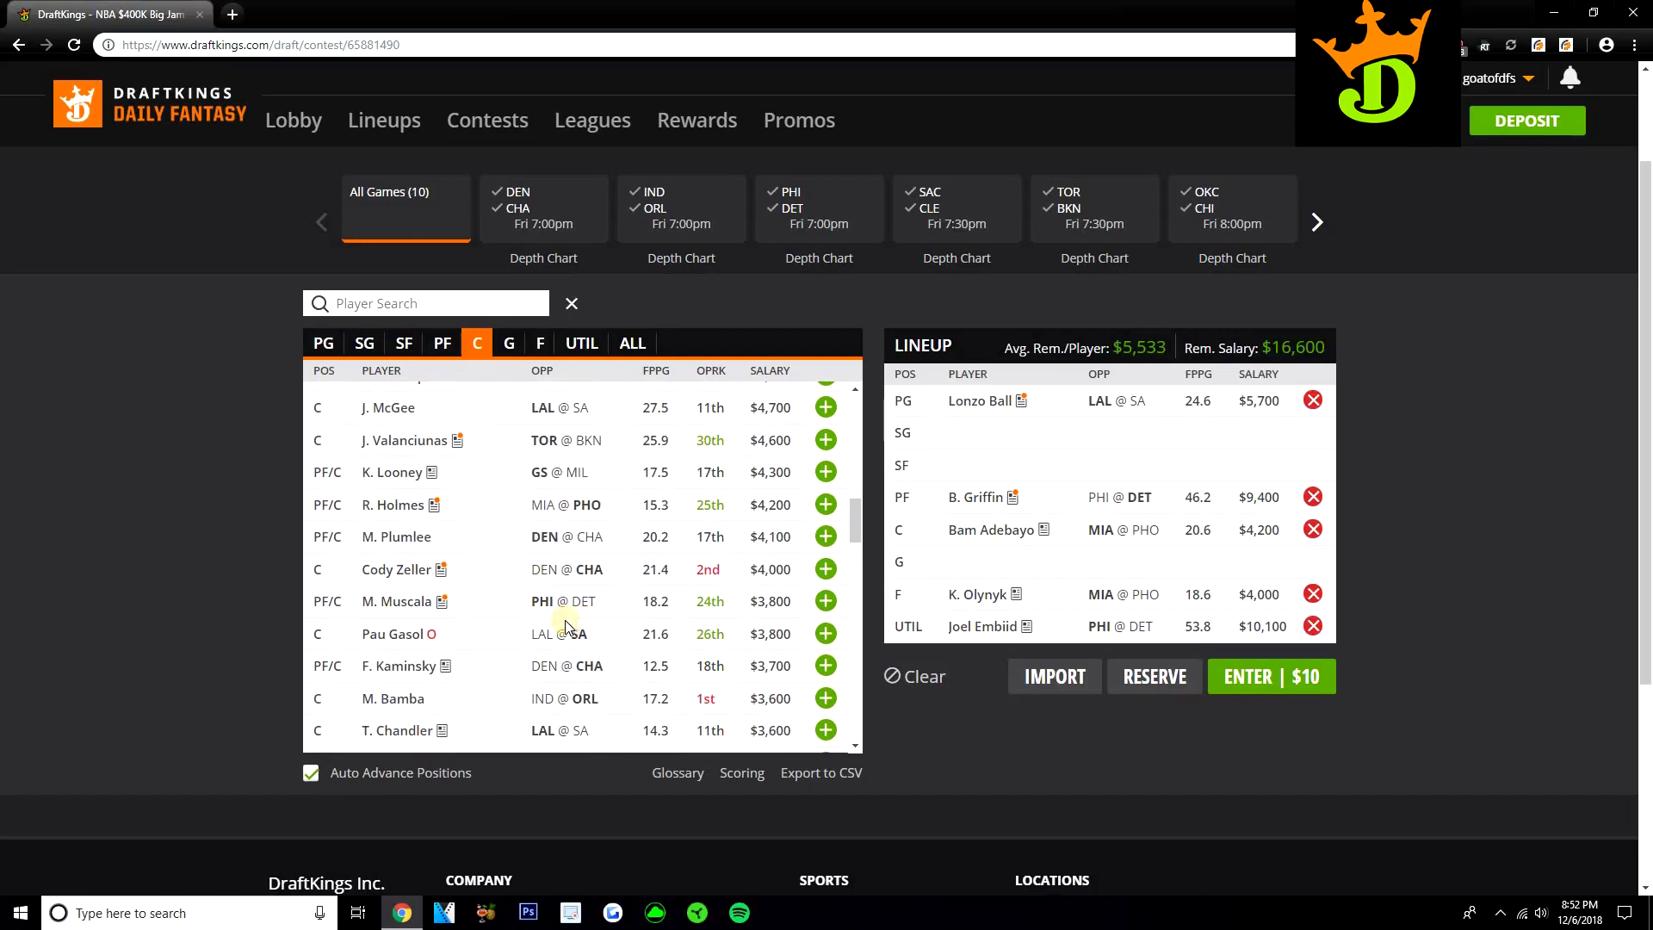
{"action": "scroll", "scroll_direction": "up", "scroll_amount": 3}
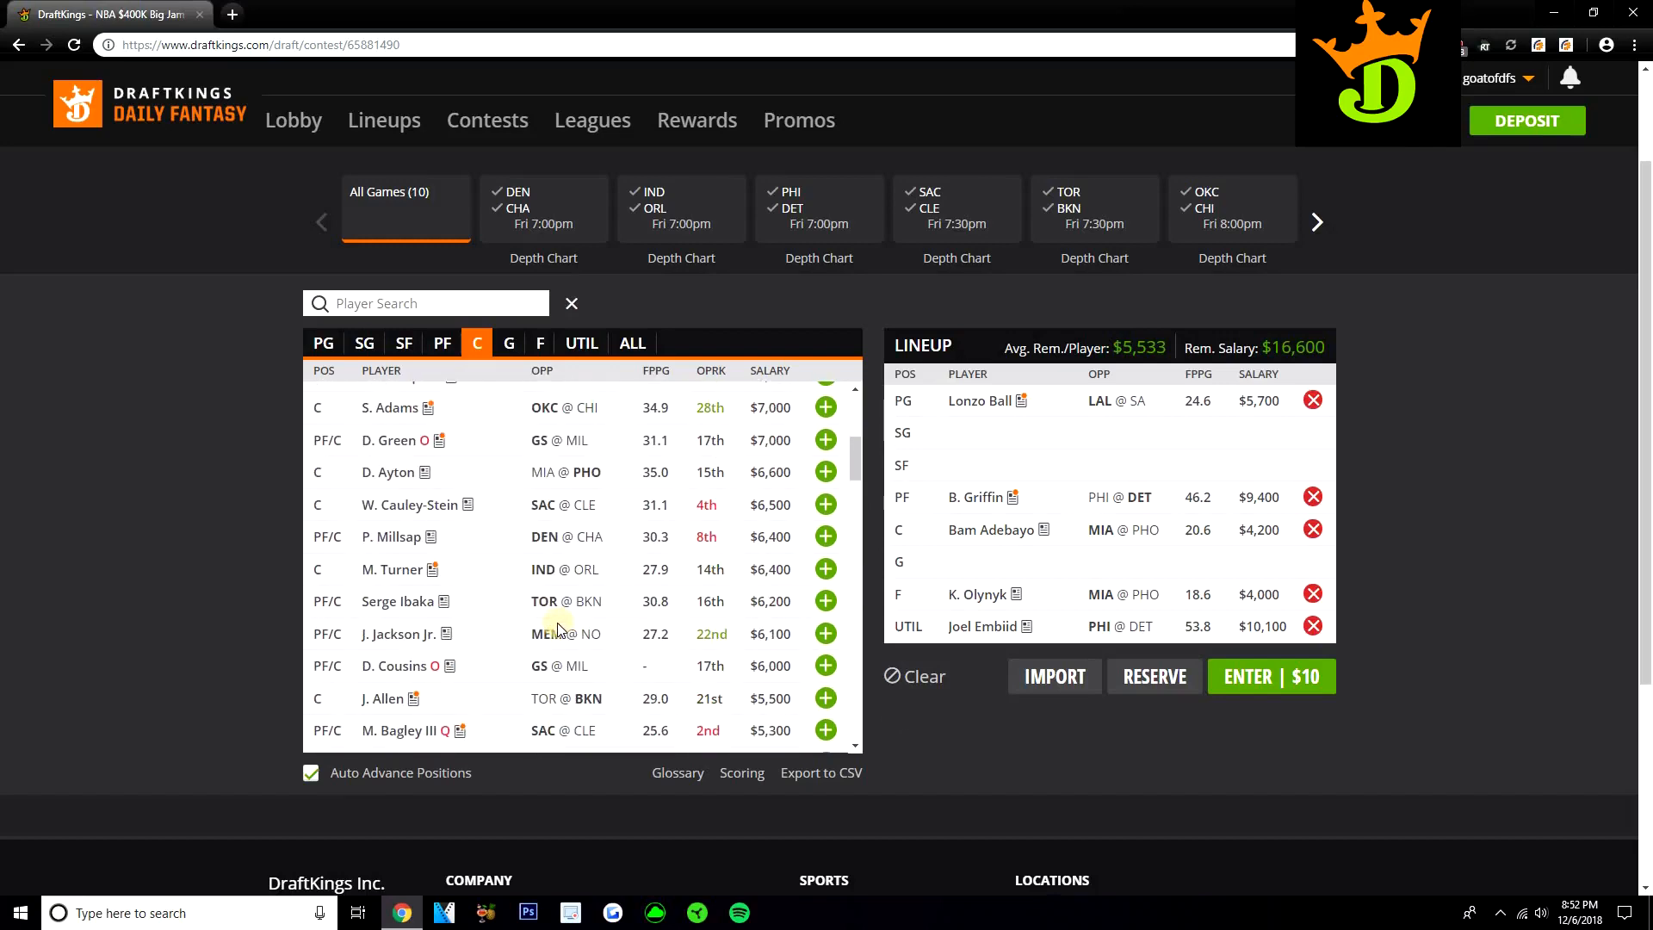
{"action": "scroll", "scroll_direction": "up", "scroll_amount": 3}
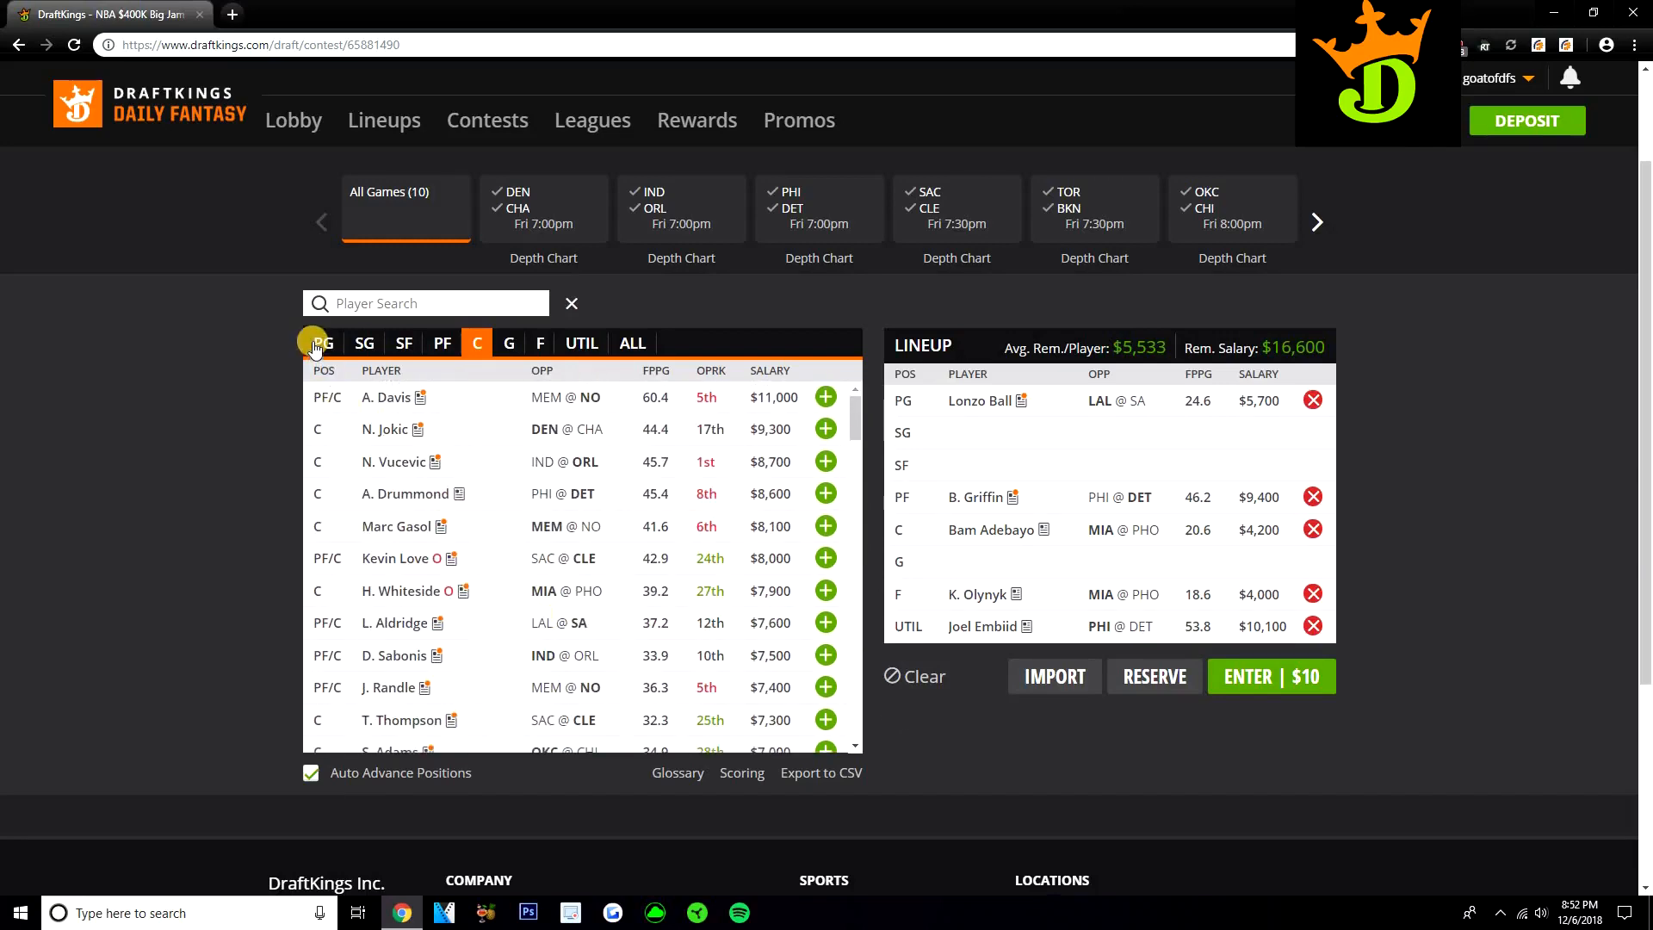
{"action": "left_click", "coordinate": [323, 342]}
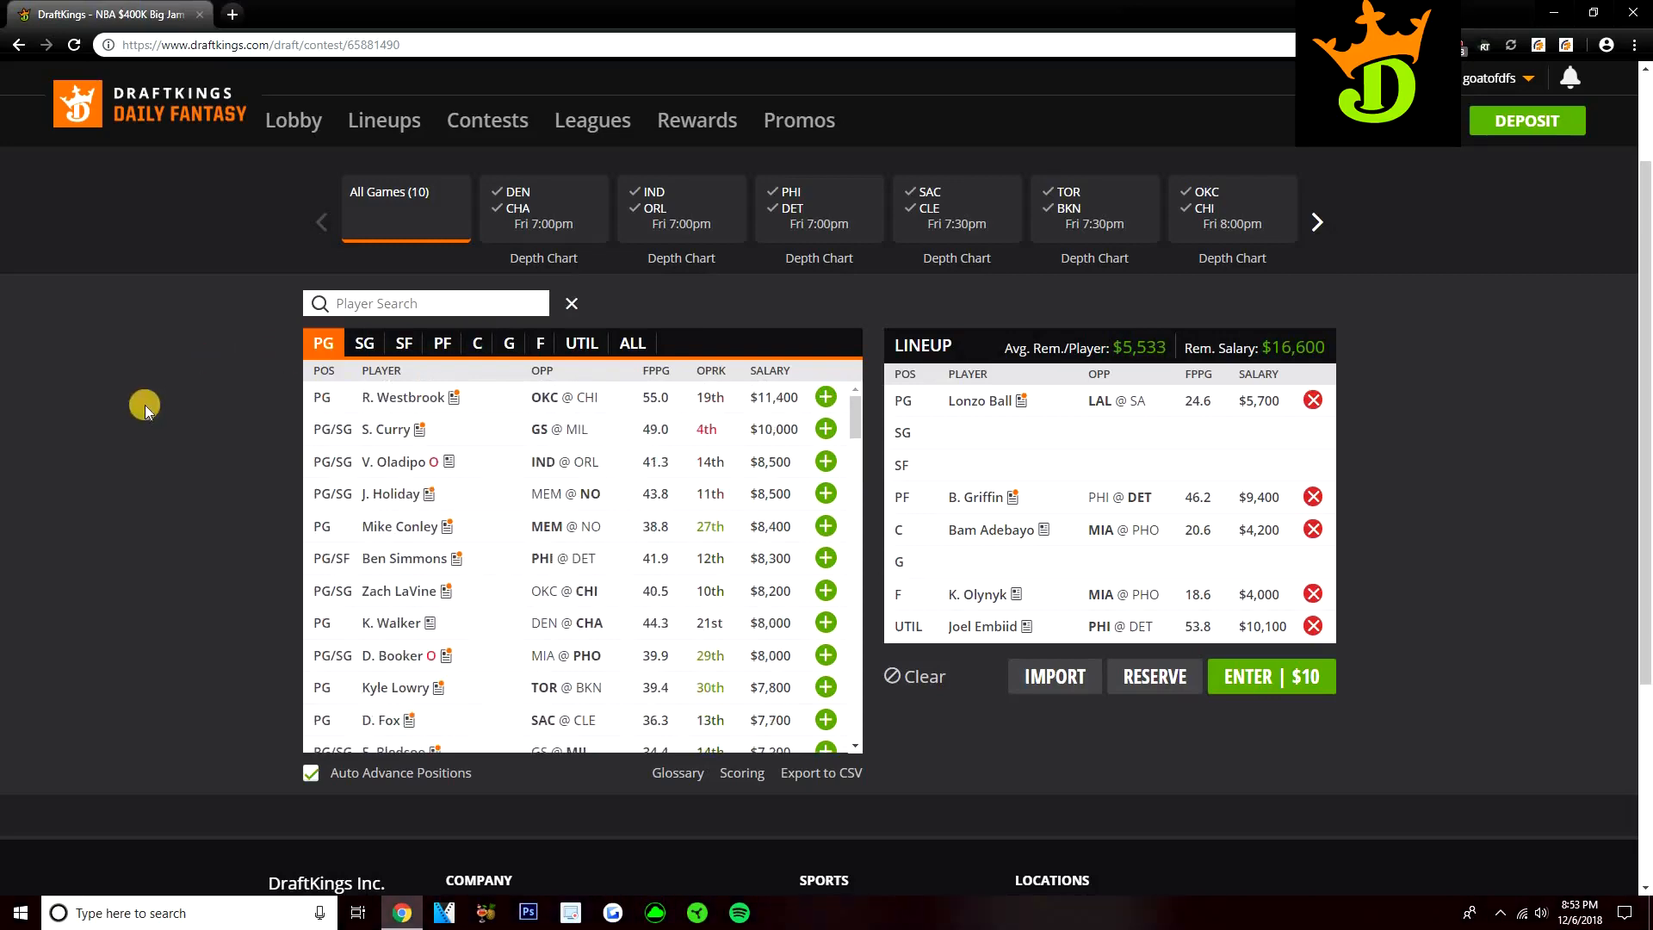